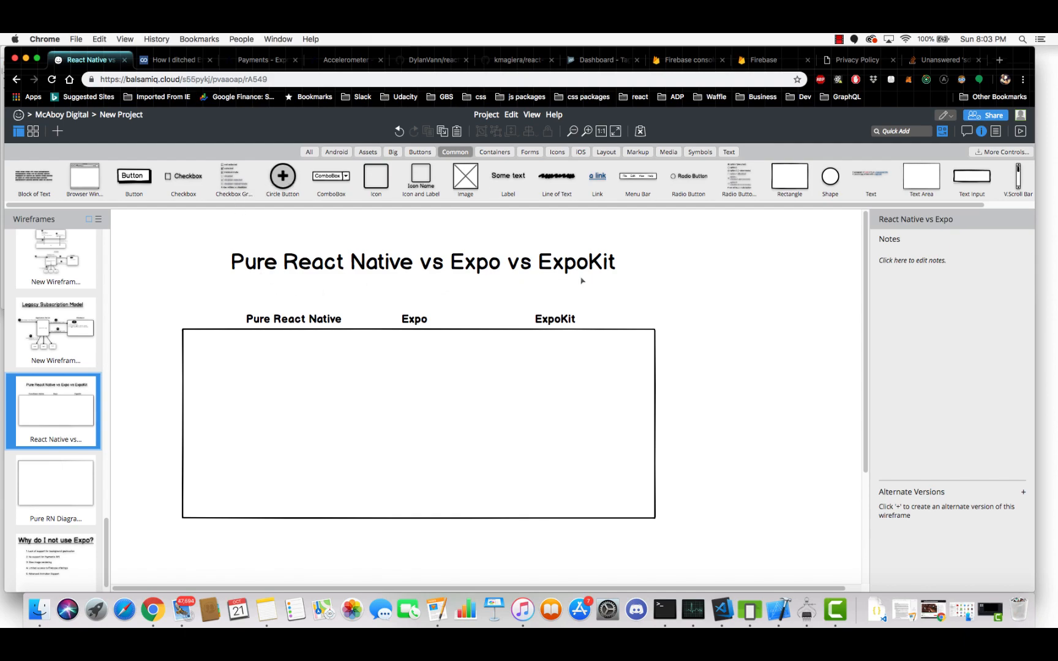
pyautogui.moveTo(581, 282)
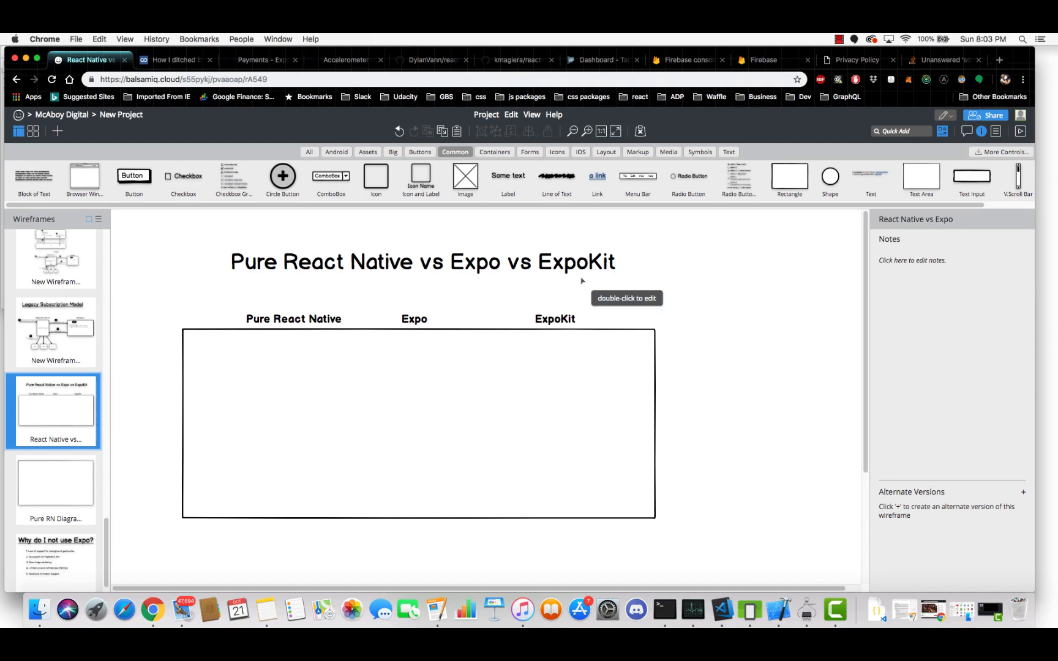
pyautogui.moveTo(340, 302)
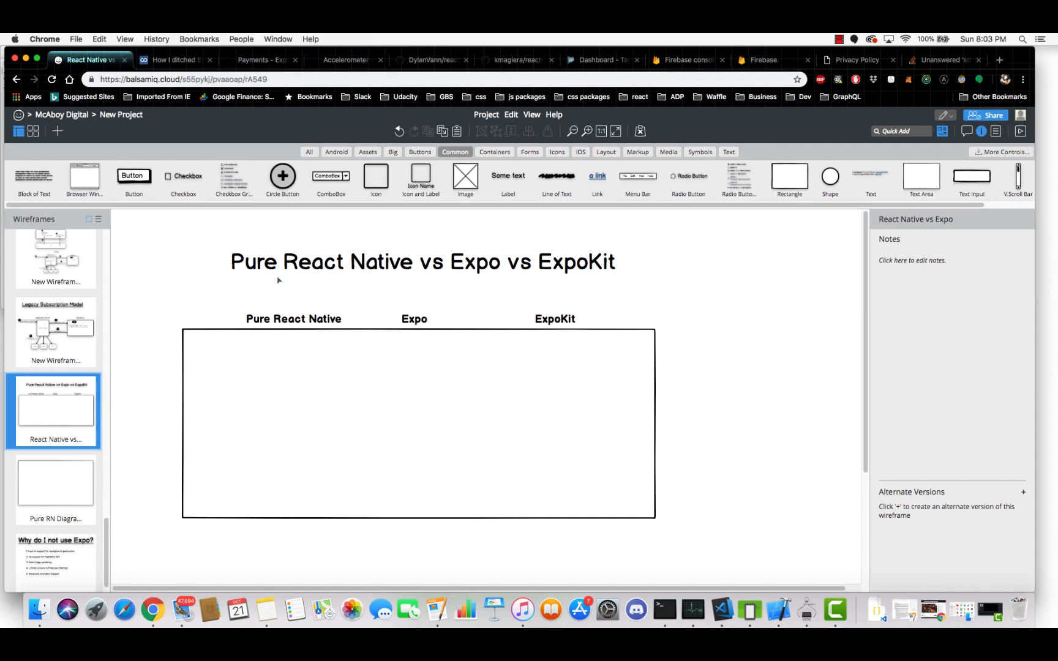
pyautogui.moveTo(491, 293)
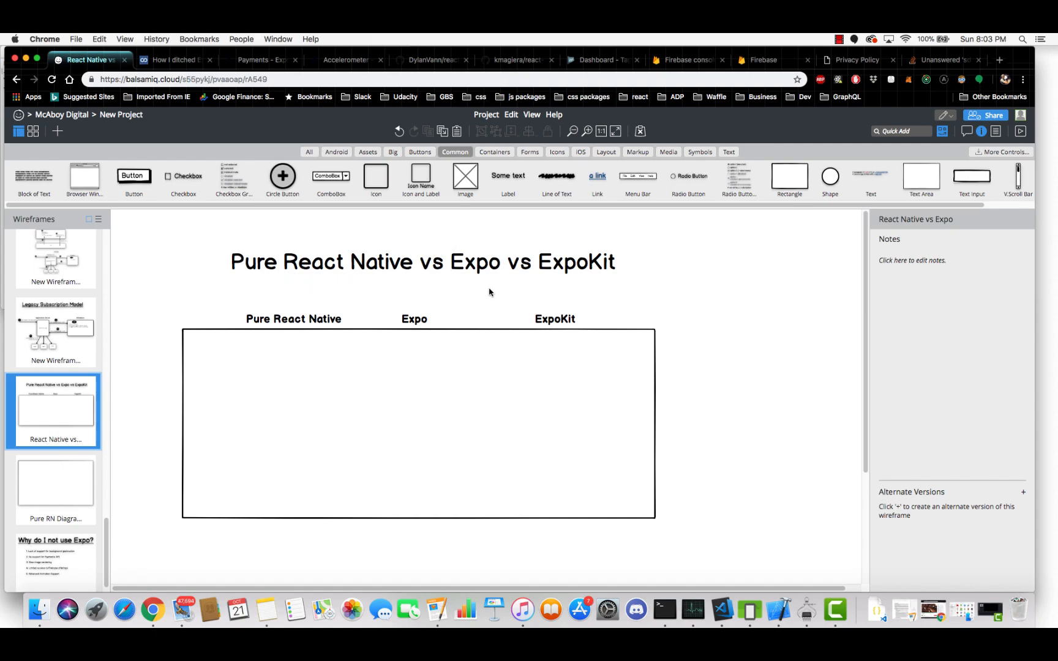
pyautogui.moveTo(549, 287)
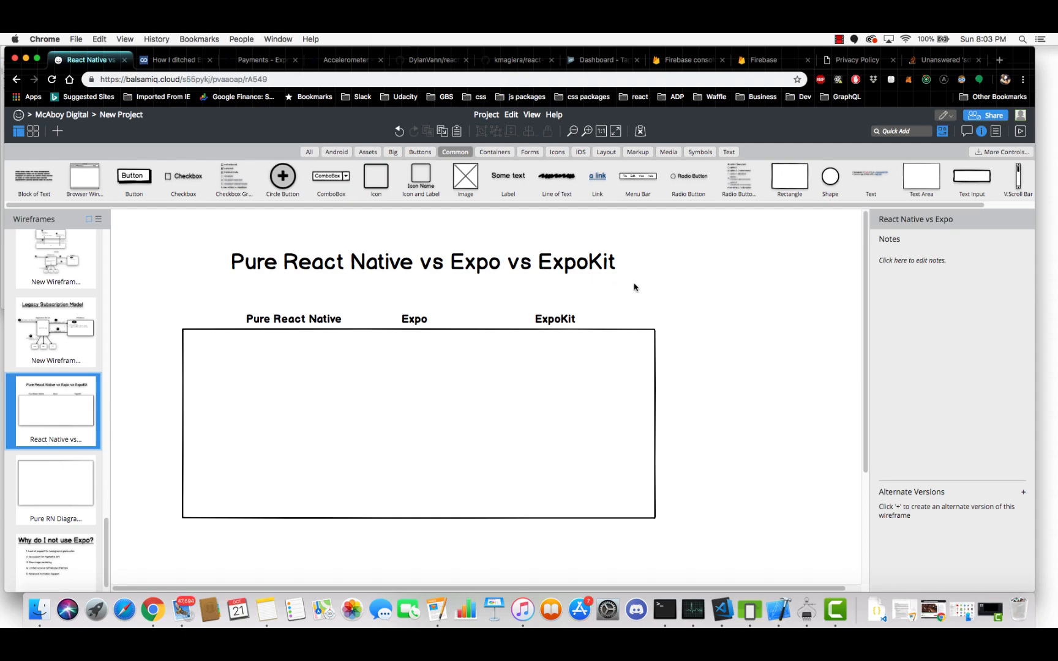
pyautogui.moveTo(486, 245)
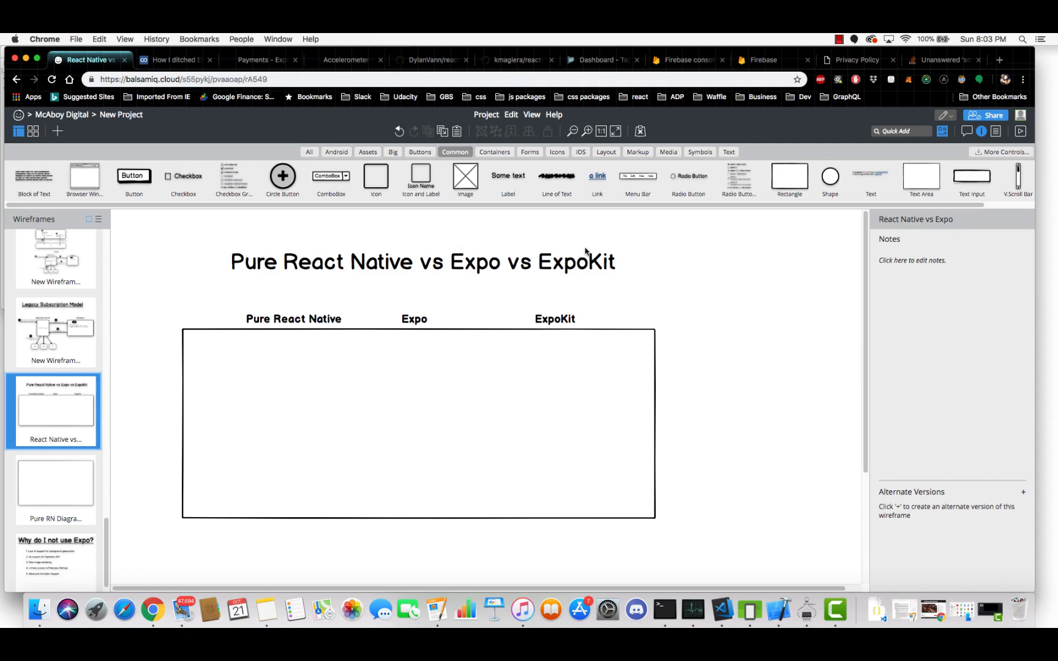
pyautogui.moveTo(206, 293)
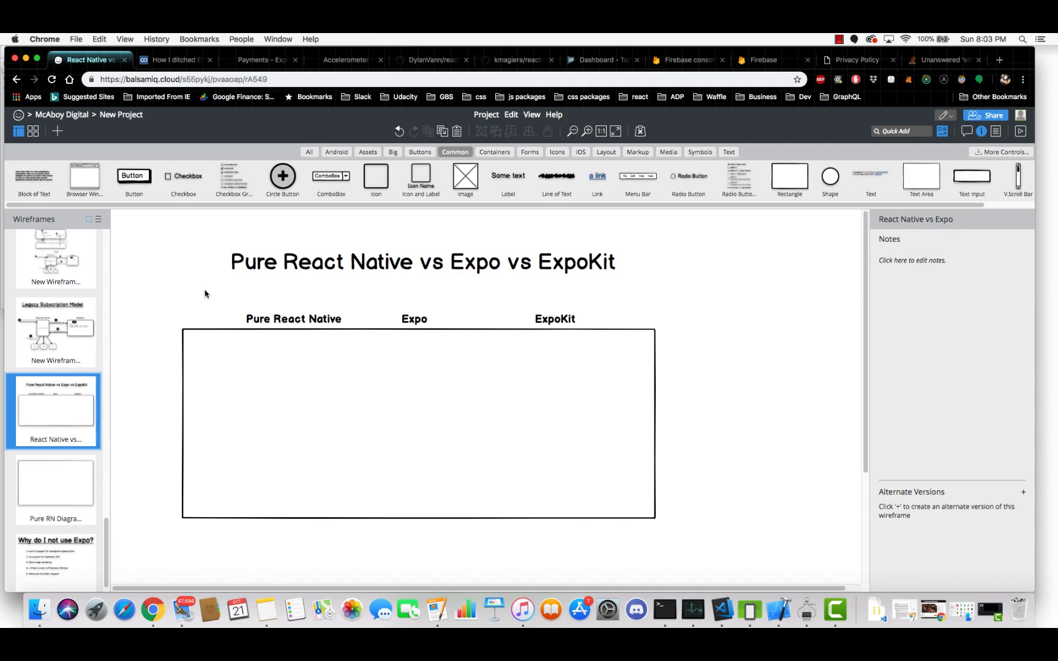
pyautogui.moveTo(425, 297)
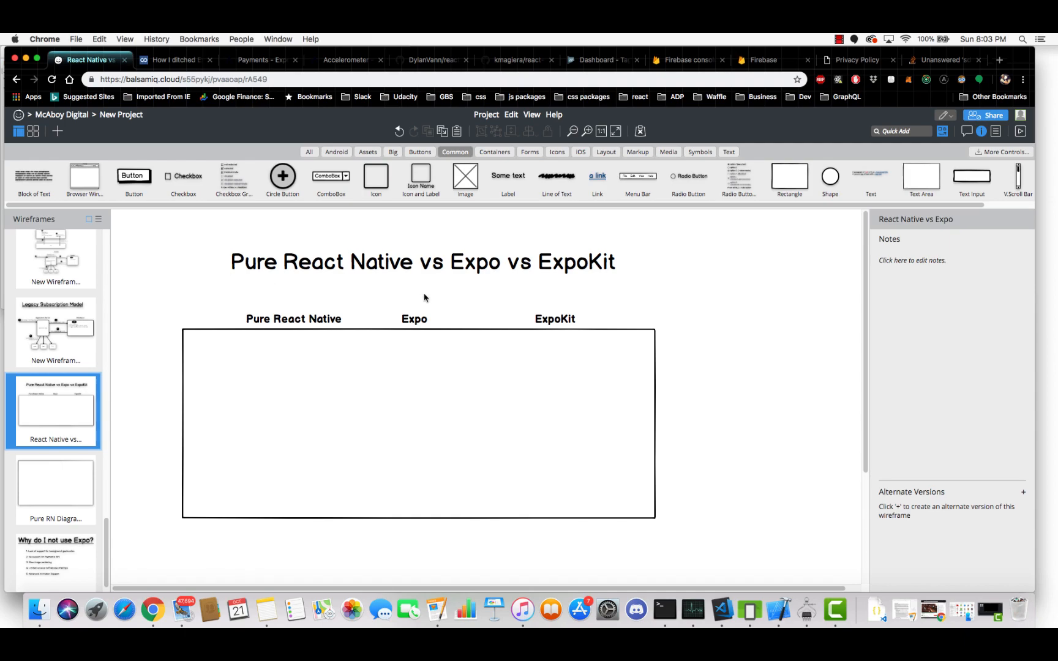
pyautogui.moveTo(558, 262)
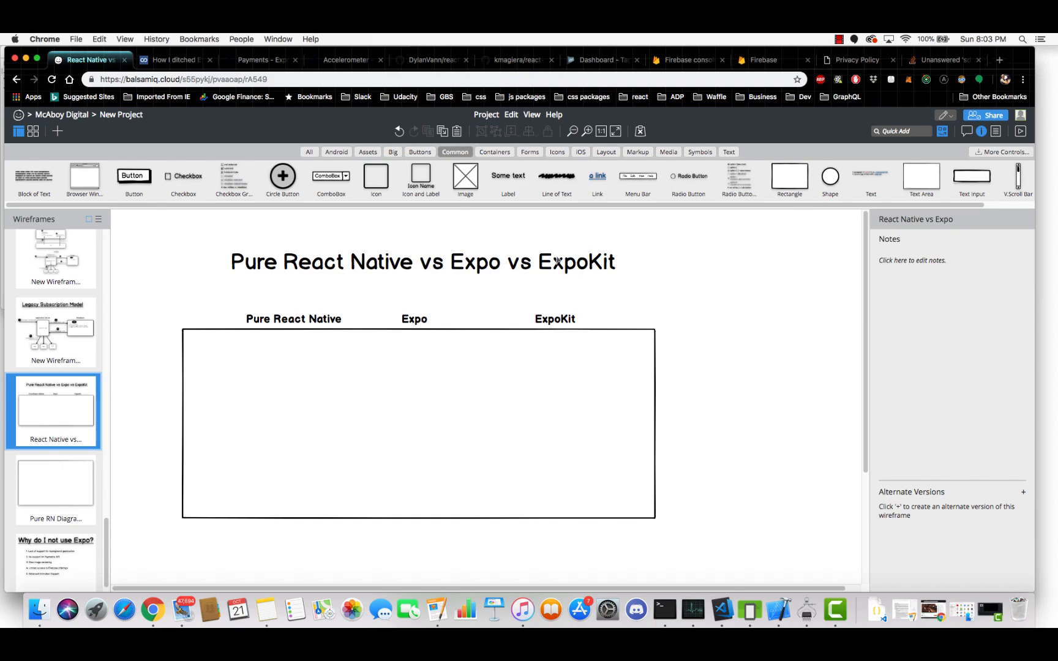
pyautogui.moveTo(555, 260)
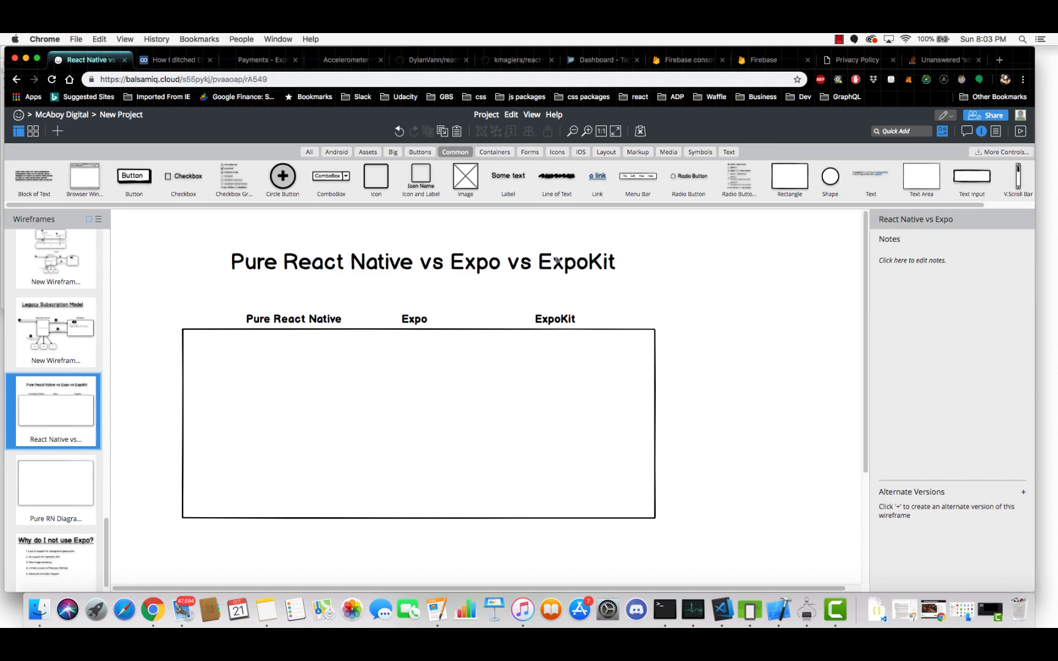
pyautogui.moveTo(375, 281)
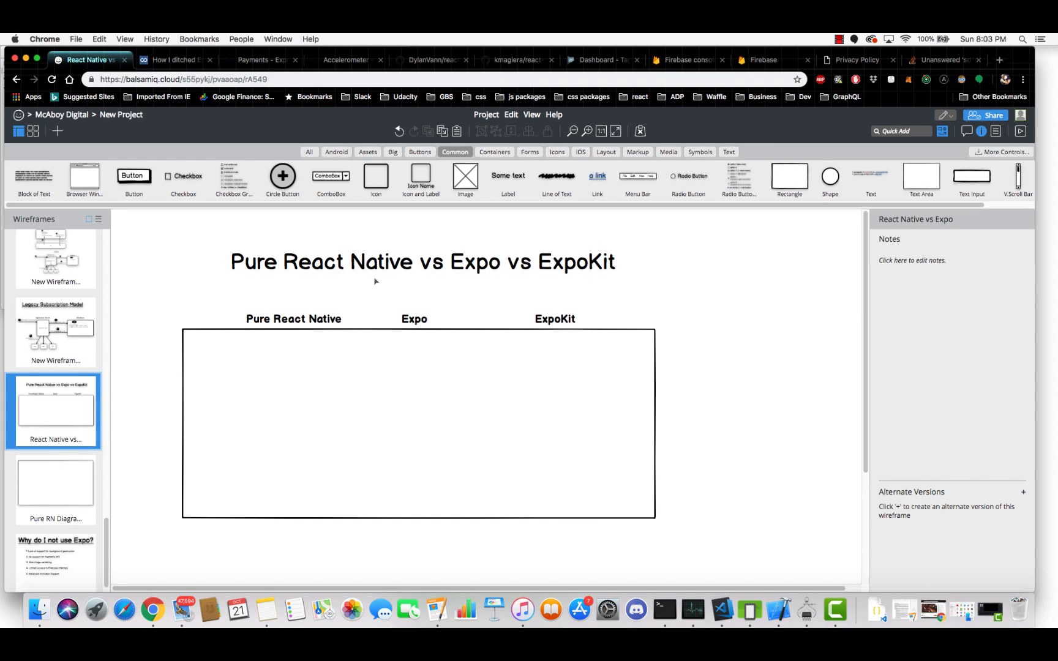
pyautogui.moveTo(333, 296)
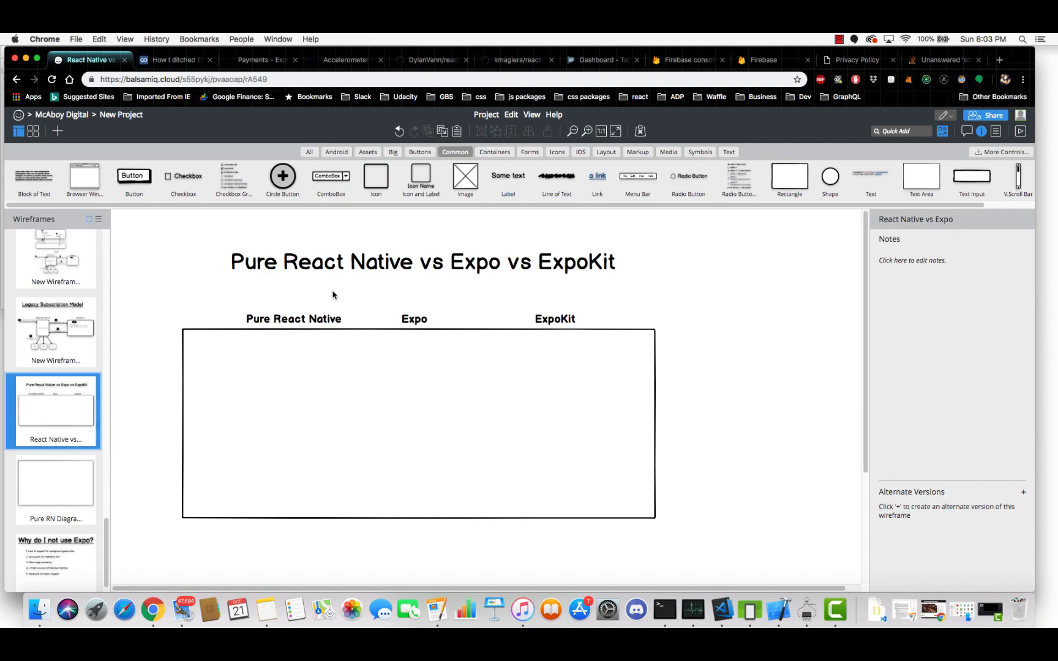
pyautogui.moveTo(453, 335)
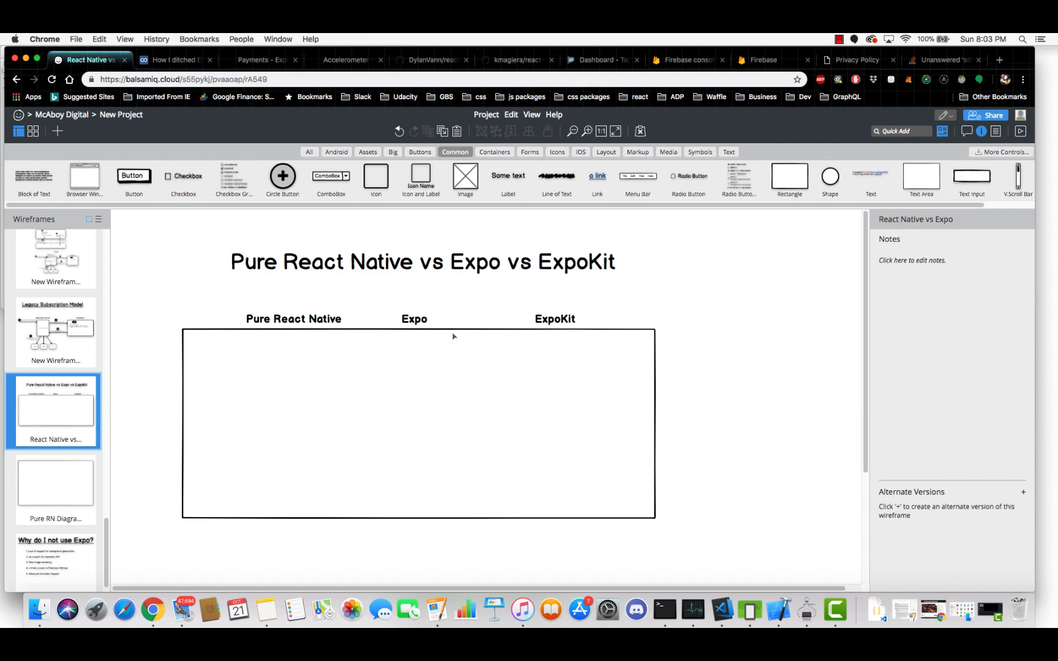
# Step: Lower the comparison box's top edge to about y=305 so the Description row shows above it
pyautogui.click(419, 424)
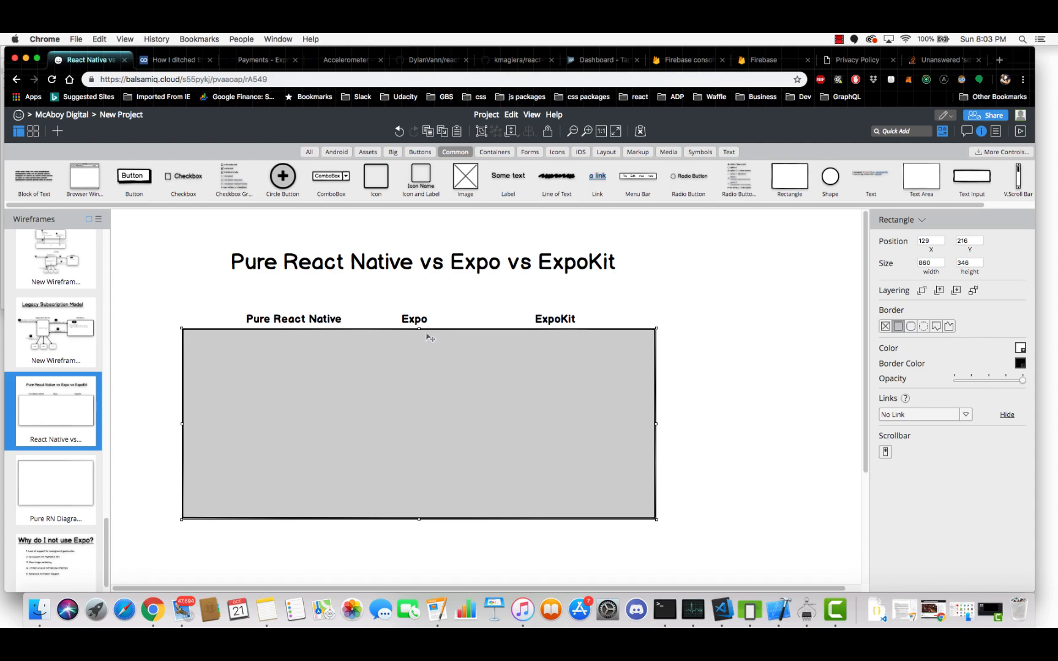
pyautogui.moveTo(419, 331); pyautogui.dragTo(419, 338)
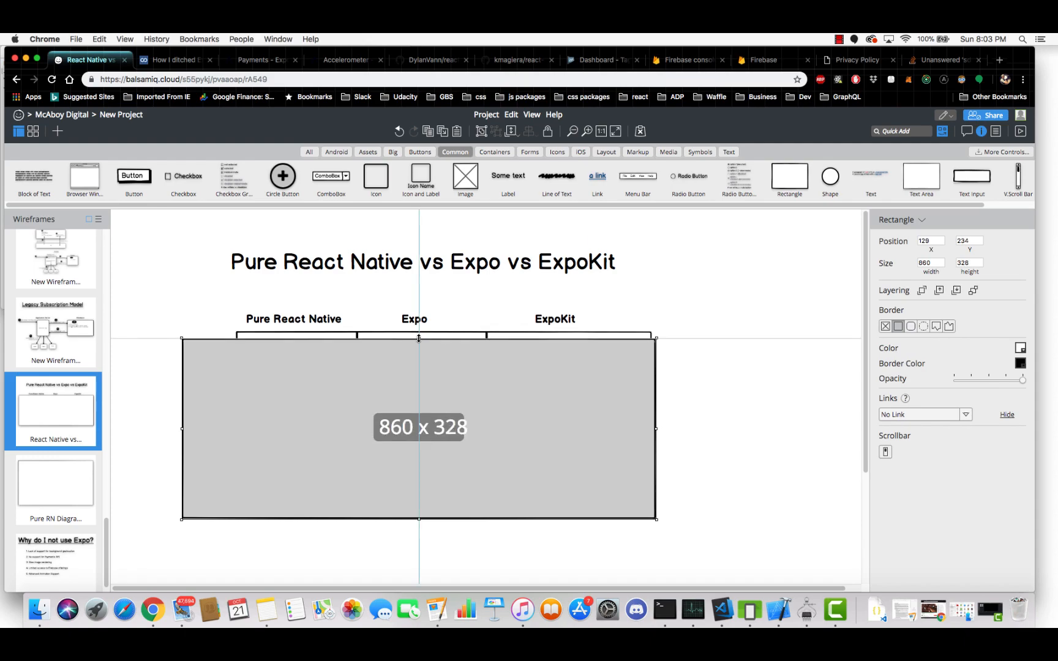
pyautogui.moveTo(419, 338); pyautogui.dragTo(419, 374)
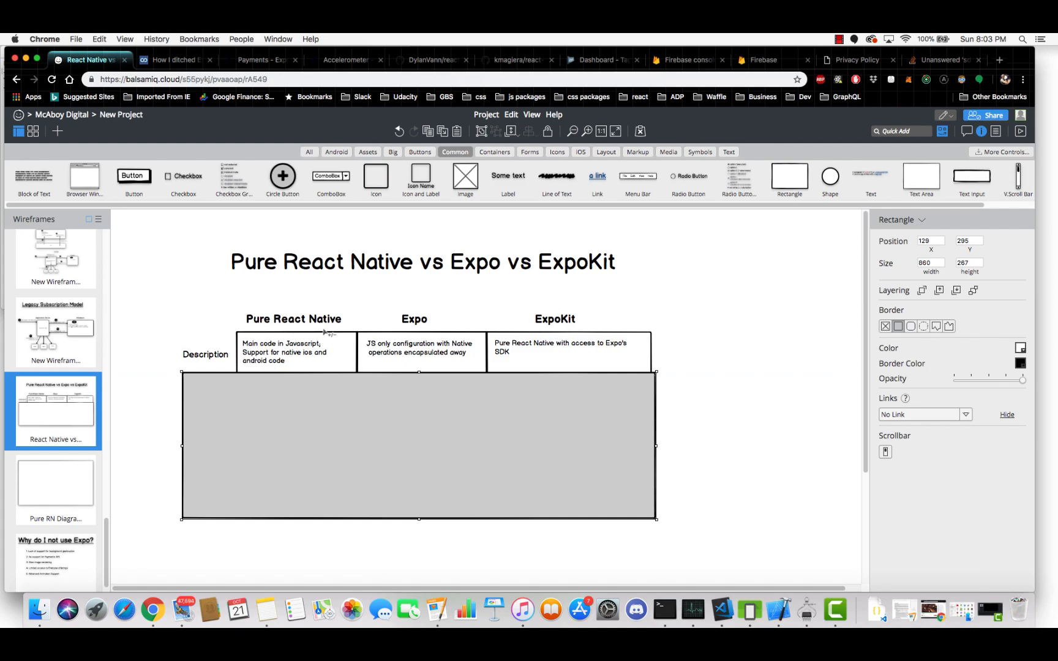
pyautogui.moveTo(331, 332)
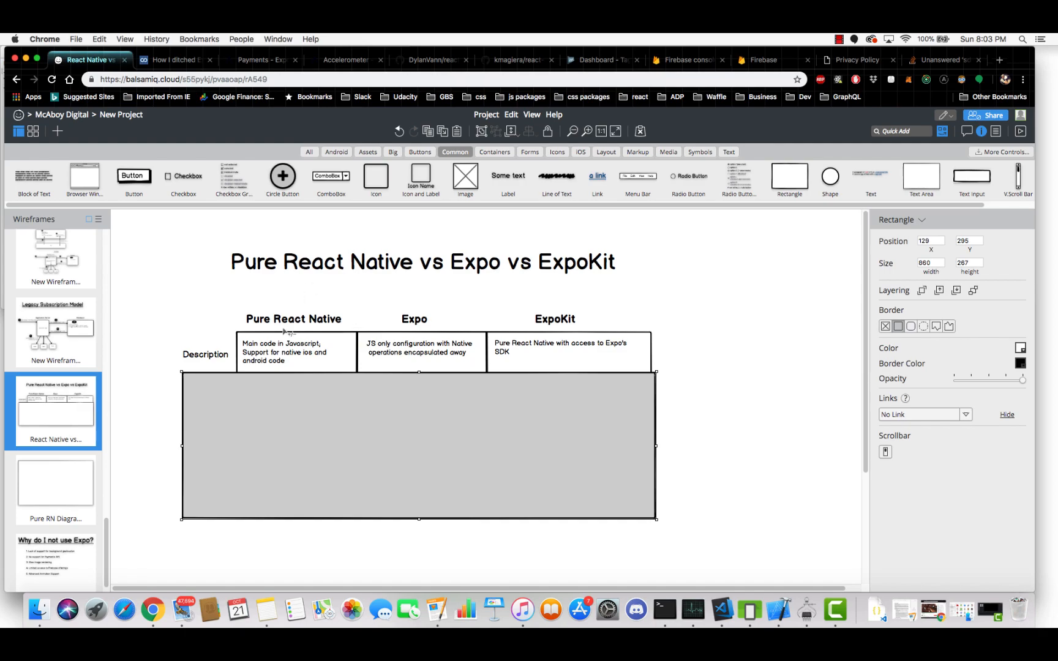
pyautogui.moveTo(296, 324)
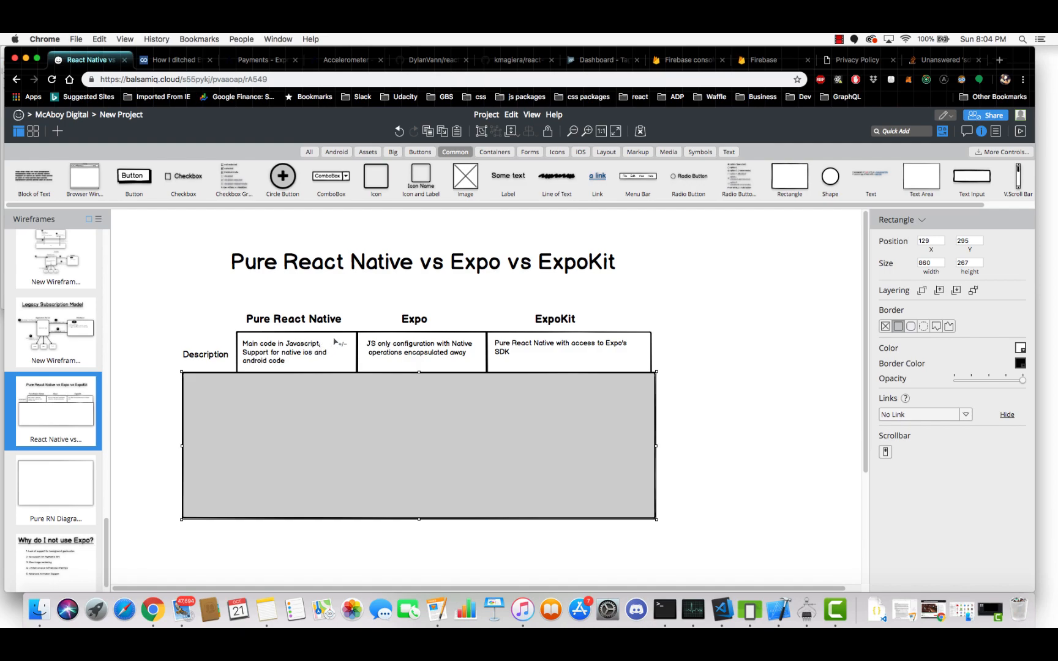
pyautogui.moveTo(322, 358)
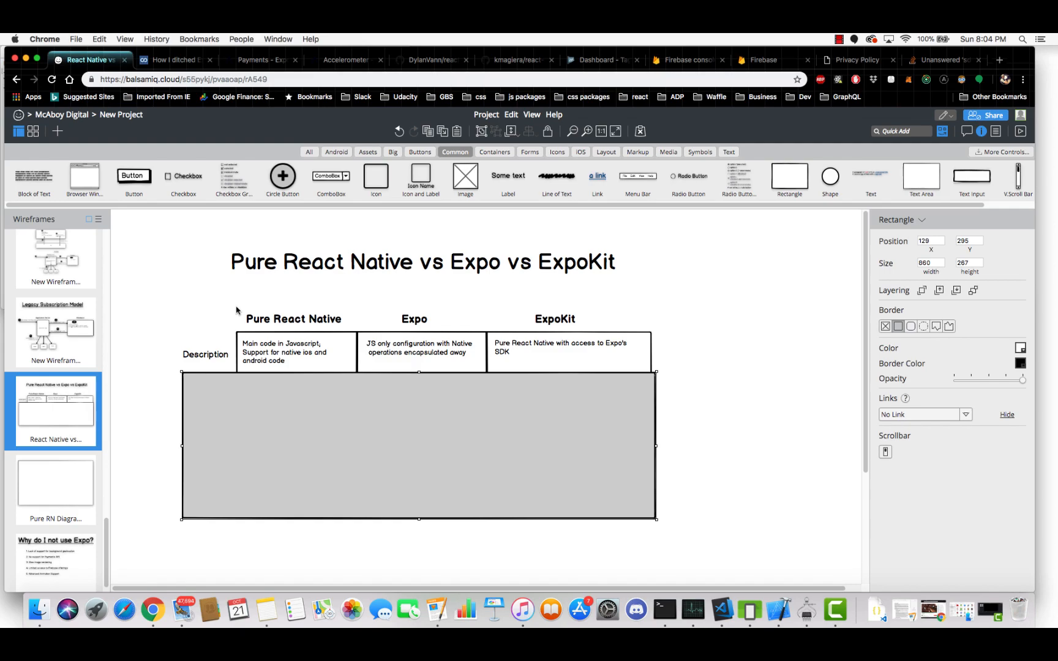
pyautogui.moveTo(299, 375)
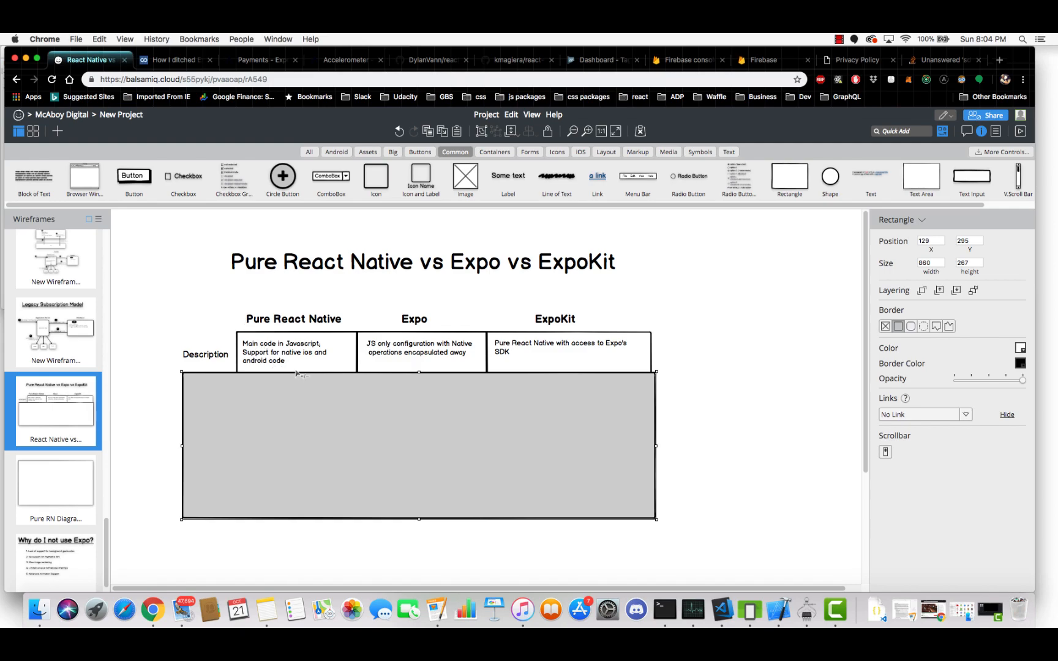
pyautogui.moveTo(300, 371)
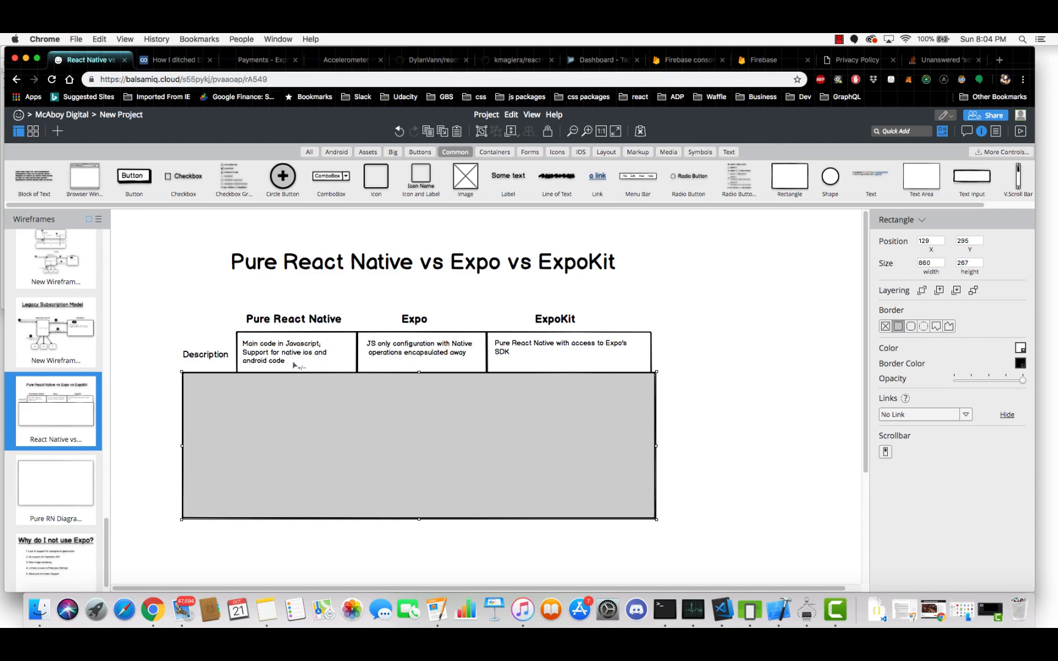
pyautogui.moveTo(300, 366)
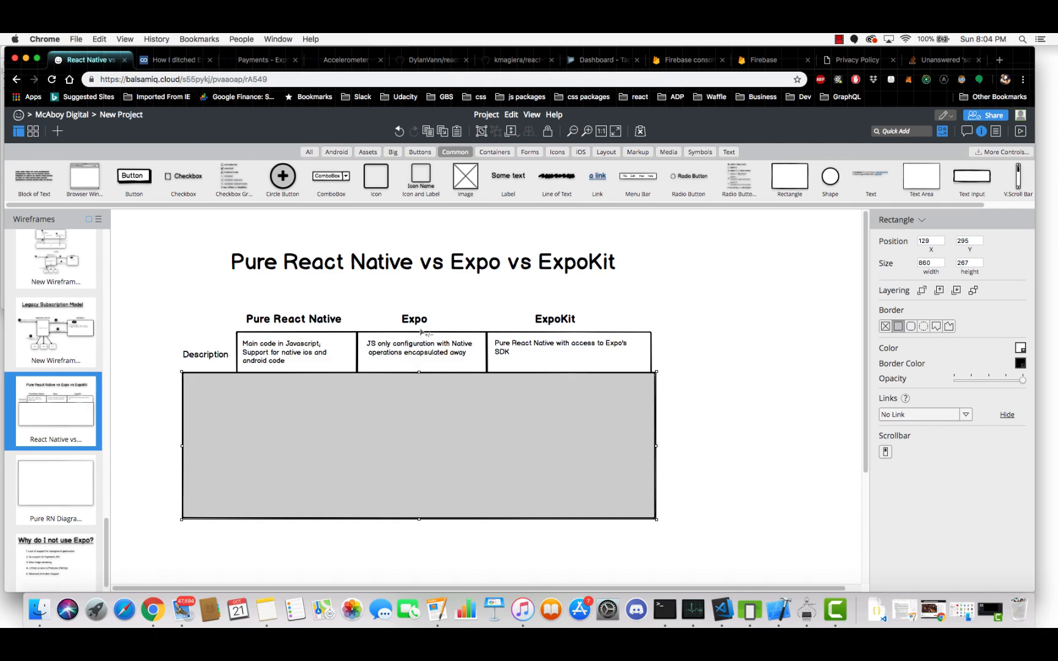
pyautogui.moveTo(419, 331)
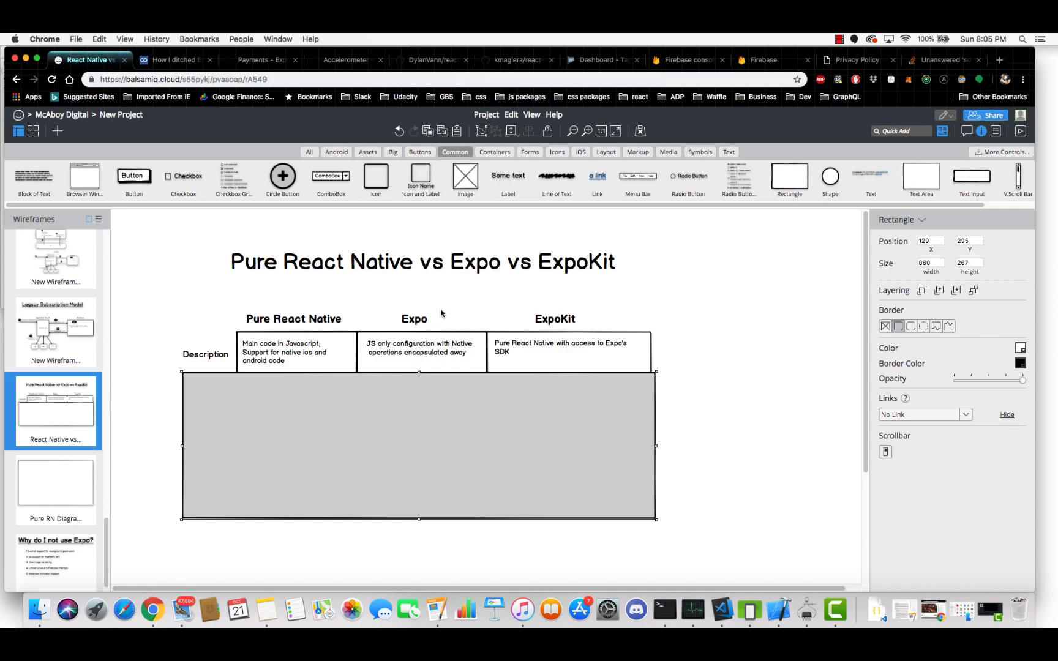
pyautogui.moveTo(448, 343)
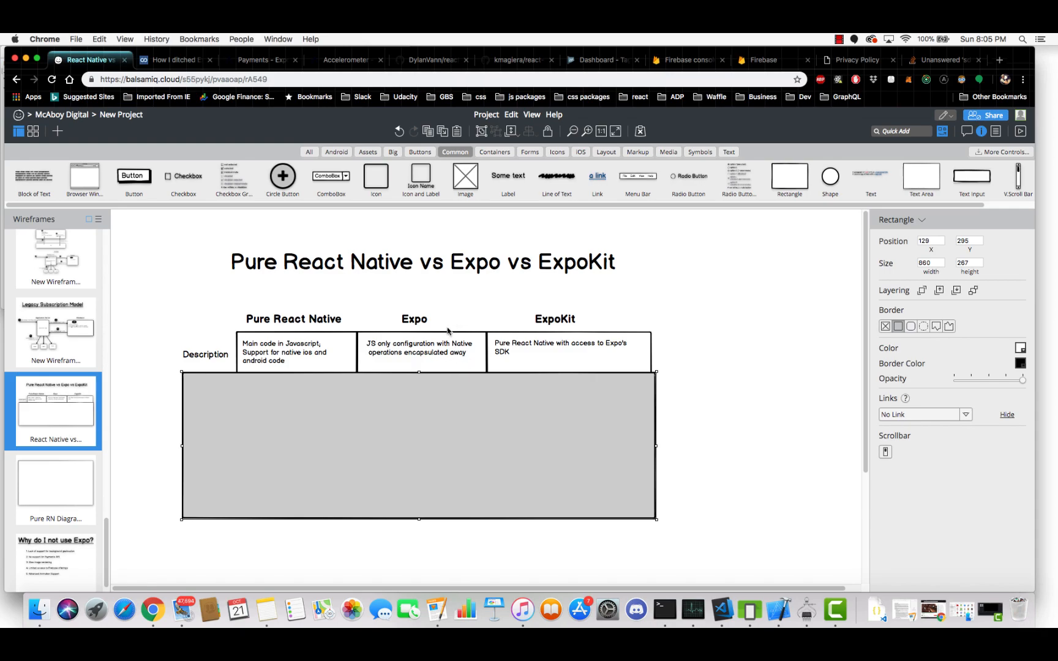
pyautogui.moveTo(440, 334)
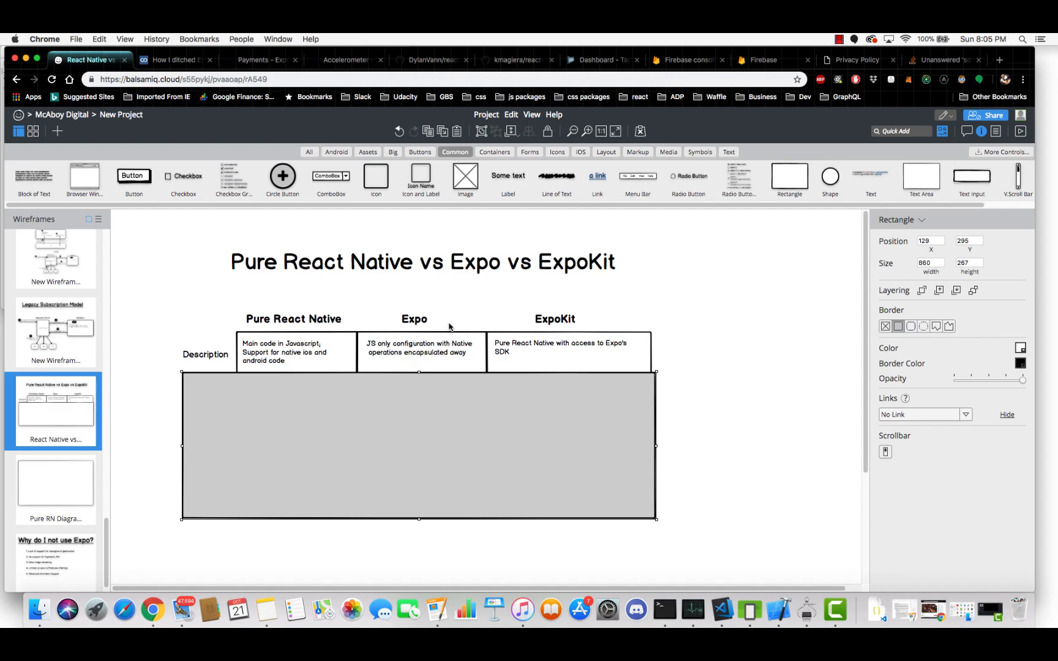
pyautogui.moveTo(578, 316)
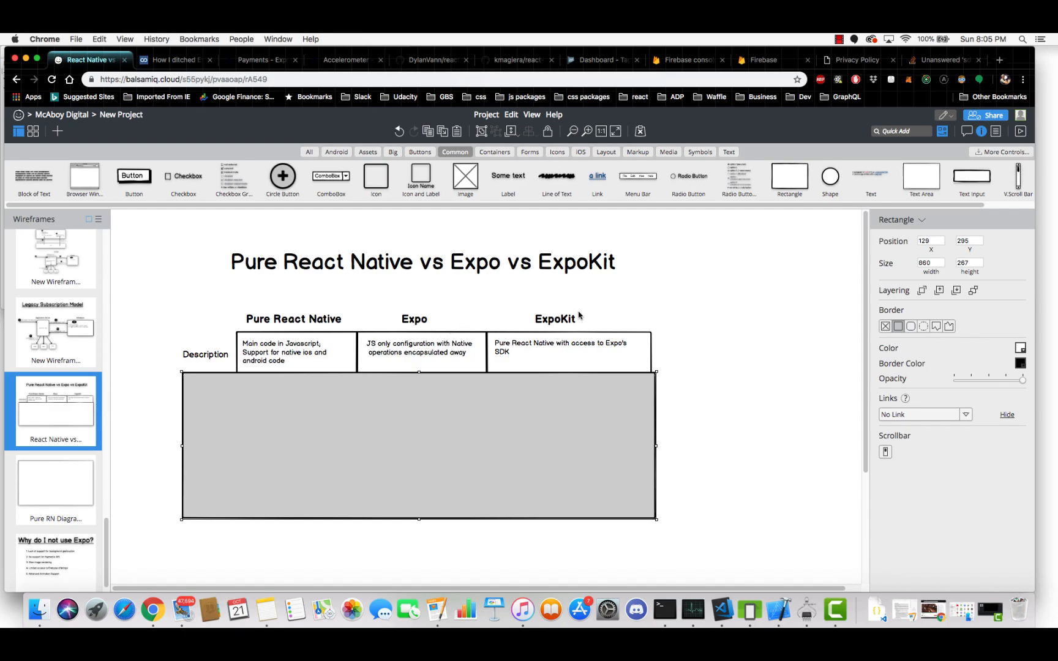
pyautogui.moveTo(420, 294)
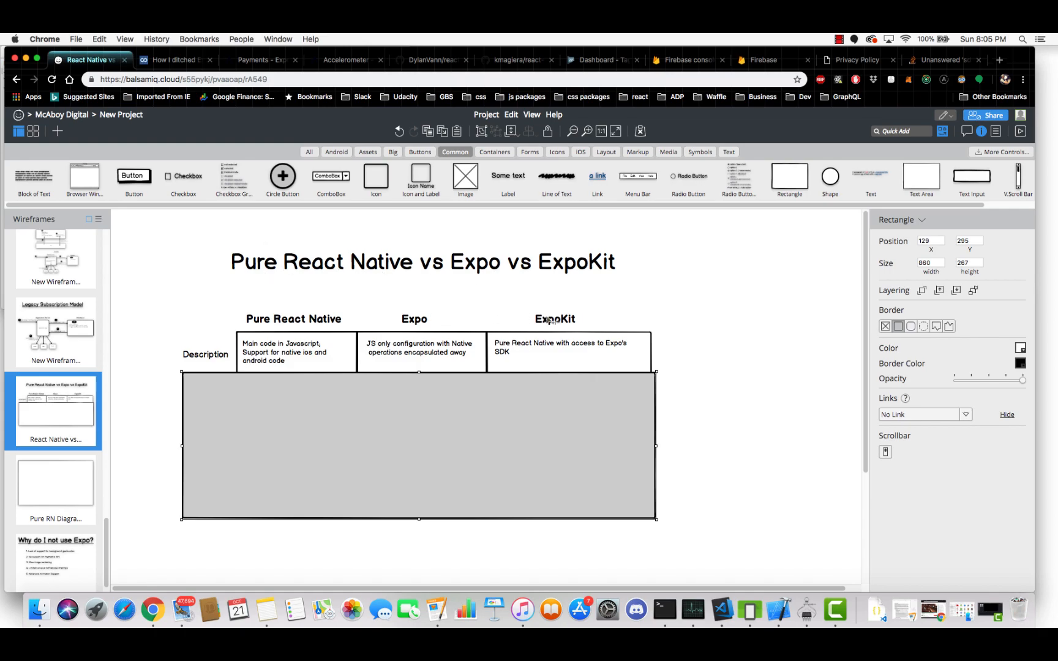
pyautogui.moveTo(341, 305)
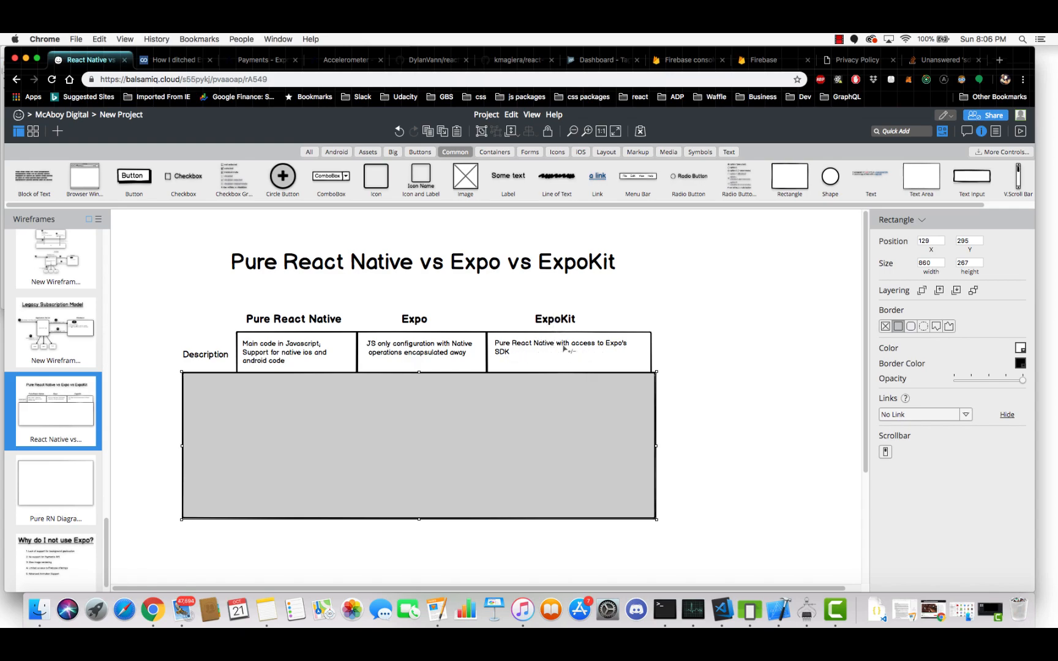
pyautogui.moveTo(288, 360)
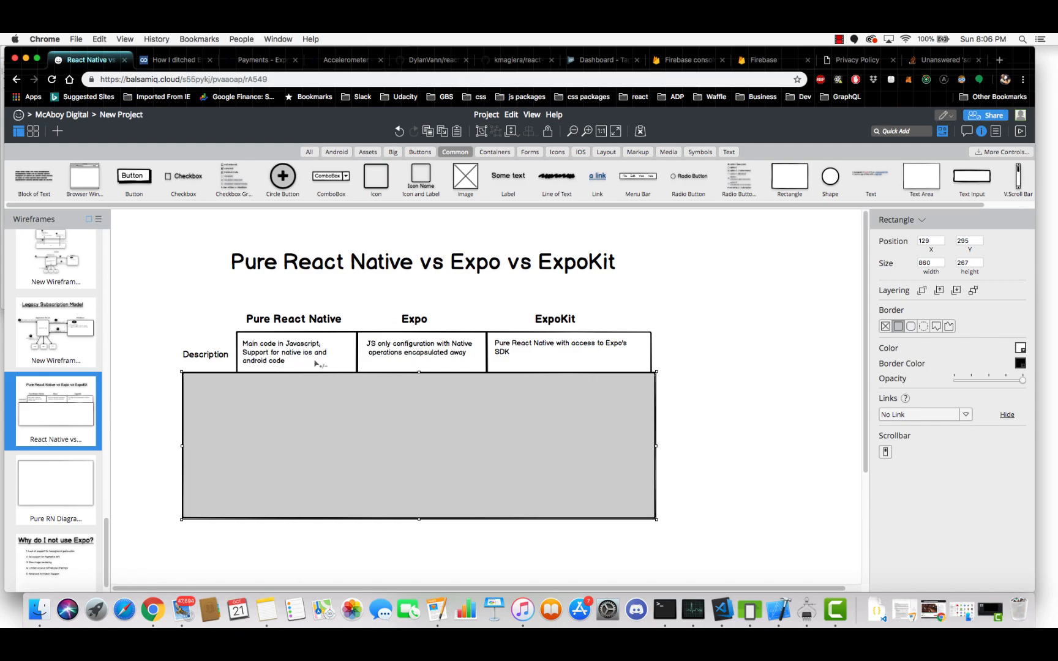
pyautogui.moveTo(300, 357)
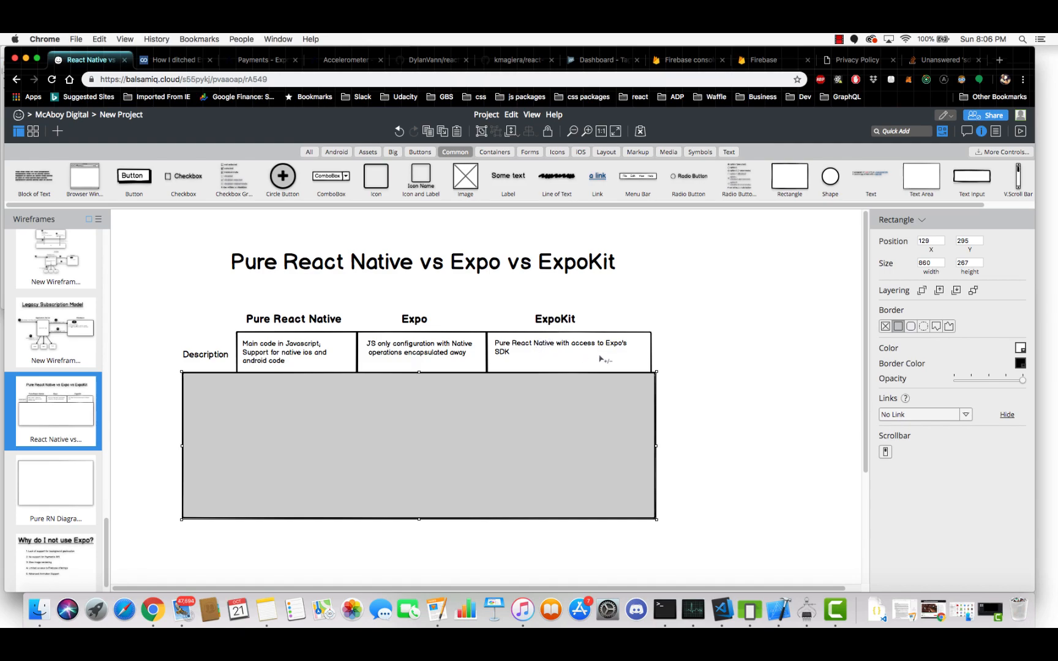
pyautogui.moveTo(571, 289)
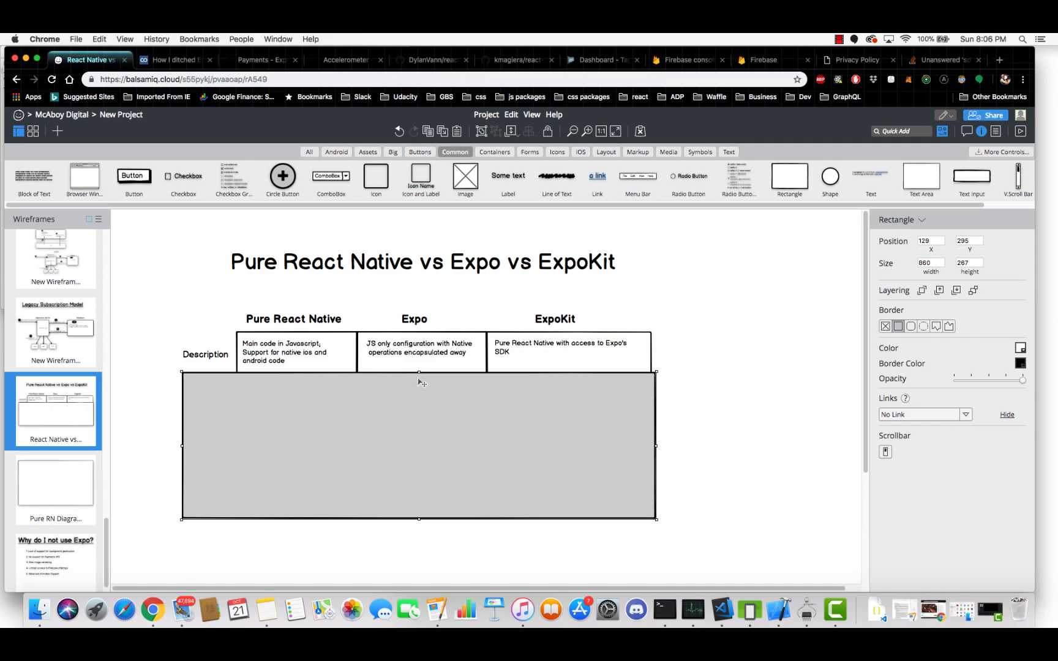
pyautogui.moveTo(418, 372); pyautogui.dragTo(419, 411)
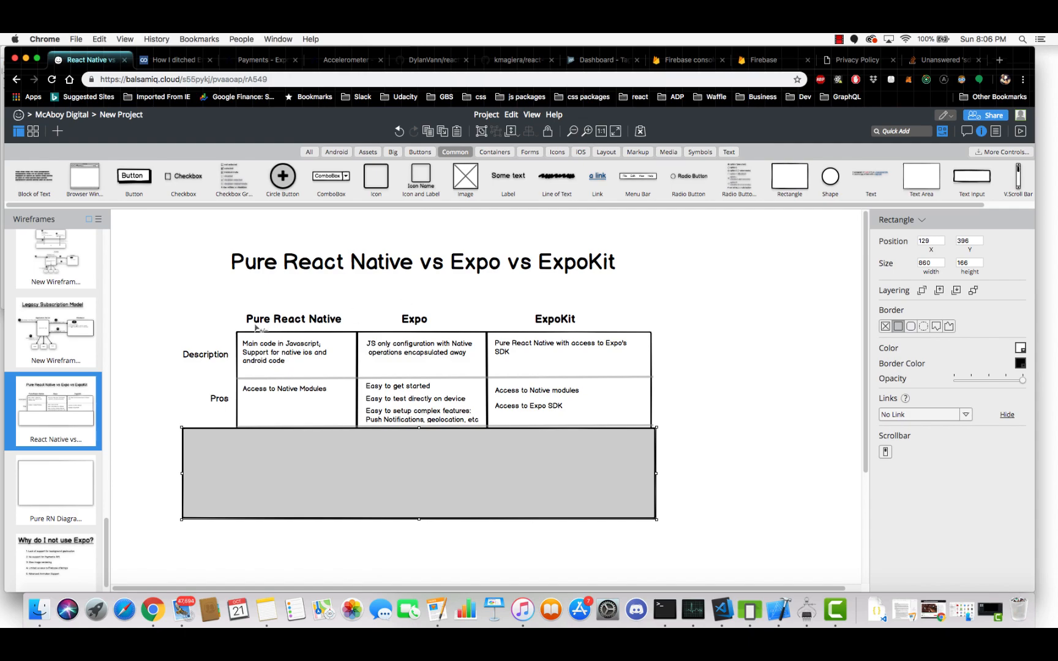
pyautogui.moveTo(256, 401)
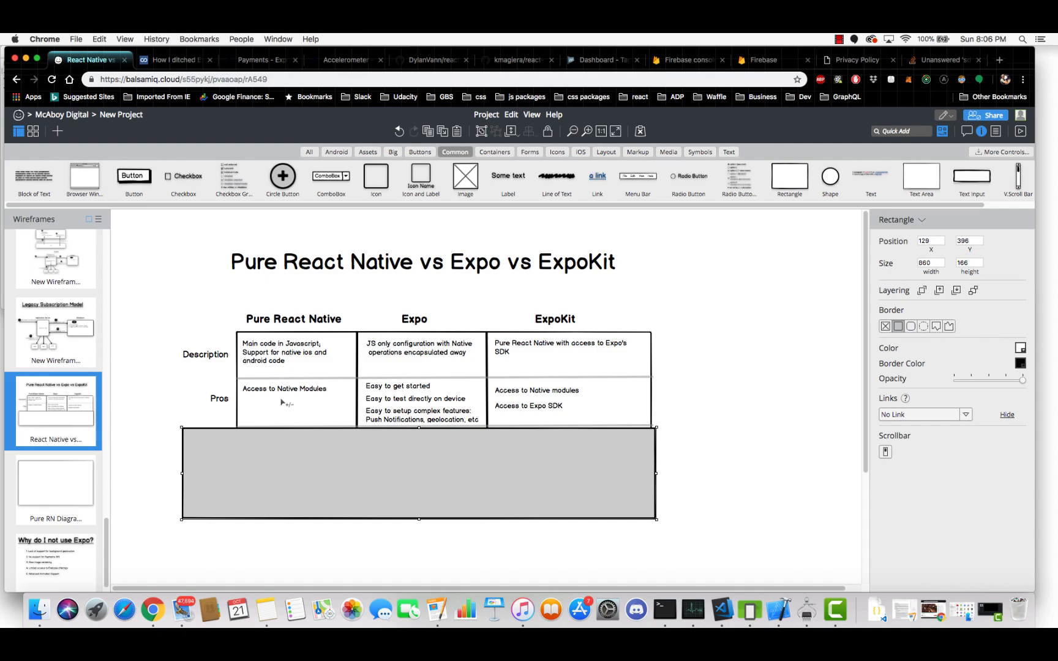
pyautogui.moveTo(278, 401)
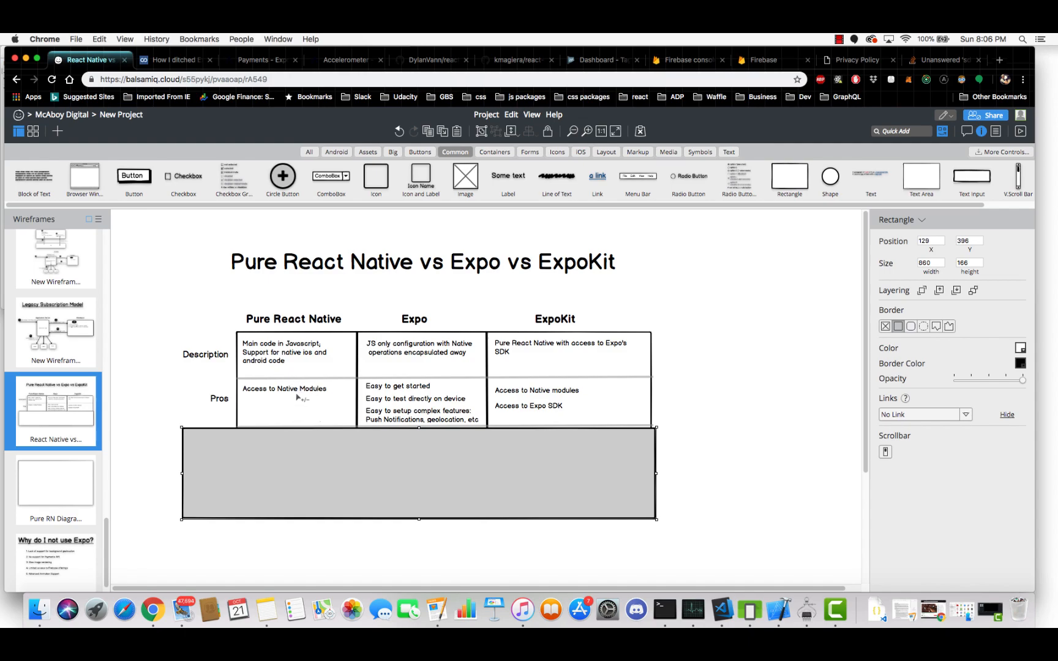
pyautogui.moveTo(270, 376)
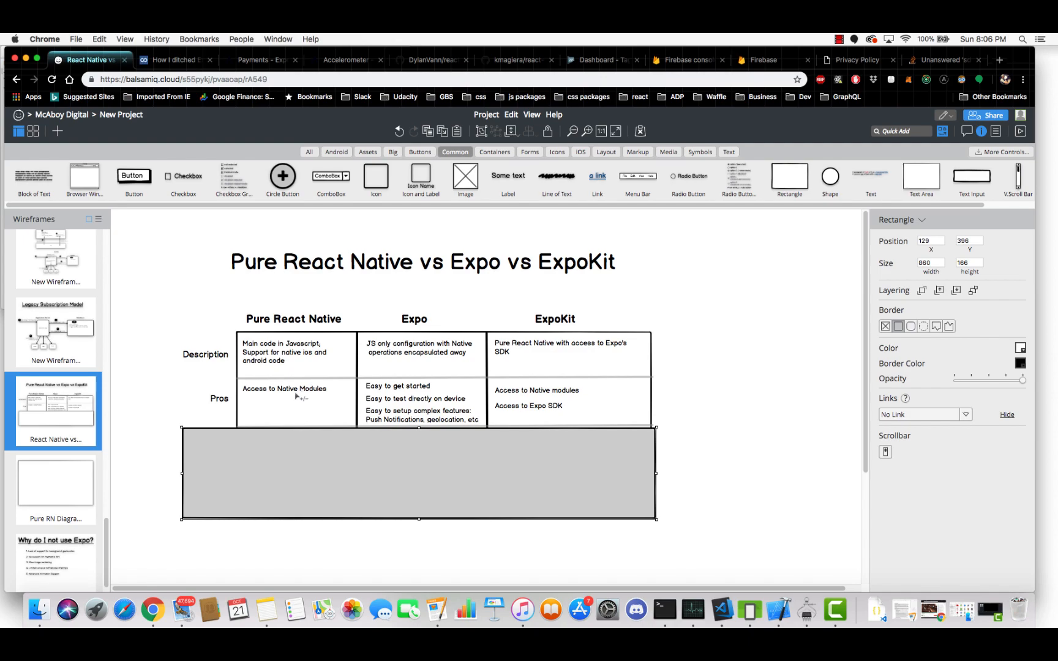
pyautogui.moveTo(314, 399)
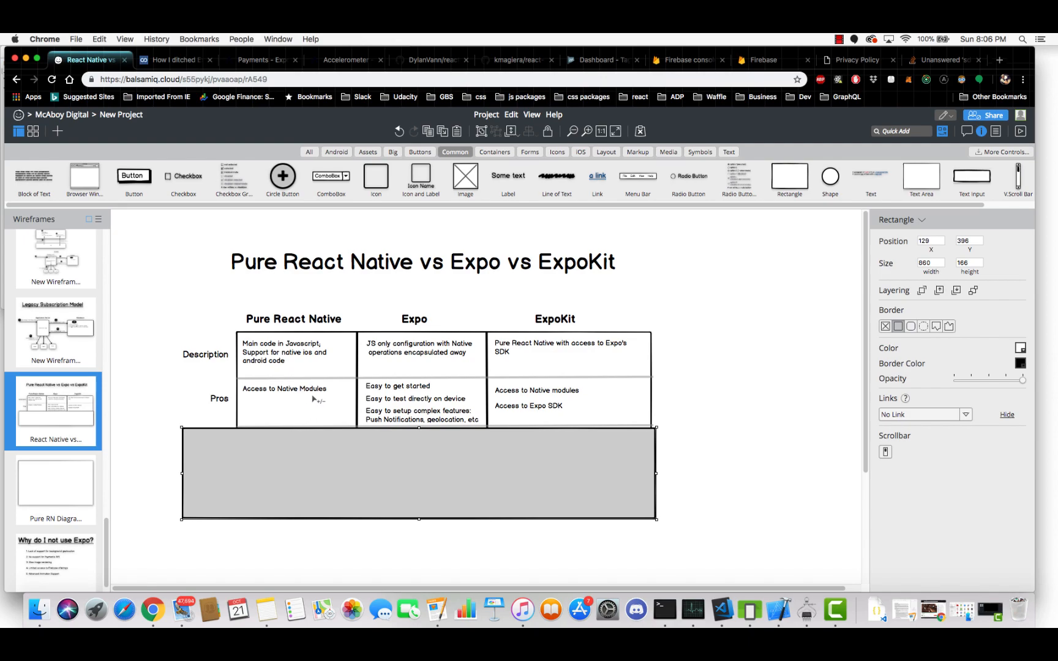
pyautogui.moveTo(393, 392)
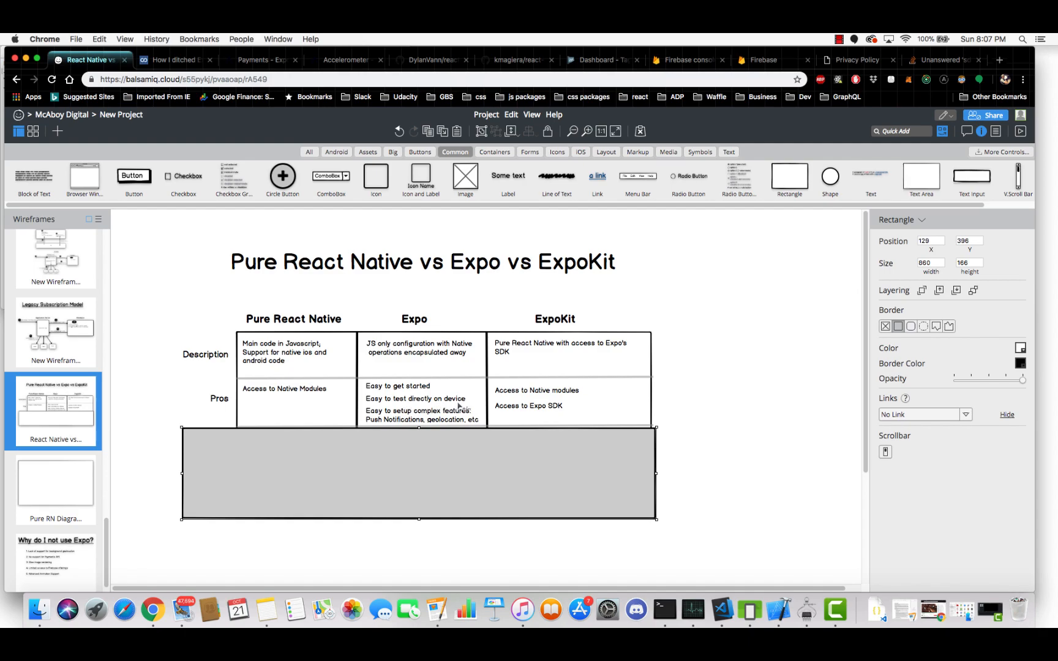
pyautogui.moveTo(425, 413)
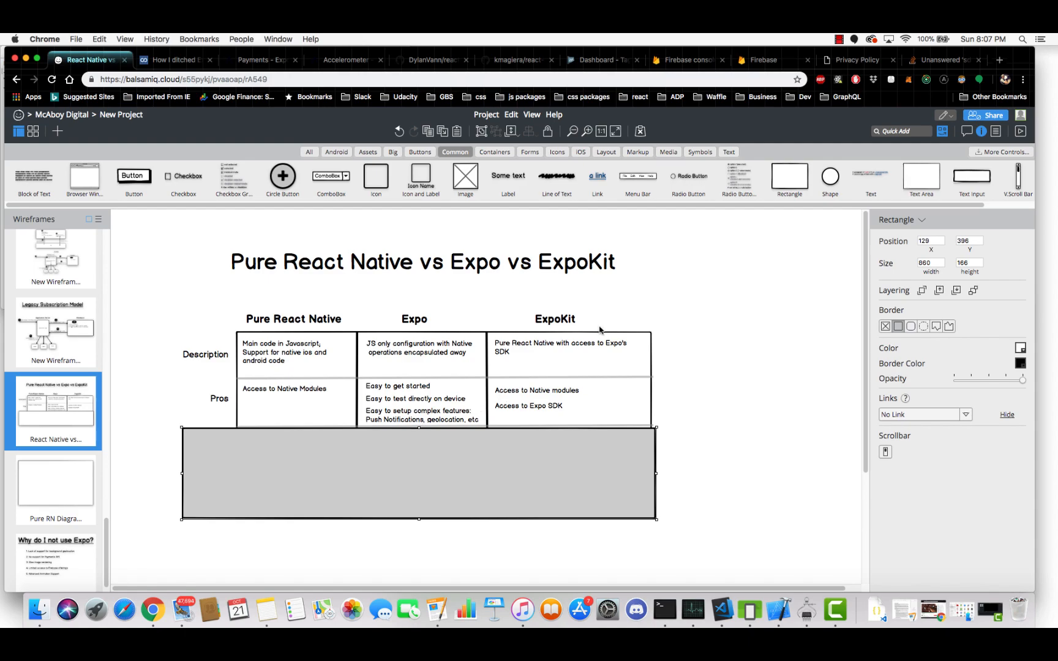
pyautogui.moveTo(533, 401)
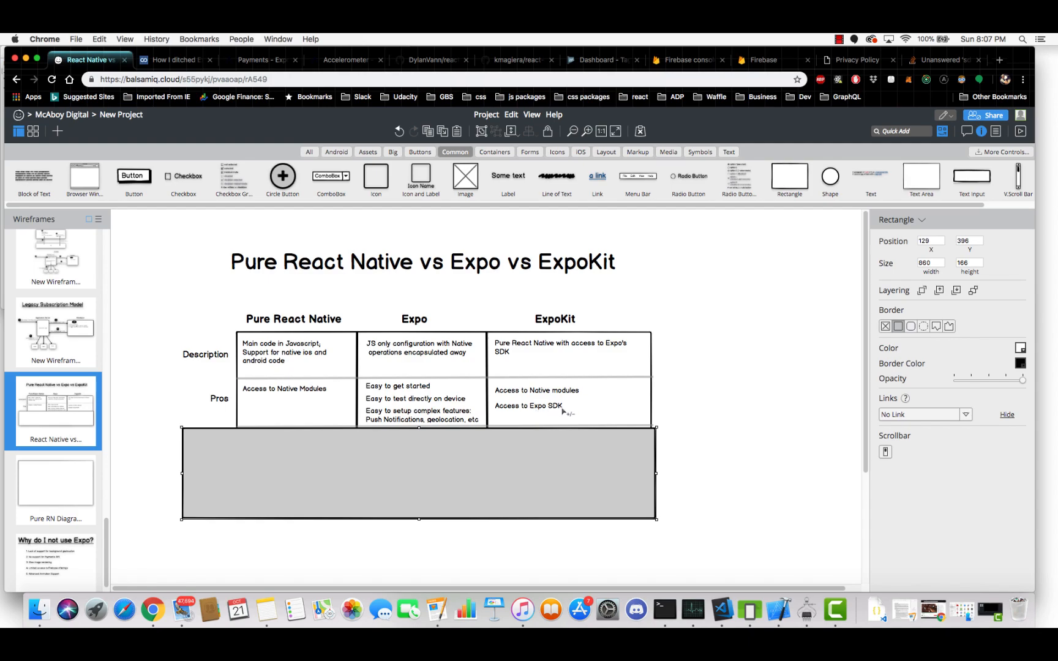
pyautogui.moveTo(533, 411)
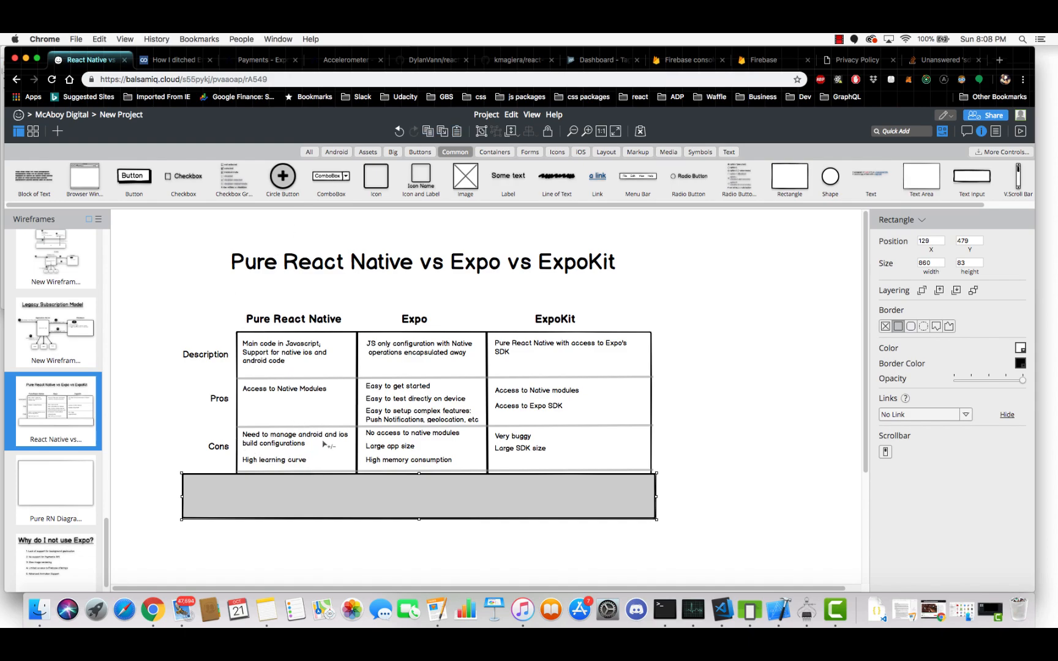
pyautogui.moveTo(281, 466)
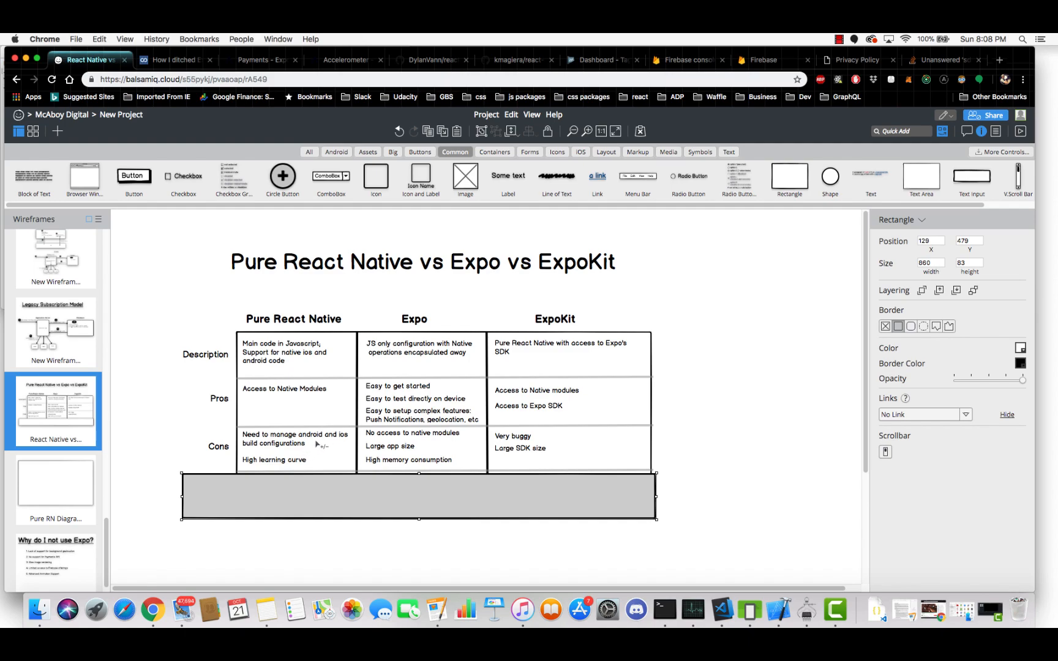
pyautogui.moveTo(429, 461)
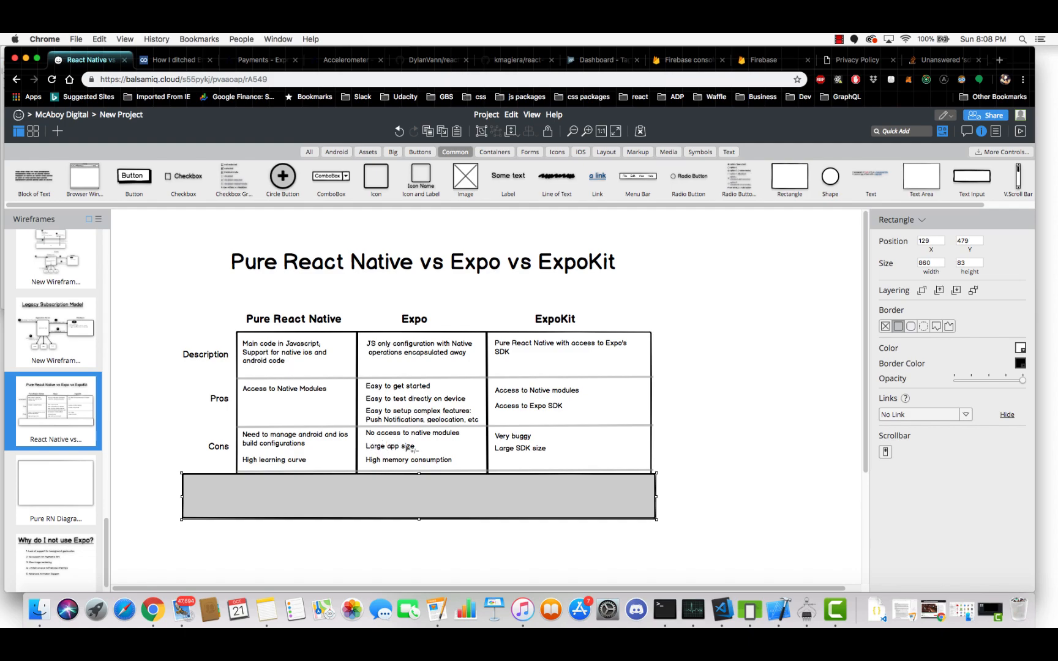
pyautogui.moveTo(451, 438)
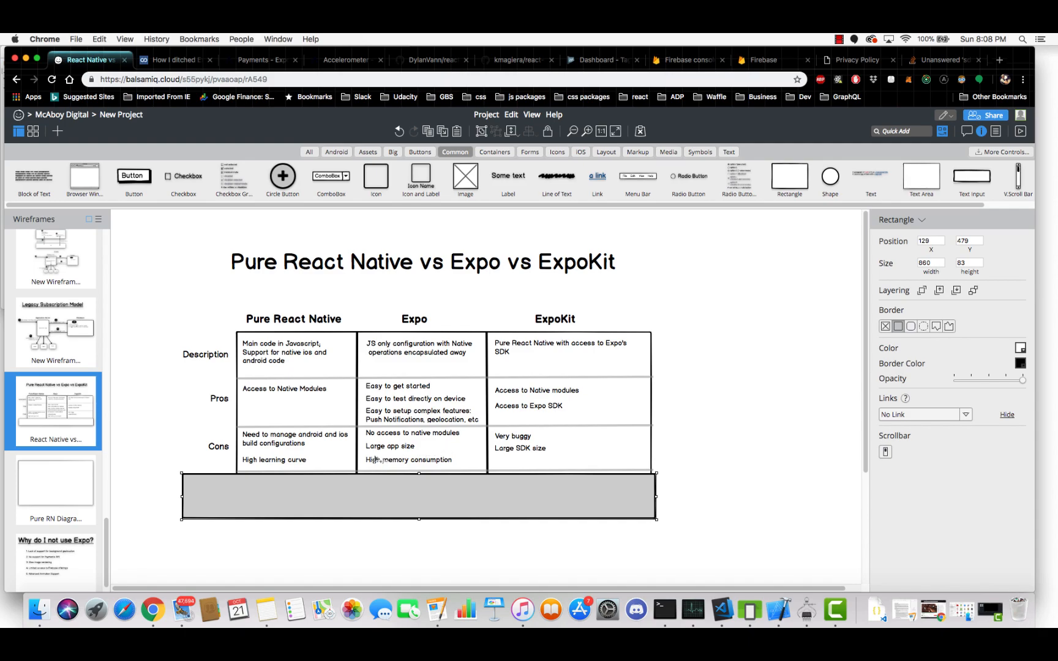
pyautogui.moveTo(424, 466)
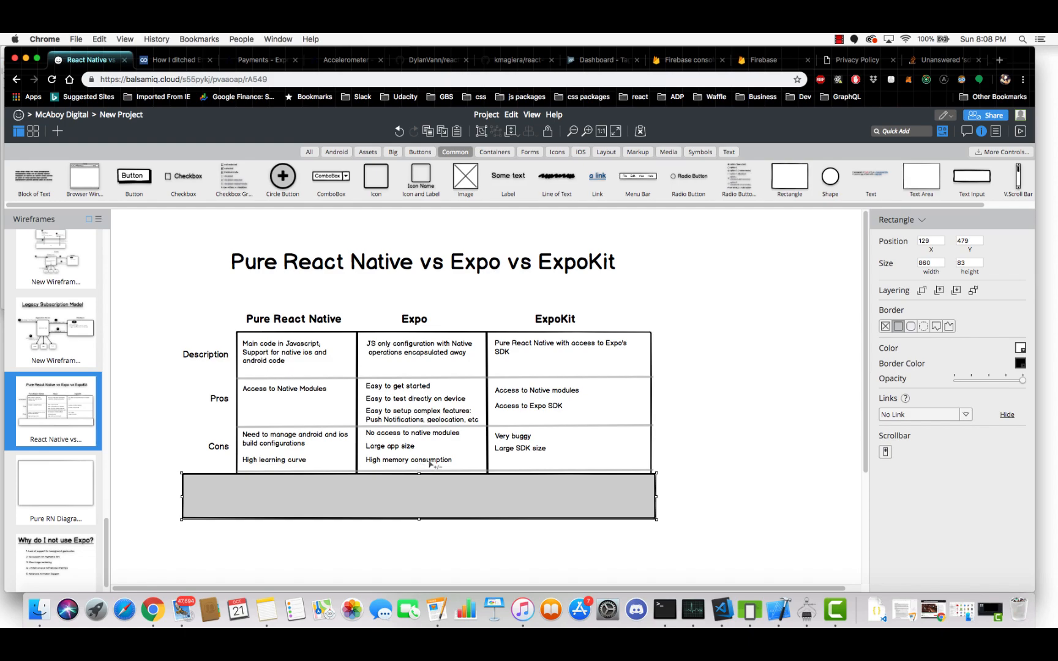
pyautogui.moveTo(456, 326)
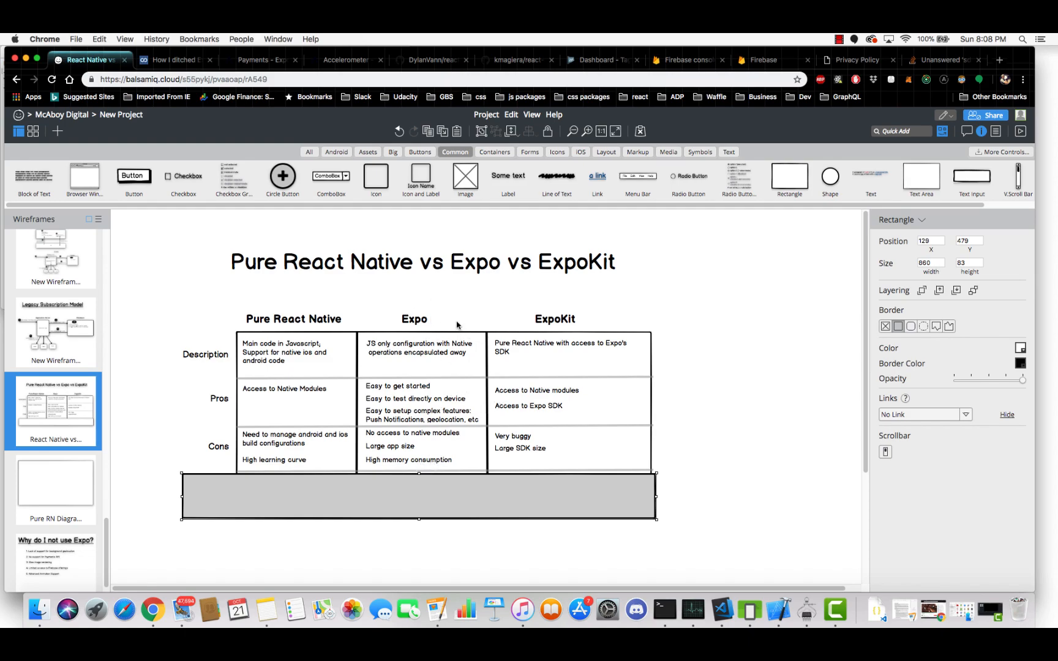
pyautogui.moveTo(421, 453)
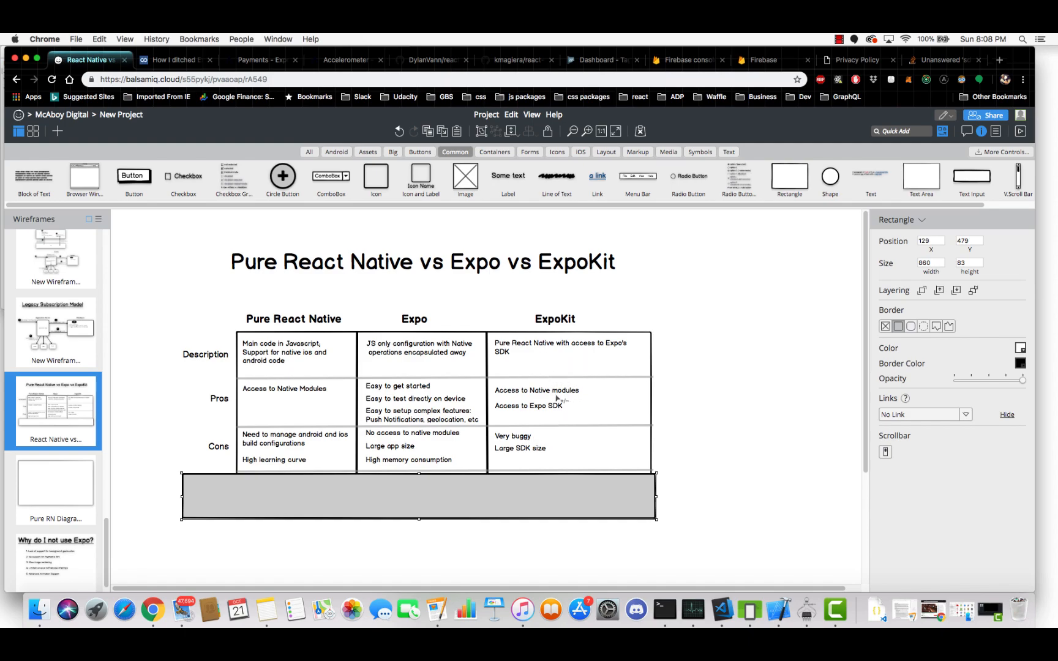
pyautogui.moveTo(544, 418)
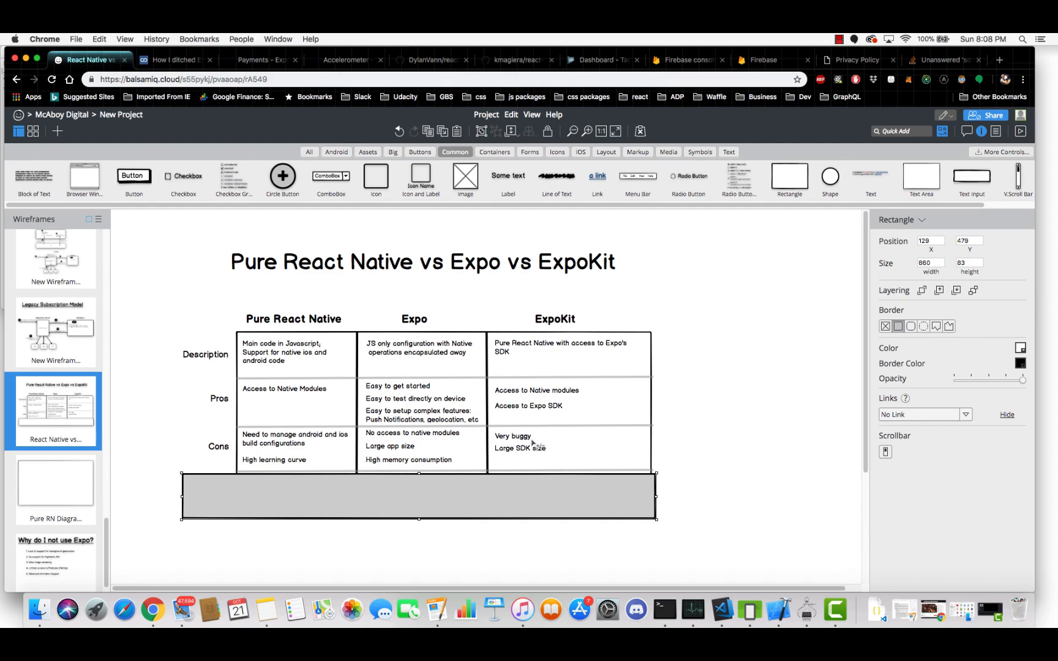
pyautogui.moveTo(541, 442)
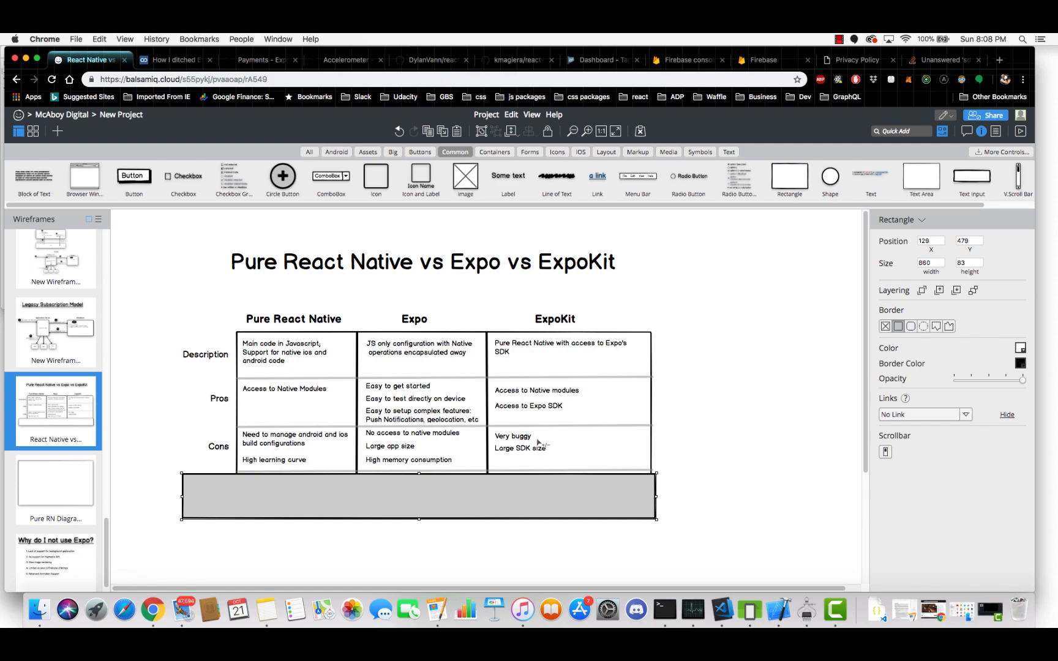
pyautogui.moveTo(534, 446)
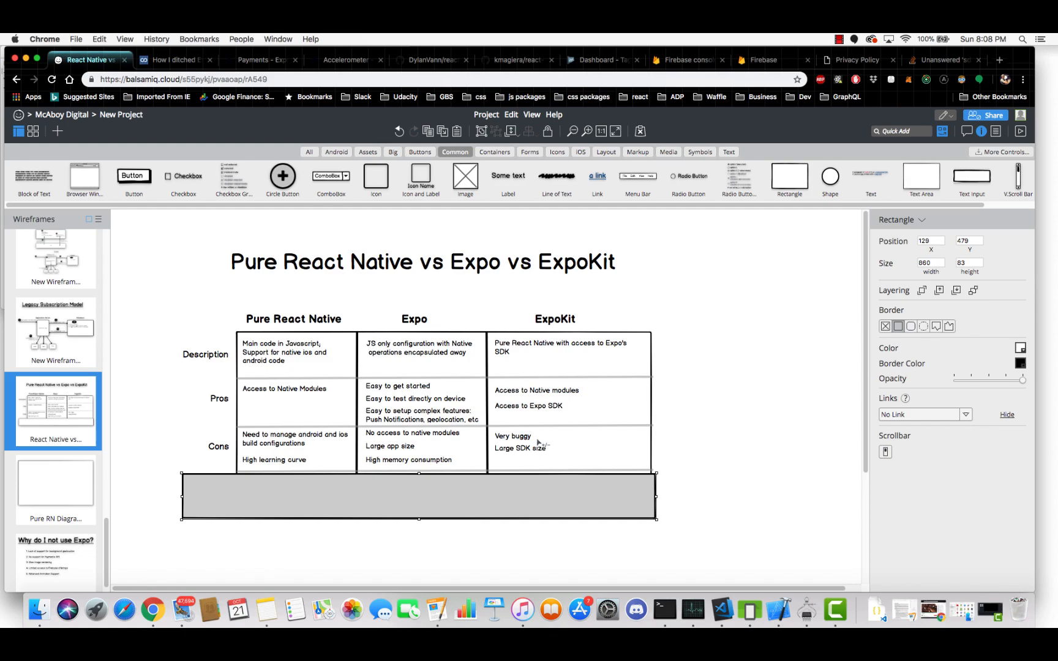
pyautogui.moveTo(544, 441)
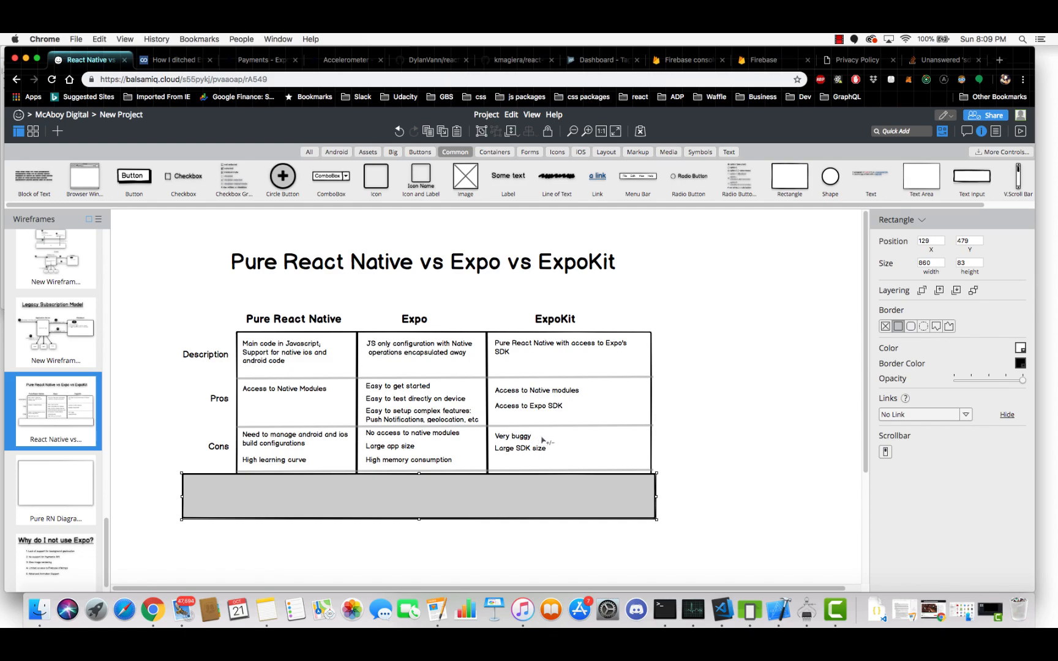
pyautogui.moveTo(507, 456)
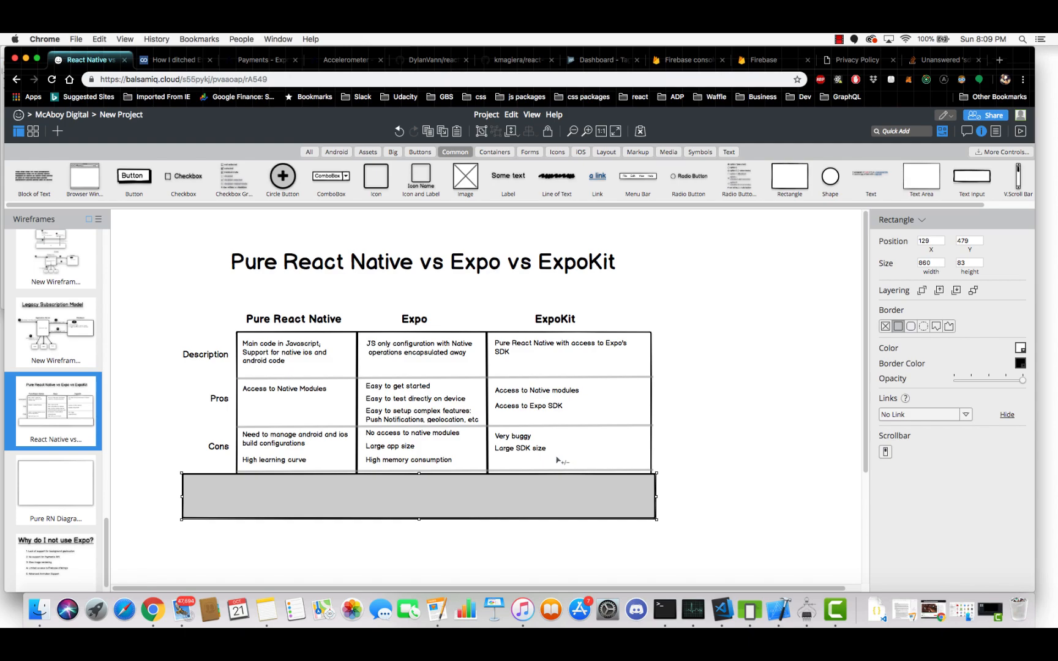
pyautogui.moveTo(560, 460)
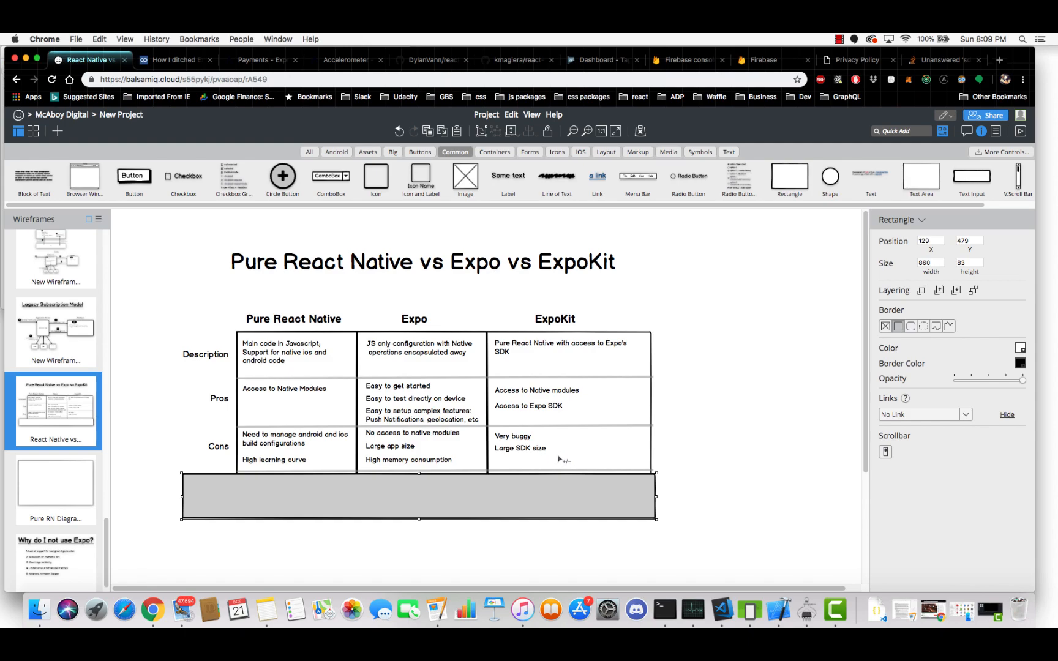
pyautogui.moveTo(533, 435)
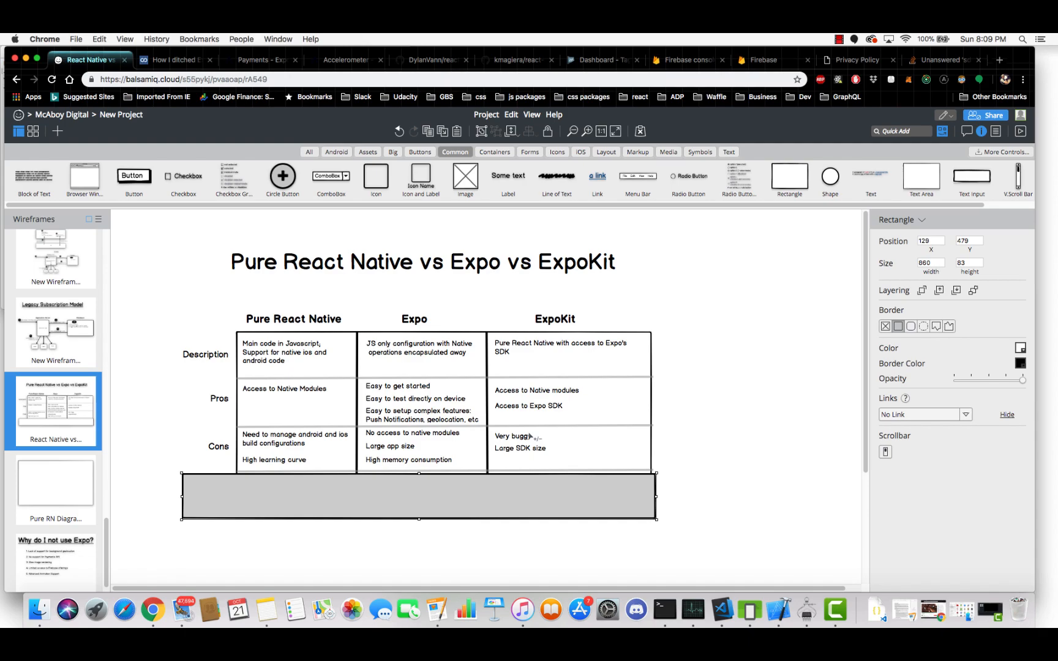
pyautogui.moveTo(448, 491)
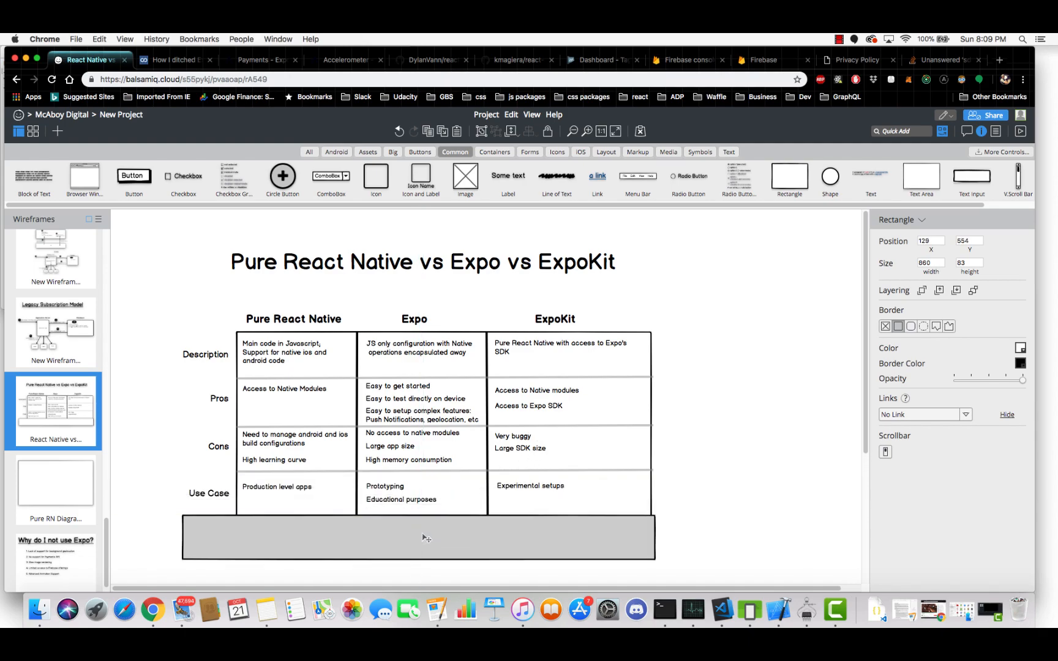
# Step: Nudge the grey placeholder block down, then switch to the Pure RN Diagram wireframe
pyautogui.moveTo(421, 527); pyautogui.dragTo(421, 550)
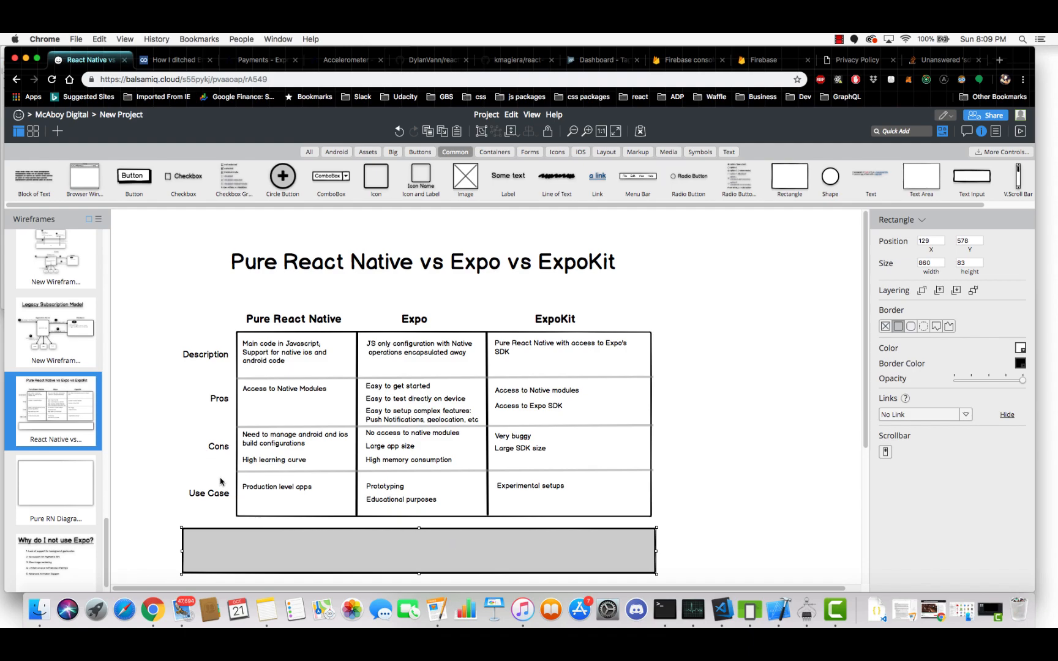
pyautogui.moveTo(492, 502)
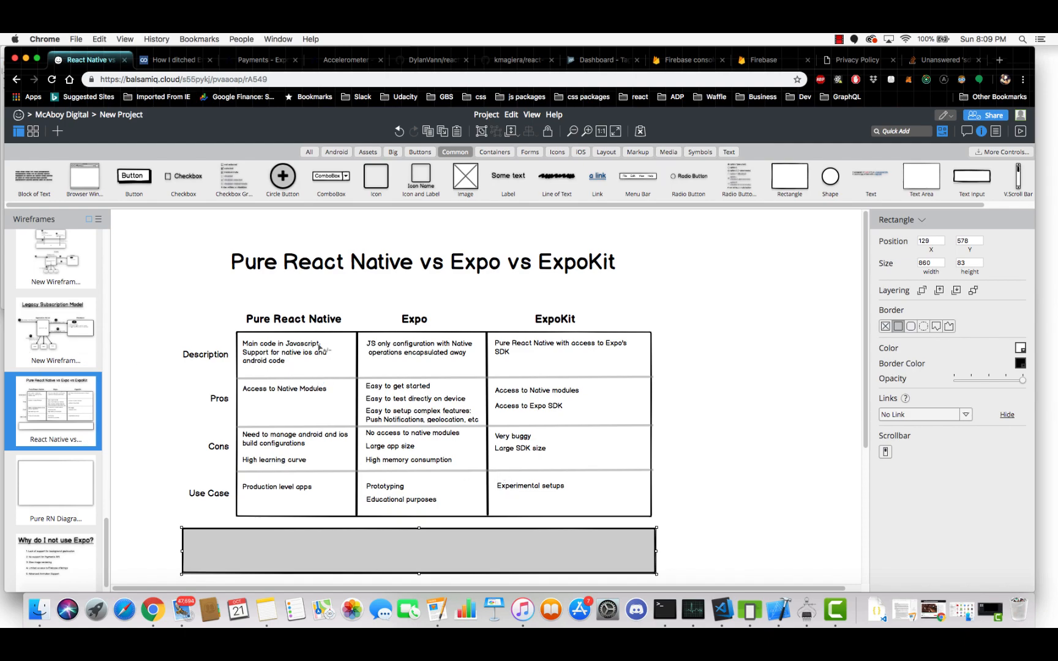
pyautogui.moveTo(289, 450)
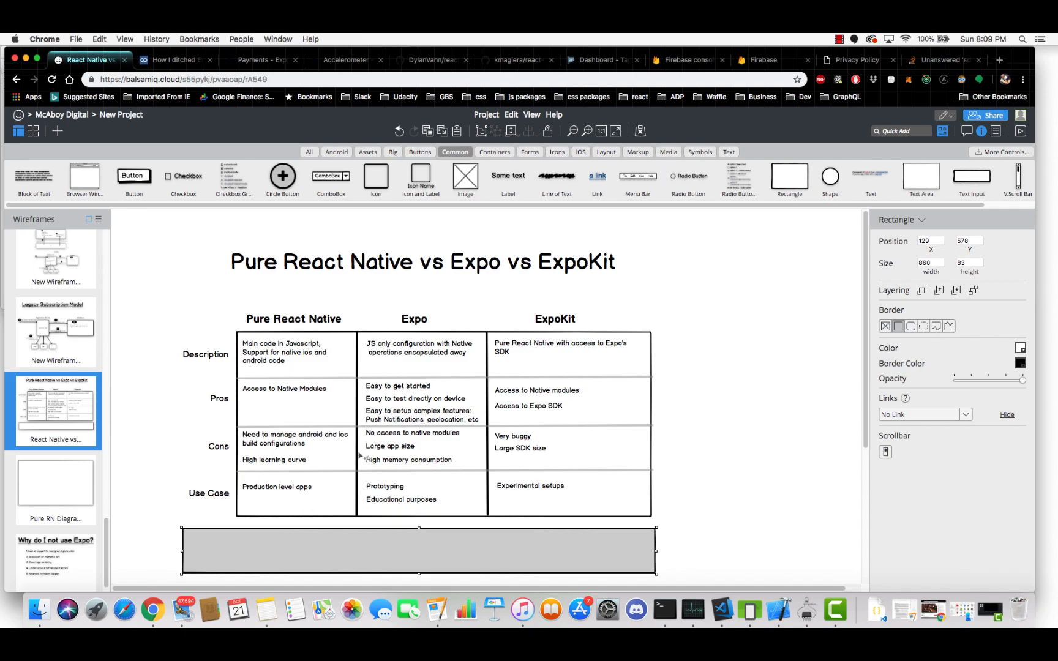
pyautogui.moveTo(294, 496)
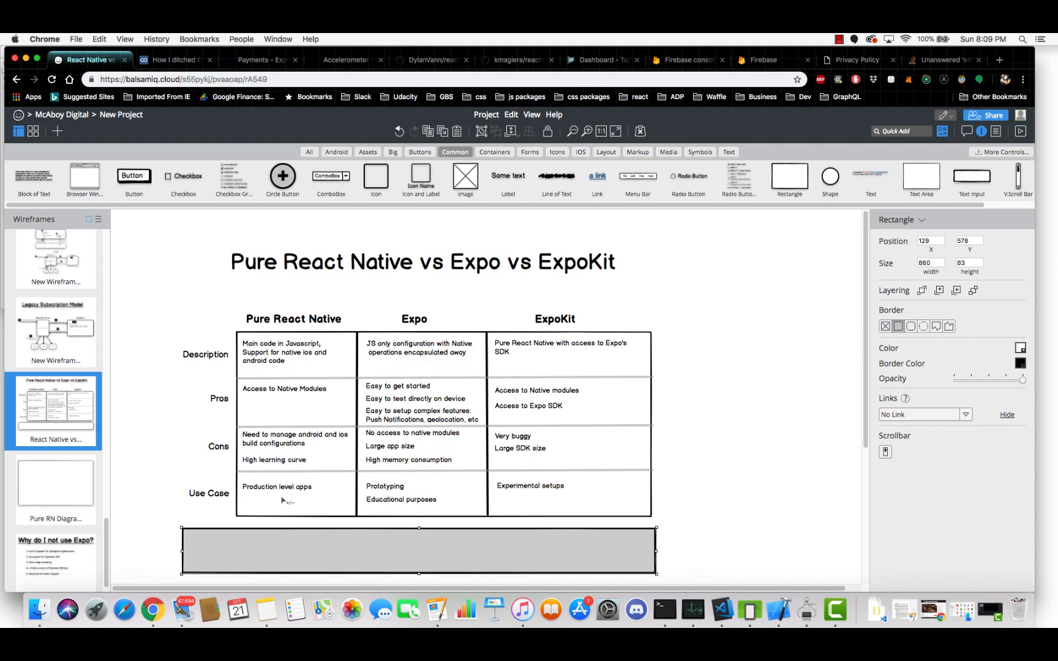
pyautogui.moveTo(300, 504)
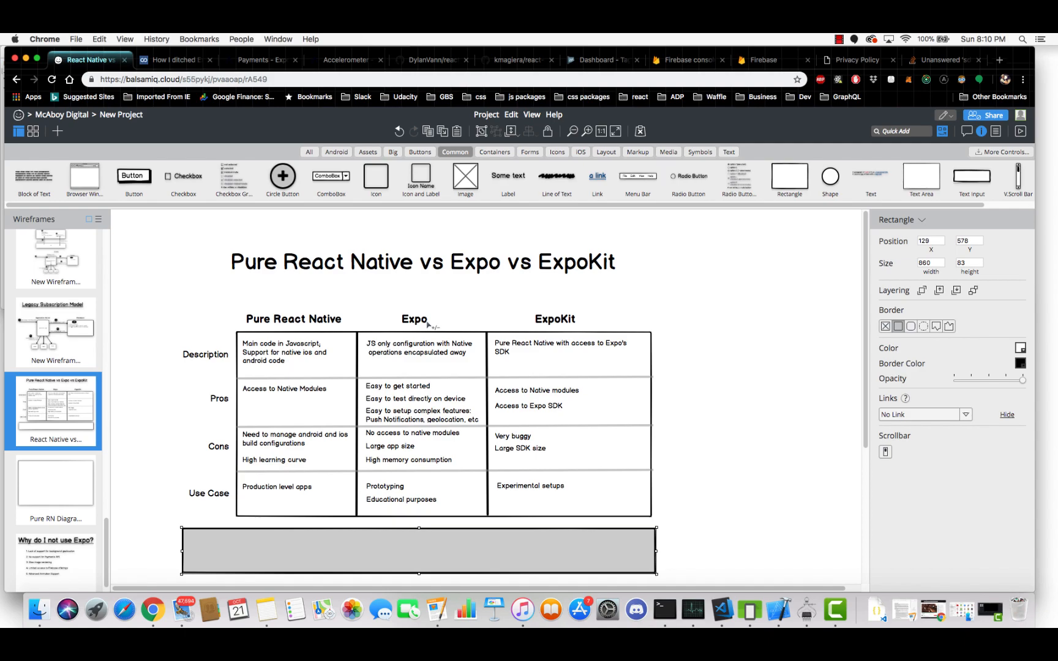
pyautogui.moveTo(435, 348)
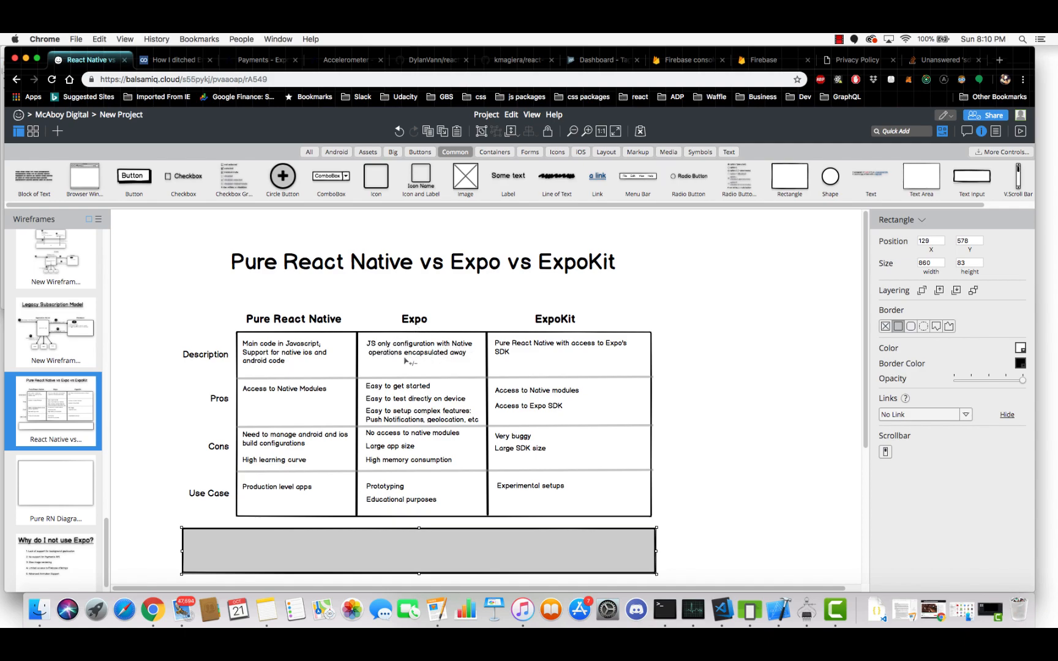
pyautogui.moveTo(435, 486)
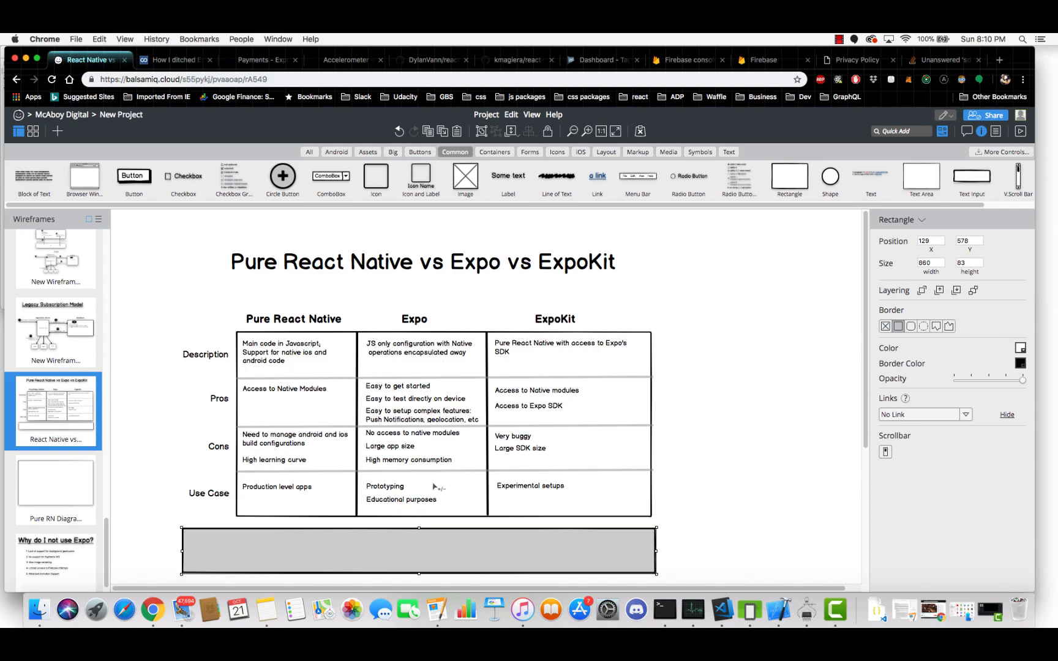
pyautogui.moveTo(456, 284)
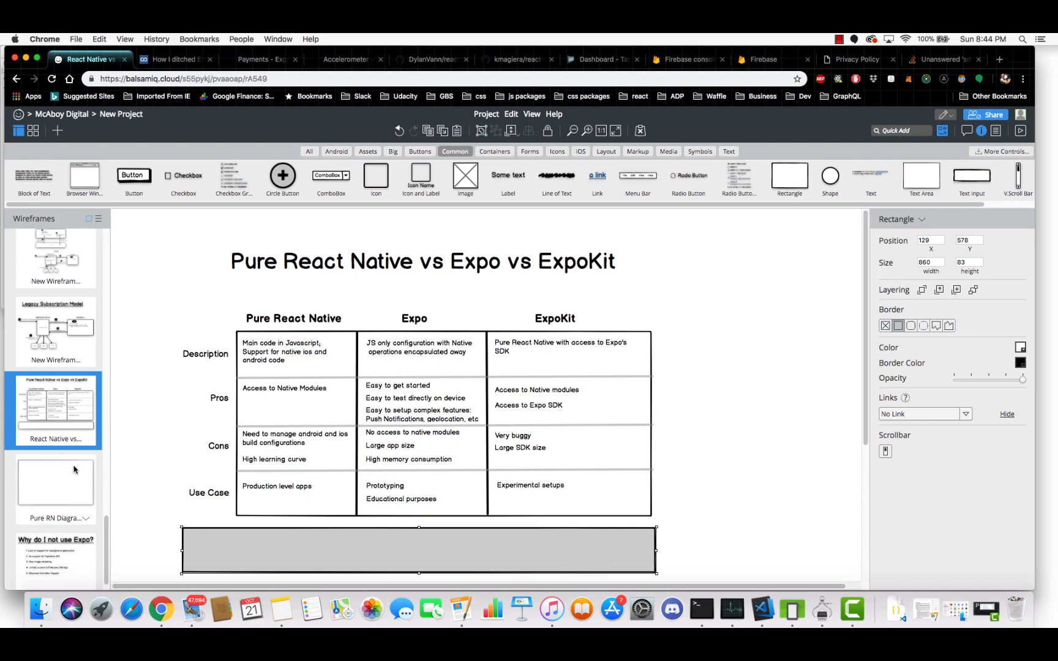
pyautogui.moveTo(535, 504)
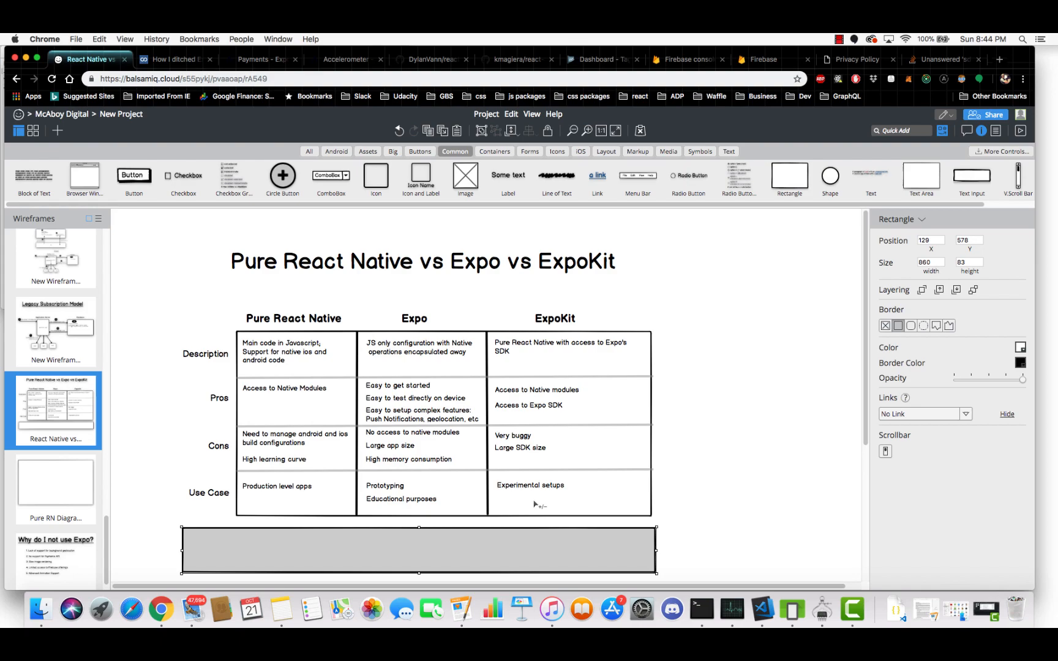
pyautogui.moveTo(579, 498)
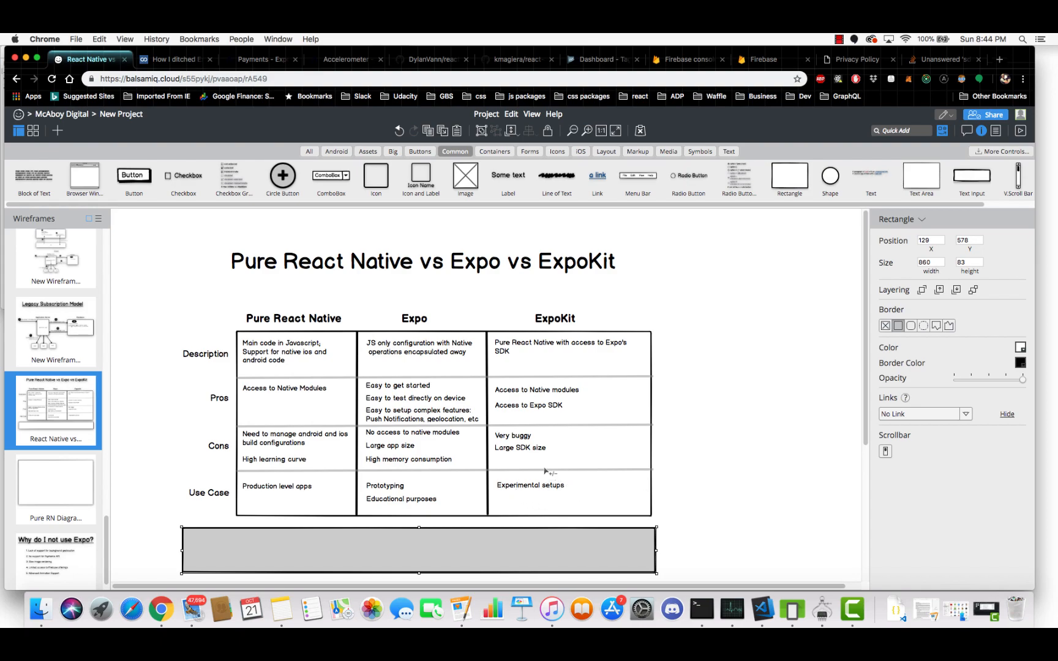
pyautogui.moveTo(530, 446)
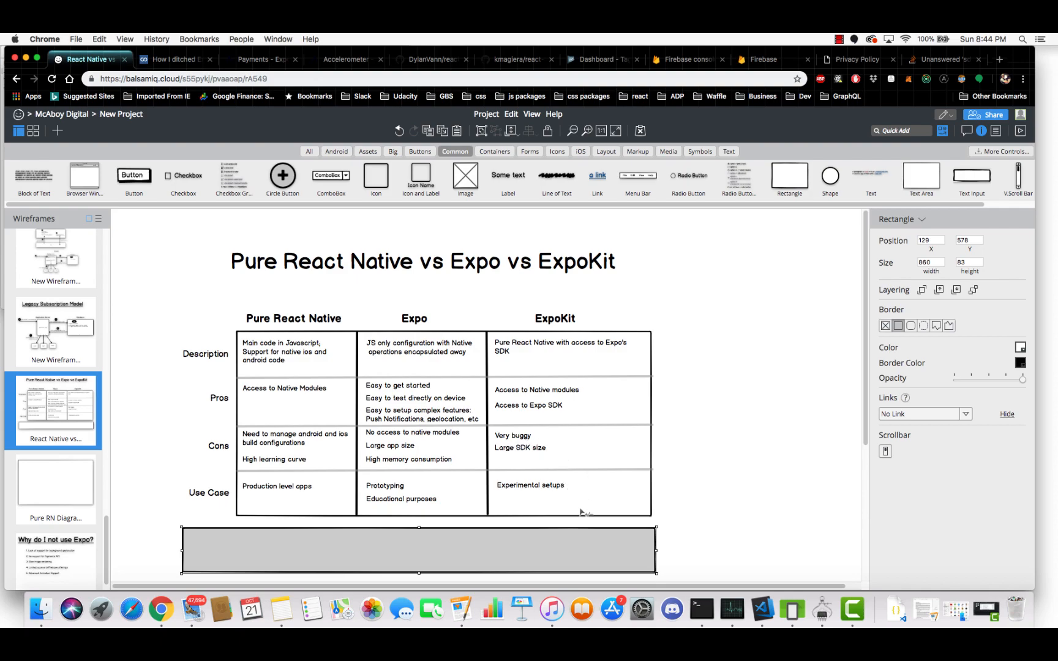
pyautogui.moveTo(536, 469)
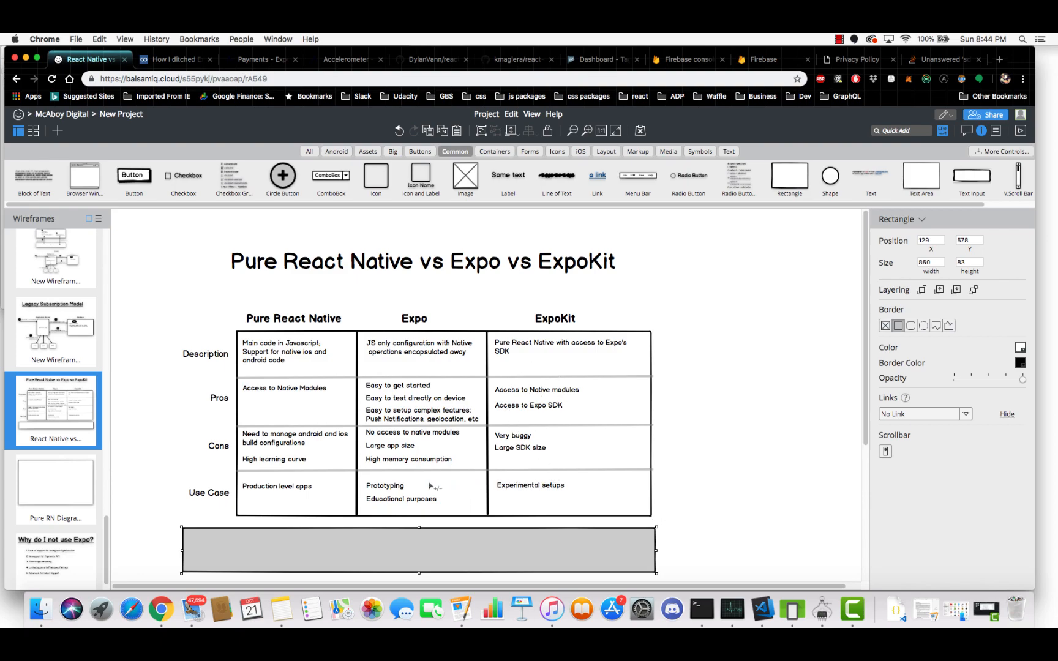
pyautogui.moveTo(547, 505)
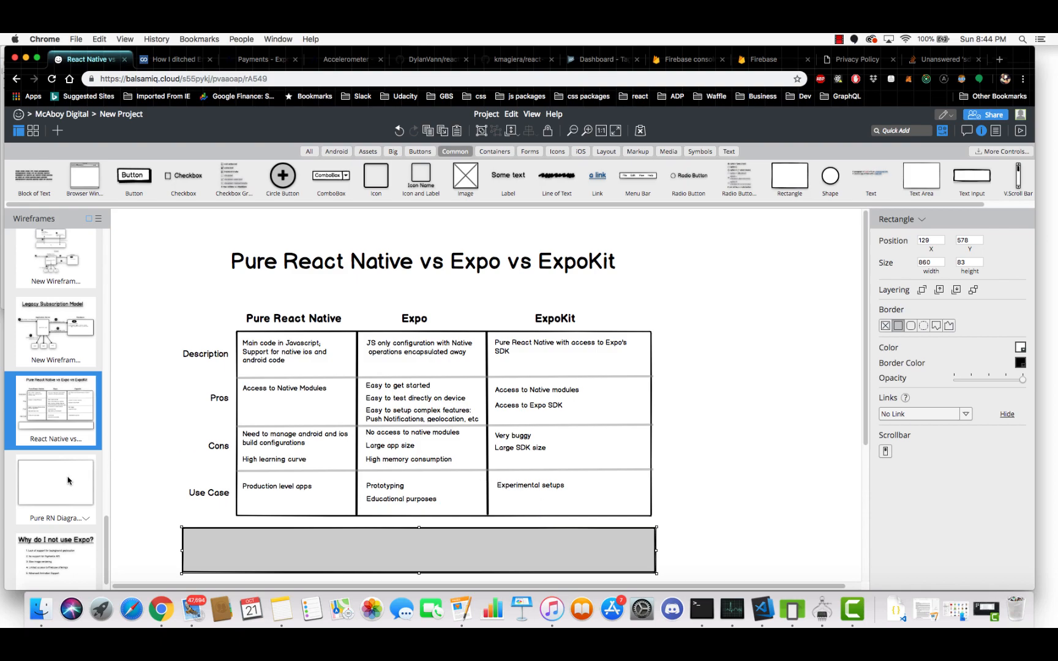
pyautogui.click(56, 481)
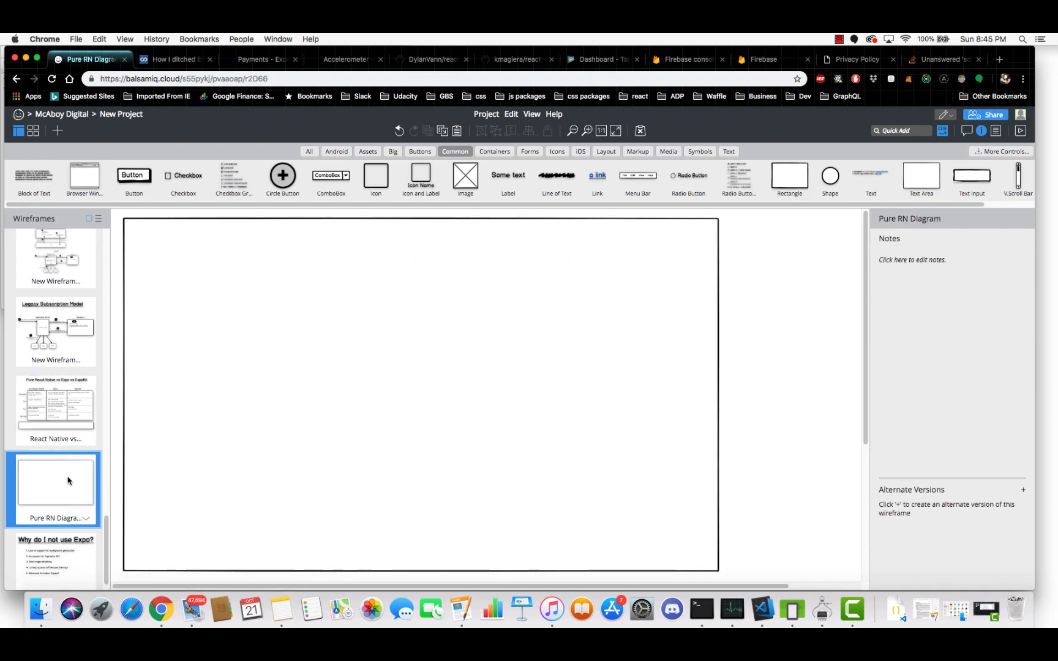
# Step: Narrow the grey cover rectangle from its left side until the full Pure React Native diagram shows
pyautogui.click(420, 395)
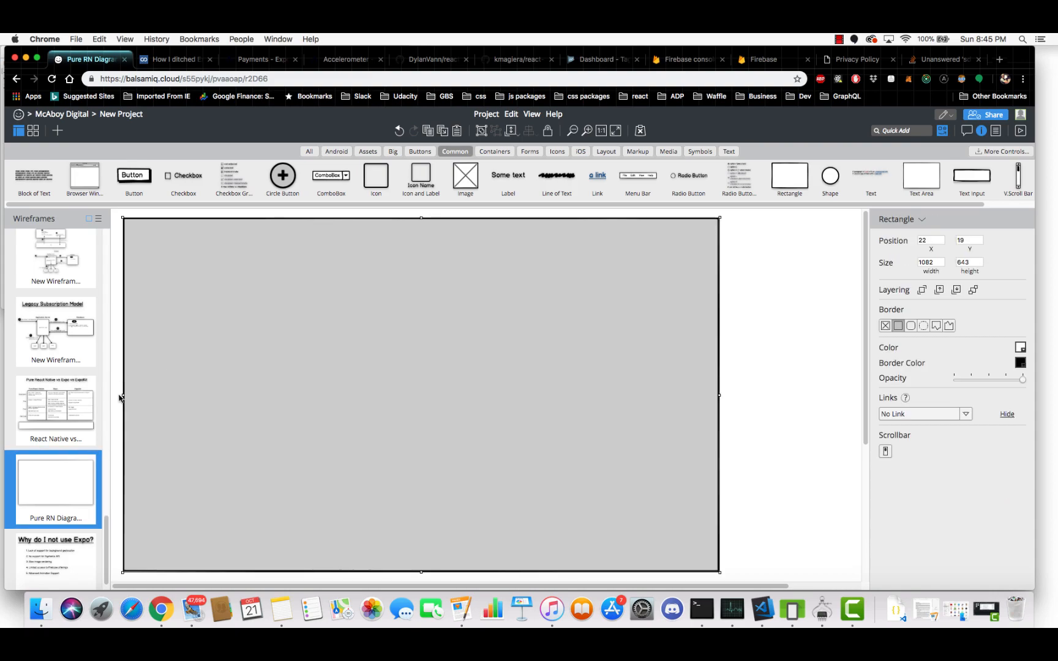
pyautogui.moveTo(123, 395); pyautogui.dragTo(206, 394)
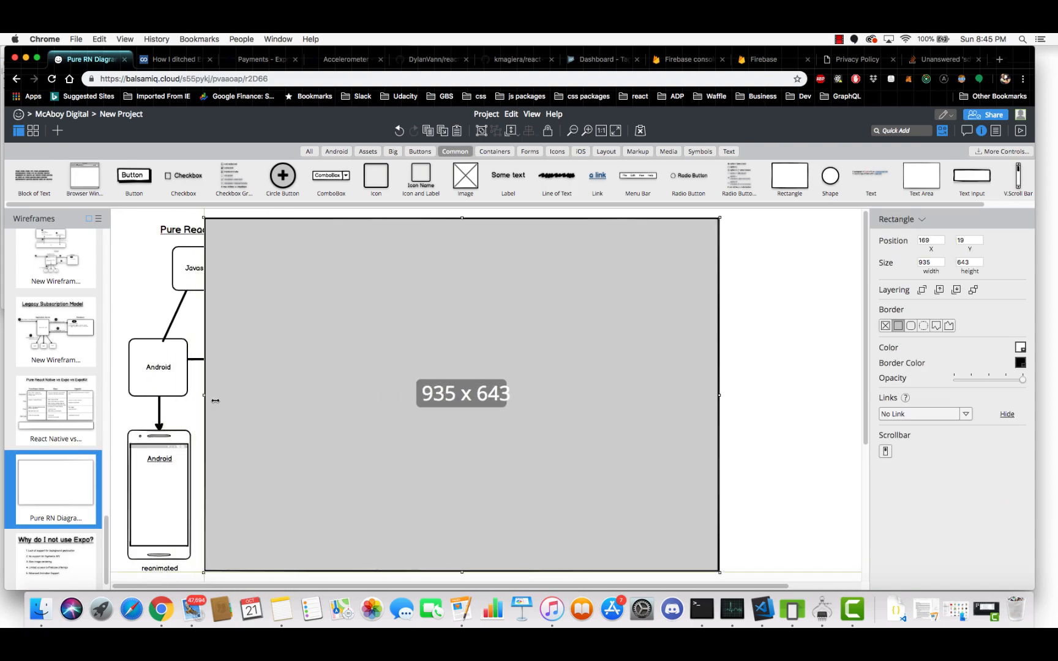
pyautogui.moveTo(206, 394); pyautogui.dragTo(300, 395)
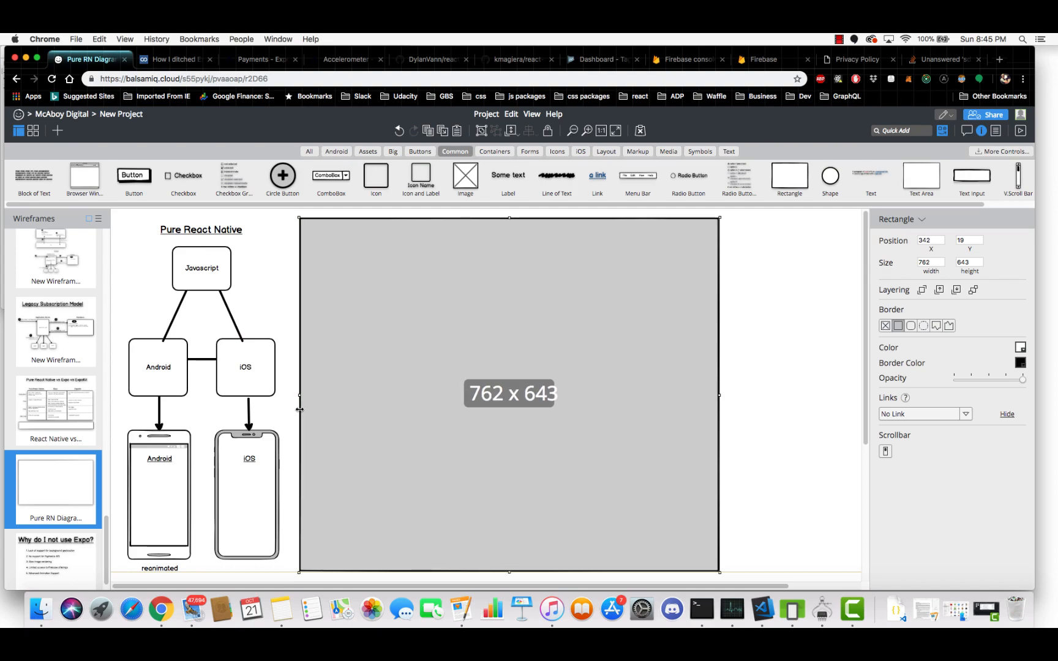
pyautogui.moveTo(300, 394); pyautogui.dragTo(305, 395)
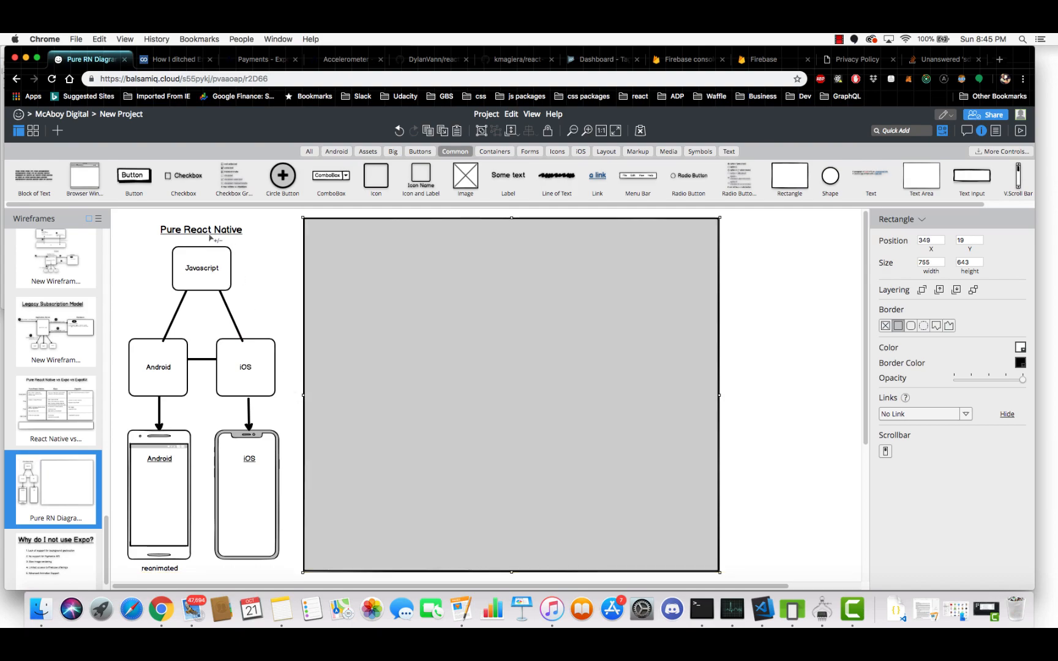
pyautogui.click(263, 264)
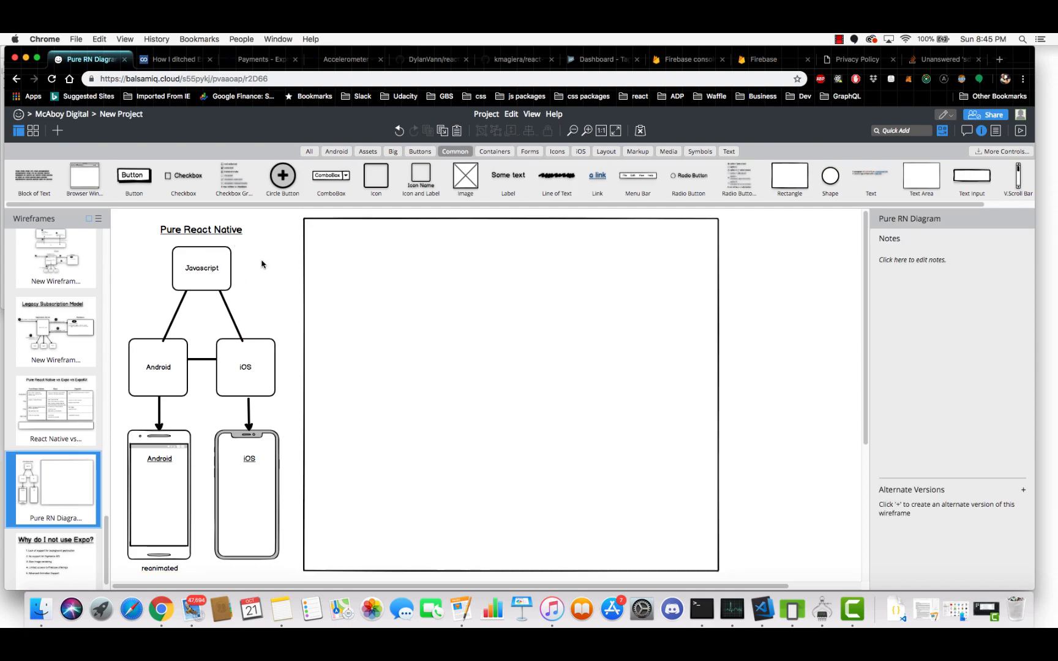
pyautogui.moveTo(224, 281)
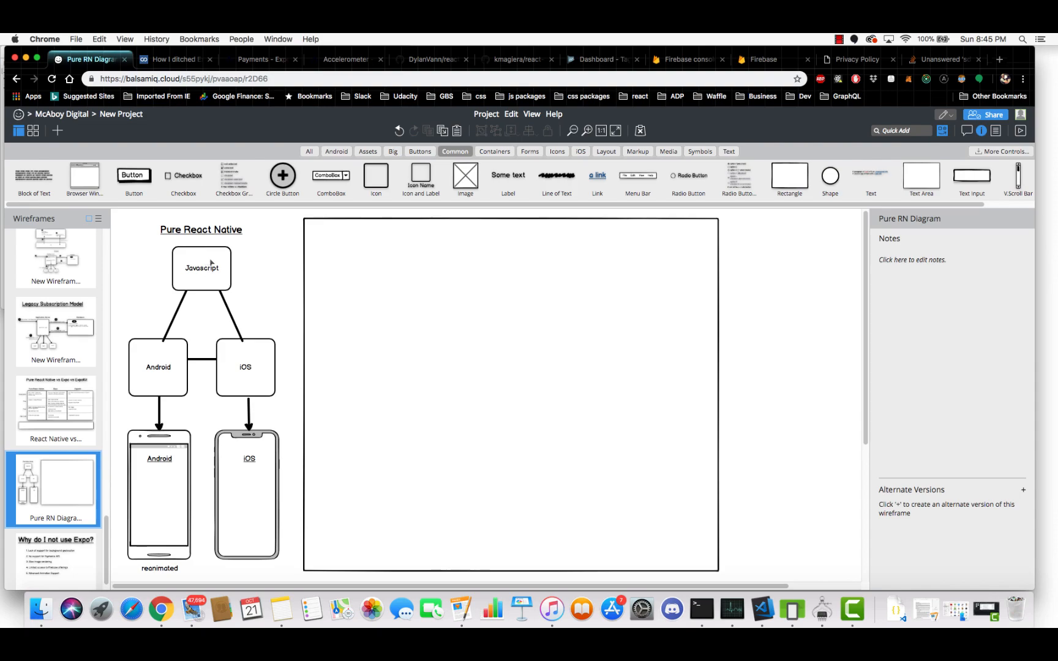
# Step: Select the Javascript and iOS shapes in the Pure React Native diagram without changing them
pyautogui.click(201, 268)
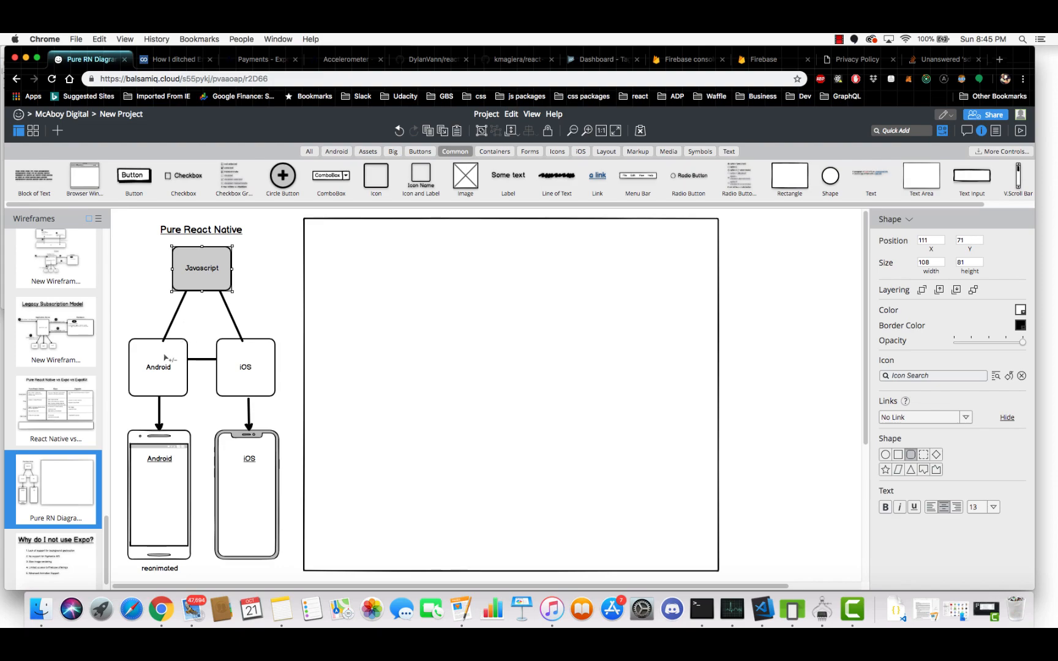
pyautogui.click(245, 367)
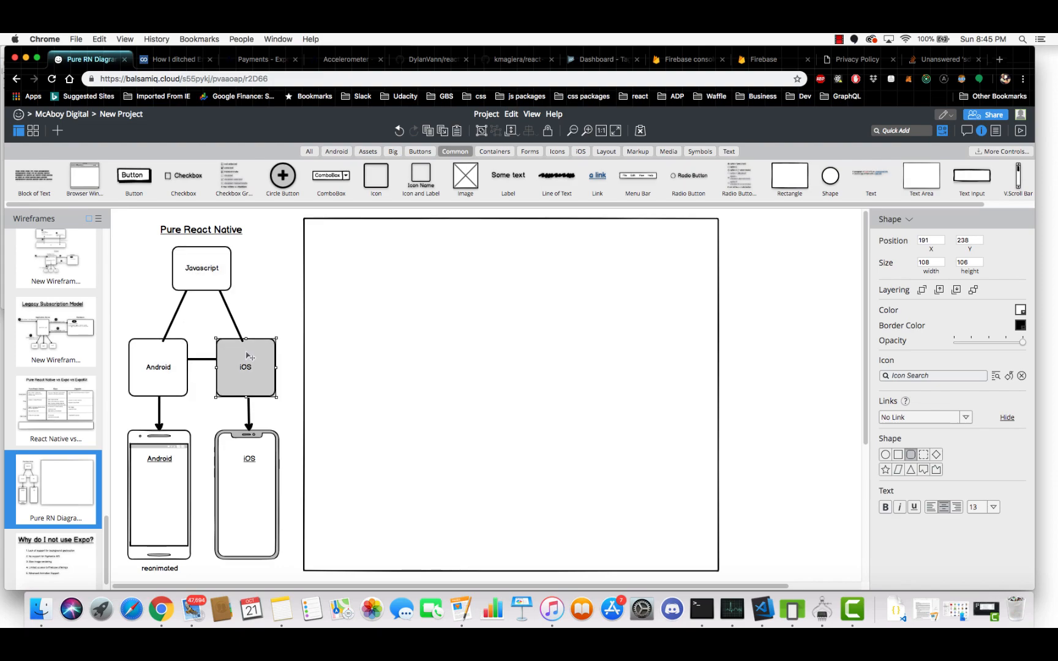
pyautogui.moveTo(249, 275)
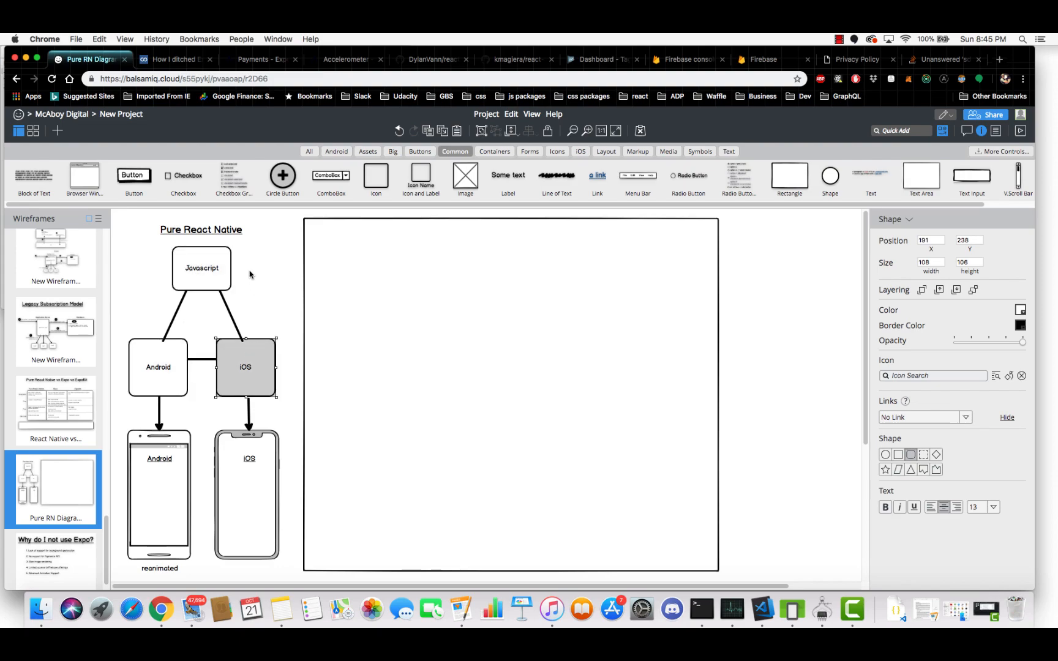
pyautogui.moveTo(223, 262)
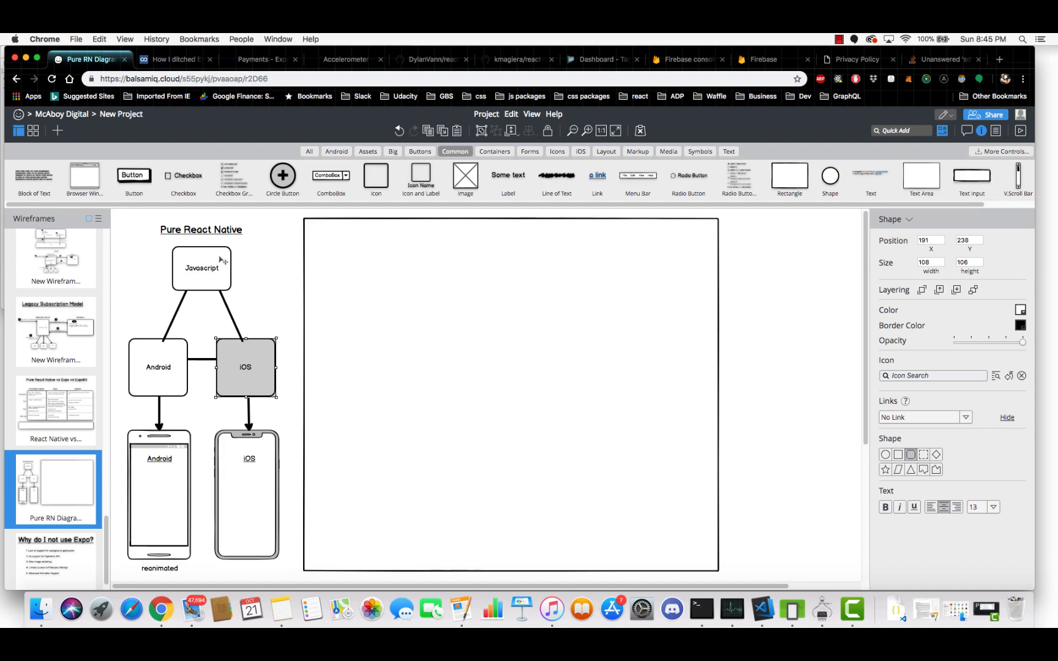
pyautogui.click(201, 269)
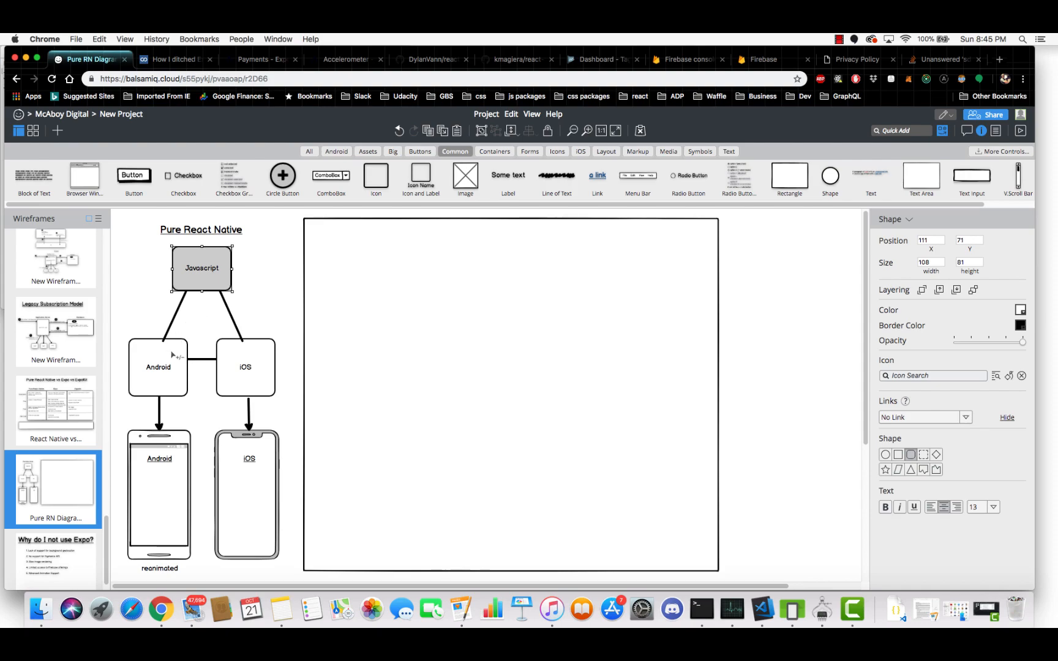
pyautogui.moveTo(229, 346)
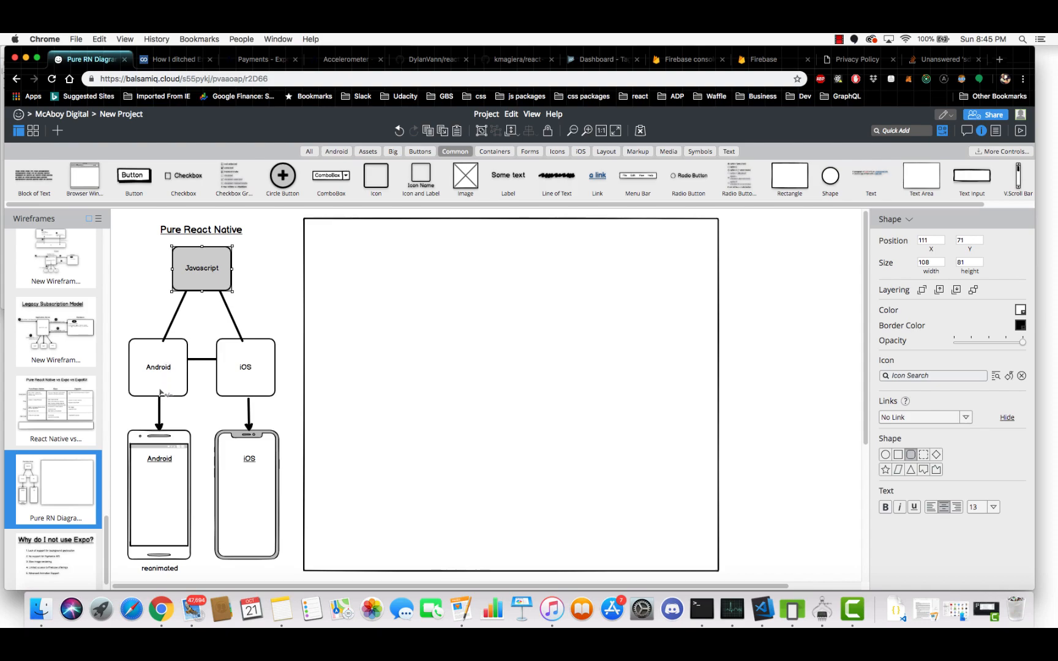
pyautogui.moveTo(277, 439)
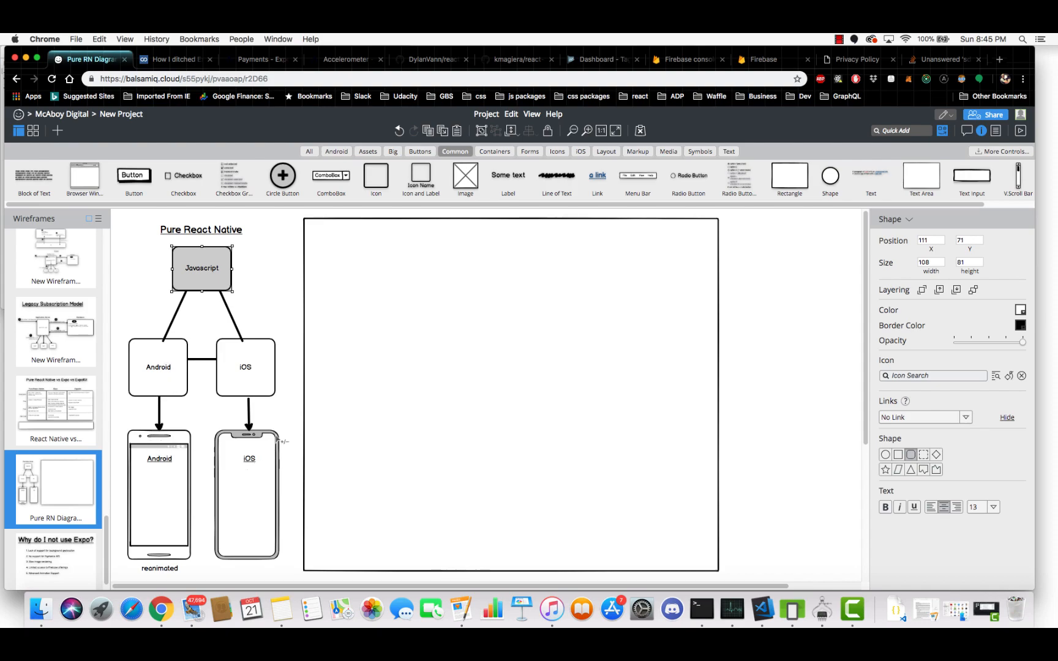
pyautogui.moveTo(174, 456)
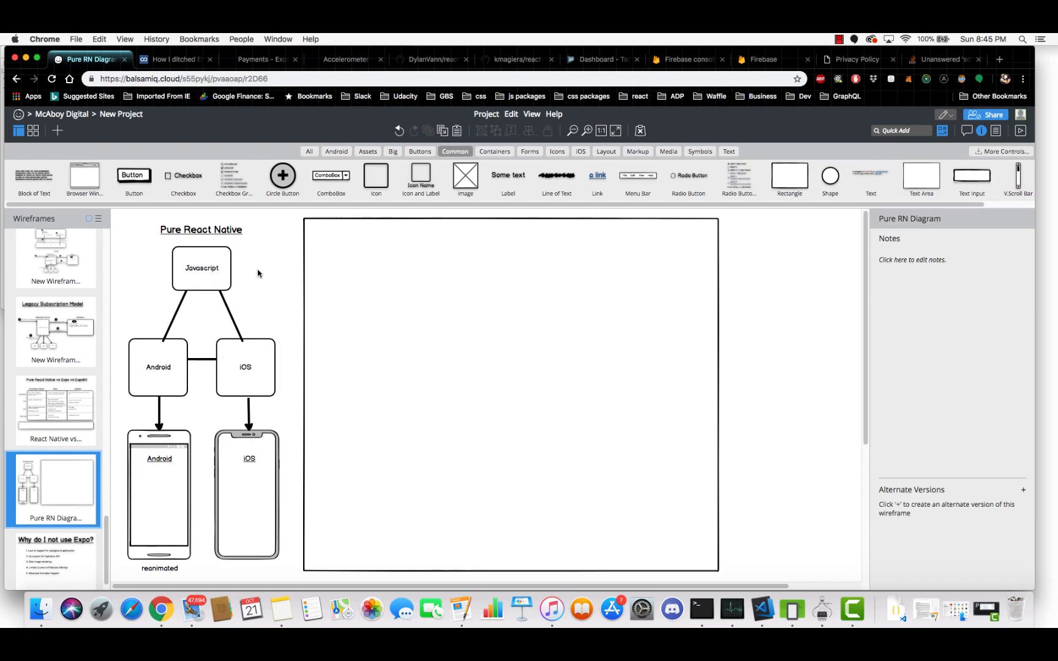
pyautogui.moveTo(155, 572)
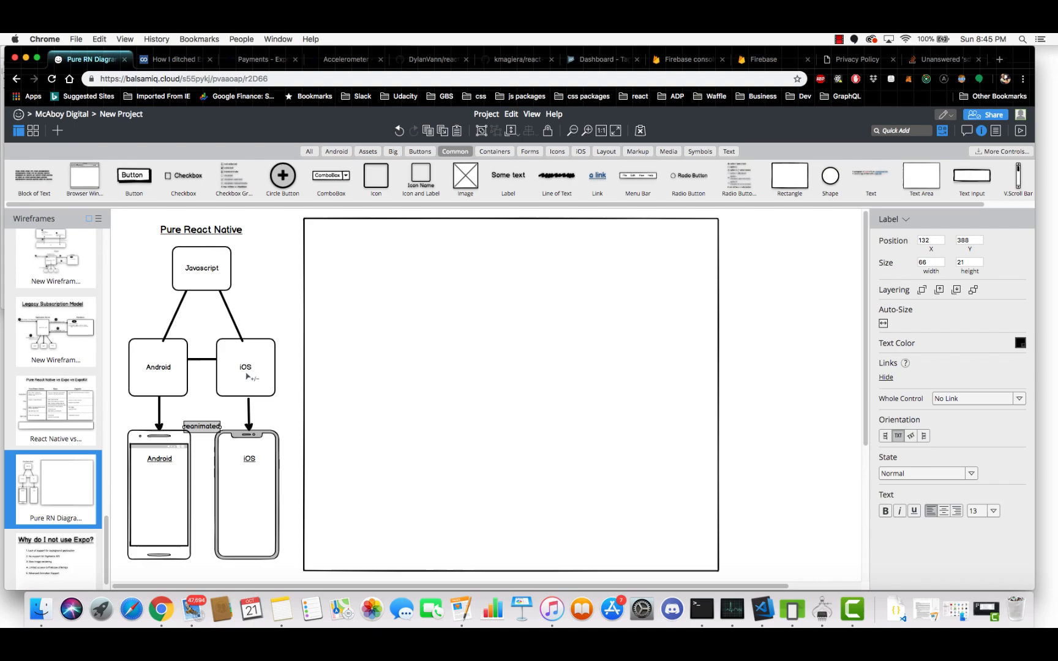
pyautogui.moveTo(205, 433)
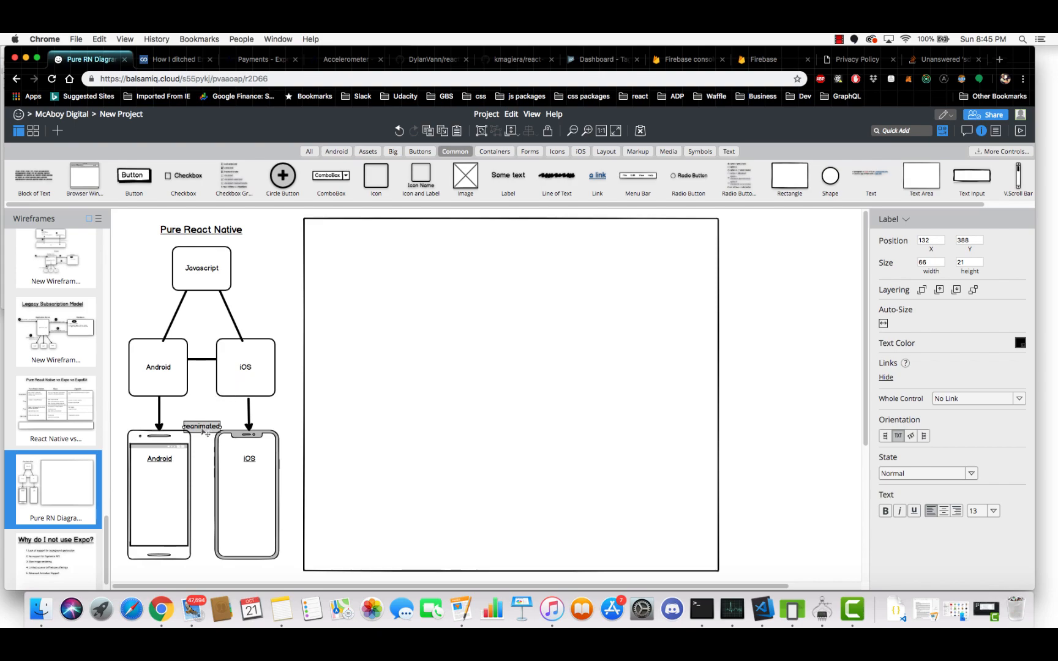
# Step: Move the reanimated label into the Android box, then narrow the grey cover toward the Expo diagram
pyautogui.moveTo(201, 426); pyautogui.dragTo(158, 383)
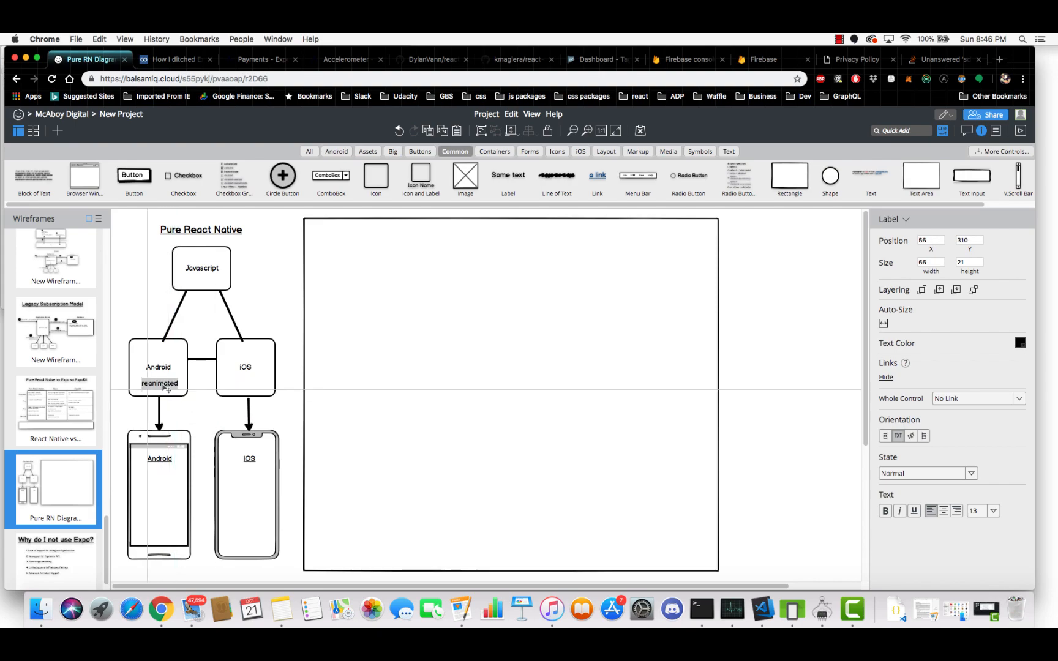
pyautogui.click(160, 384)
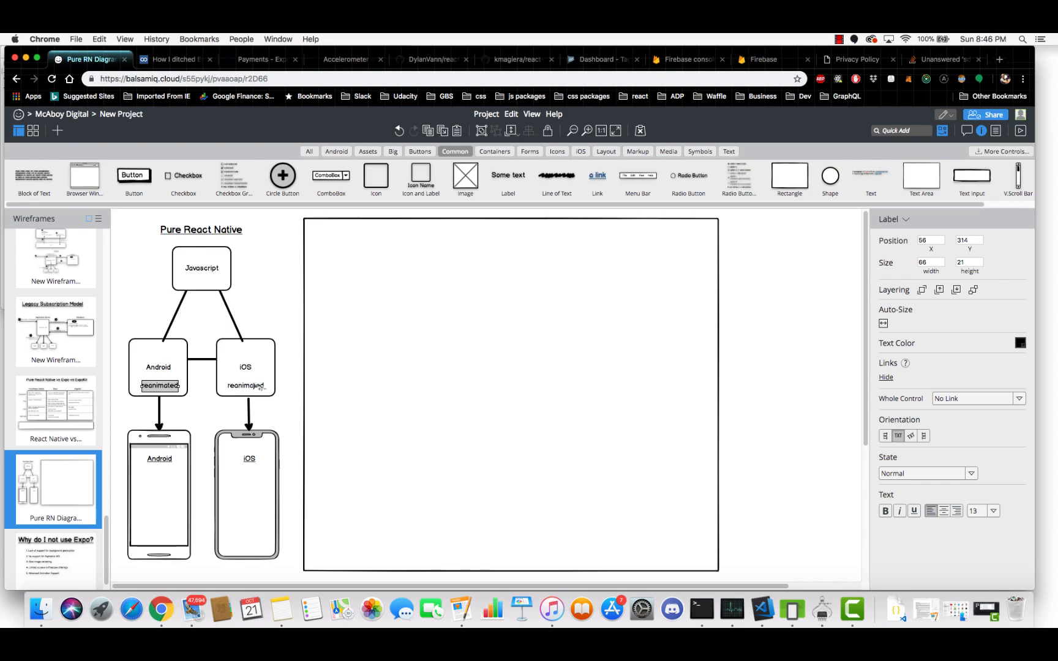
pyautogui.moveTo(225, 372)
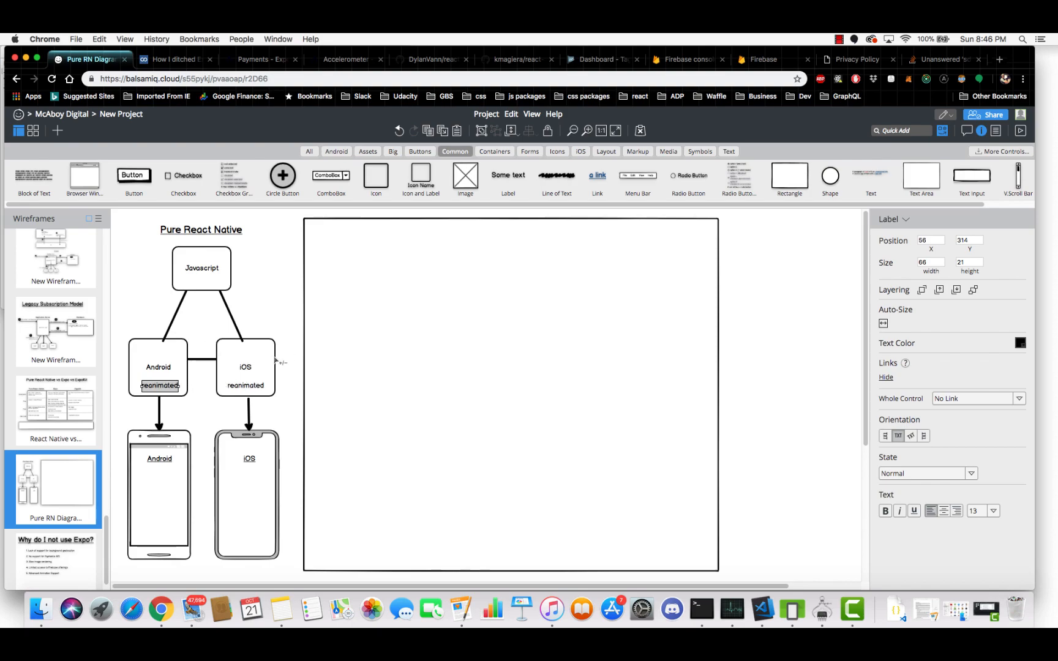
pyautogui.click(510, 395)
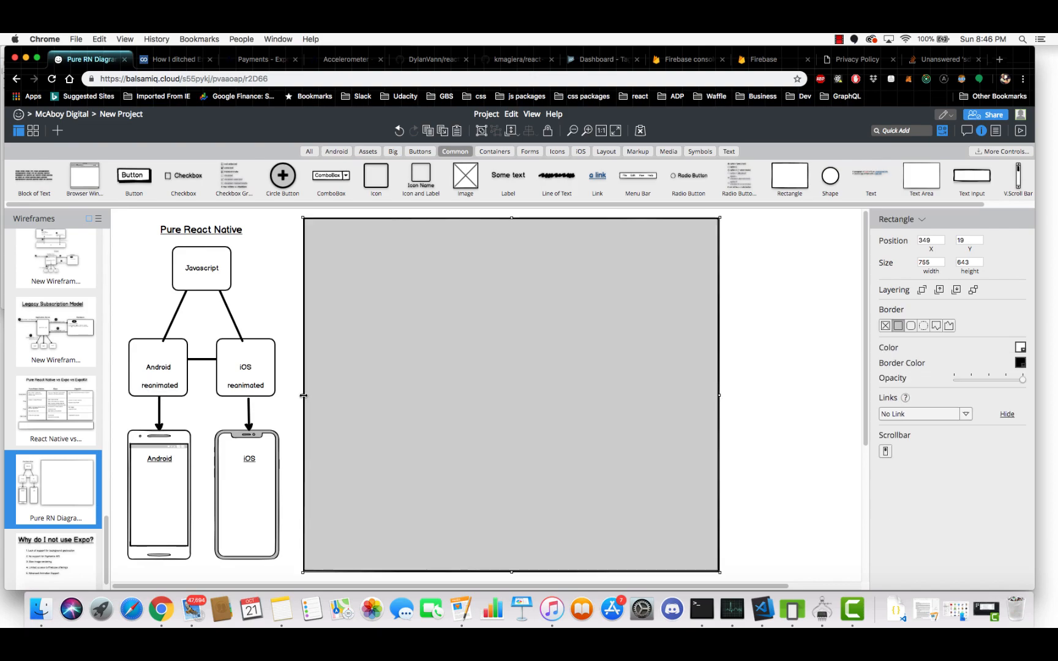
pyautogui.moveTo(304, 394); pyautogui.dragTo(406, 394)
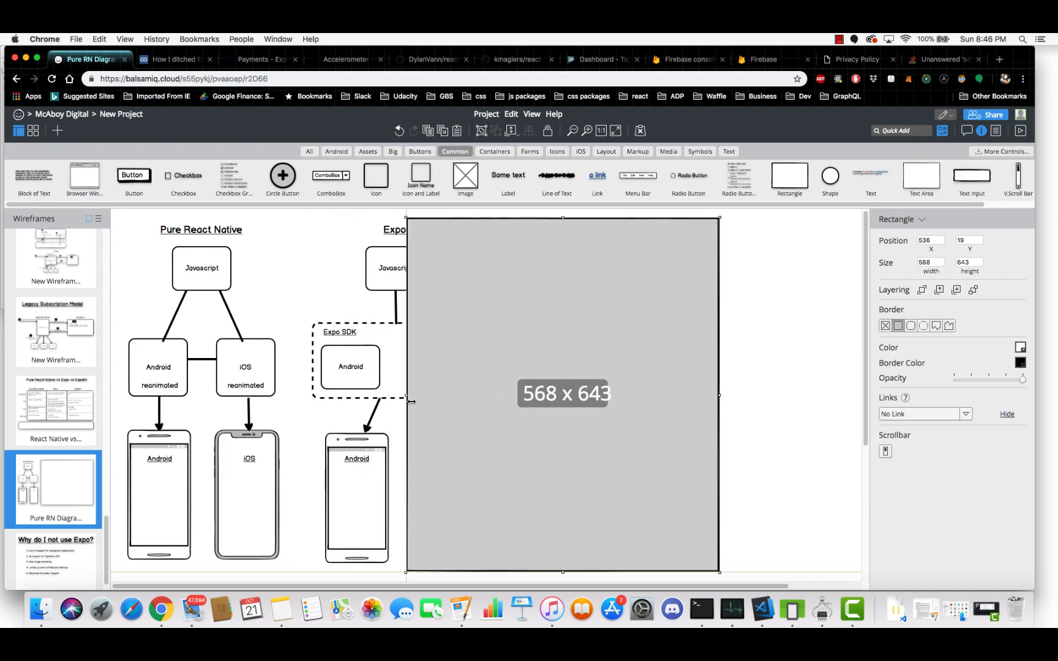
# Step: Narrow the grey cover further so the whole Expo diagram with its Expo SDK box is visible
pyautogui.moveTo(407, 394); pyautogui.dragTo(503, 408)
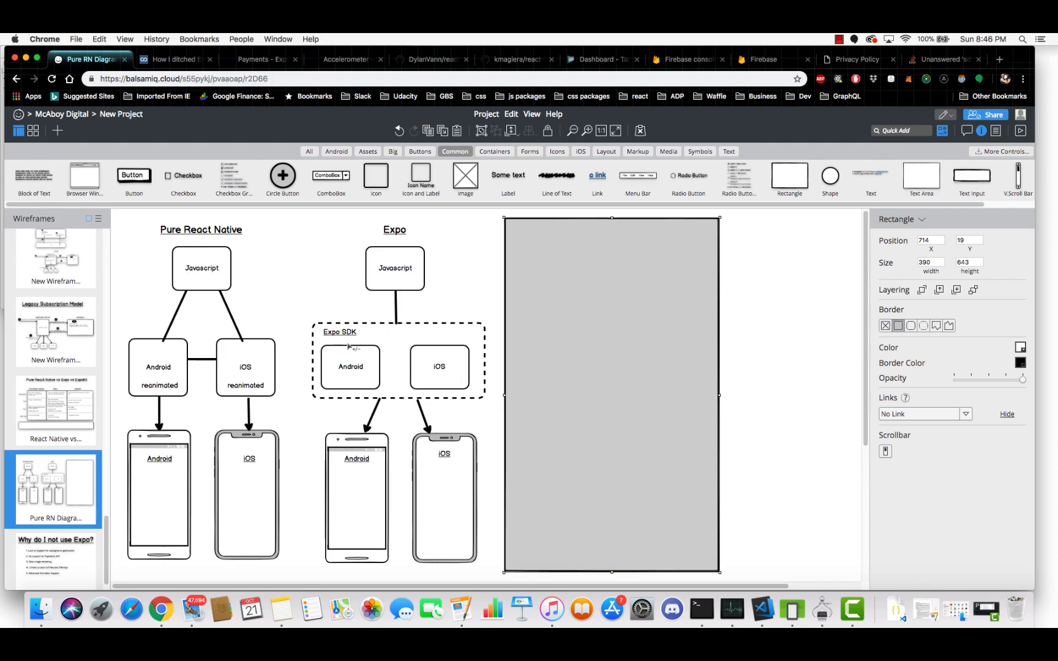
pyautogui.moveTo(233, 288)
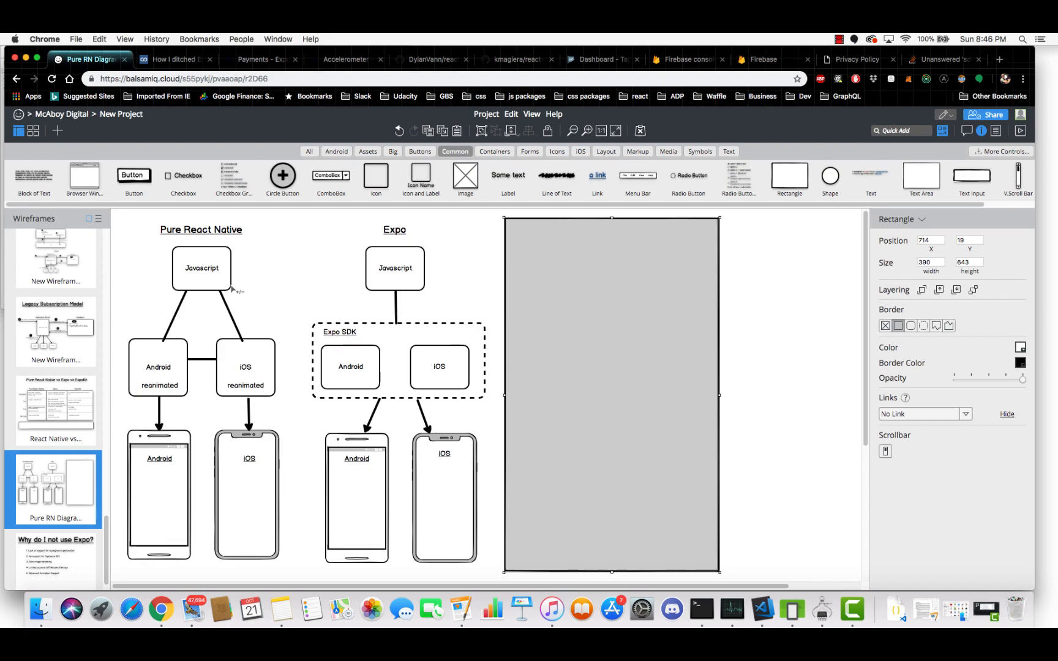
pyautogui.moveTo(412, 277)
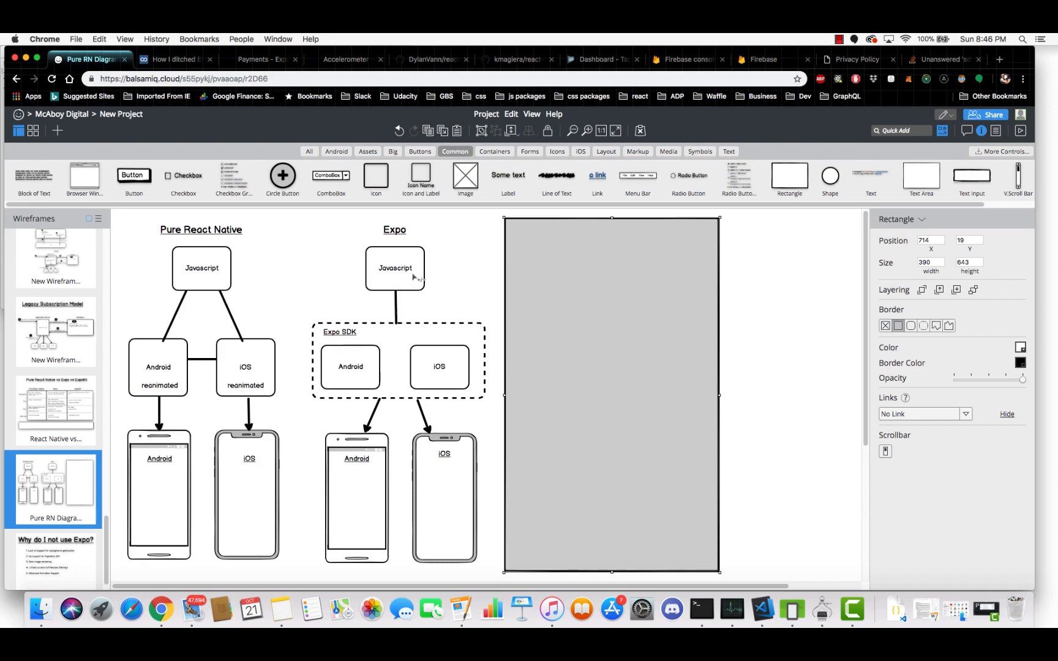
pyautogui.click(394, 269)
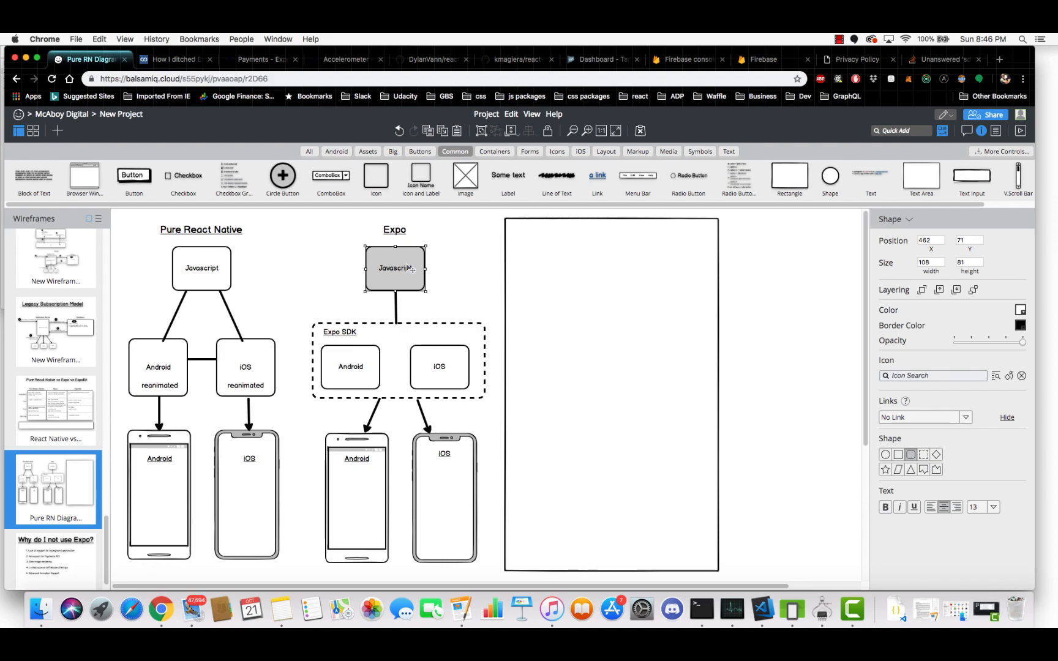
pyautogui.click(438, 366)
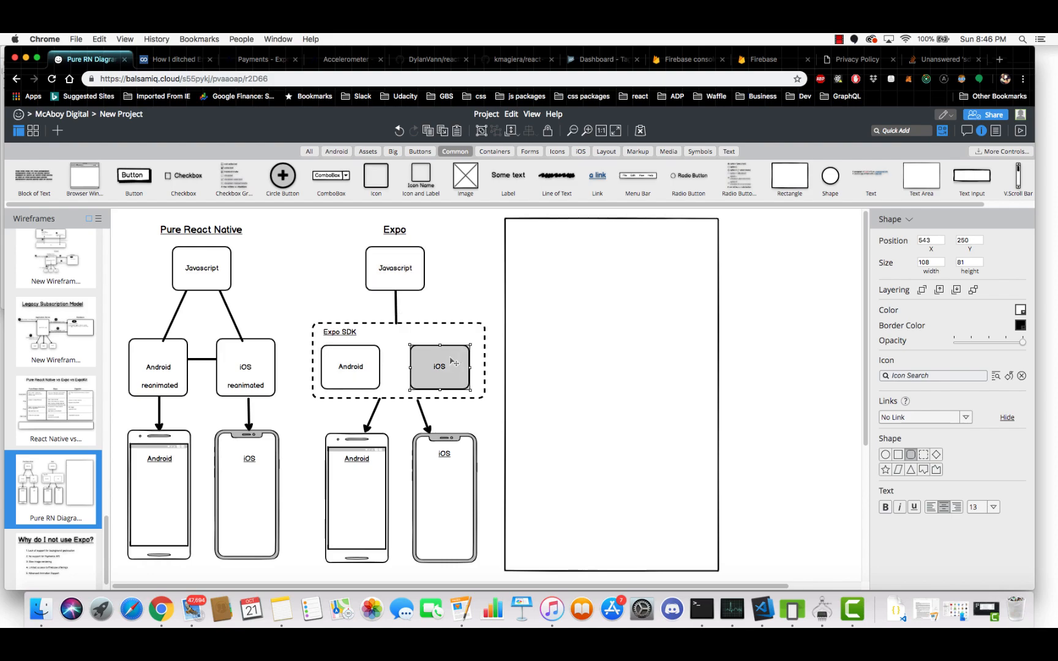
pyautogui.moveTo(448, 300)
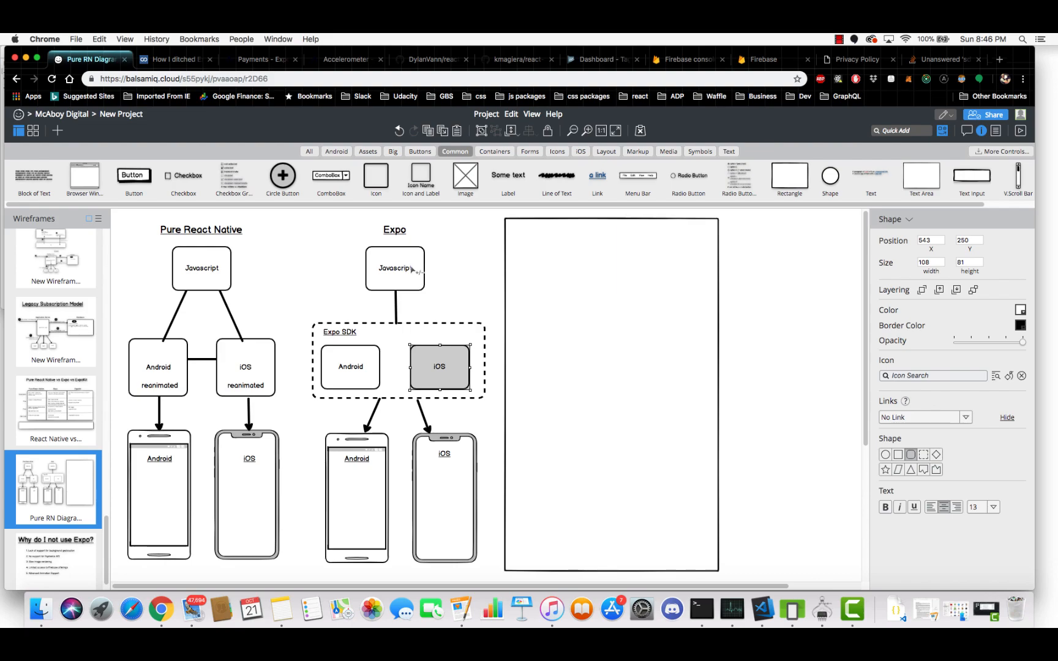
pyautogui.click(395, 269)
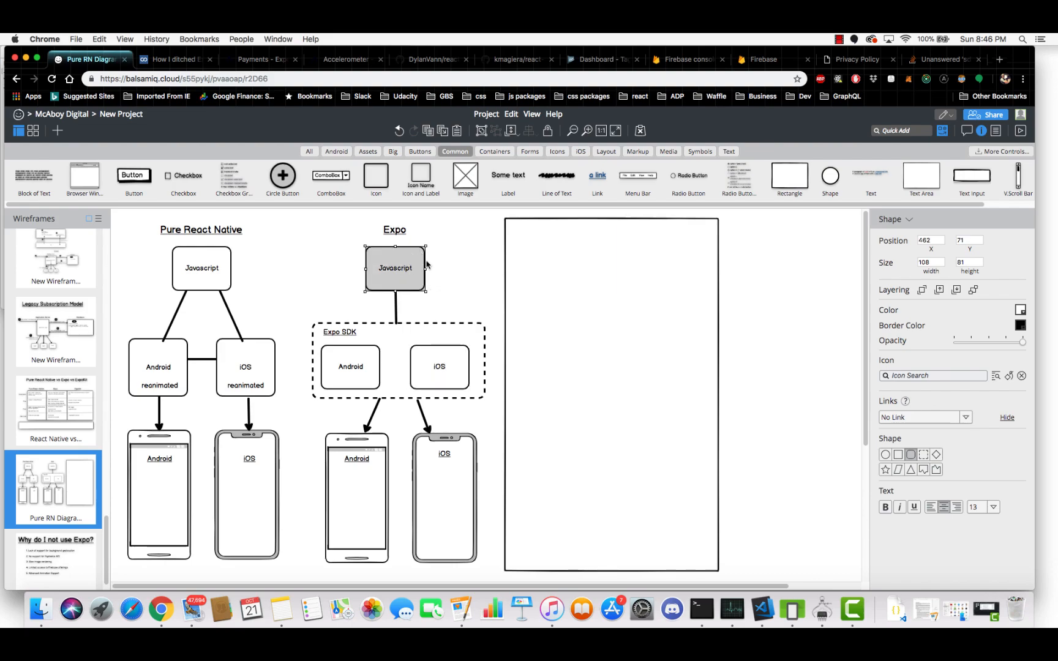
pyautogui.moveTo(453, 242)
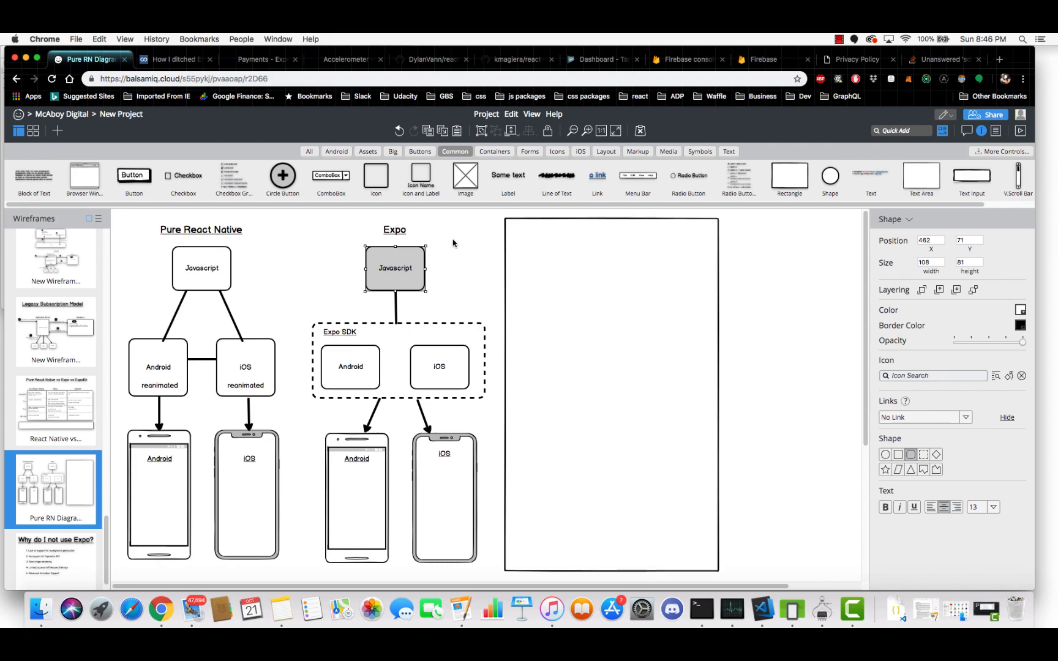
pyautogui.moveTo(455, 272)
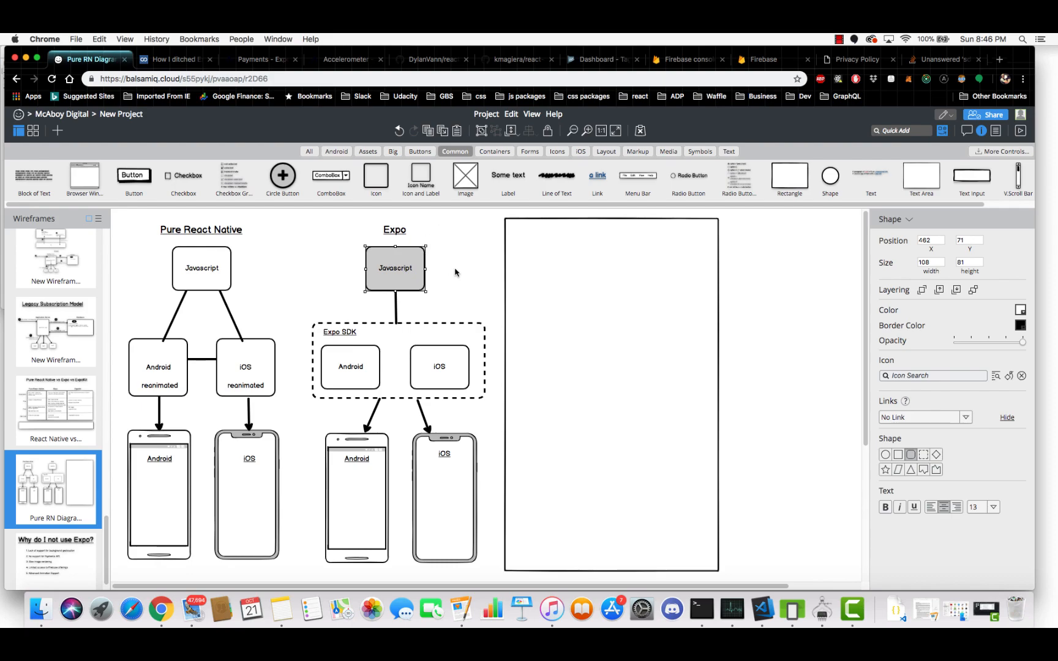
pyautogui.click(350, 366)
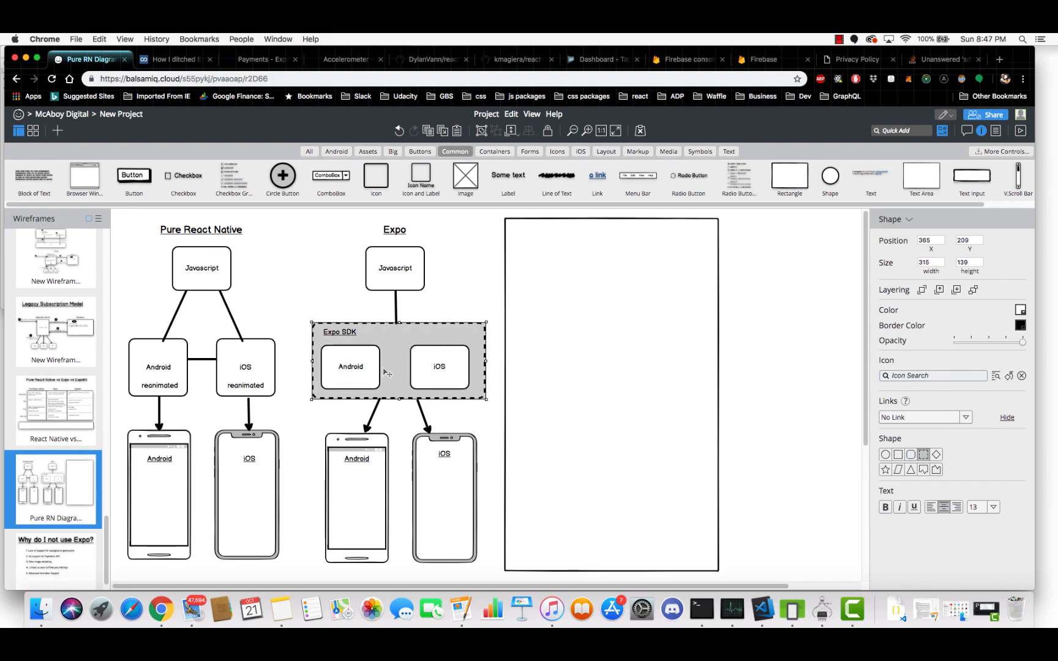
pyautogui.click(349, 366)
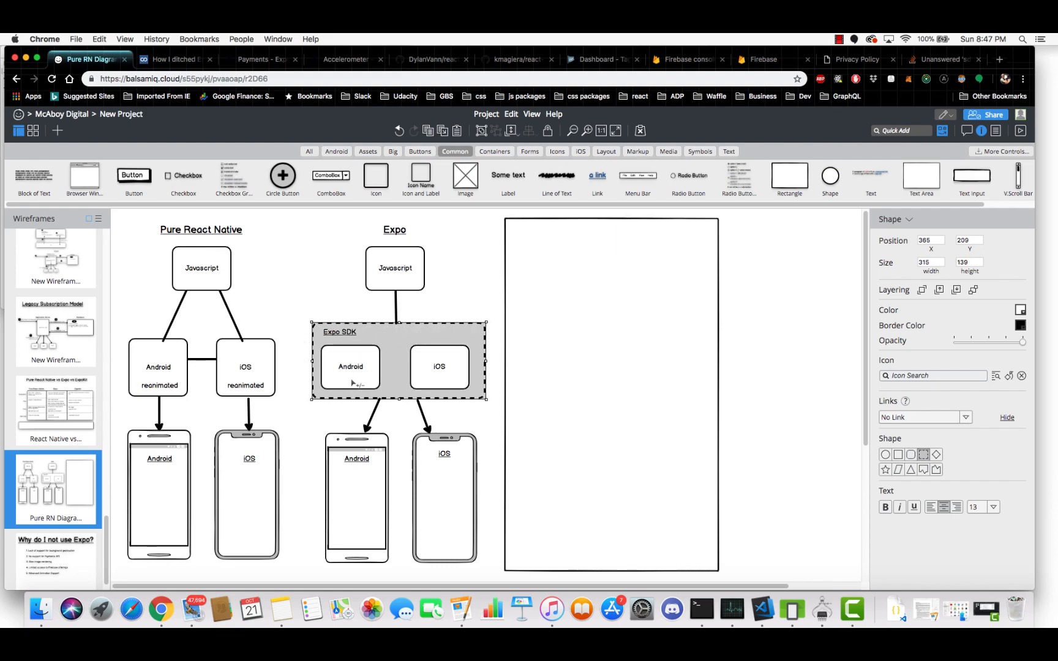
pyautogui.click(611, 394)
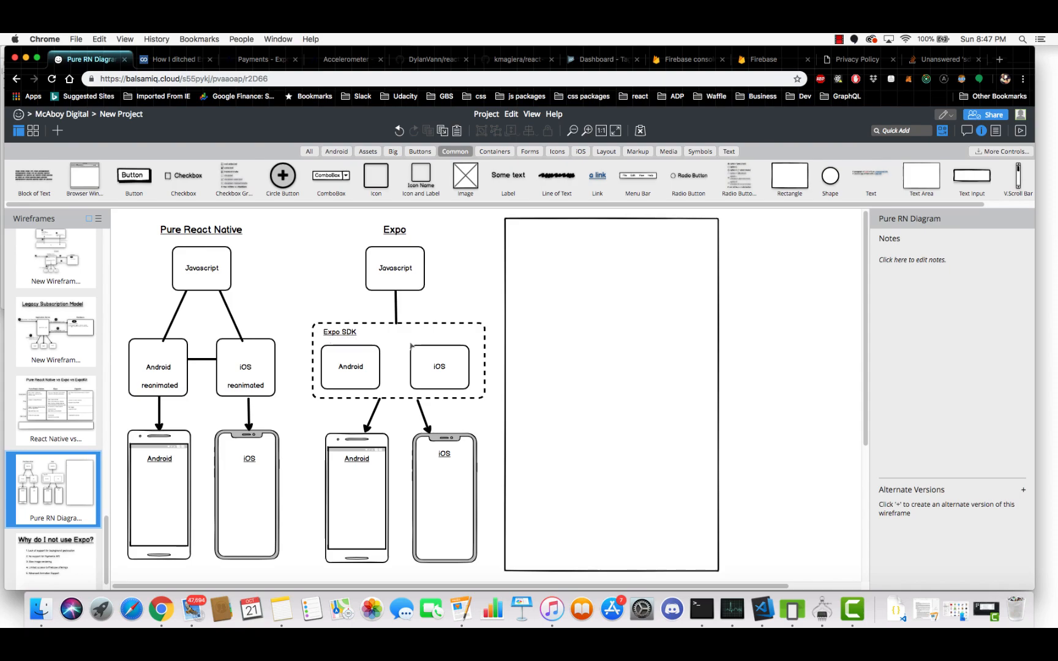
pyautogui.moveTo(405, 338)
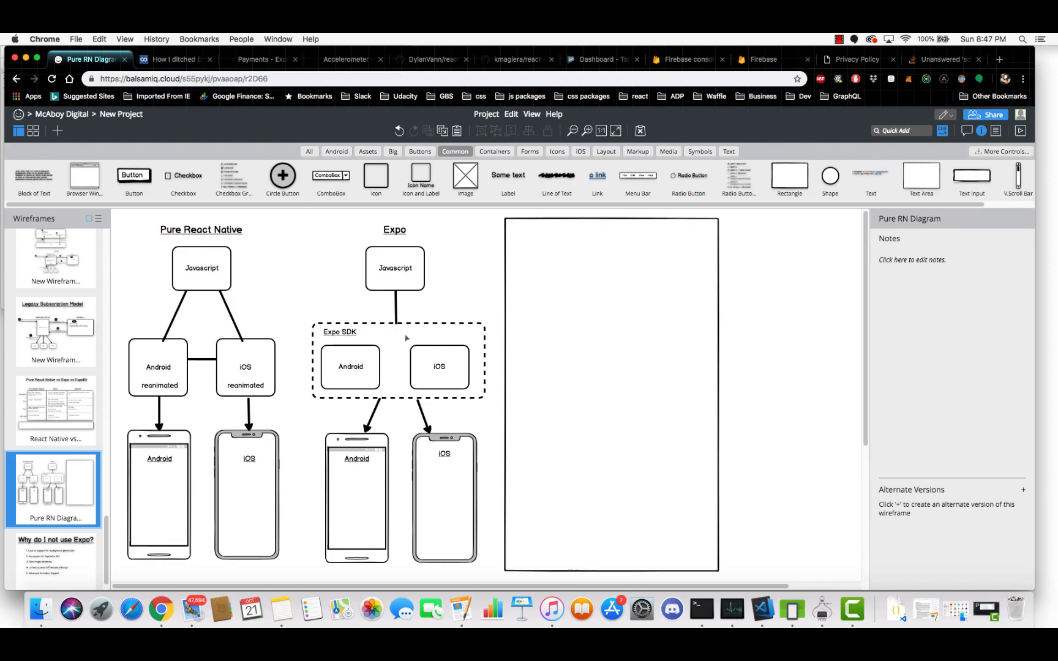
pyautogui.moveTo(360, 337)
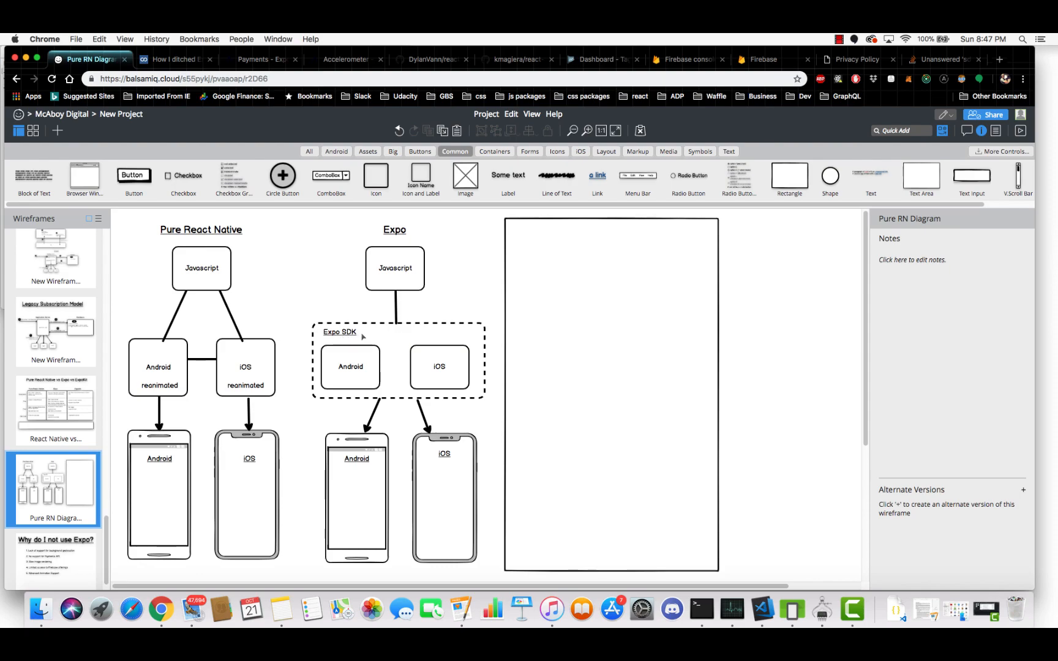
pyautogui.moveTo(392, 335)
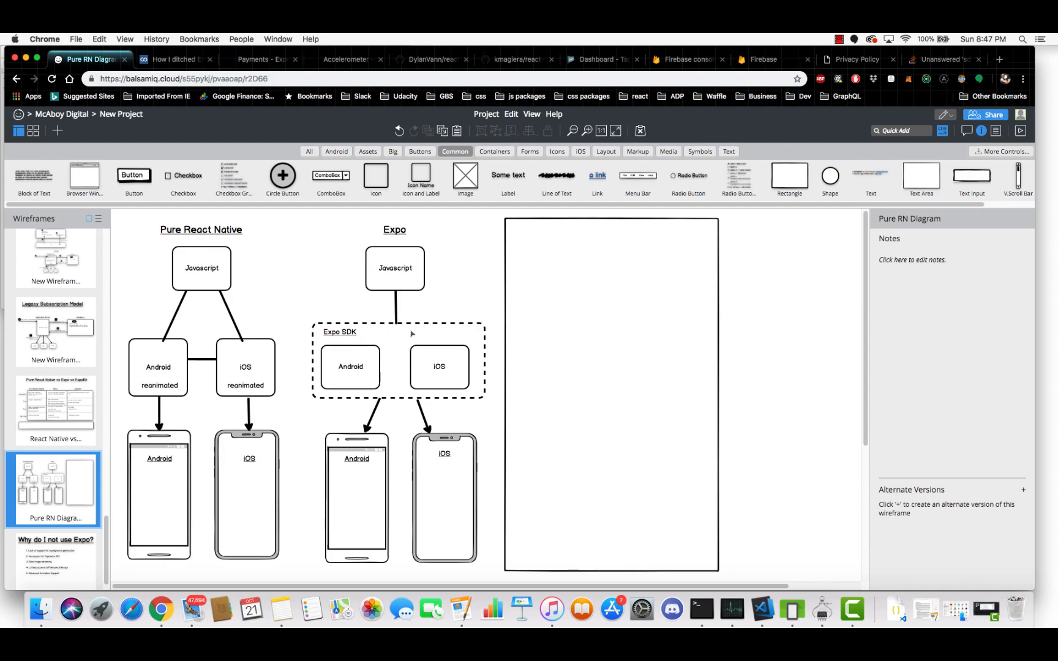
pyautogui.moveTo(407, 333)
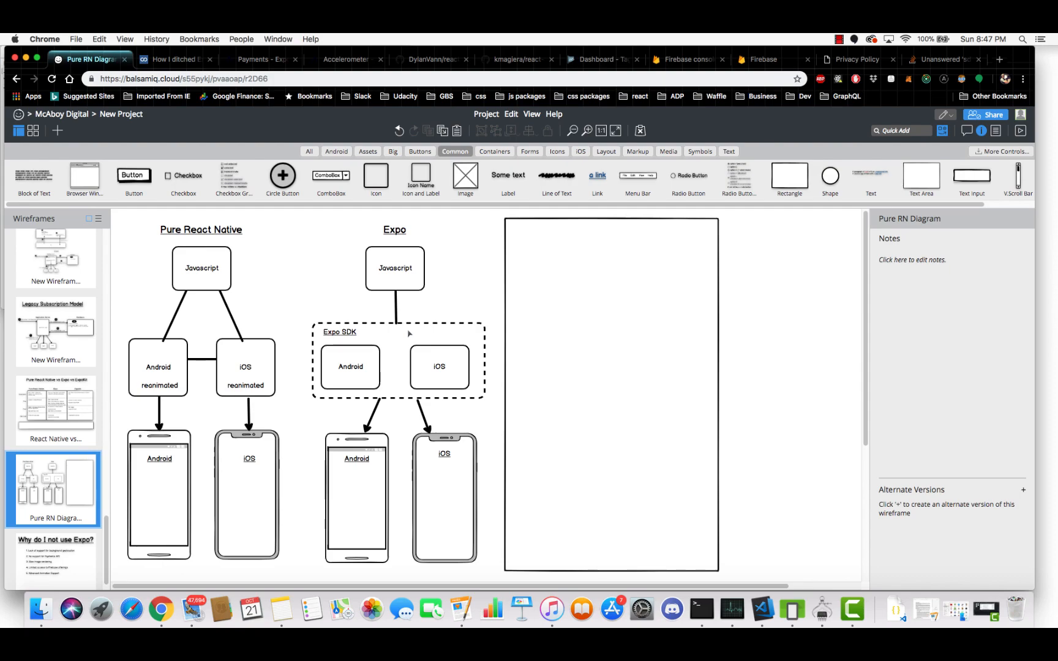
pyautogui.moveTo(384, 327)
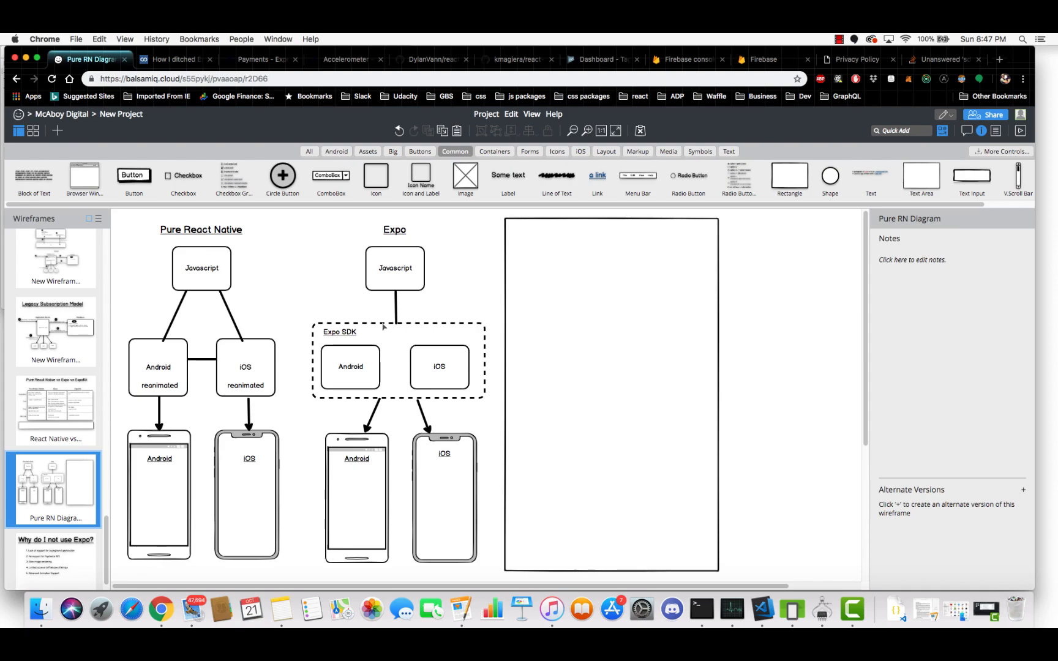
pyautogui.moveTo(352, 340)
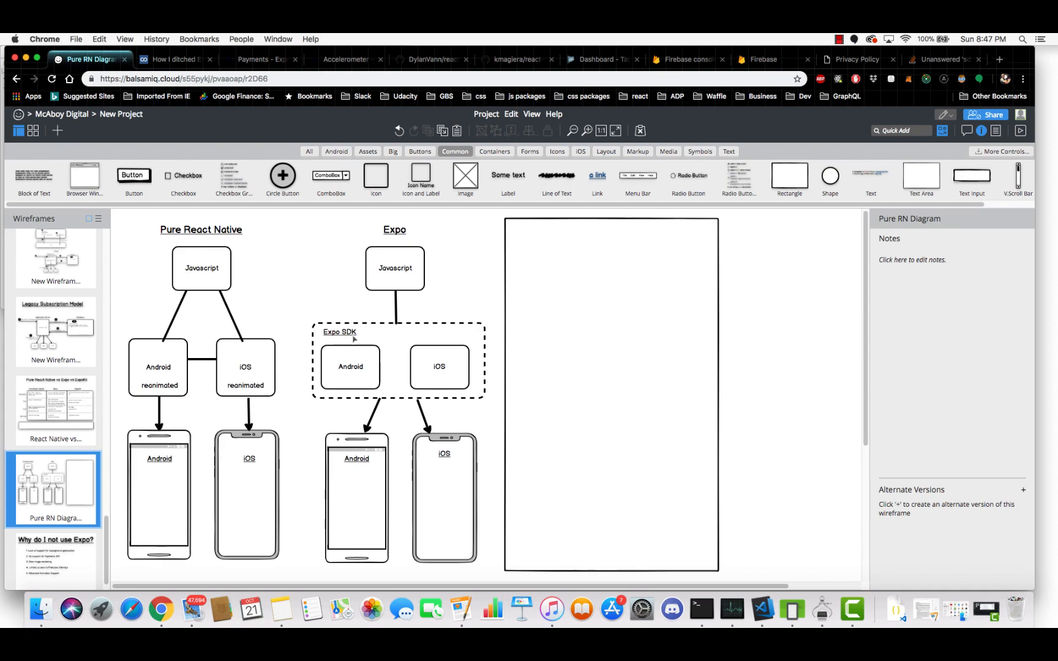
pyautogui.moveTo(253, 331)
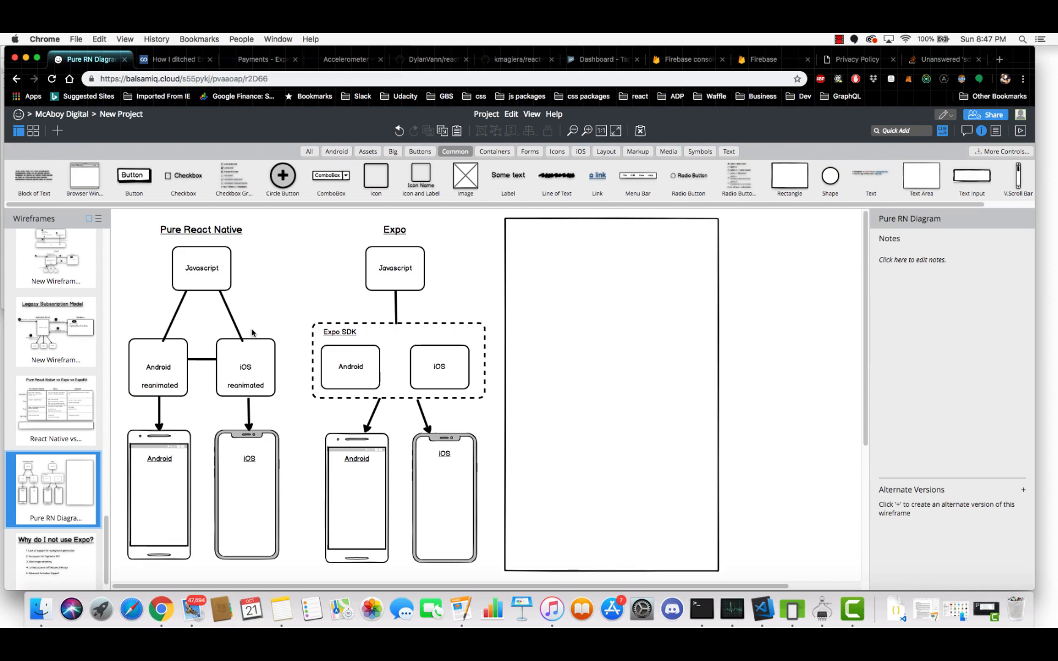
pyautogui.moveTo(209, 335)
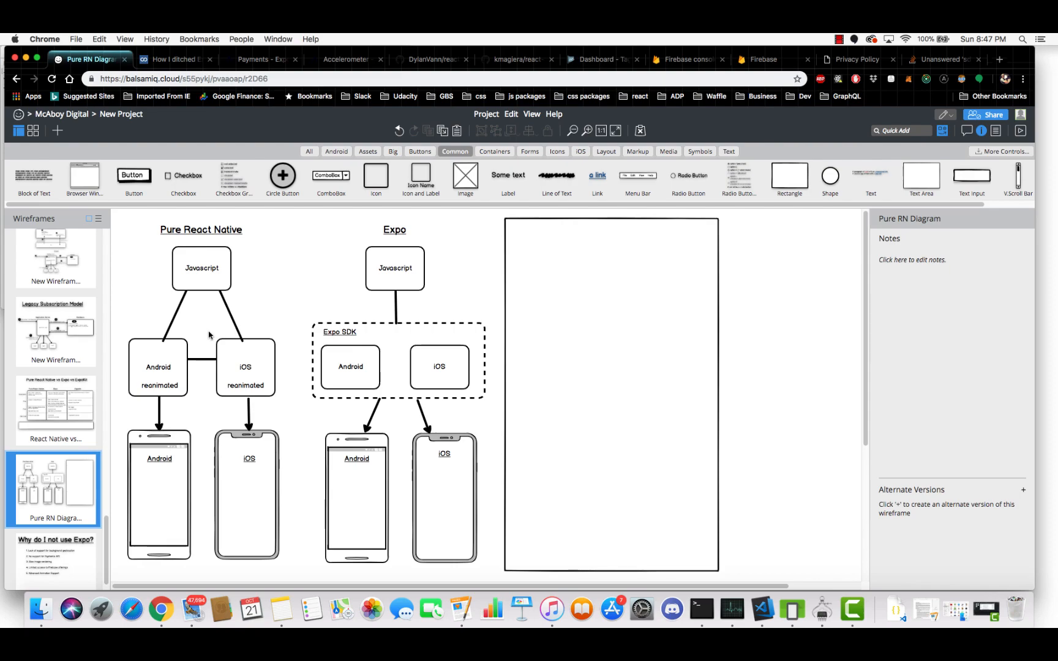
pyautogui.moveTo(393, 338)
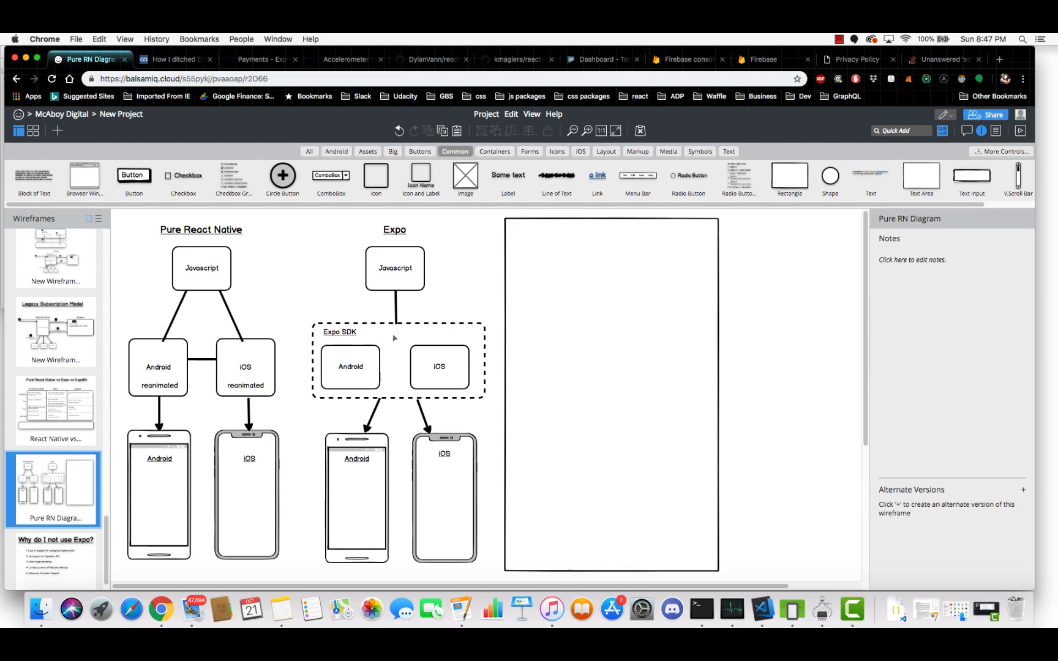
pyautogui.moveTo(324, 372)
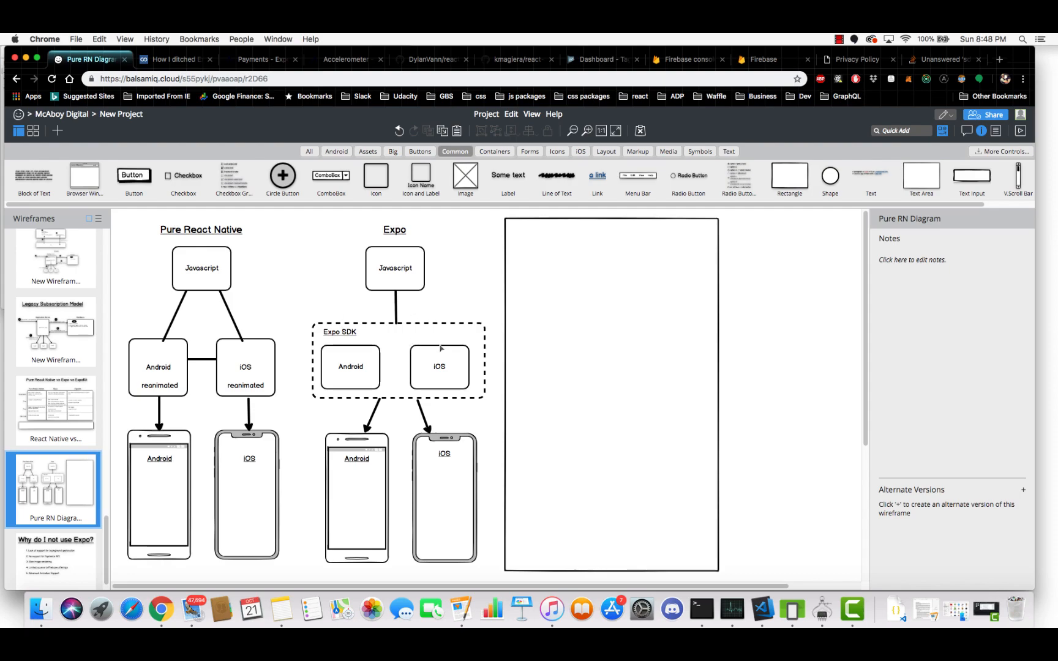
pyautogui.doubleClick(245, 386)
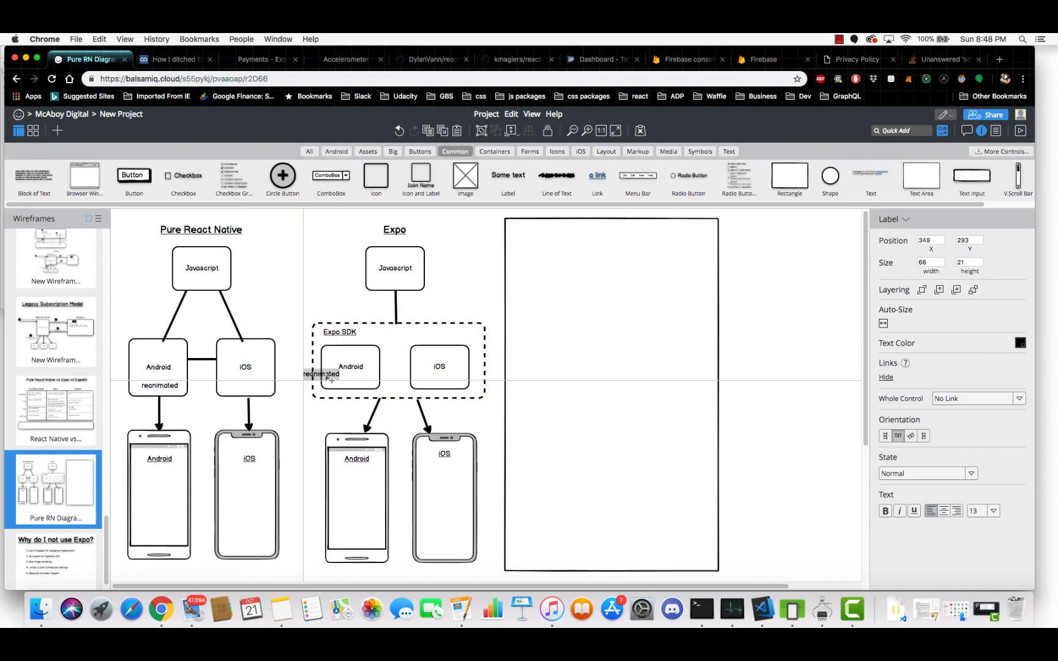
pyautogui.moveTo(322, 373); pyautogui.dragTo(340, 354)
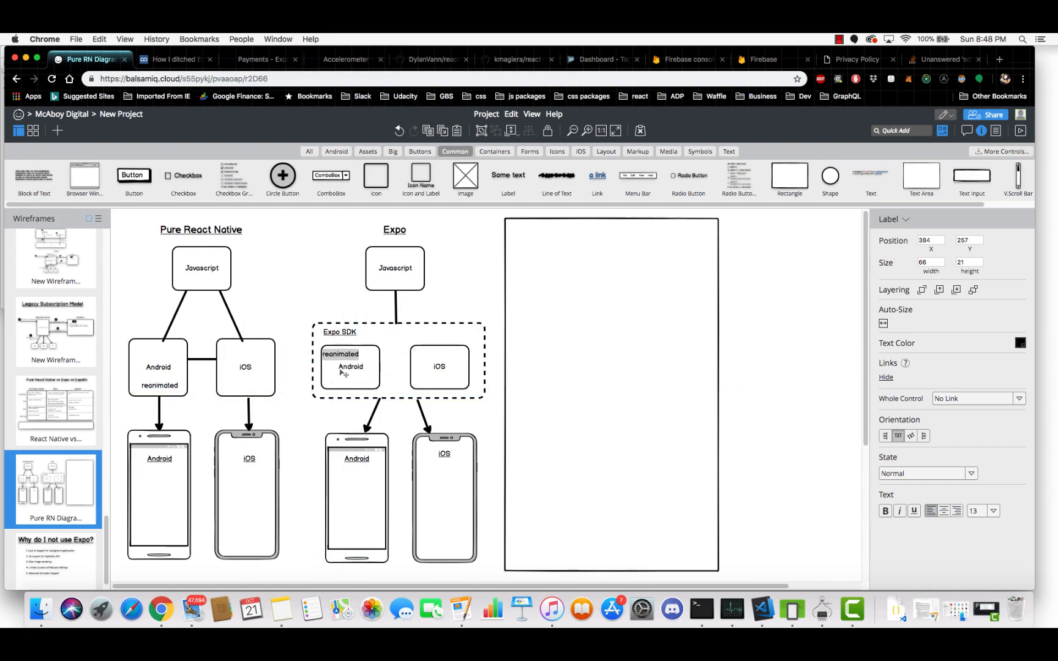
pyautogui.moveTo(340, 354); pyautogui.dragTo(323, 386)
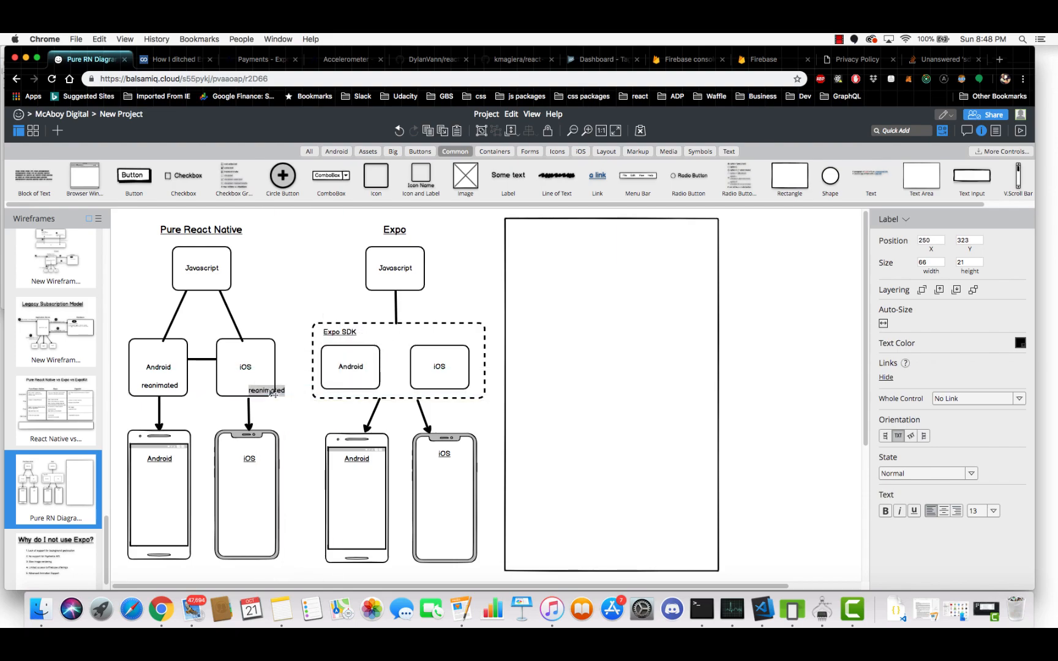
pyautogui.moveTo(265, 389); pyautogui.dragTo(251, 383)
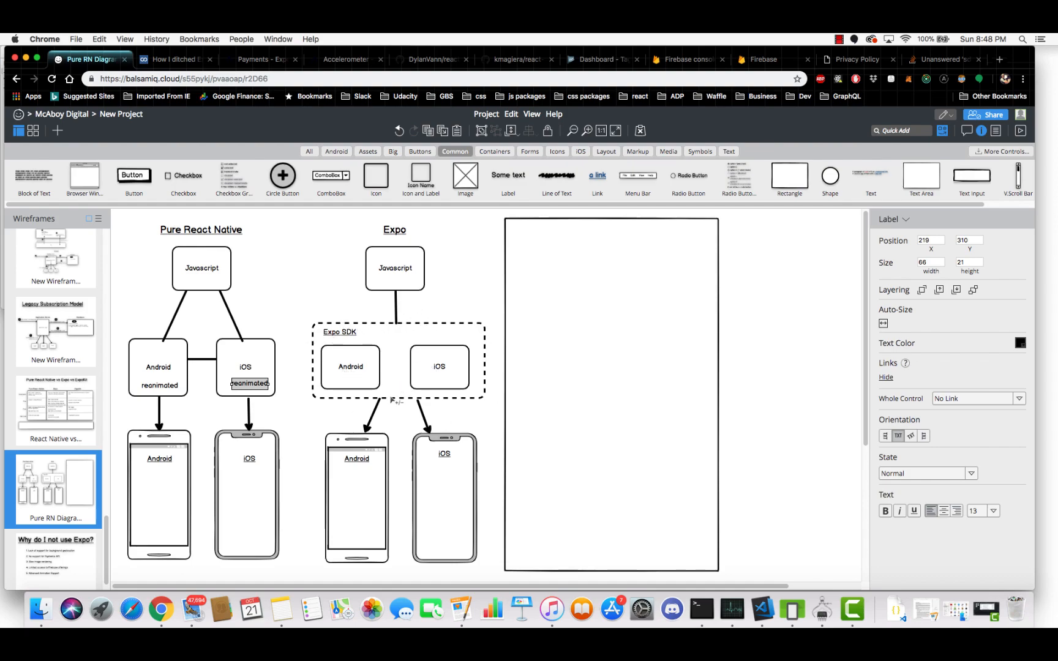
pyautogui.moveTo(420, 453)
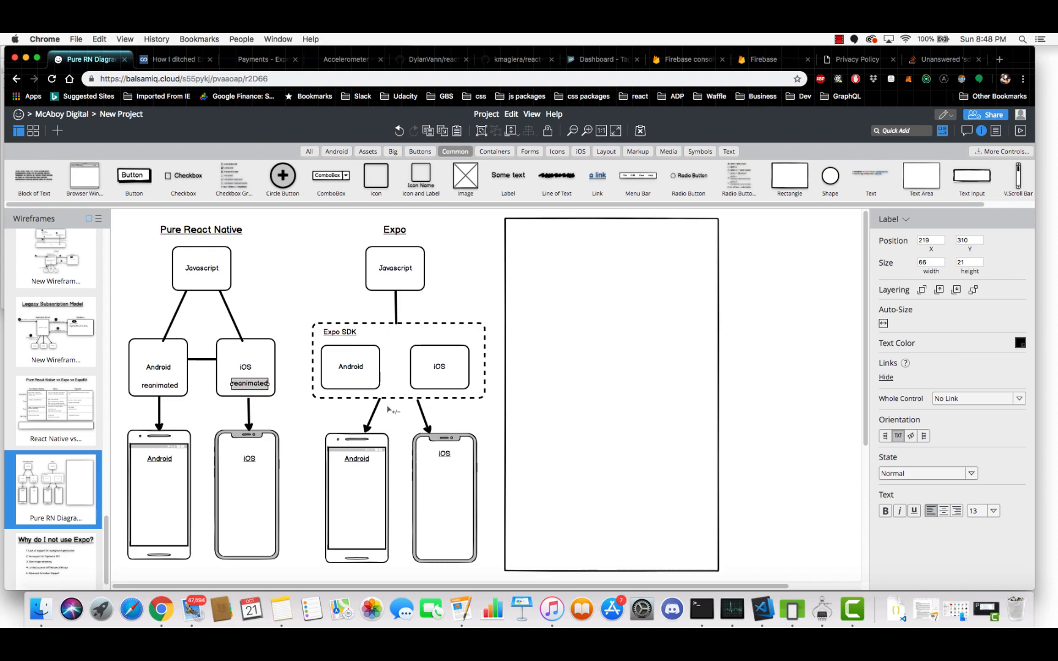
pyautogui.moveTo(434, 432)
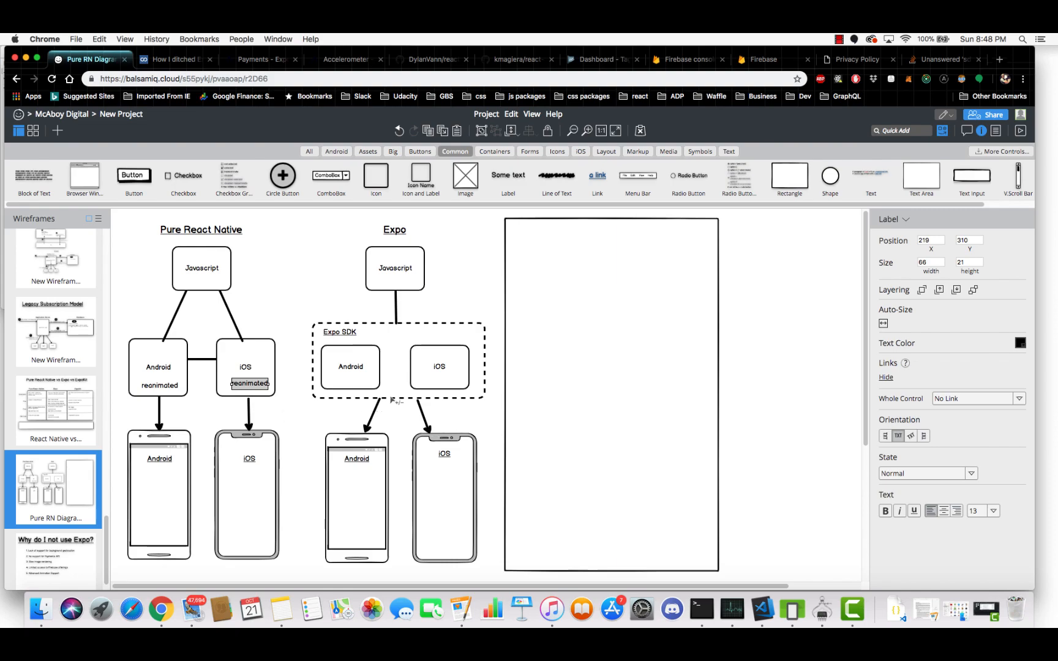
pyautogui.moveTo(558, 360)
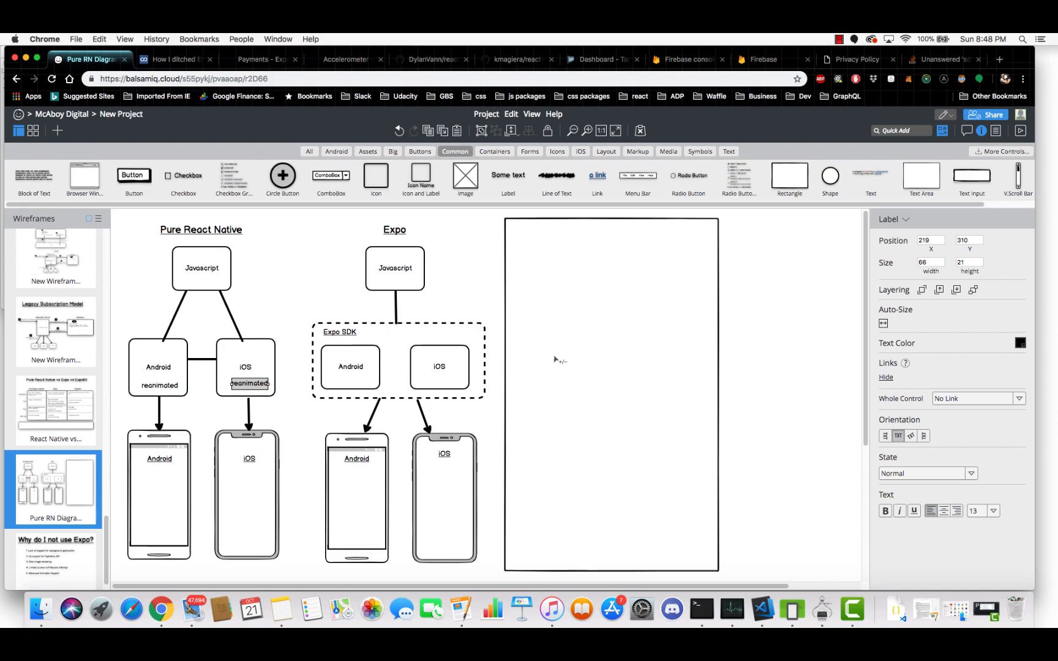
pyautogui.click(611, 398)
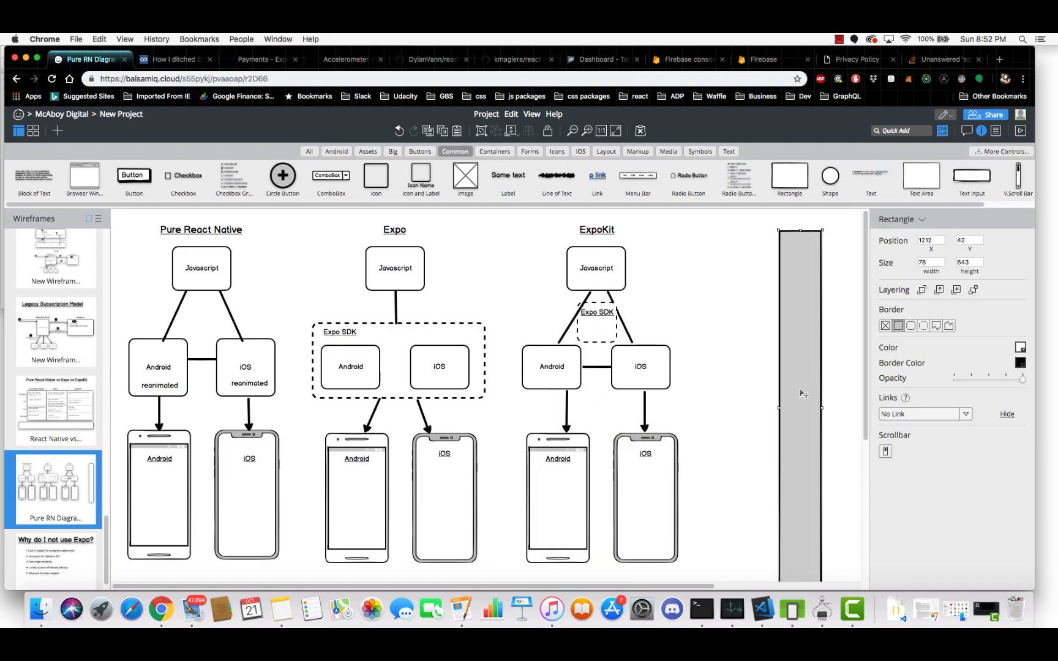
pyautogui.moveTo(636, 288)
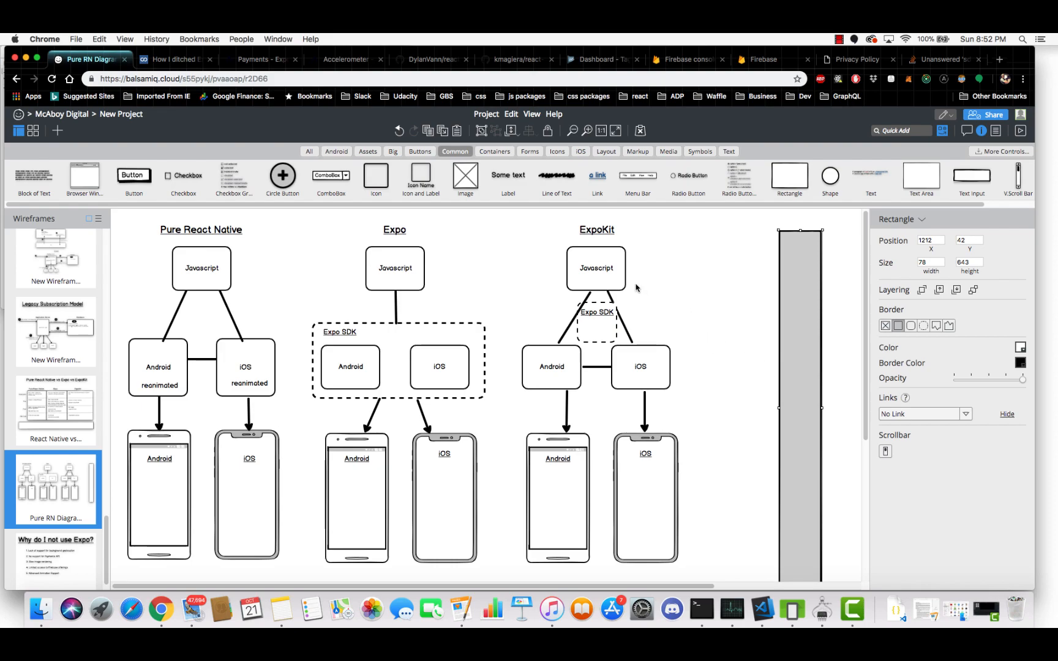
pyautogui.moveTo(594, 260)
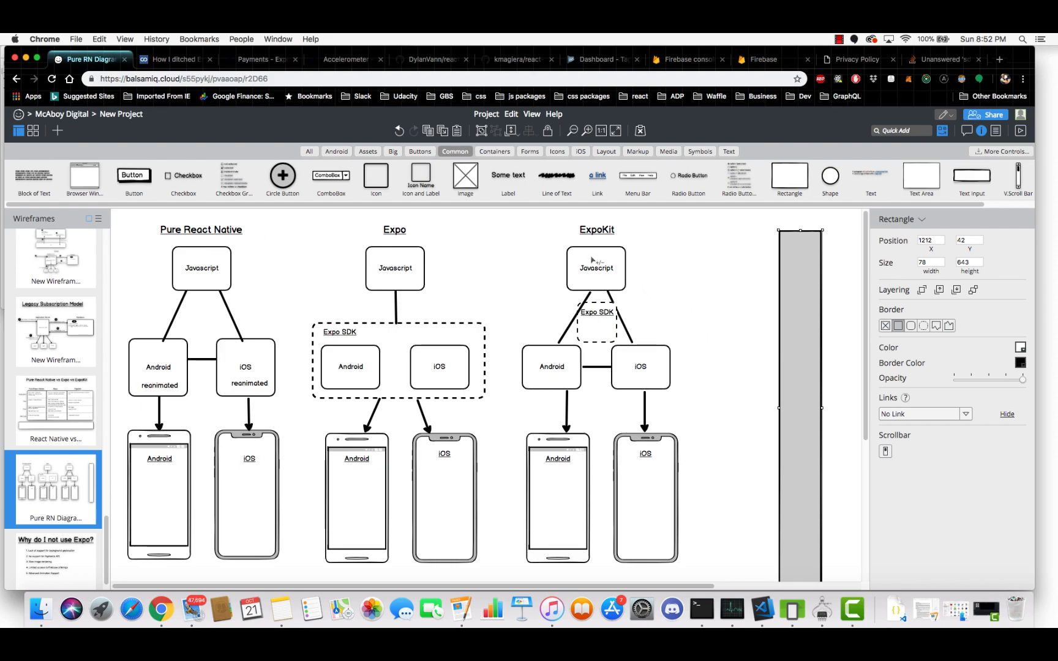
pyautogui.click(596, 268)
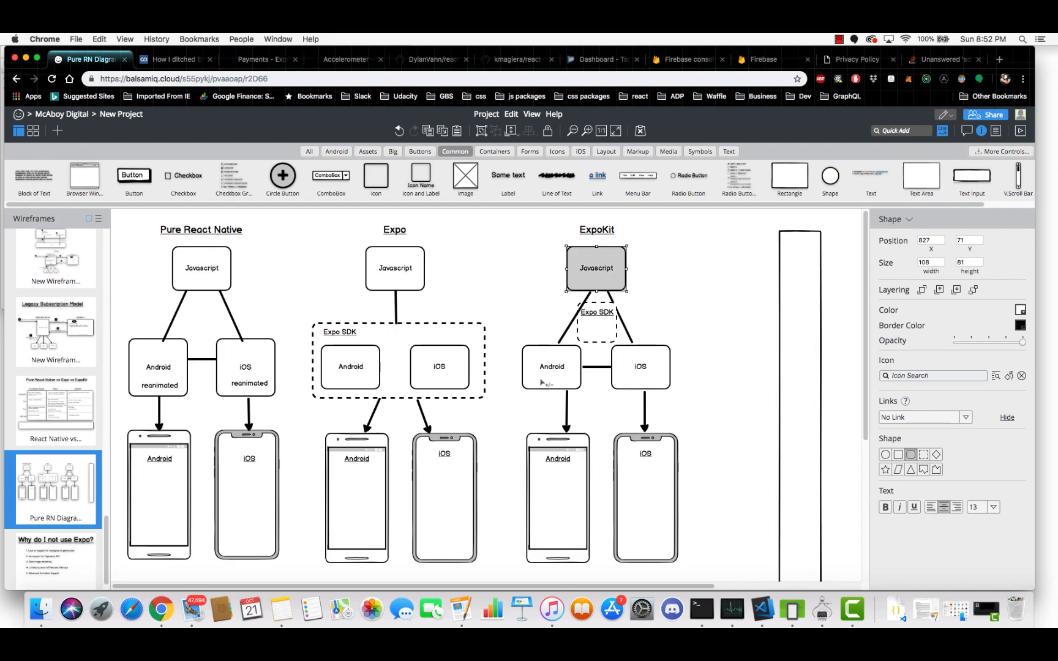
pyautogui.click(639, 367)
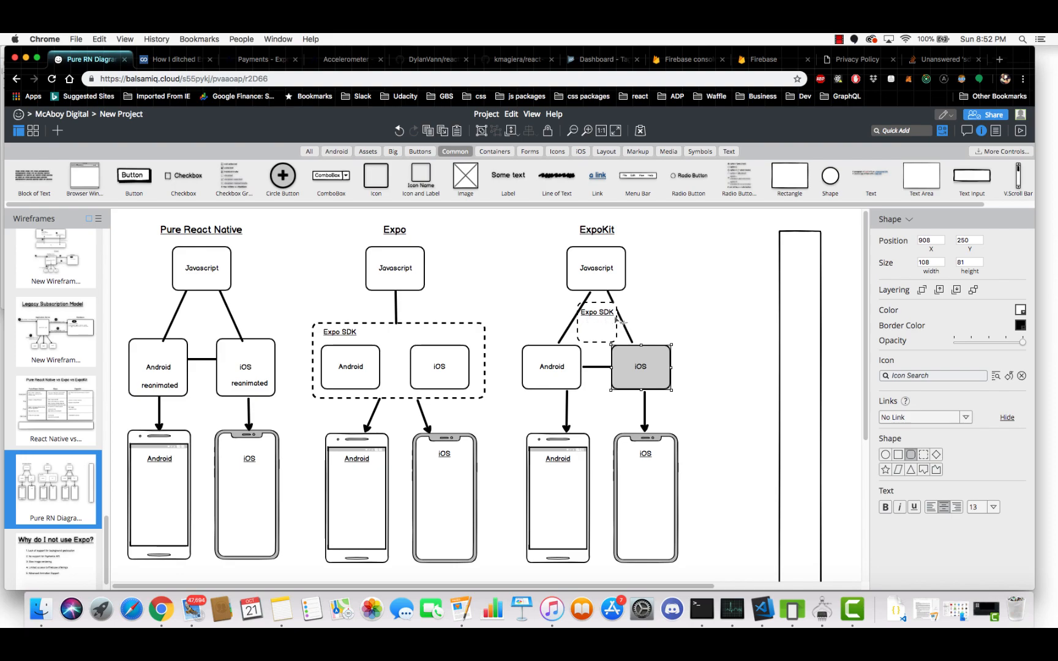
pyautogui.click(634, 326)
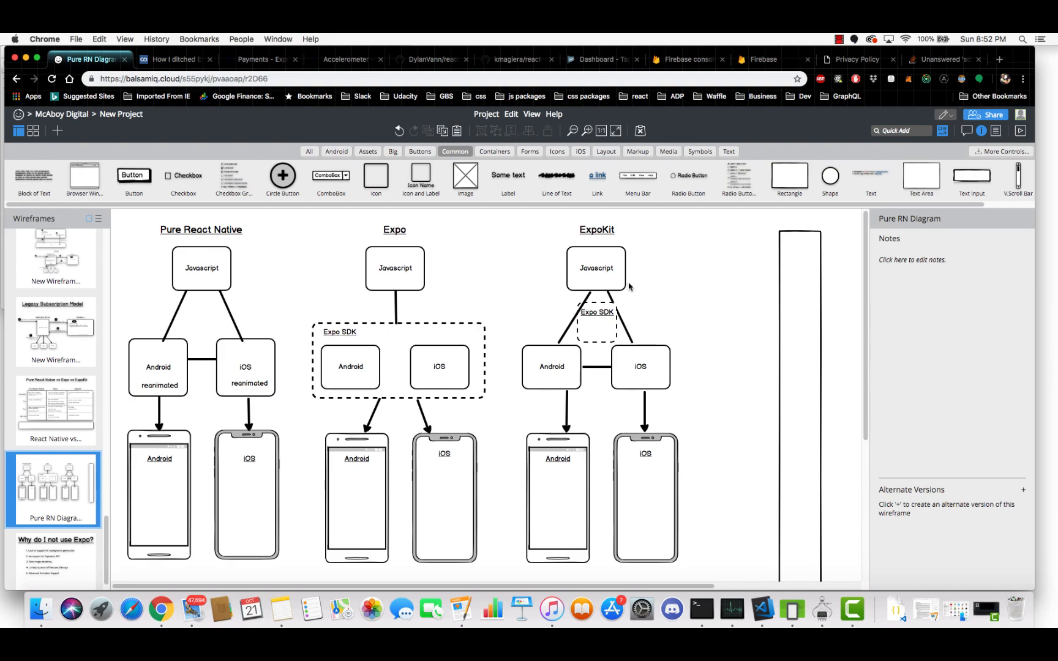
pyautogui.moveTo(646, 296)
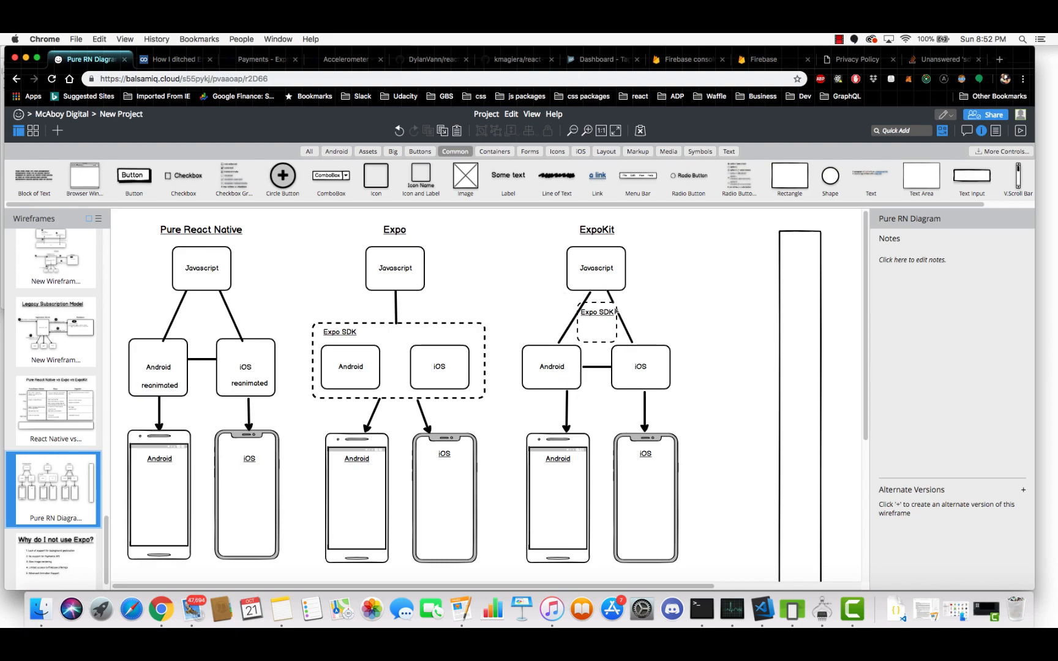
pyautogui.moveTo(691, 380)
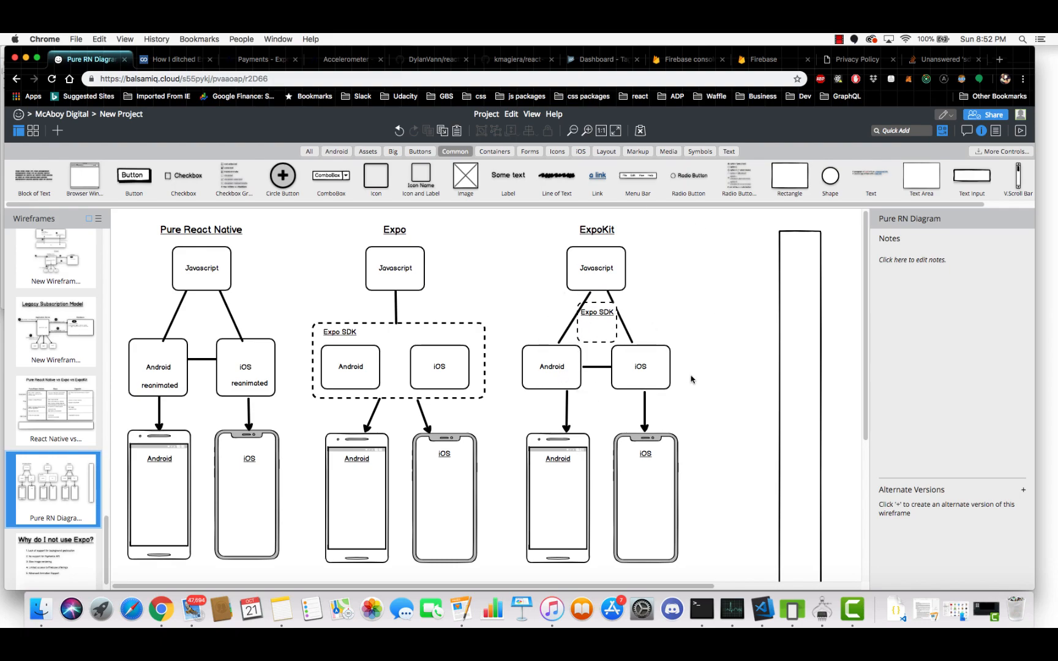
pyautogui.moveTo(666, 312)
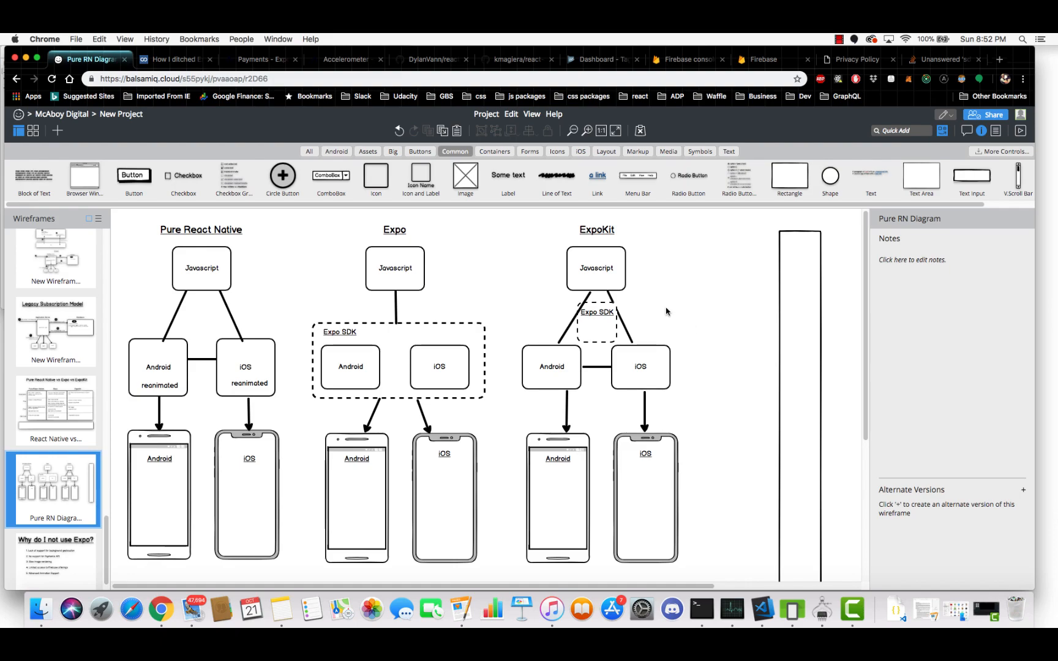
pyautogui.moveTo(654, 328)
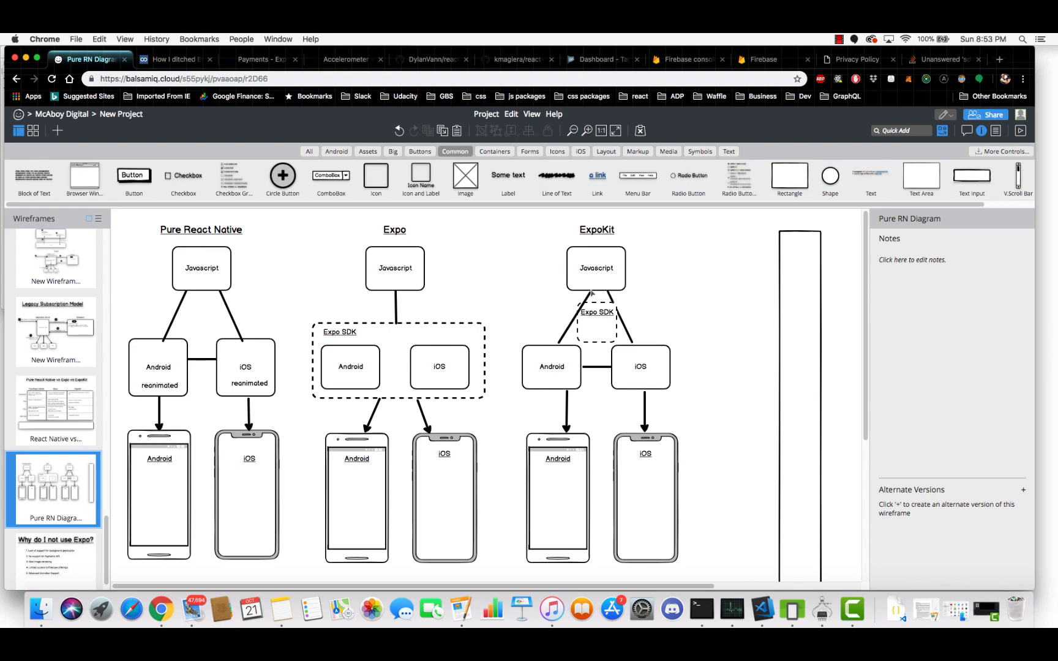
pyautogui.moveTo(659, 333)
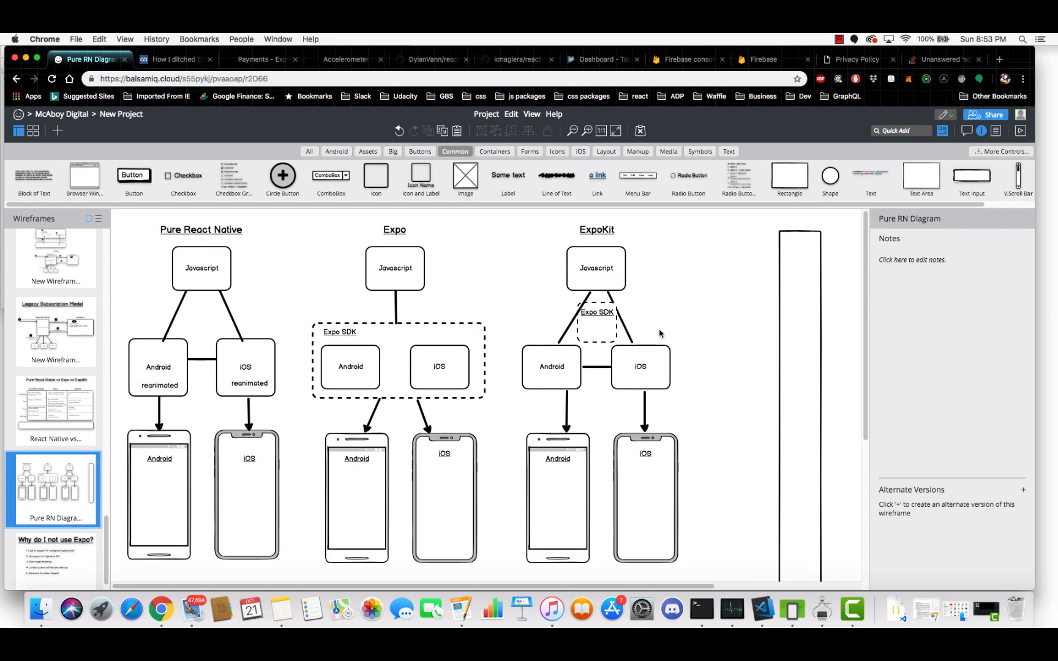
pyautogui.moveTo(44, 542)
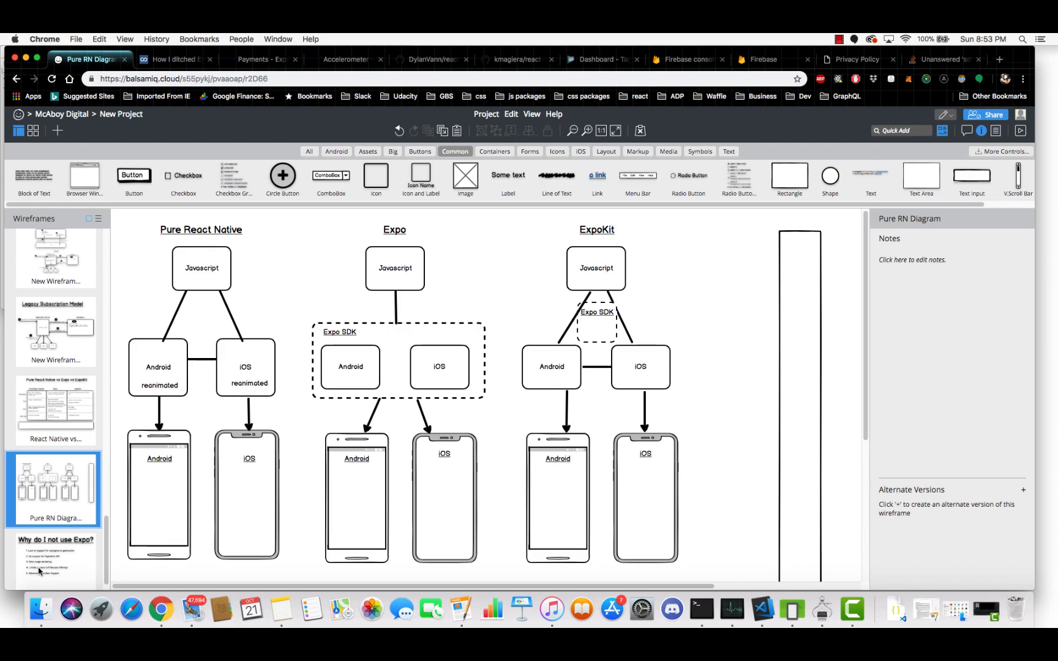
# Step: Switch to the 'Why I got rid of Expo' wireframe listing five numbered reasons
pyautogui.click(55, 553)
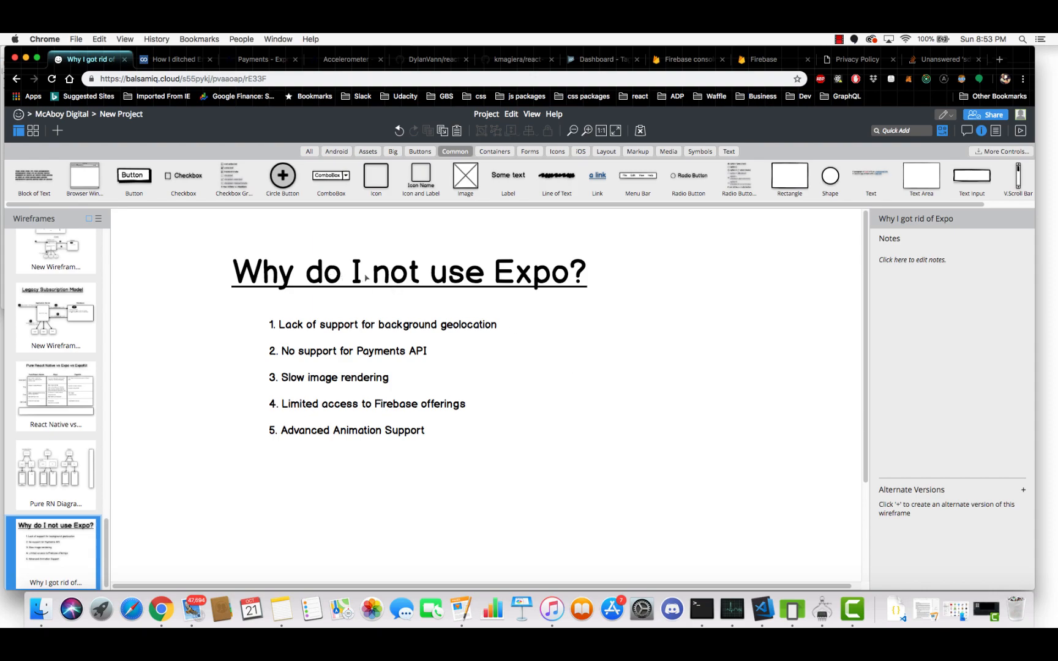
pyautogui.moveTo(502, 263)
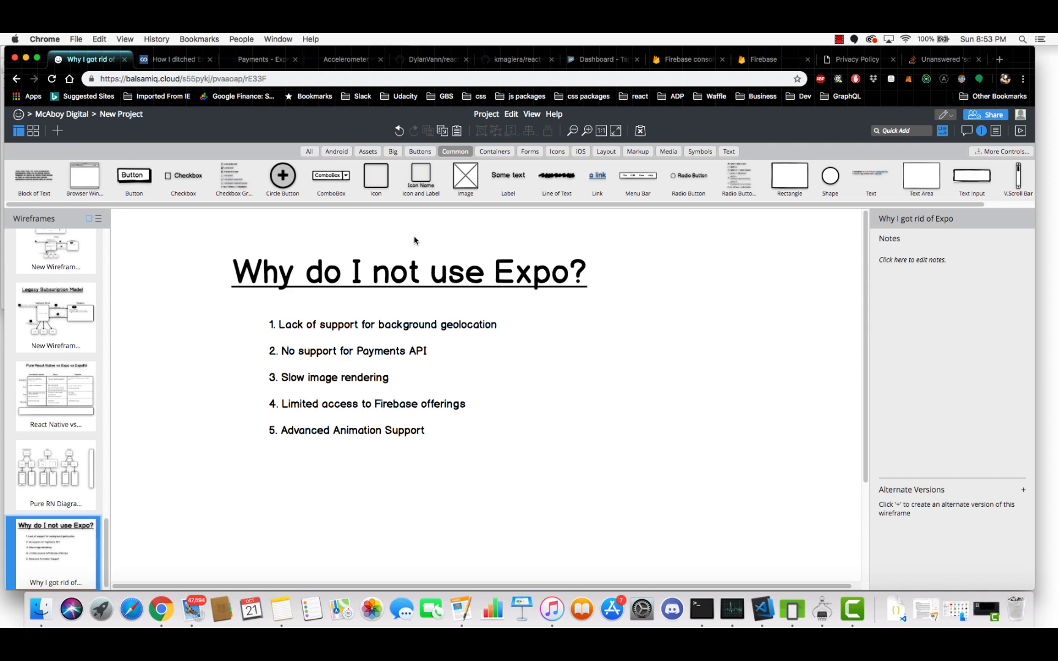
pyautogui.moveTo(419, 248)
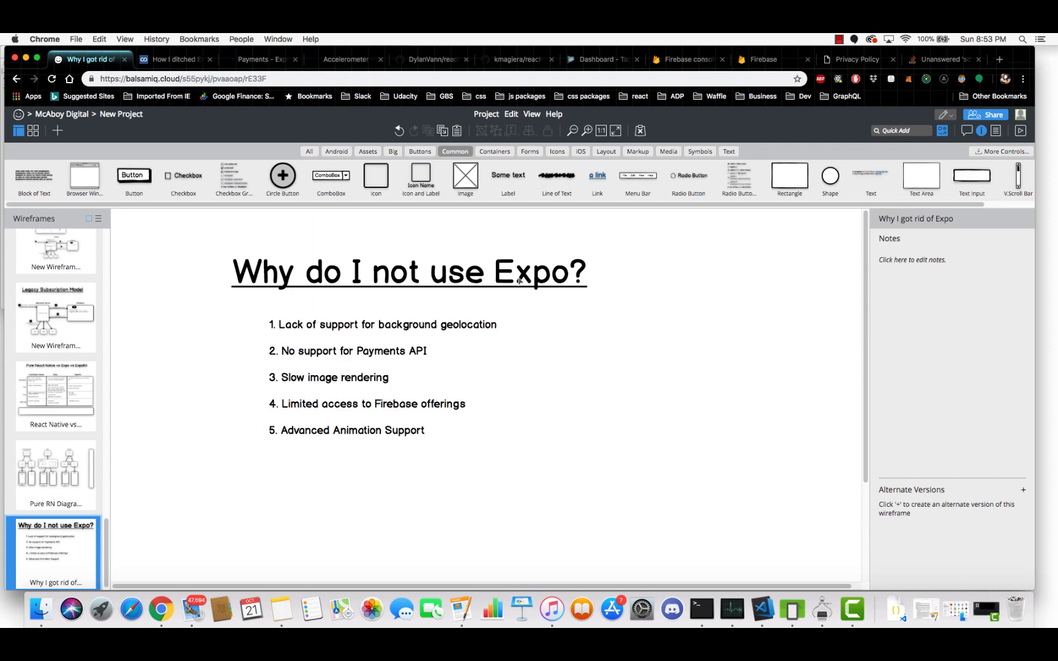
pyautogui.moveTo(398, 325)
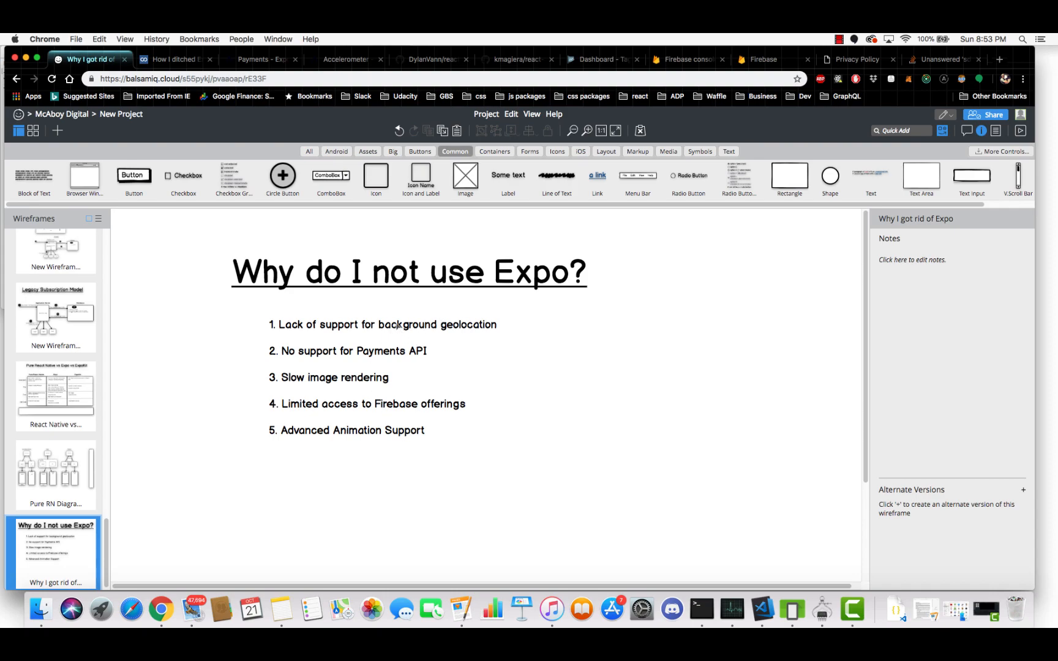
pyautogui.moveTo(421, 319)
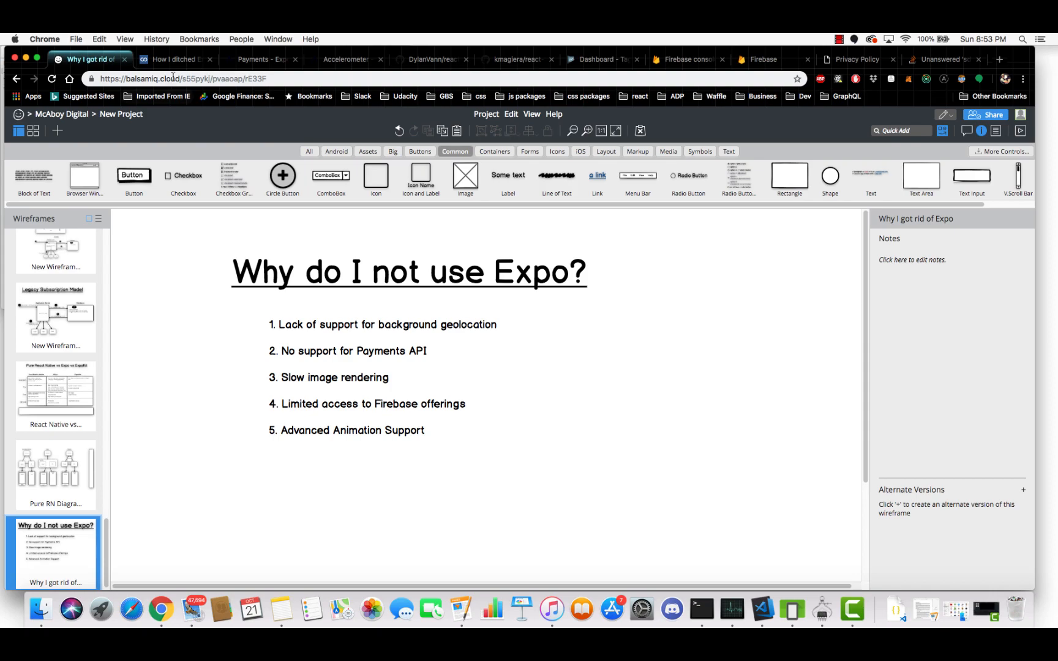
# Step: Switch to the How I Ditched Expo article and highlight its title and TL;DR sentence
pyautogui.click(172, 59)
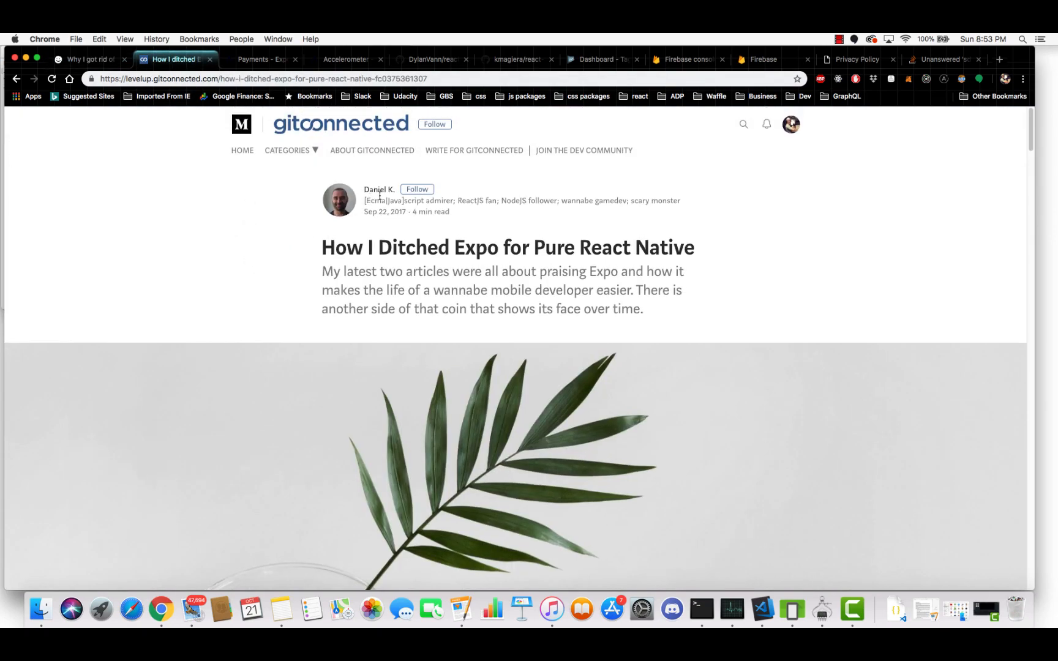
pyautogui.moveTo(226, 332)
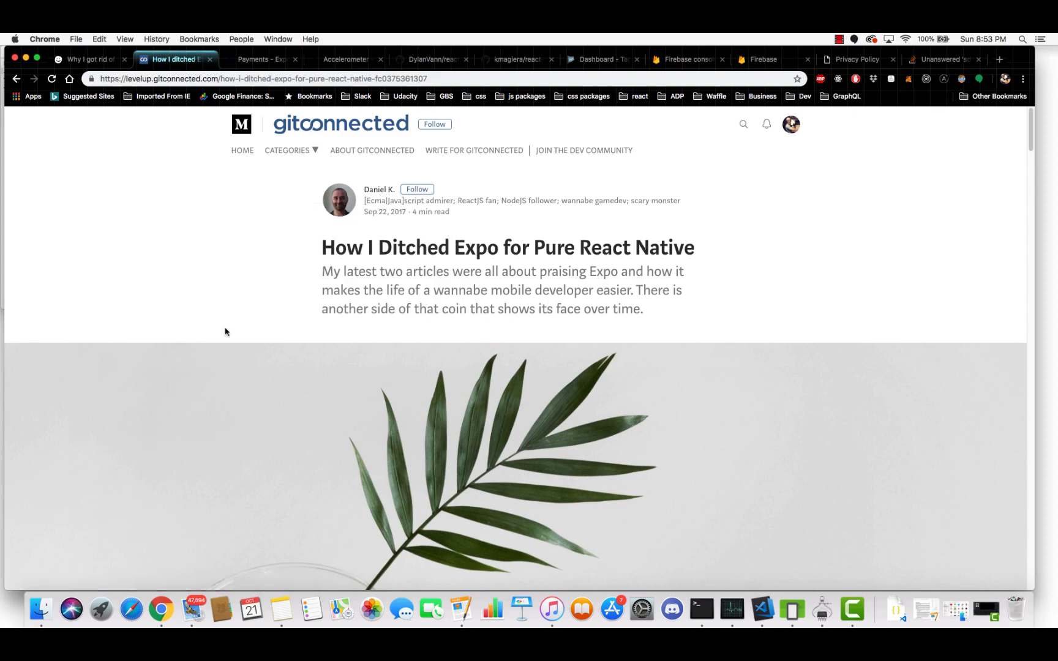
pyautogui.moveTo(322, 248); pyautogui.dragTo(585, 272)
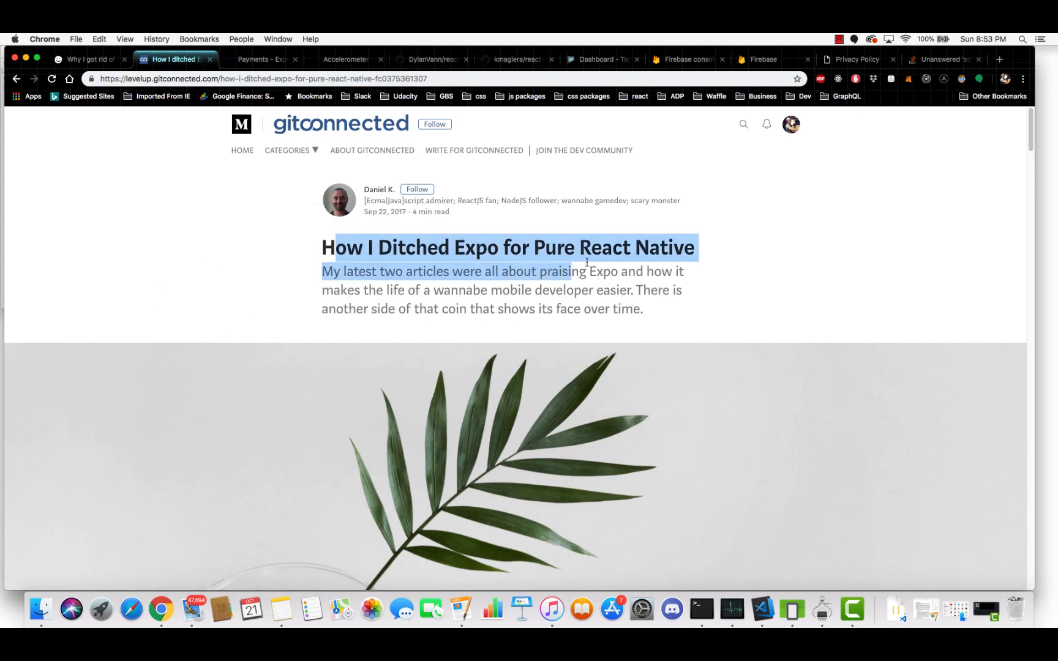
pyautogui.scroll(-3)
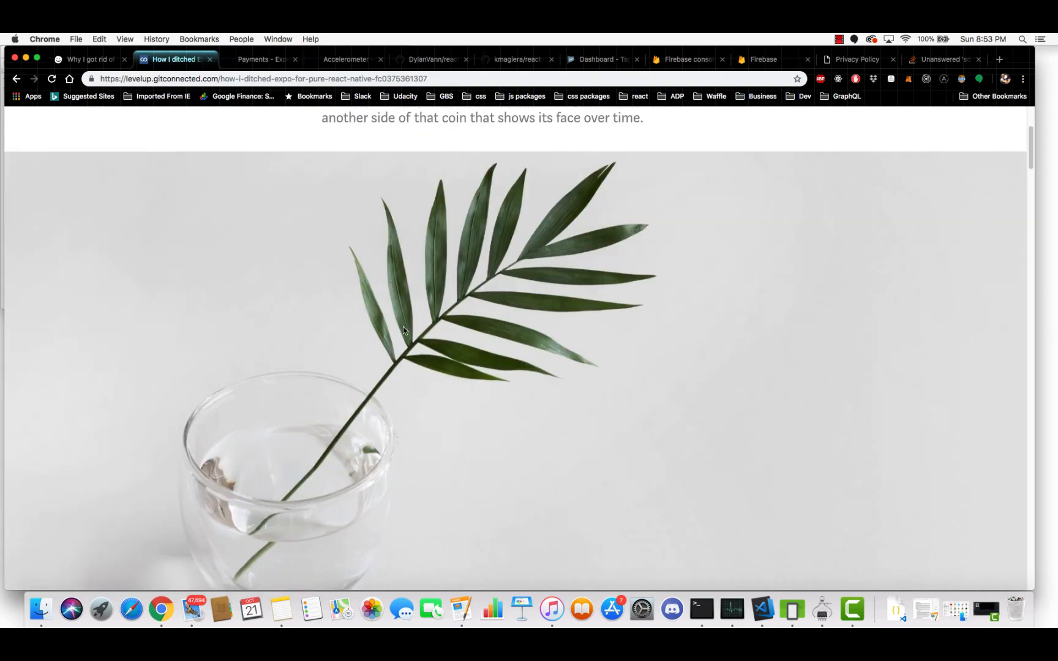
pyautogui.scroll(-3)
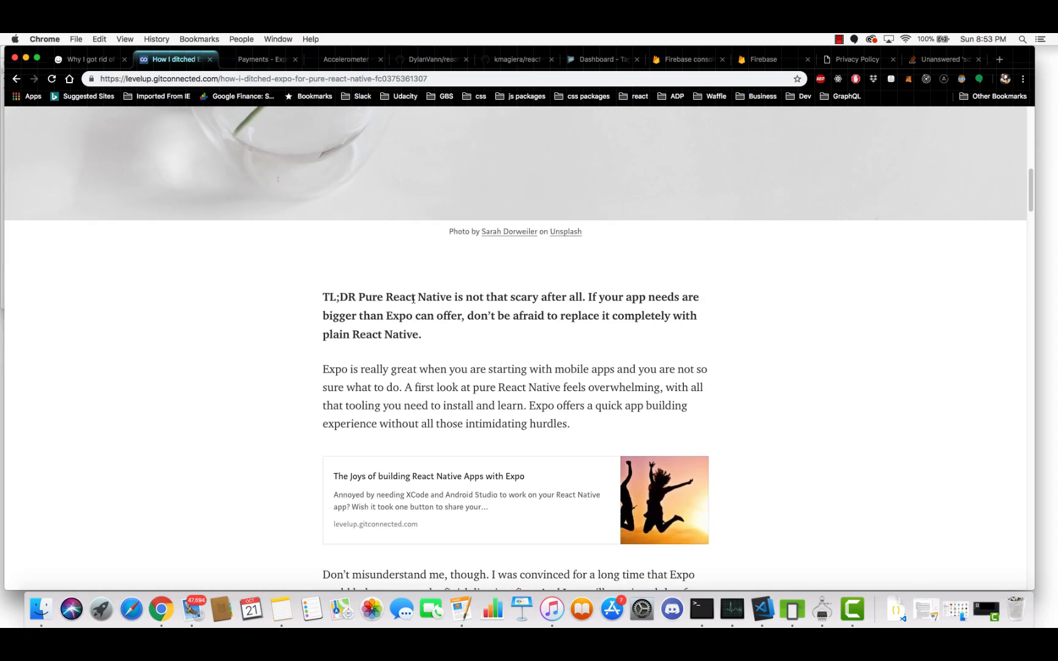
pyautogui.moveTo(365, 297); pyautogui.dragTo(533, 296)
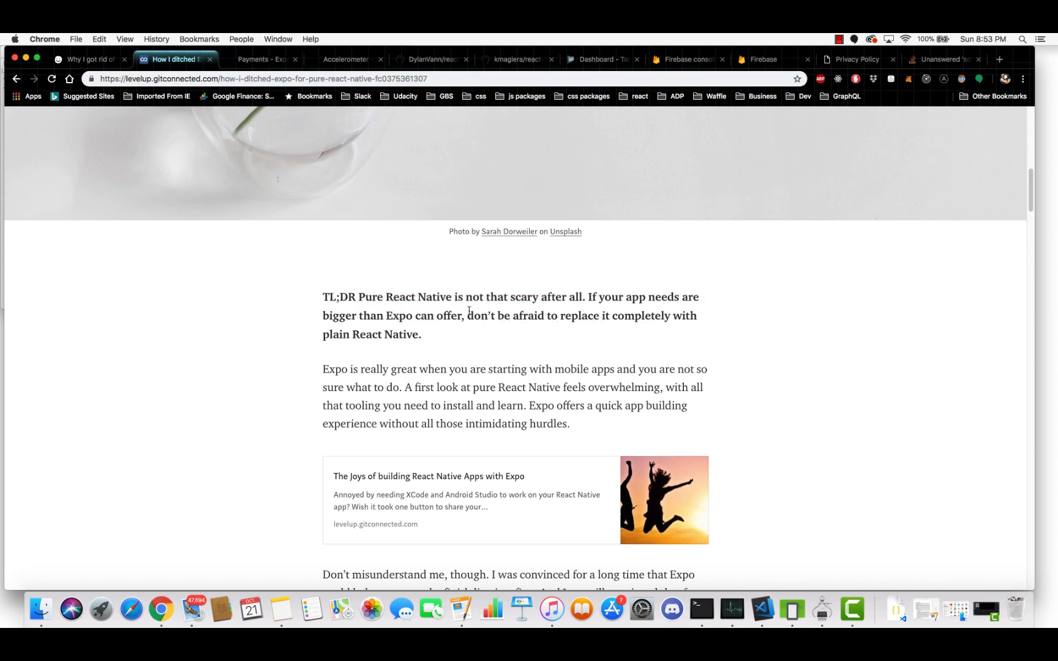
pyautogui.moveTo(322, 297); pyautogui.dragTo(385, 315)
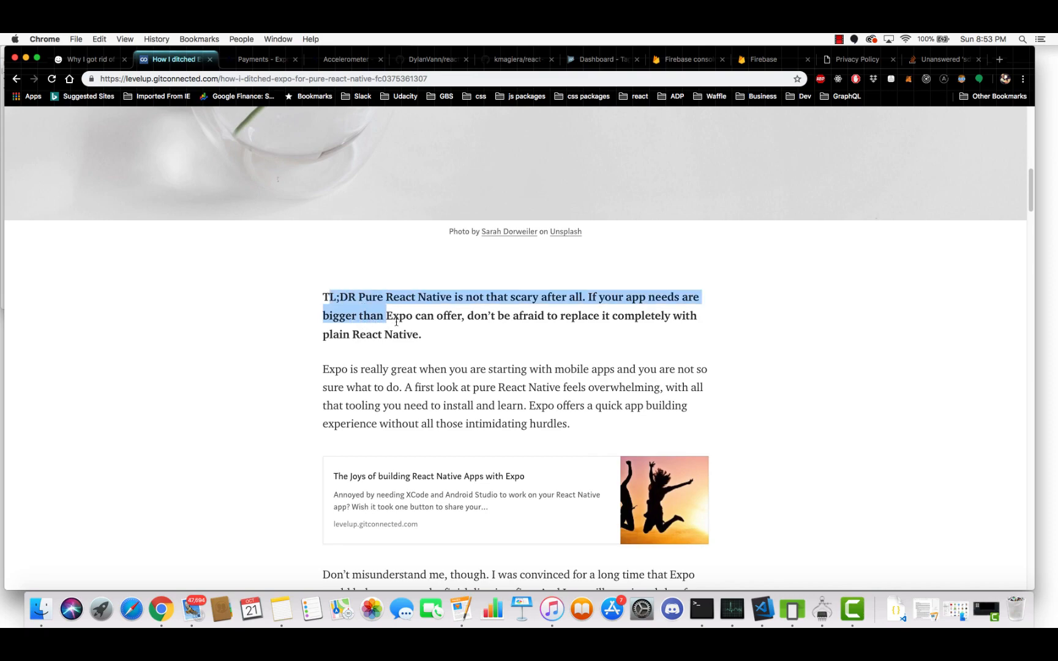
pyautogui.click(385, 327)
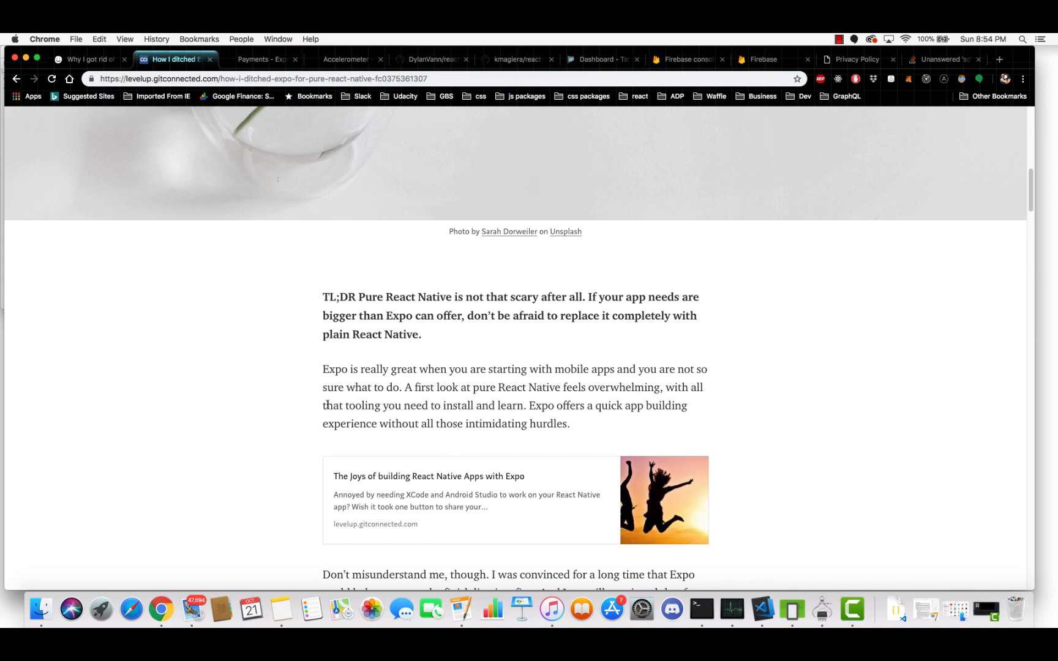
# Step: Scroll down through the rest of the article and back up
pyautogui.scroll(-3)
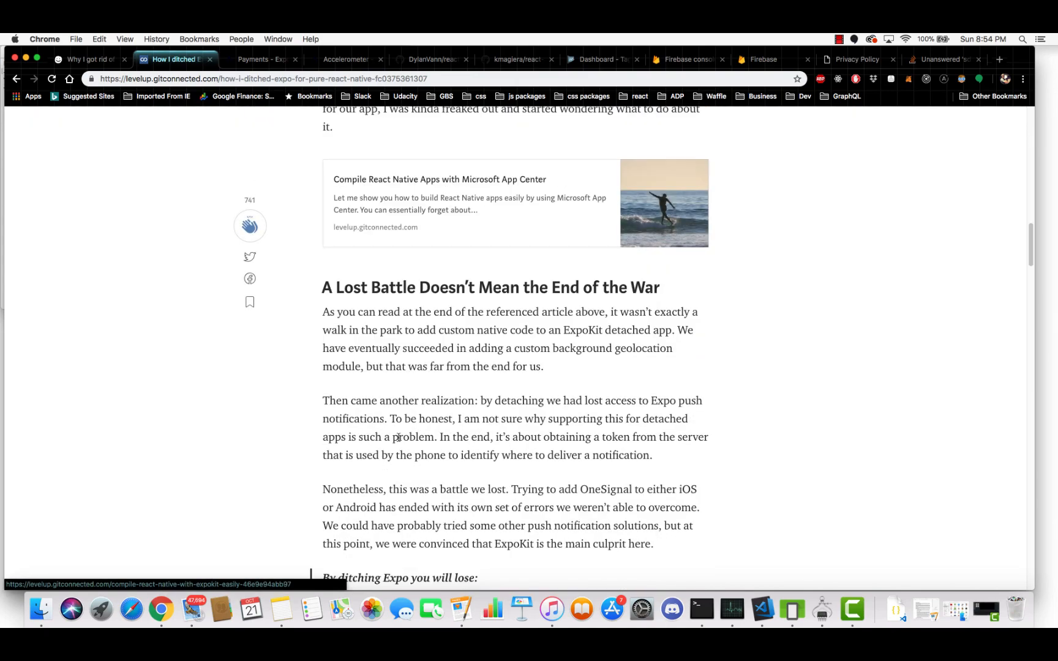
pyautogui.scroll(-3)
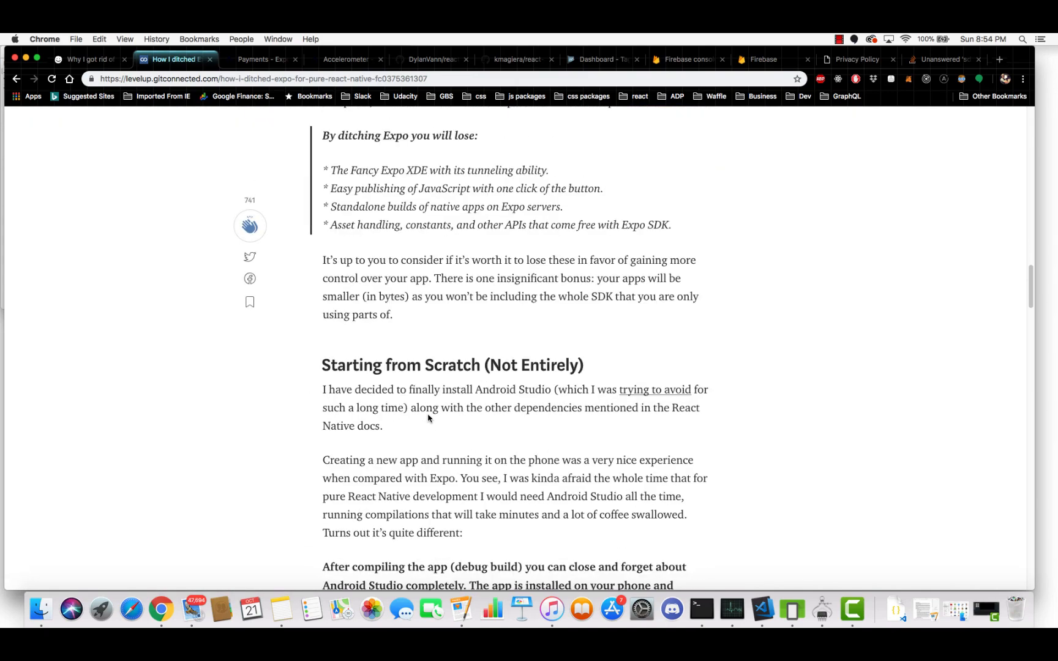
pyautogui.scroll(-3)
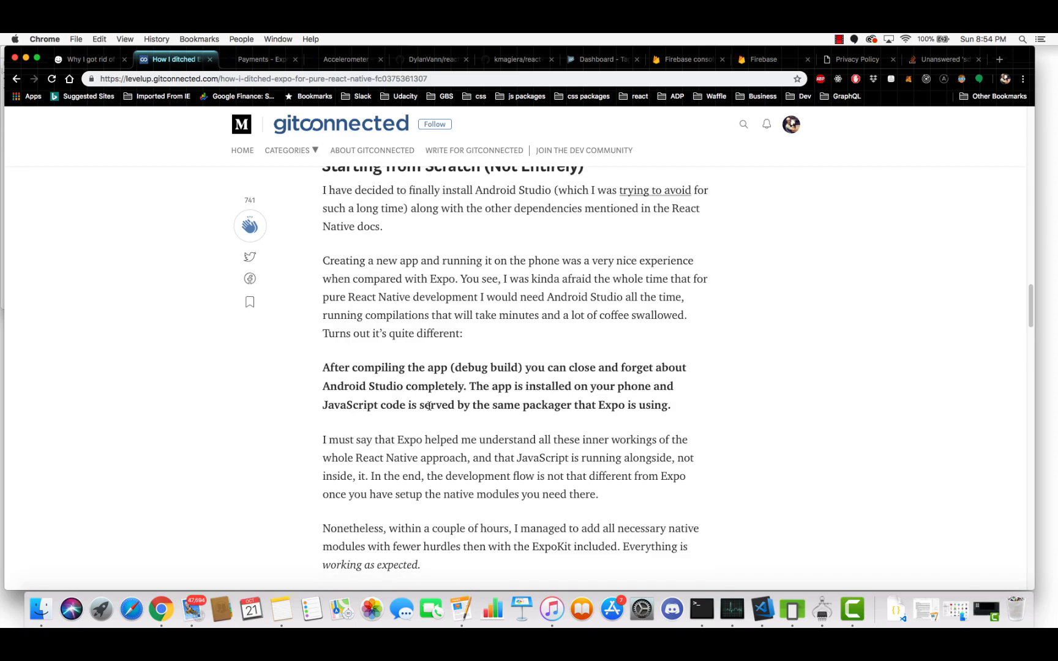
pyautogui.scroll(-3)
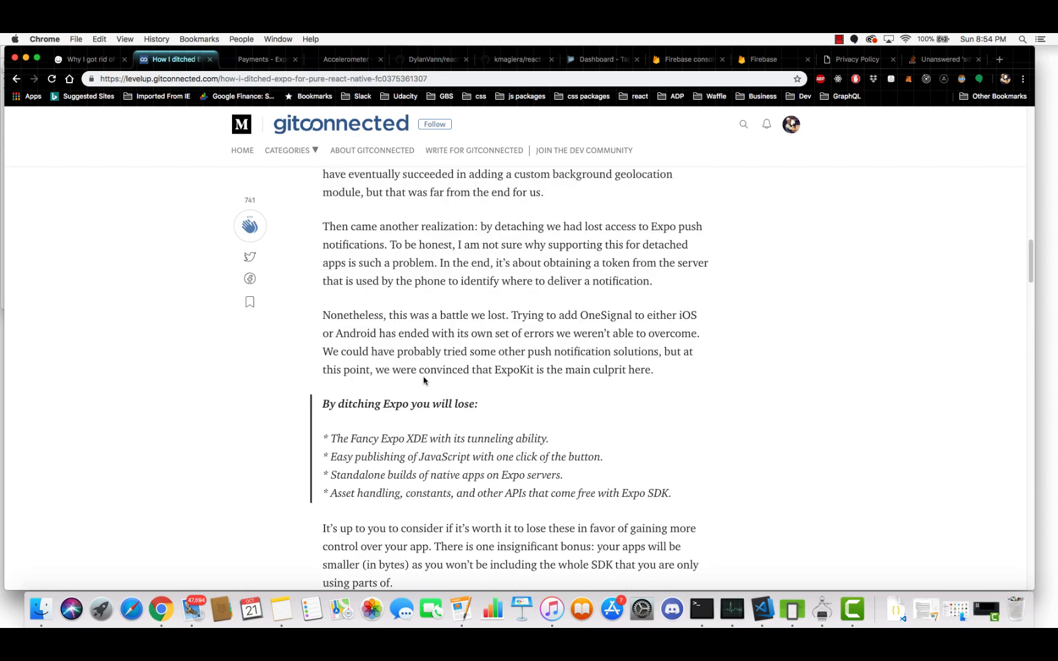
pyautogui.scroll(3)
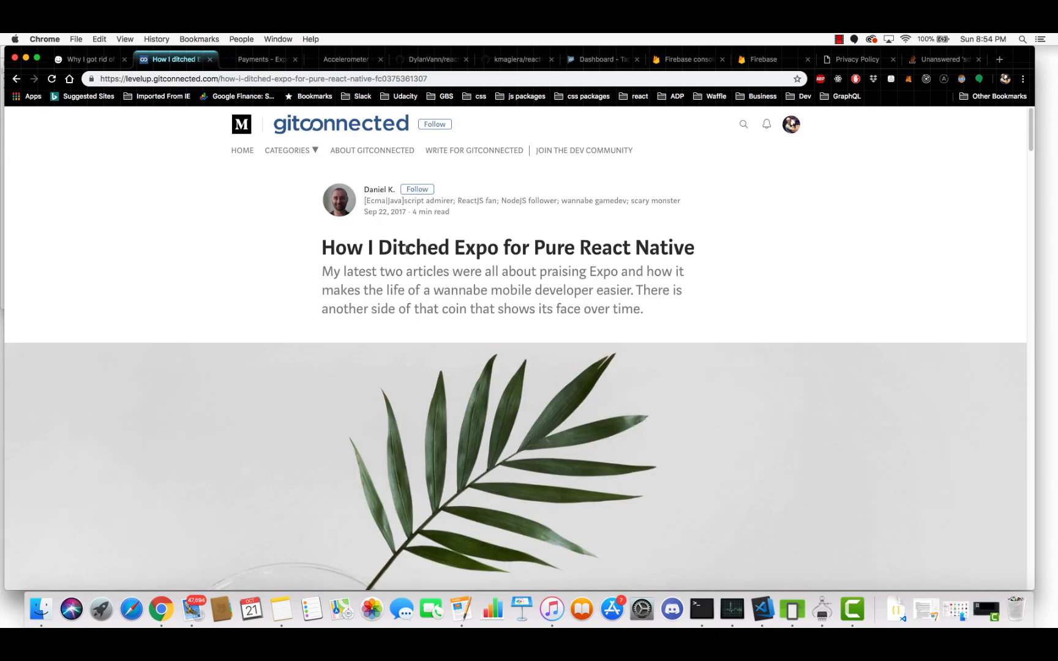
pyautogui.moveTo(361, 199)
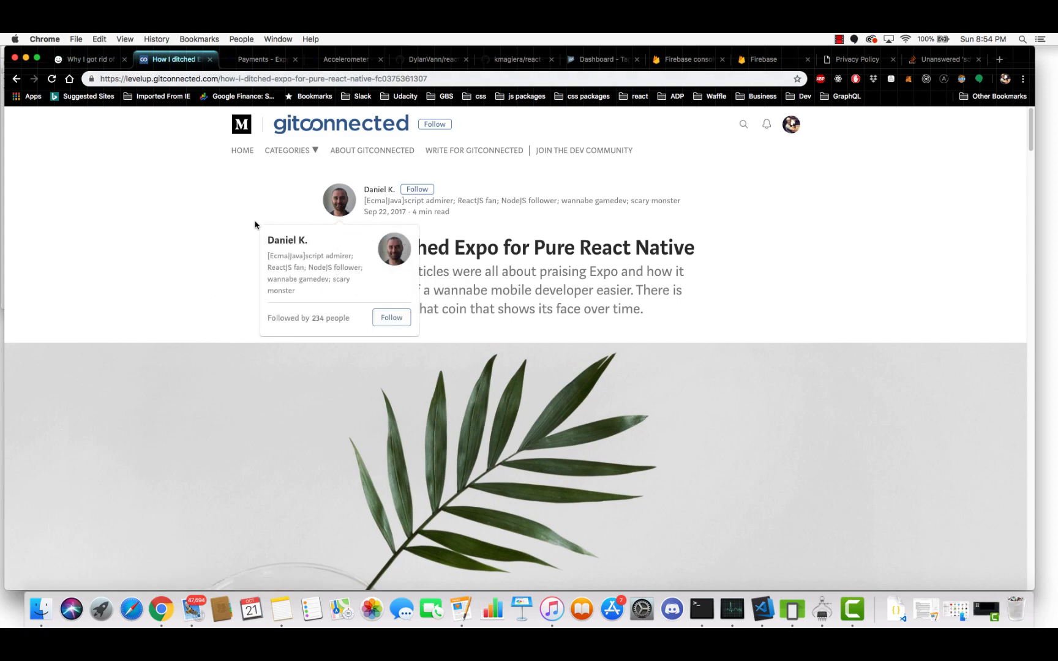
# Step: Return to the Balsamiq tab showing the Why do I not use Expo? slide
pyautogui.click(88, 58)
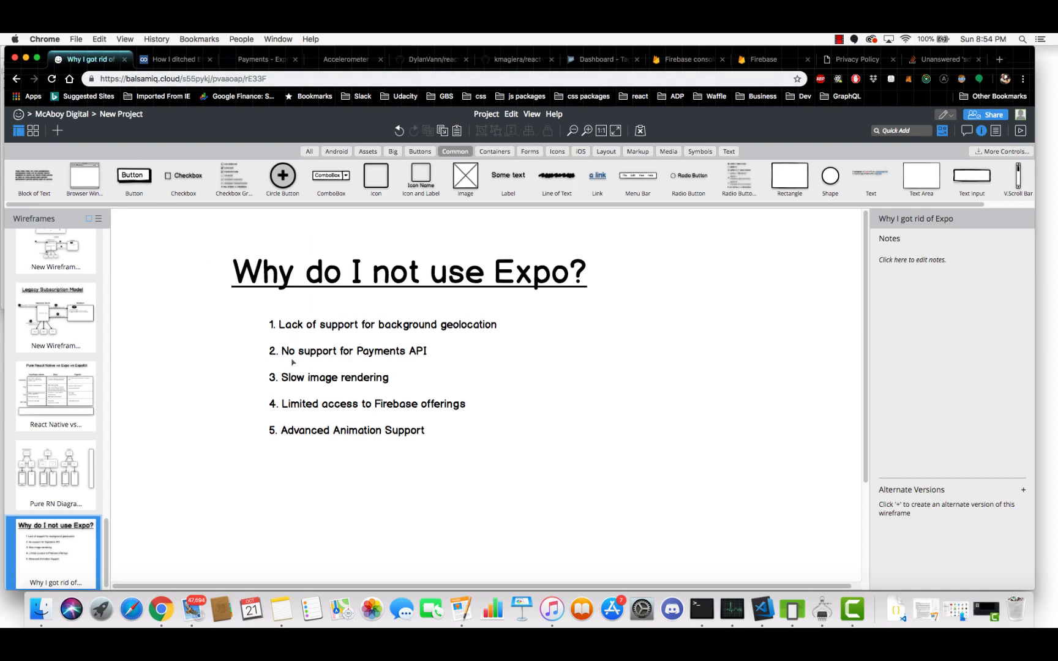
pyautogui.moveTo(354, 364)
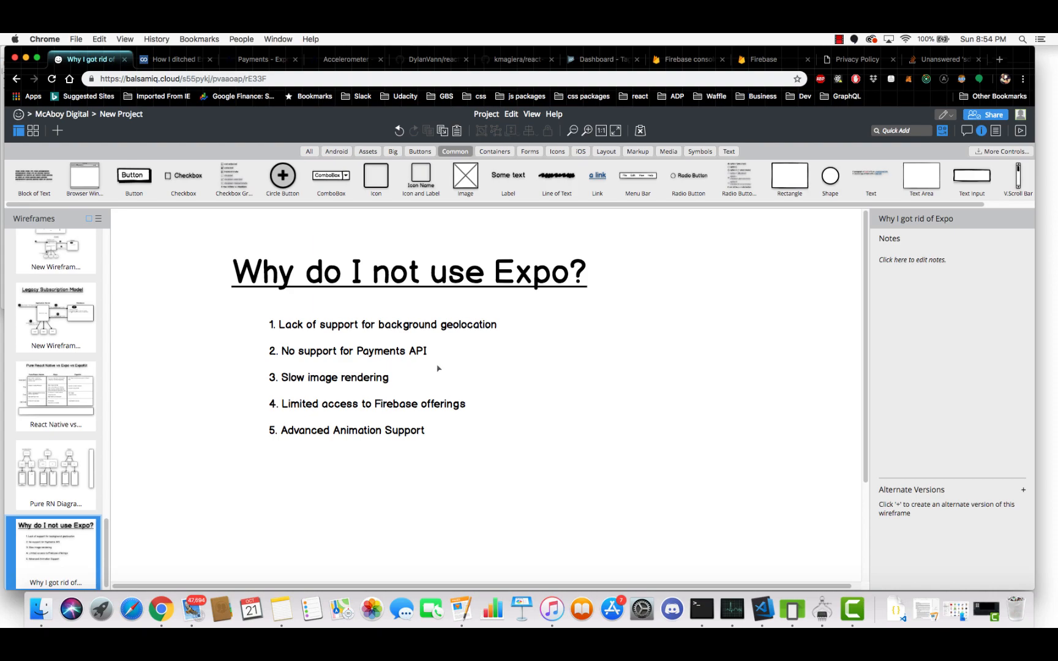
pyautogui.moveTo(283, 369)
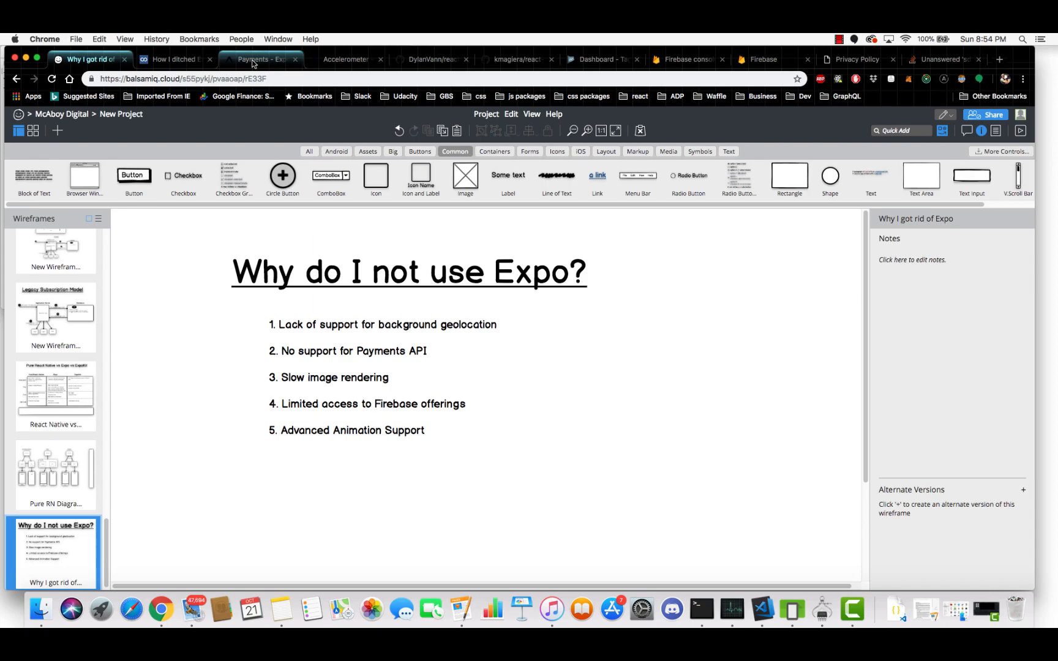
# Step: Switch to the Expo Docs Payments page and highlight the Stripe and Apple Pay sentence and the word ExpoKit
pyautogui.click(260, 59)
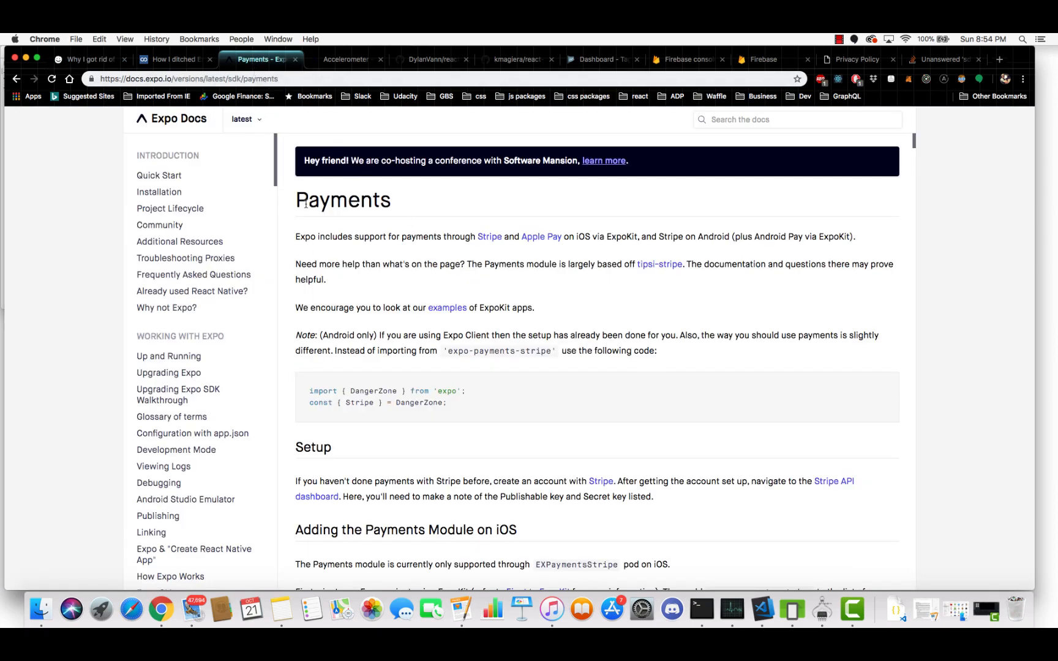
pyautogui.moveTo(335, 247)
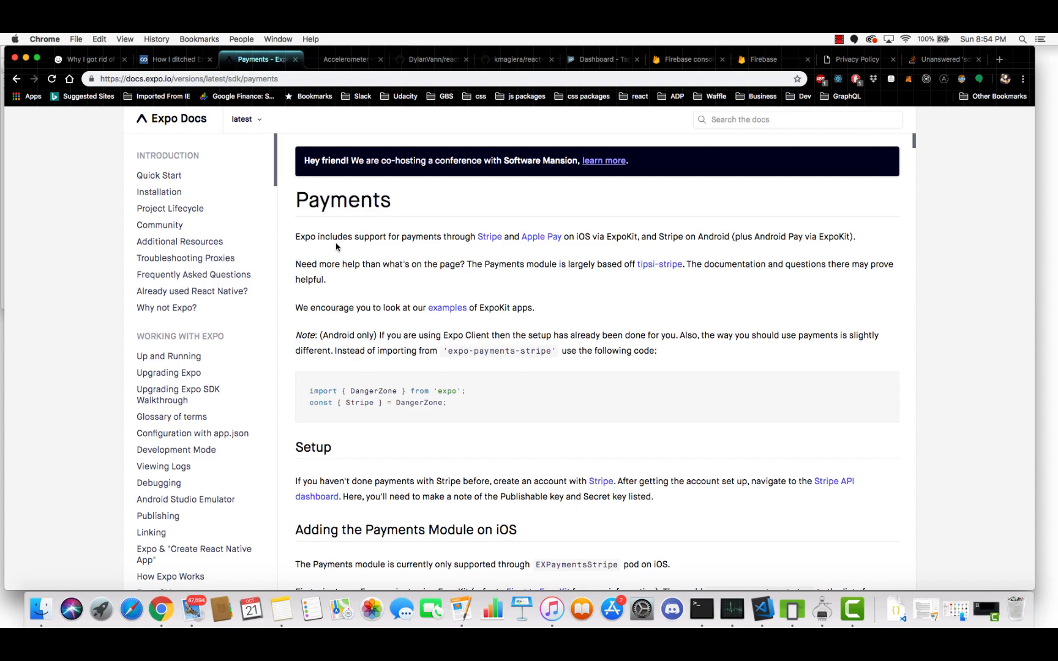
pyautogui.moveTo(295, 237); pyautogui.dragTo(370, 237)
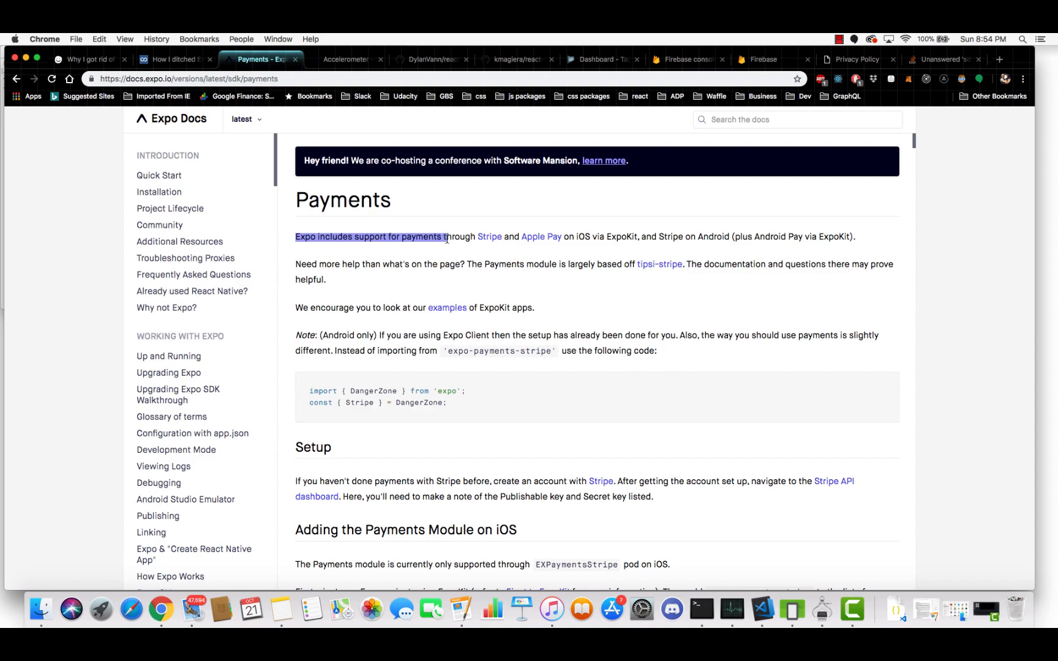
pyautogui.moveTo(445, 236); pyautogui.dragTo(577, 237)
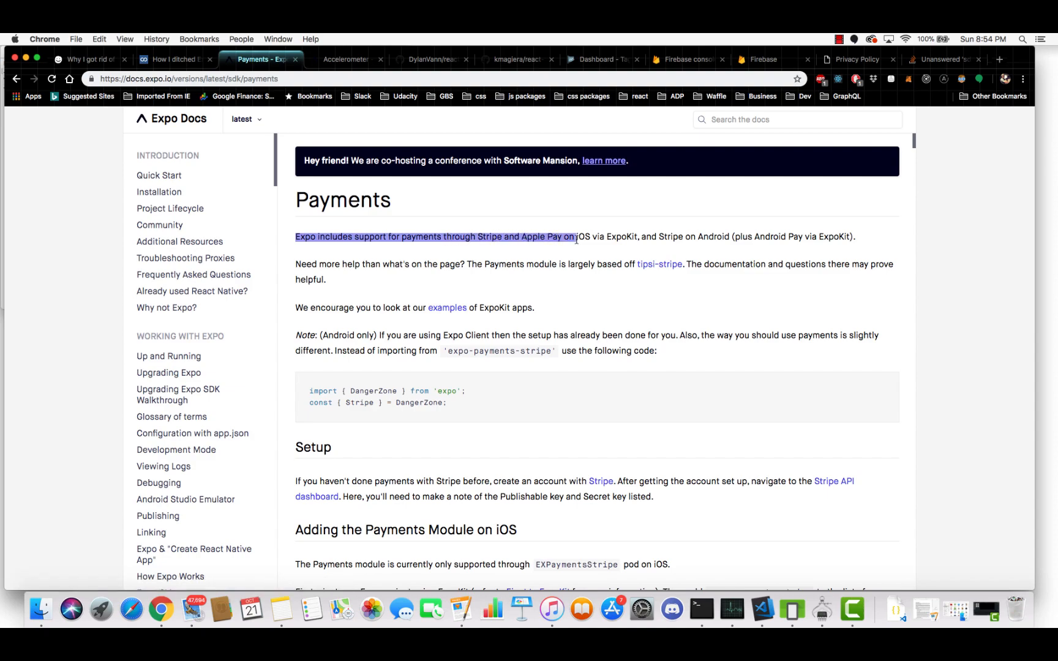
pyautogui.moveTo(575, 236); pyautogui.dragTo(638, 237)
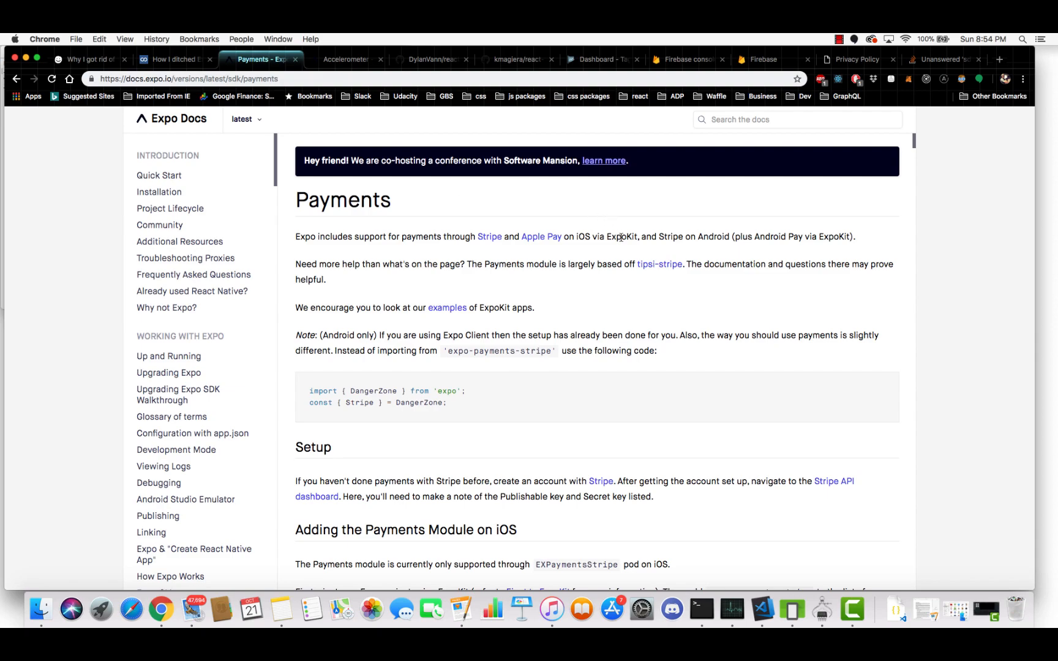
pyautogui.doubleClick(618, 237)
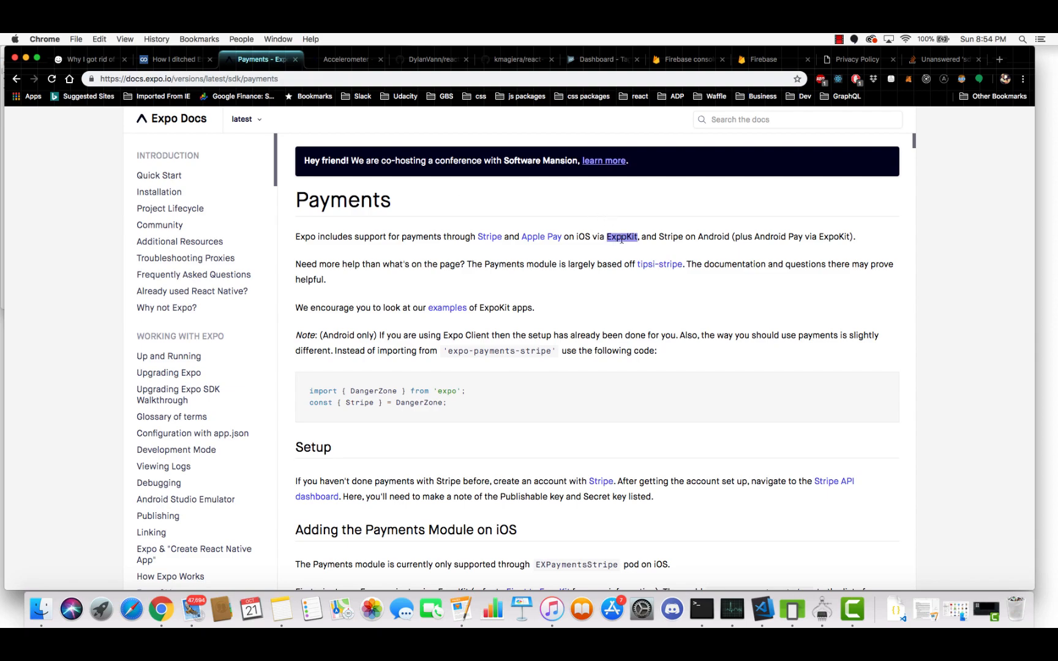
pyautogui.moveTo(591, 250)
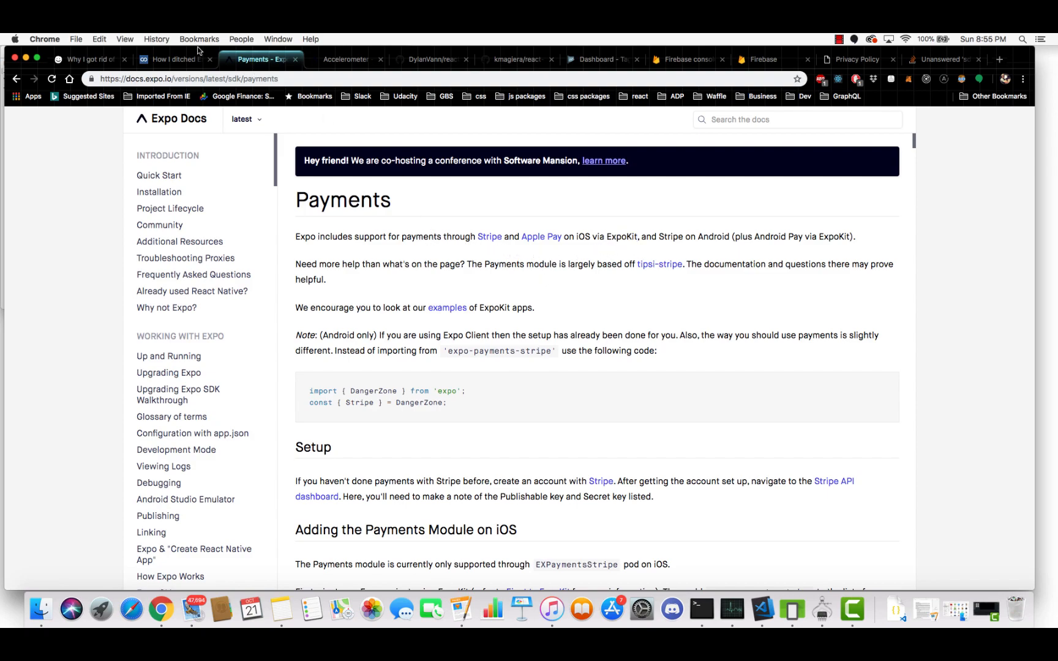
# Step: Return to the 'Why do I not use Expo?' slide with its five numbered reasons
pyautogui.click(88, 59)
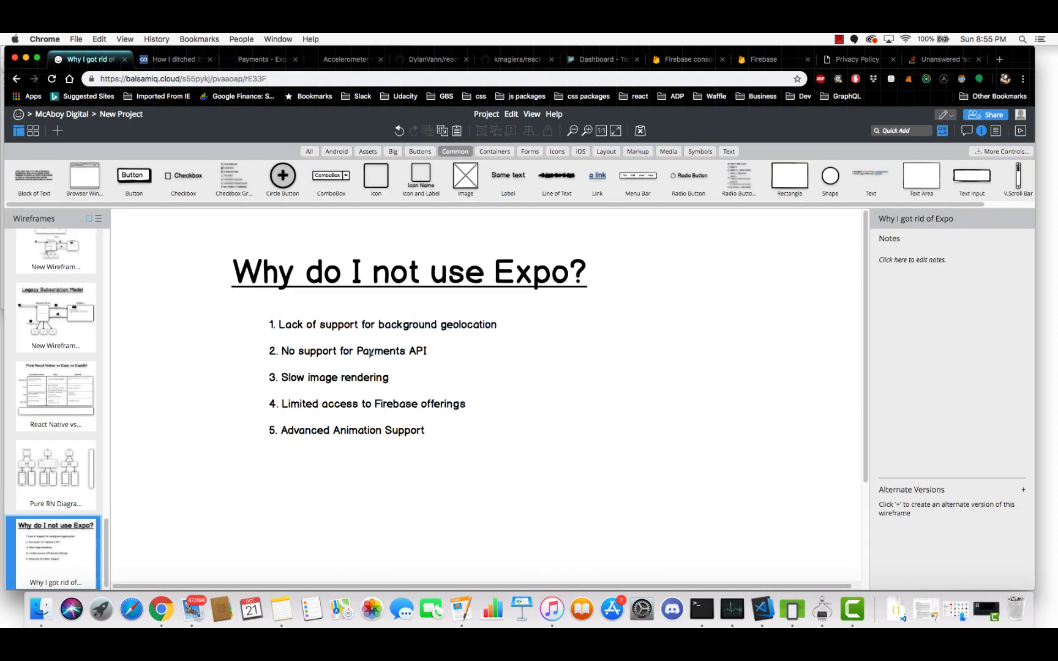
pyautogui.moveTo(524, 316)
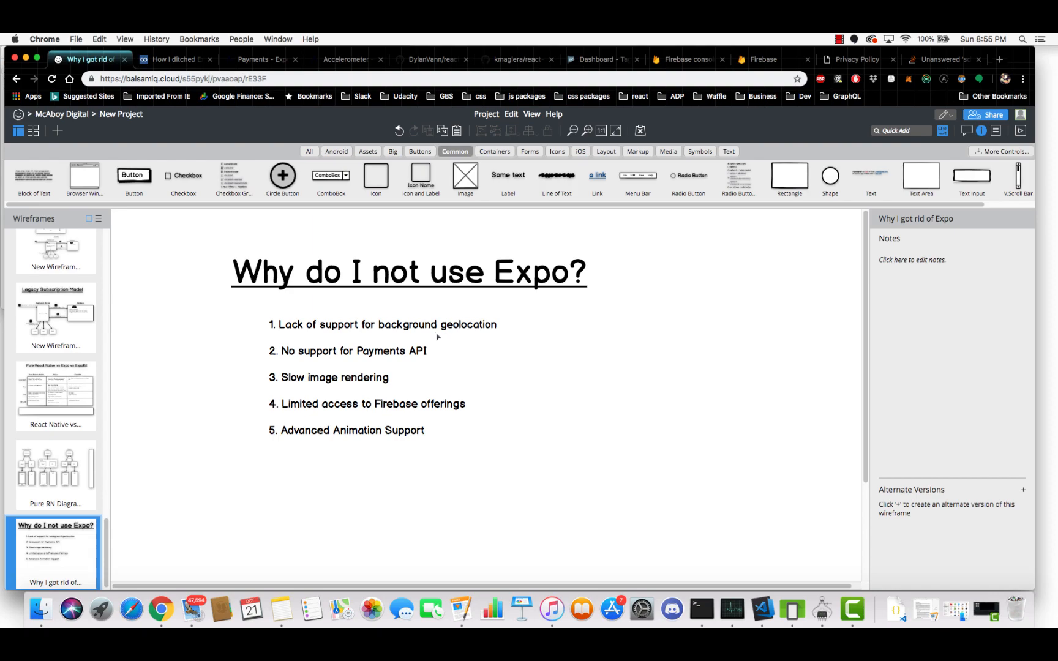
pyautogui.moveTo(272, 386)
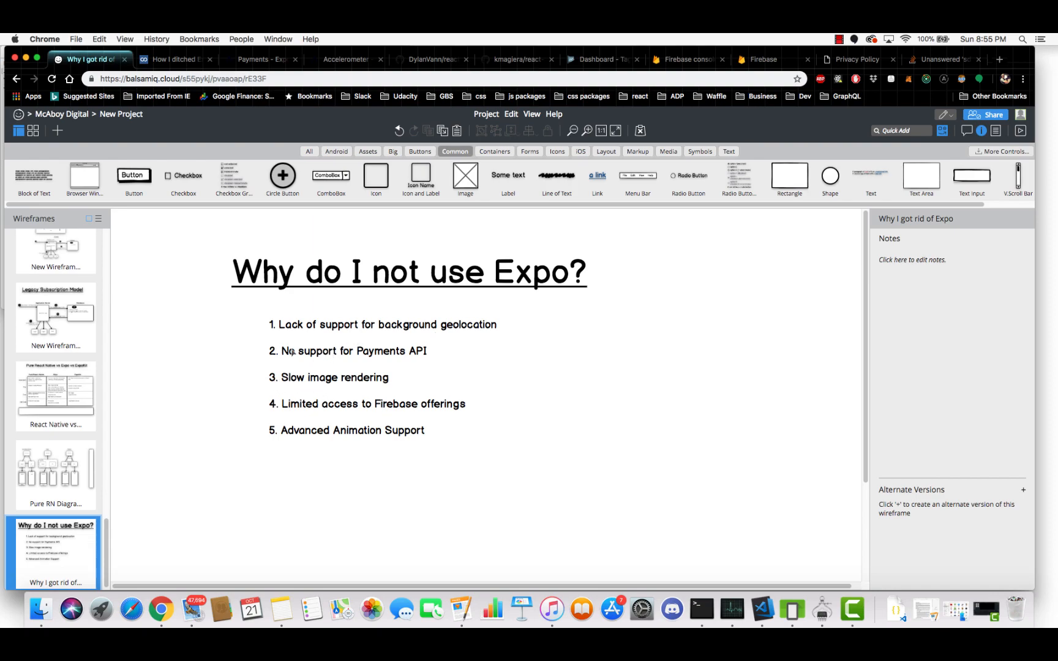
pyautogui.moveTo(295, 392)
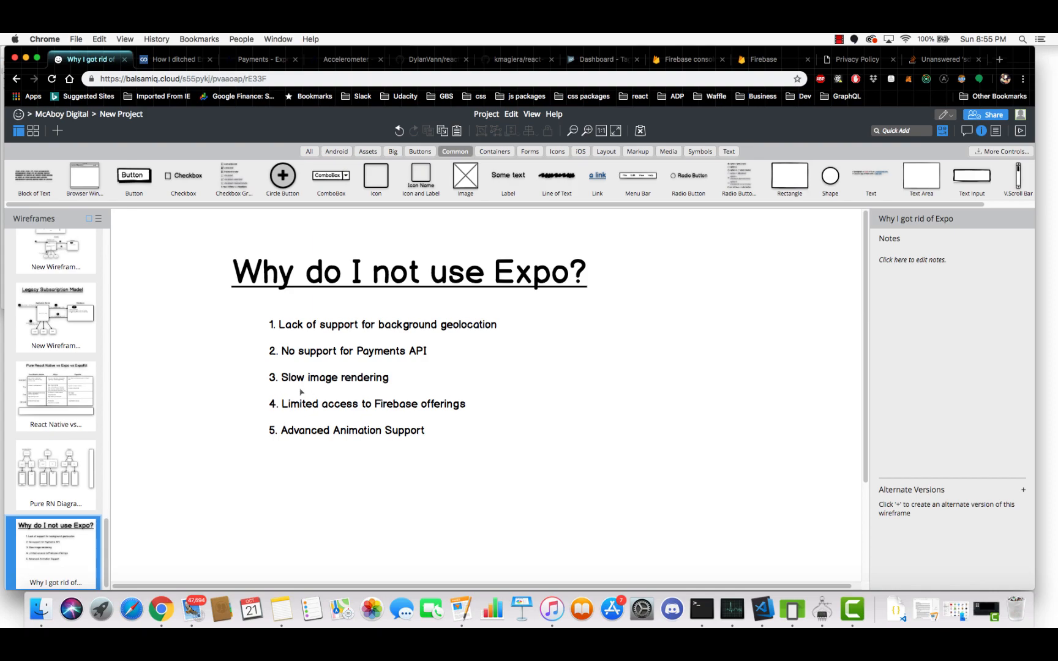
pyautogui.moveTo(384, 389)
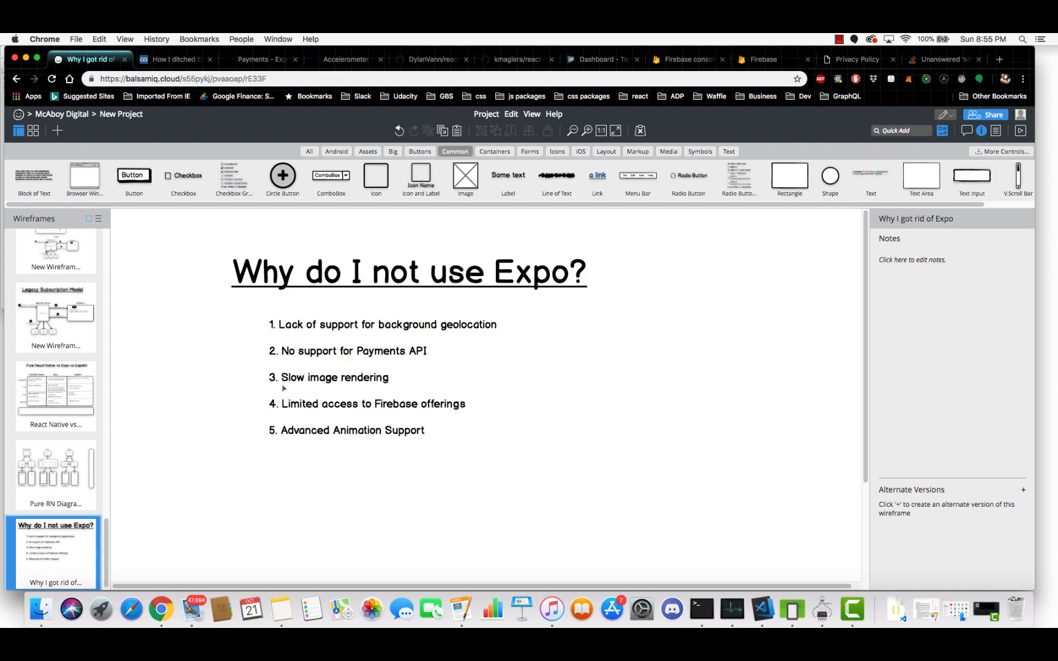
pyautogui.moveTo(281, 384)
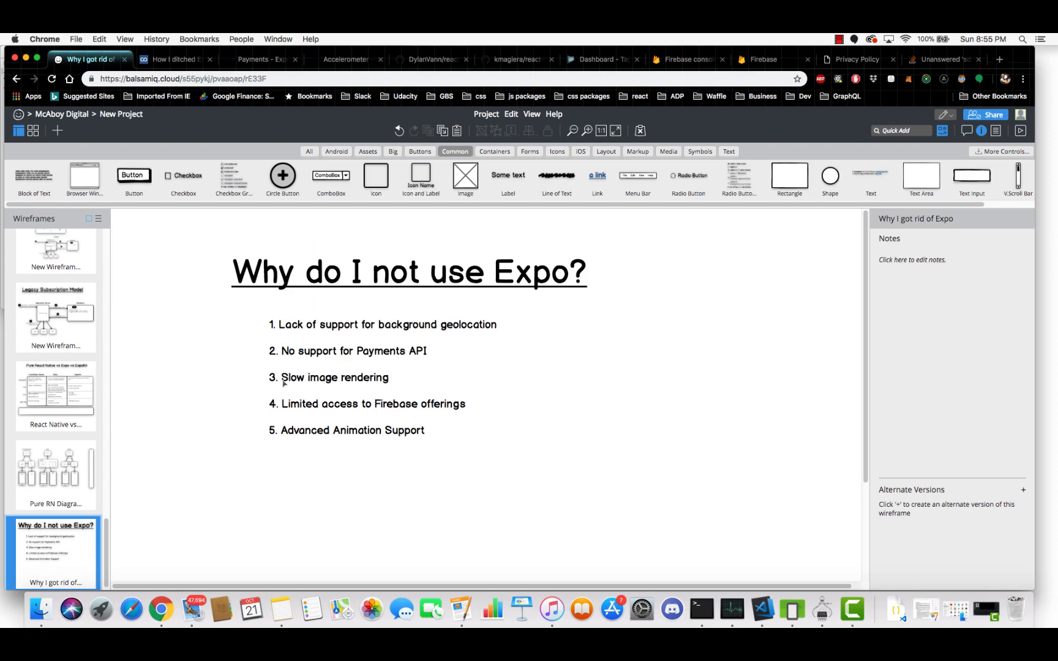
pyautogui.moveTo(396, 391)
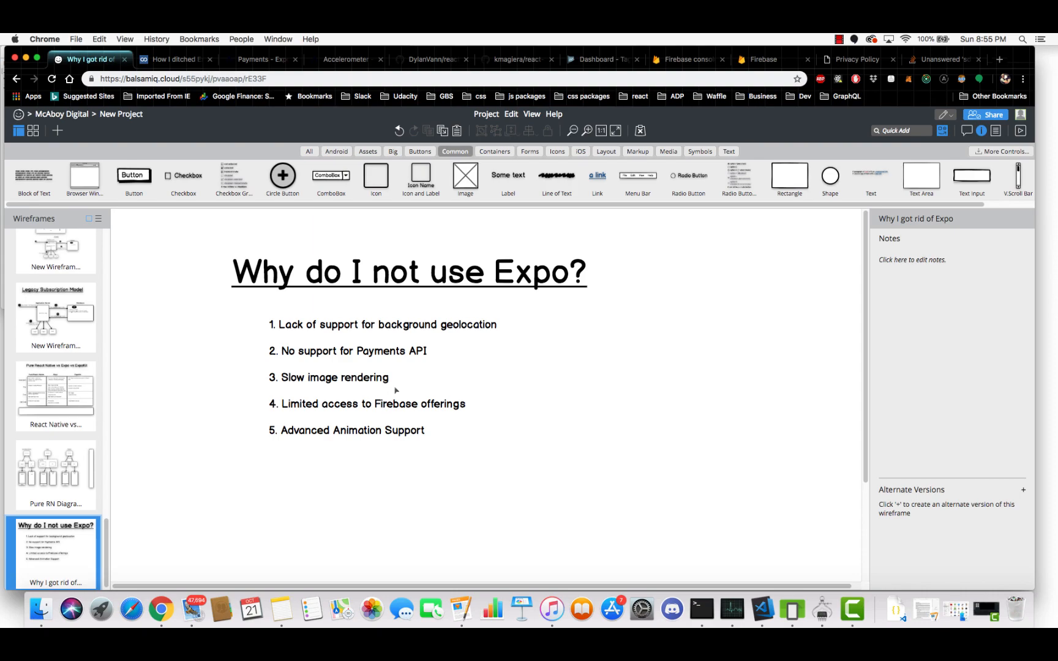
pyautogui.moveTo(378, 392)
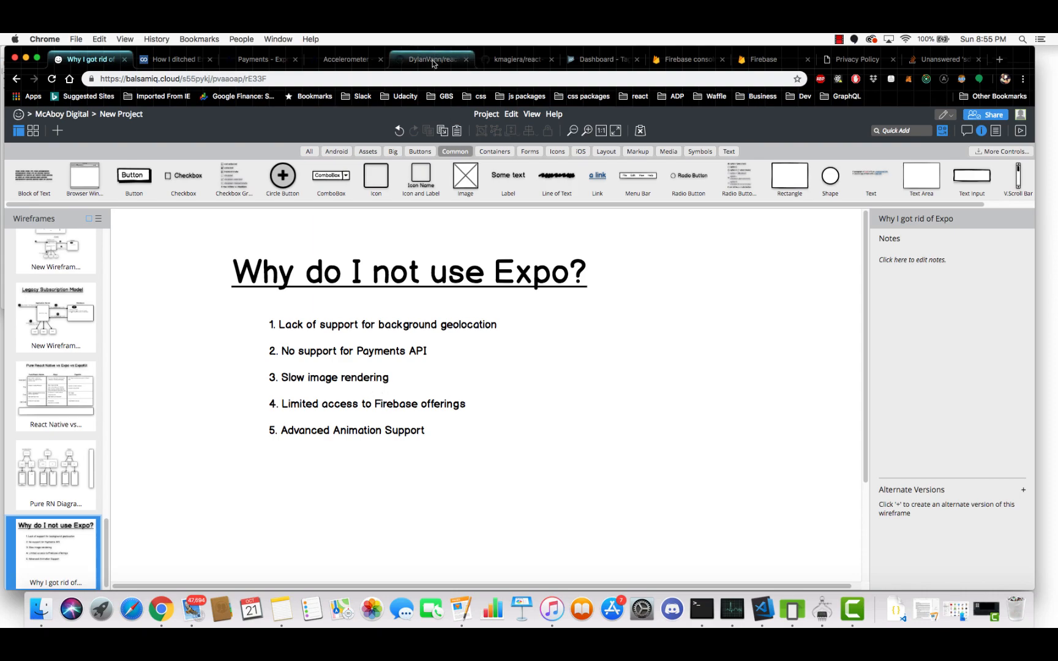
# Step: Show the react-native-fast-image repository's FastImage README, then return to the Expo slide
pyautogui.click(430, 59)
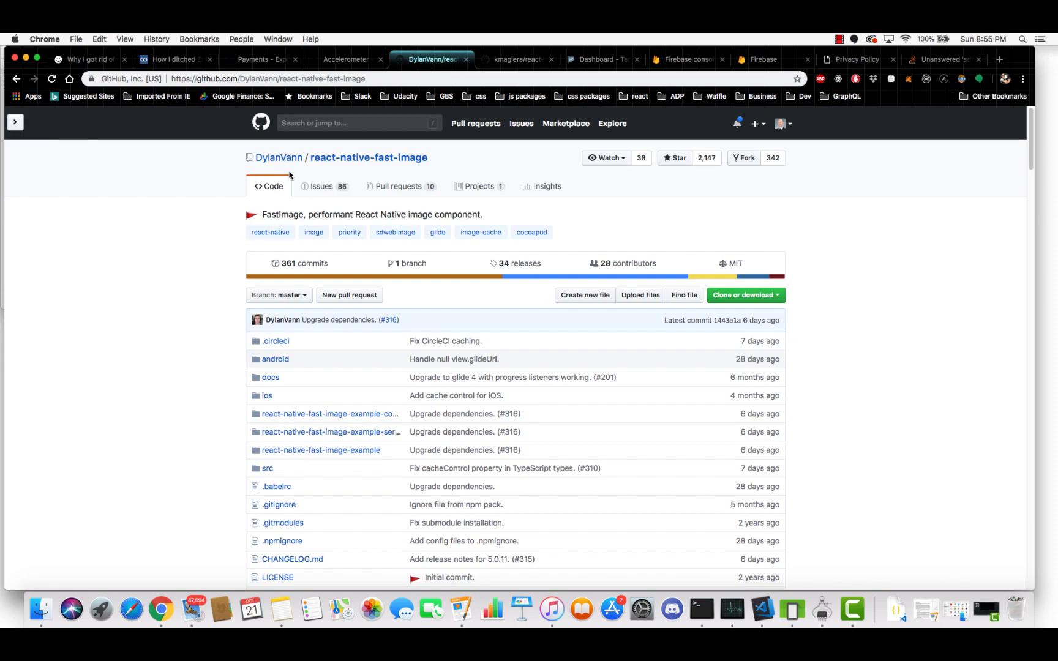
pyautogui.moveTo(219, 292)
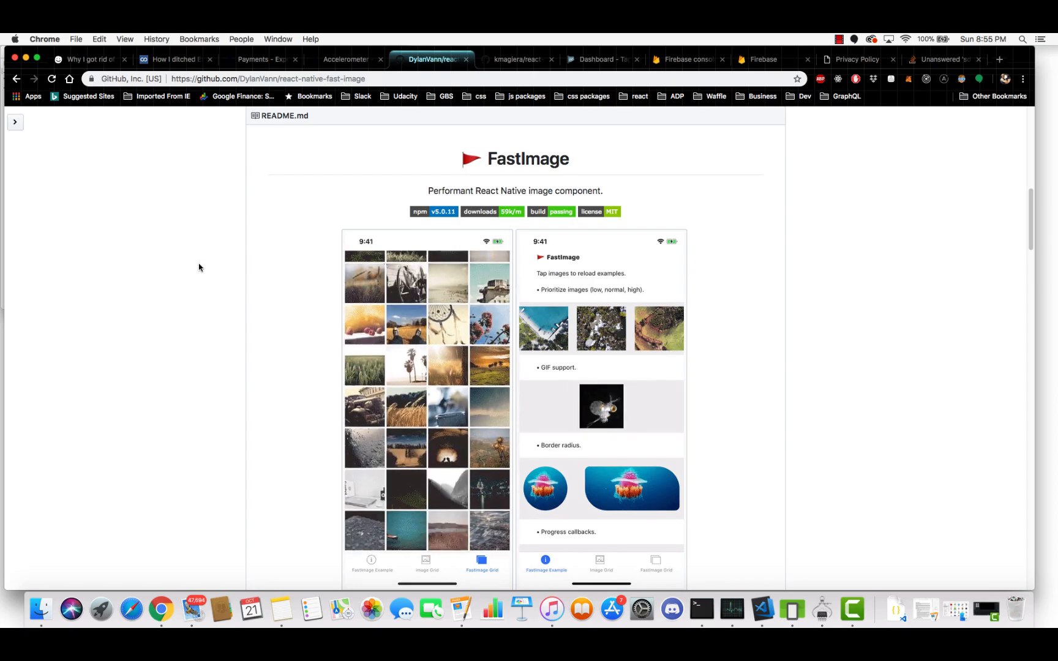
pyautogui.click(89, 59)
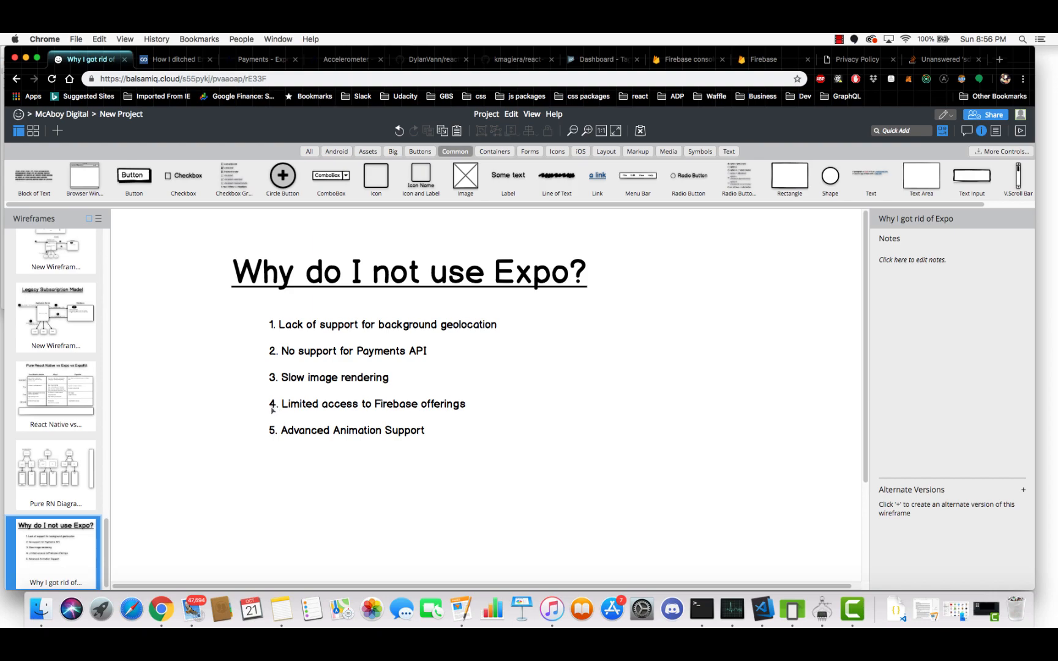
pyautogui.moveTo(559, 347)
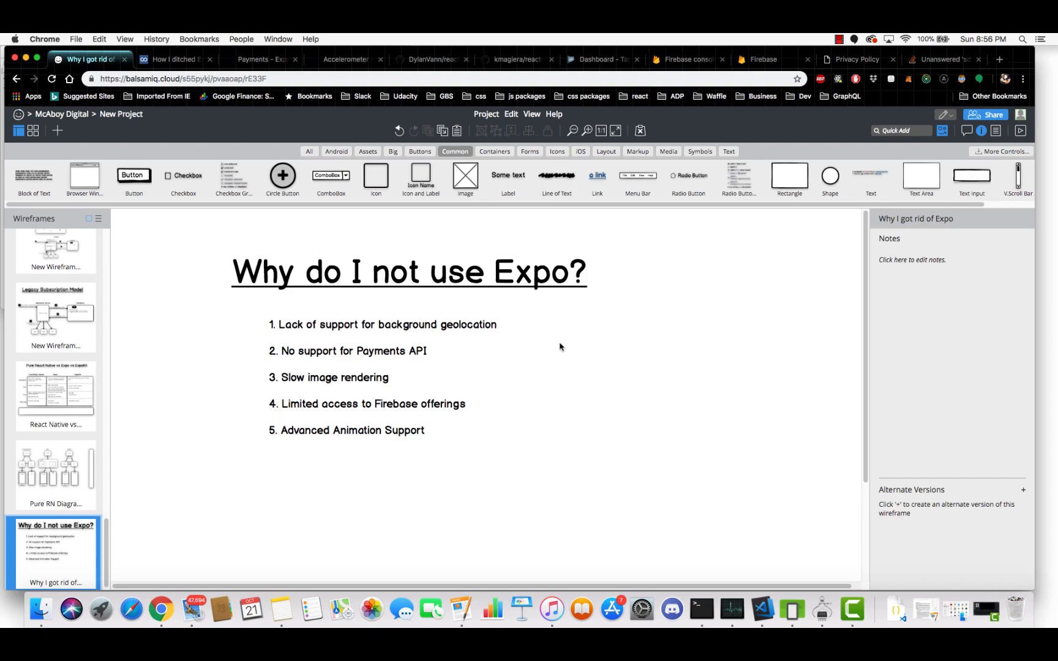
# Step: Glance at the Firebase products overview, then settle on the Firebase console's recent projects page
pyautogui.click(686, 58)
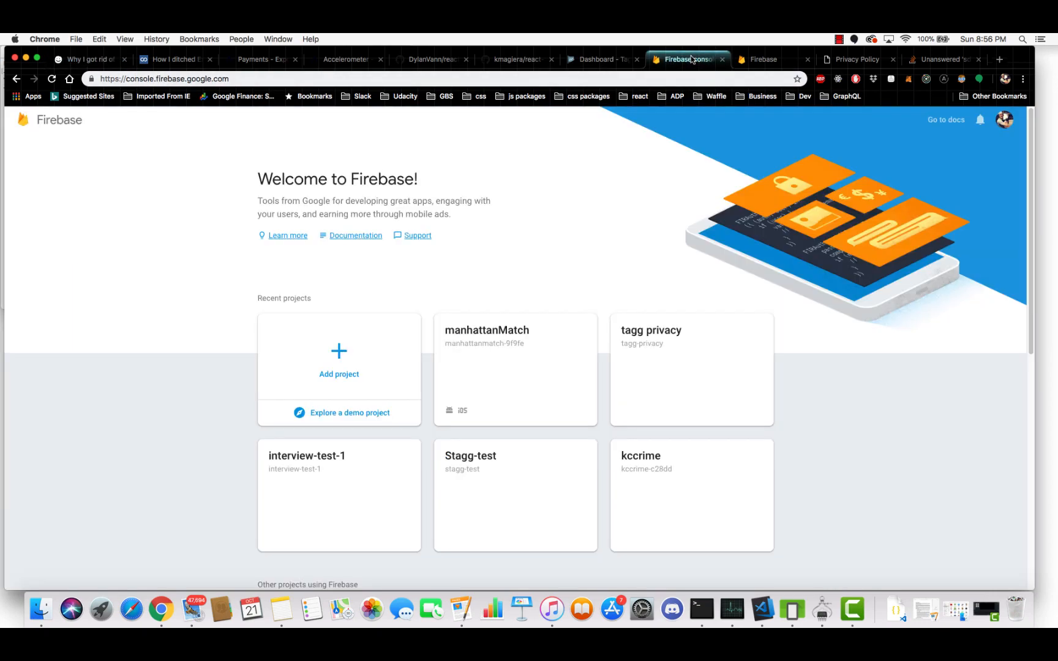
pyautogui.click(764, 58)
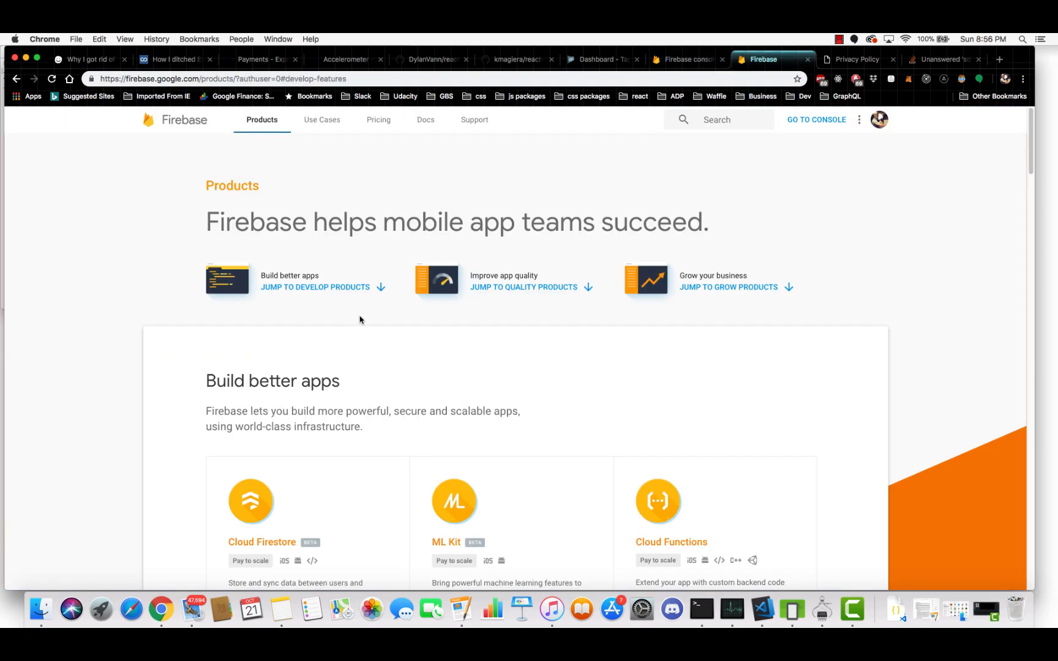
pyautogui.scroll(-3)
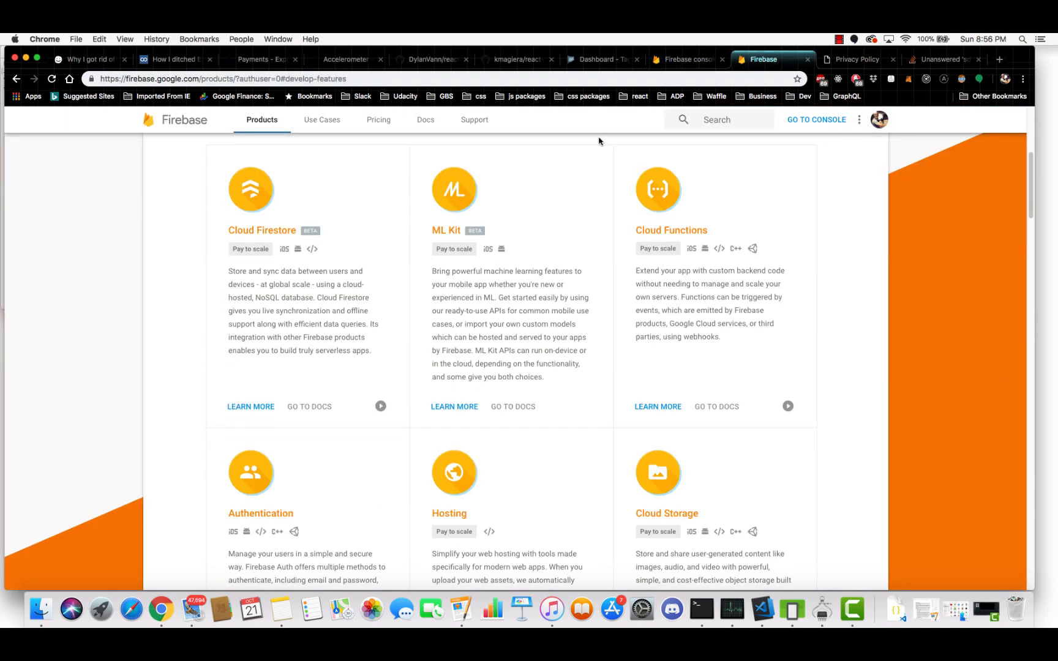
pyautogui.click(684, 59)
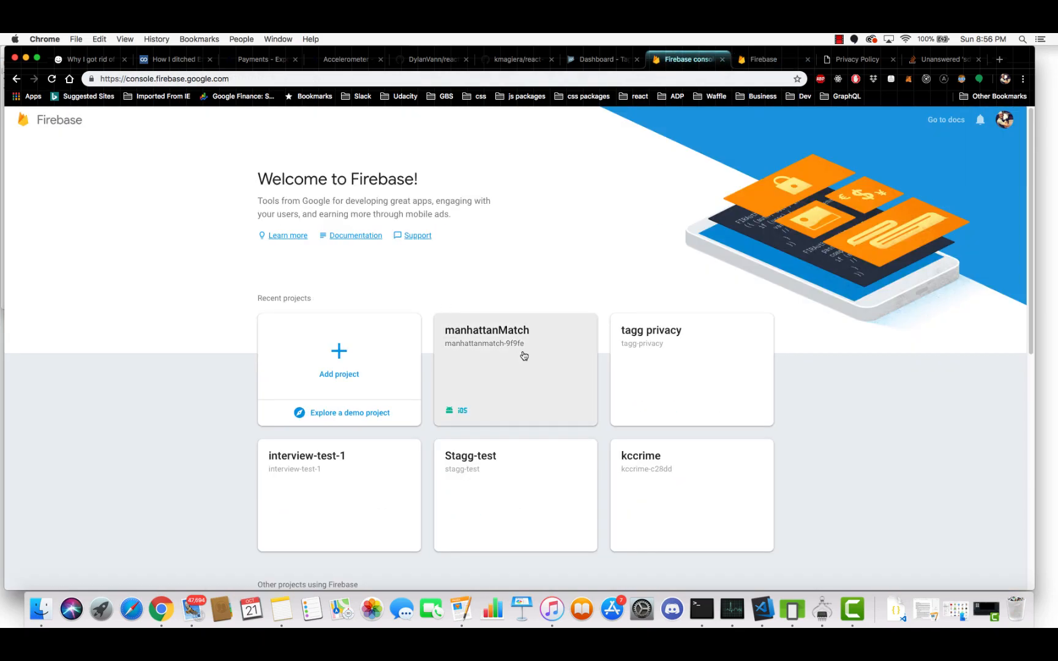
# Step: Tour the manhattanMatch project overview in Firebase, then return to the Expo slide
pyautogui.click(515, 369)
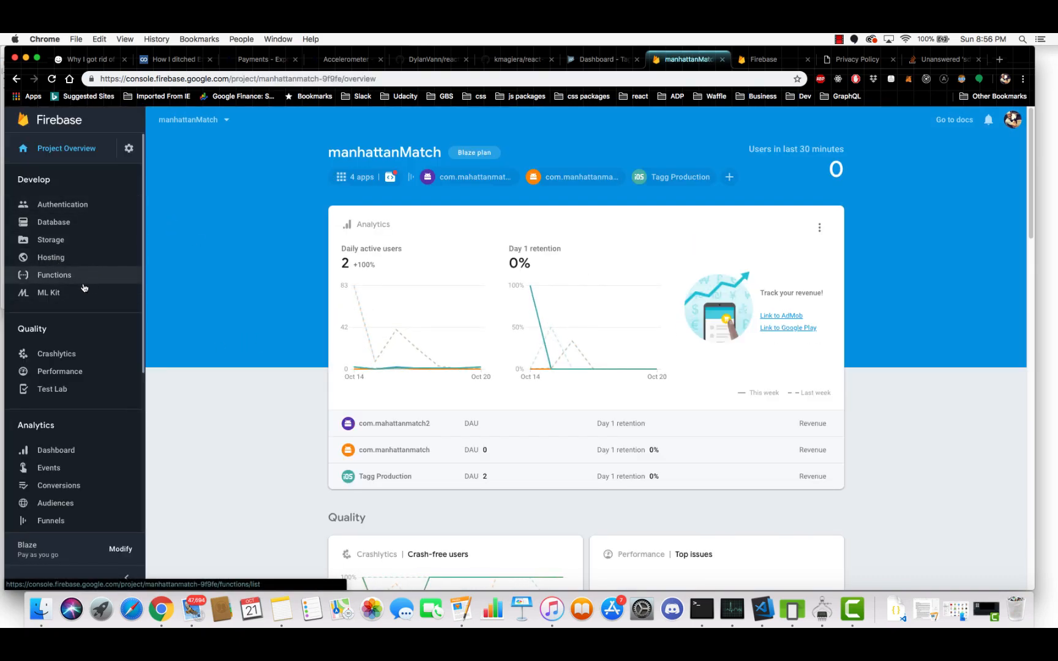
pyautogui.moveTo(54, 222)
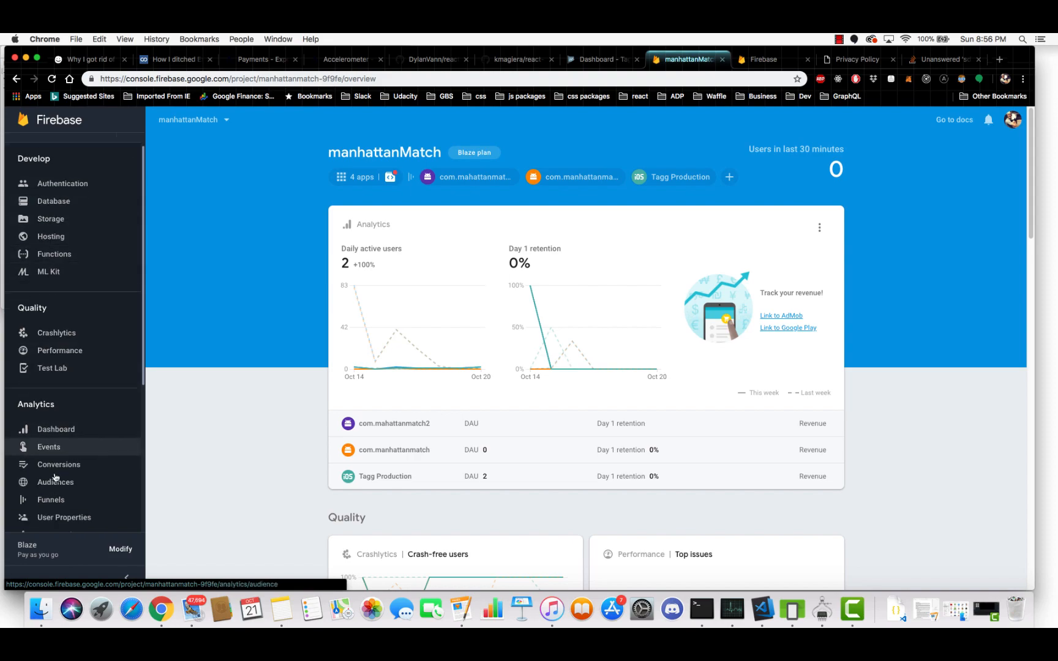
pyautogui.scroll(-3)
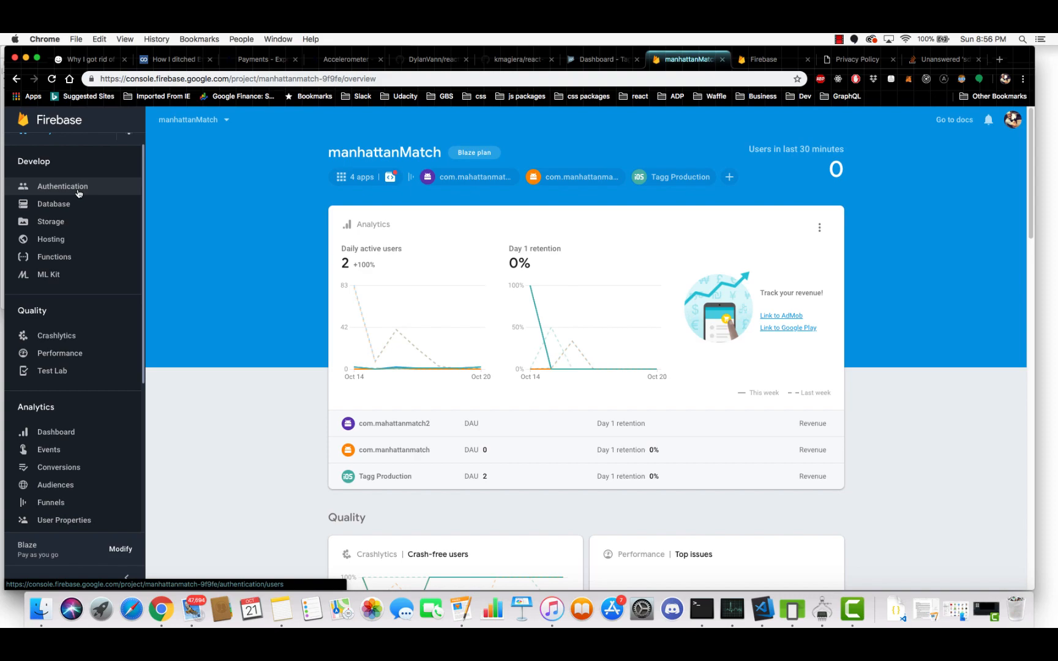
pyautogui.moveTo(92, 208)
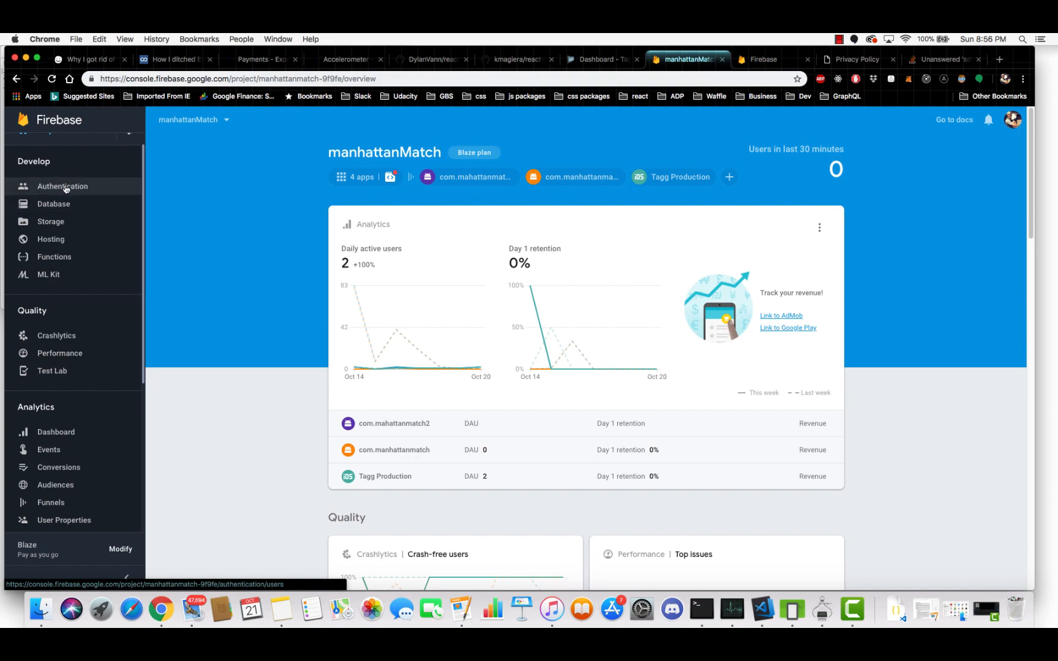
pyautogui.moveTo(64, 192)
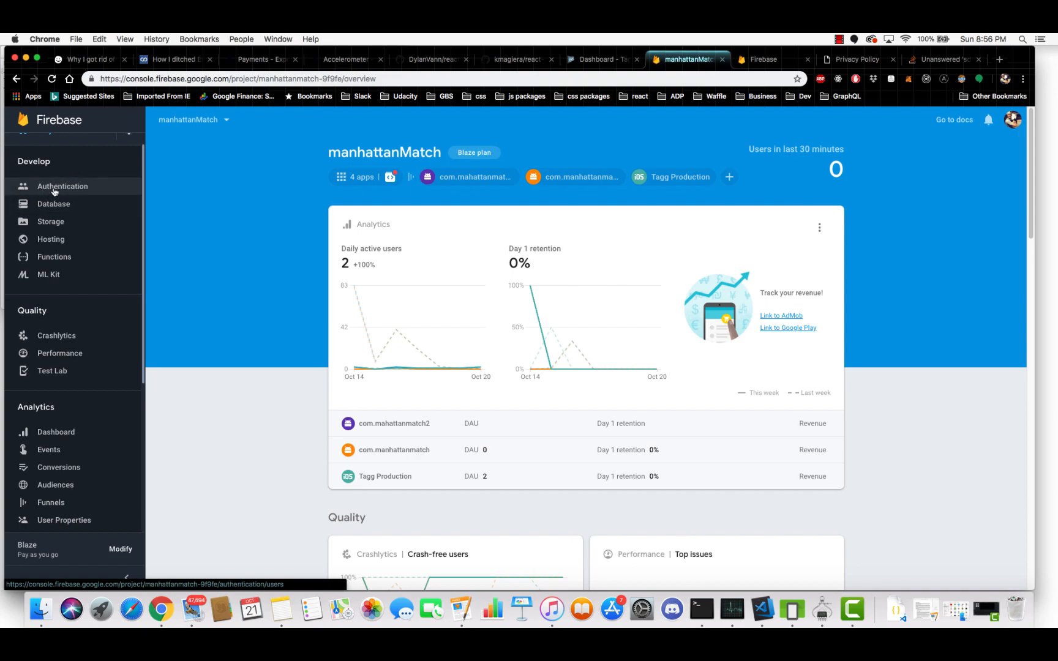
pyautogui.moveTo(54, 204)
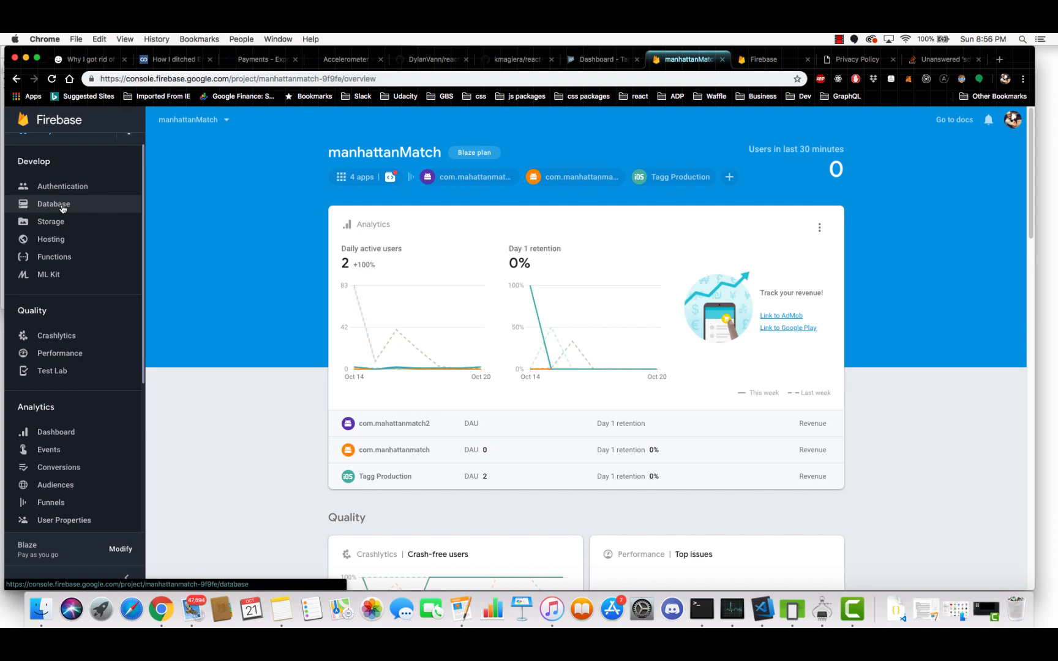
pyautogui.moveTo(50, 239)
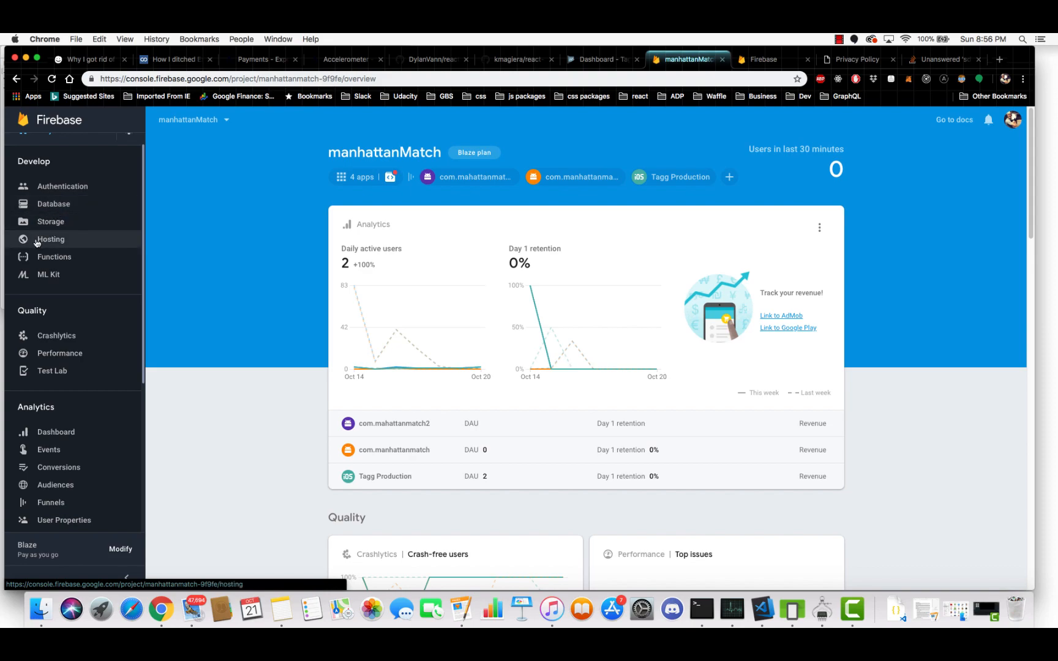
pyautogui.moveTo(61, 242)
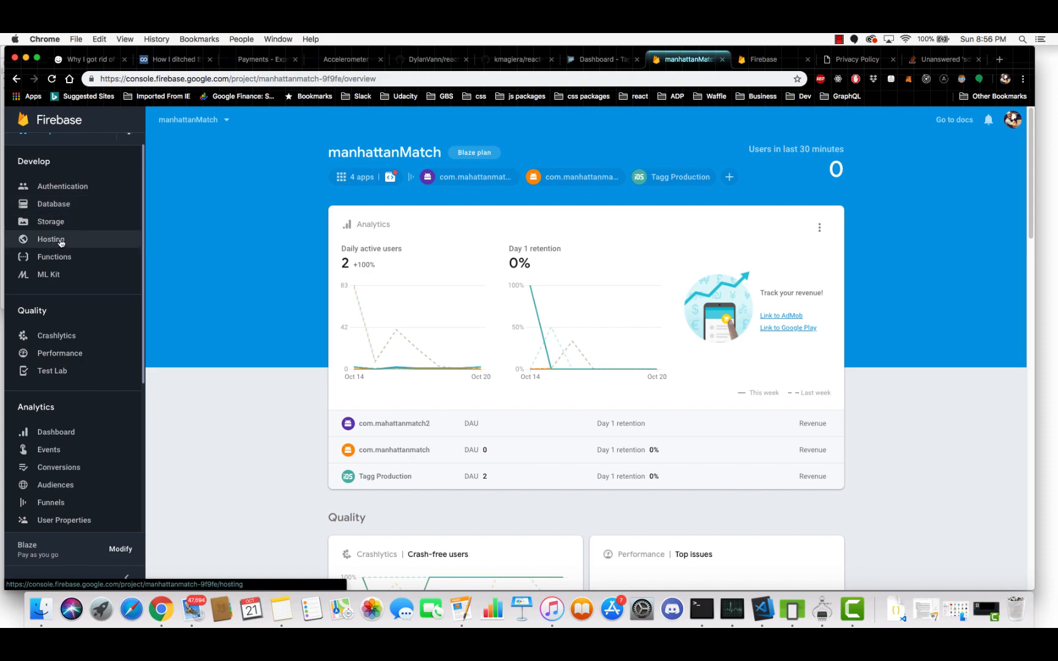
pyautogui.moveTo(64, 240)
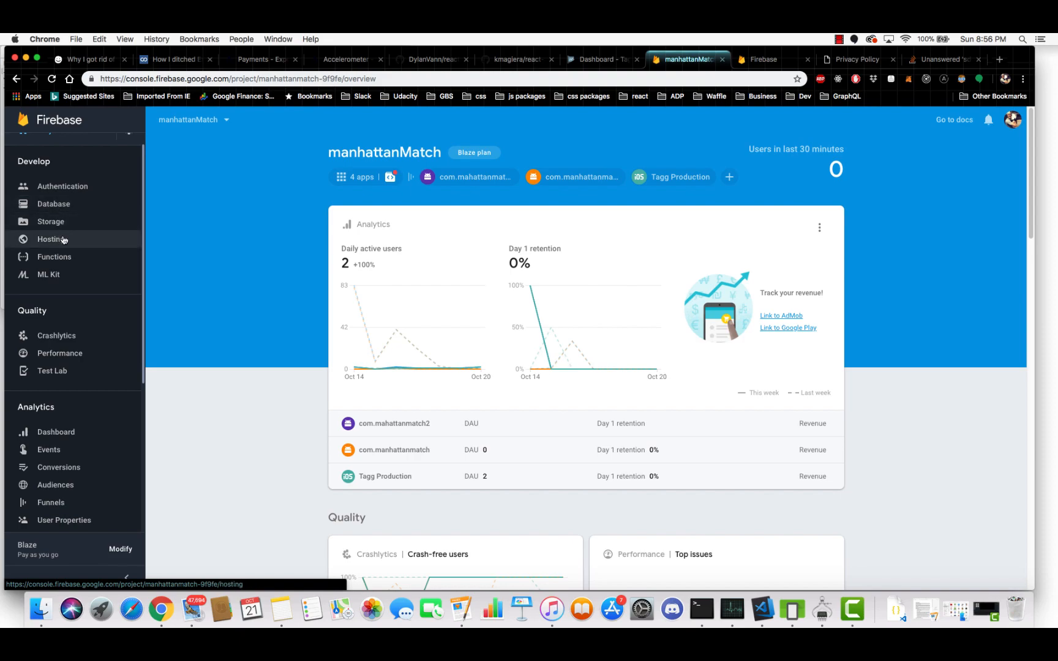
pyautogui.moveTo(54, 257)
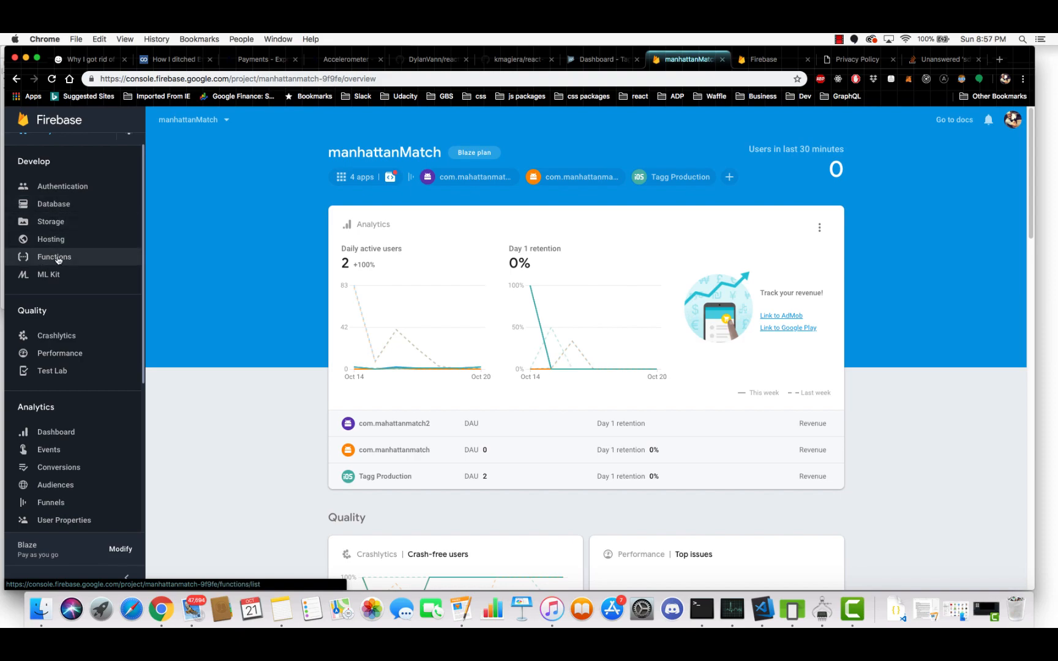
pyautogui.moveTo(49, 274)
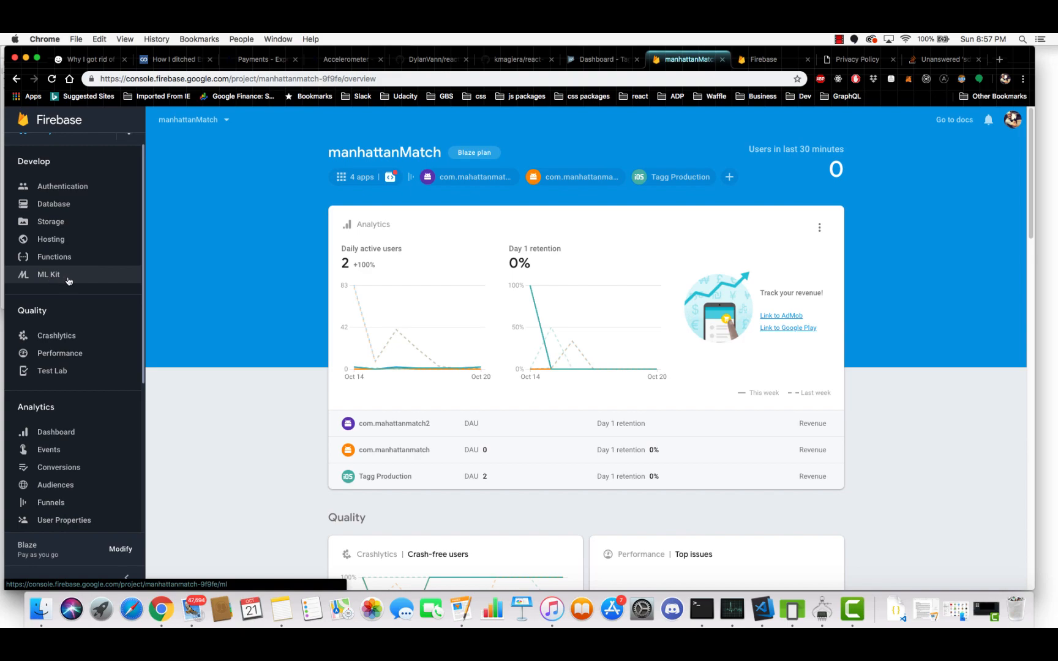
pyautogui.moveTo(82, 339)
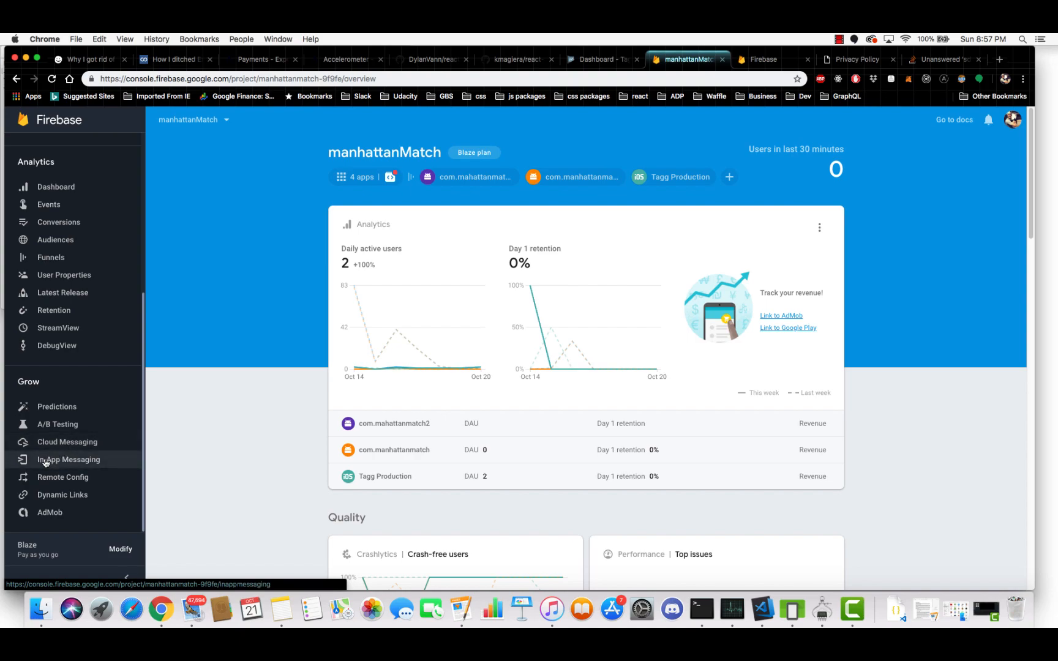
pyautogui.moveTo(78, 419)
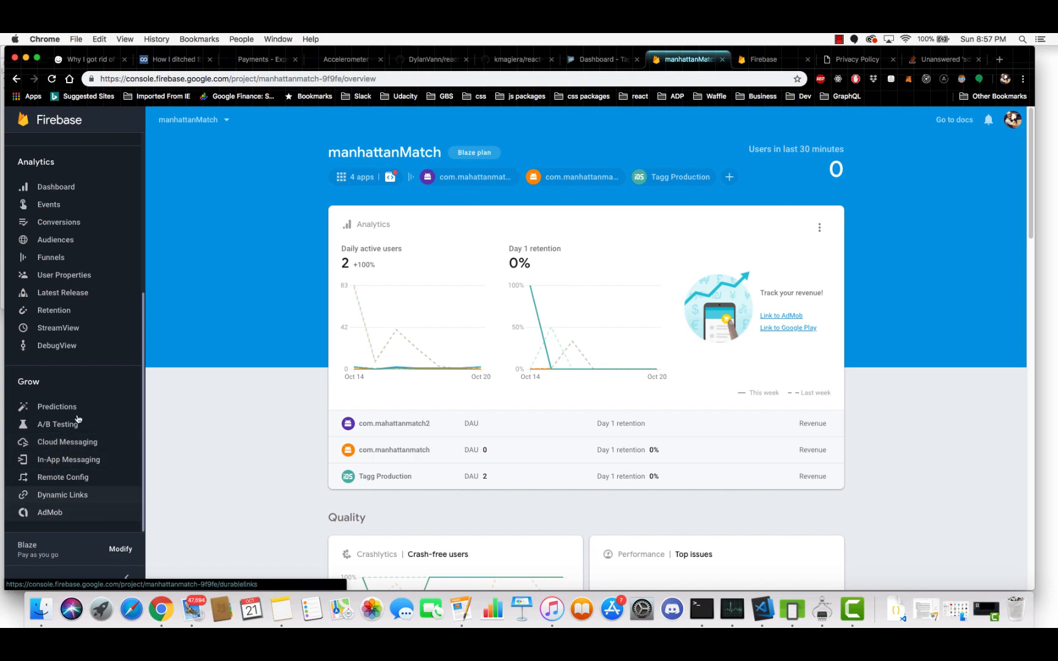
pyautogui.moveTo(49, 502)
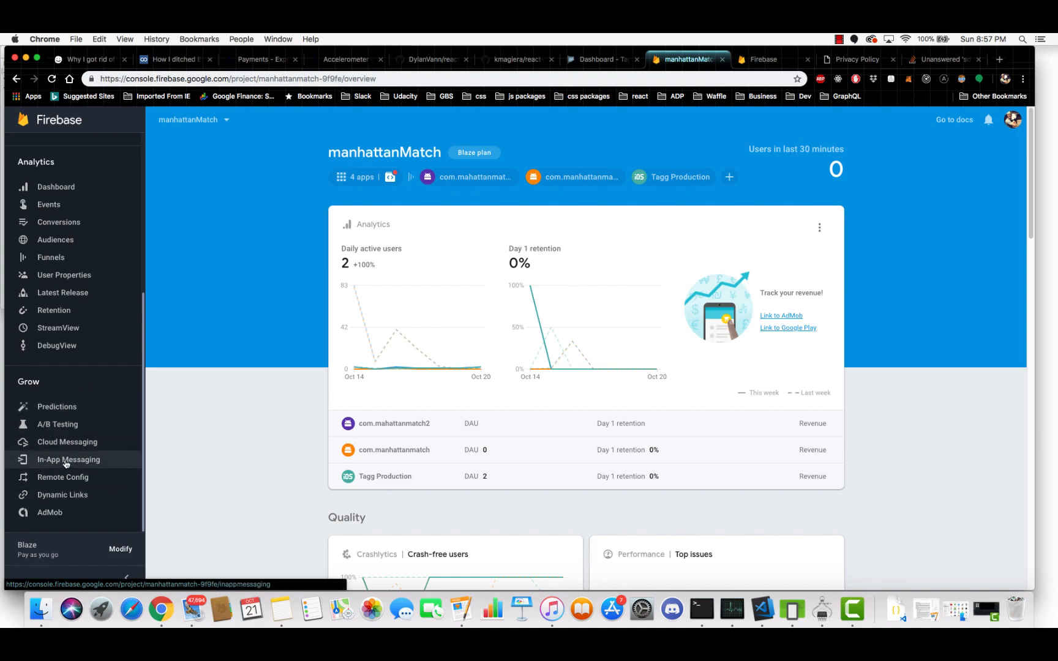
pyautogui.moveTo(67, 442)
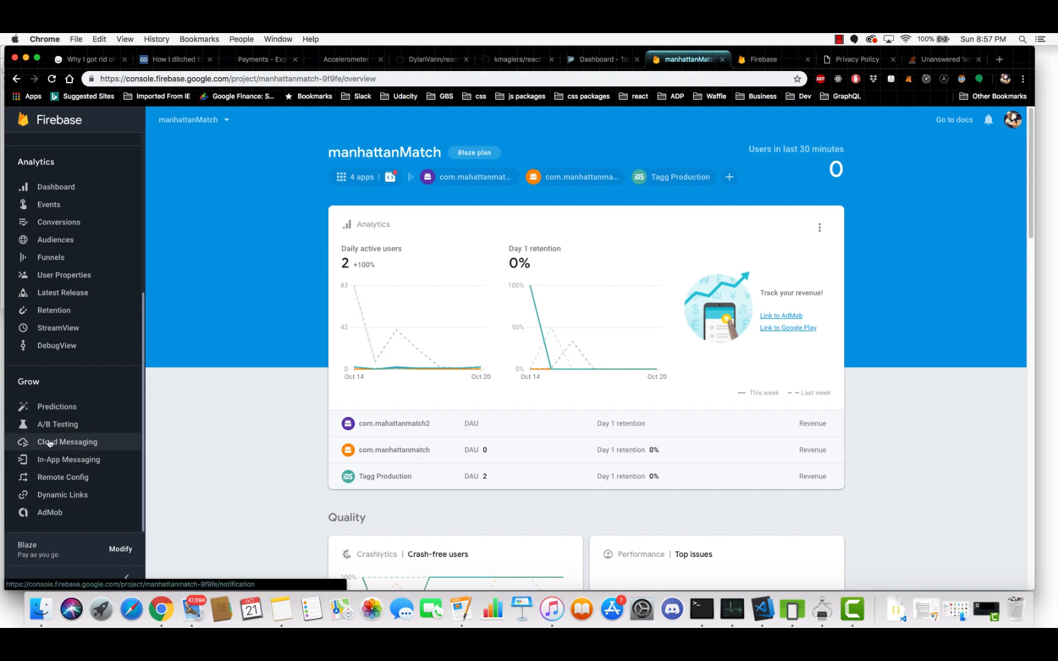
pyautogui.moveTo(237, 230)
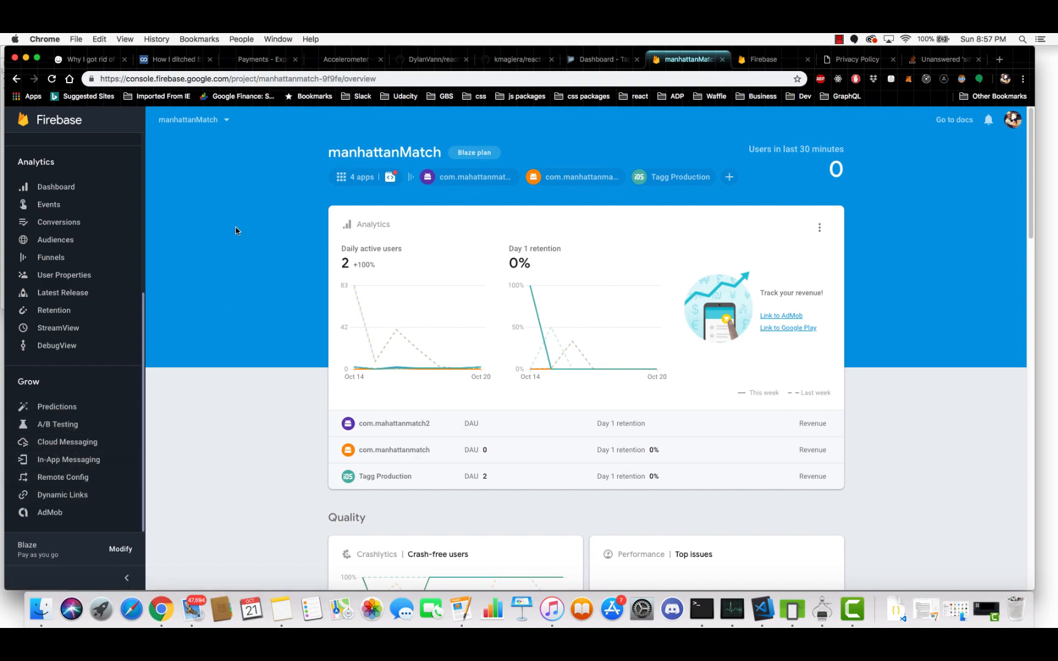
pyautogui.click(88, 59)
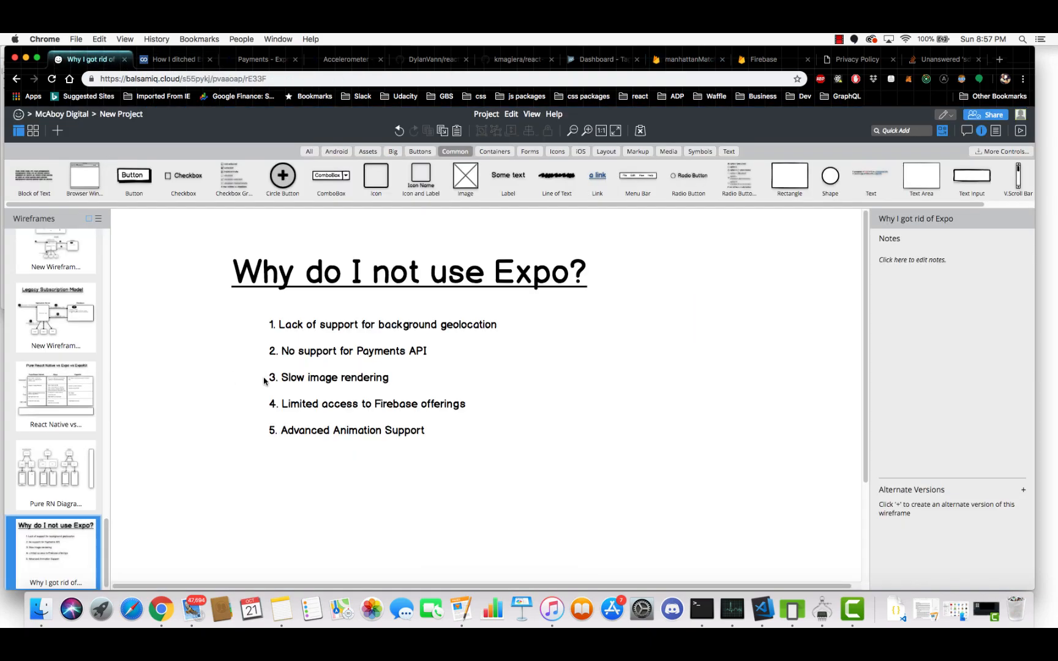
pyautogui.moveTo(305, 440)
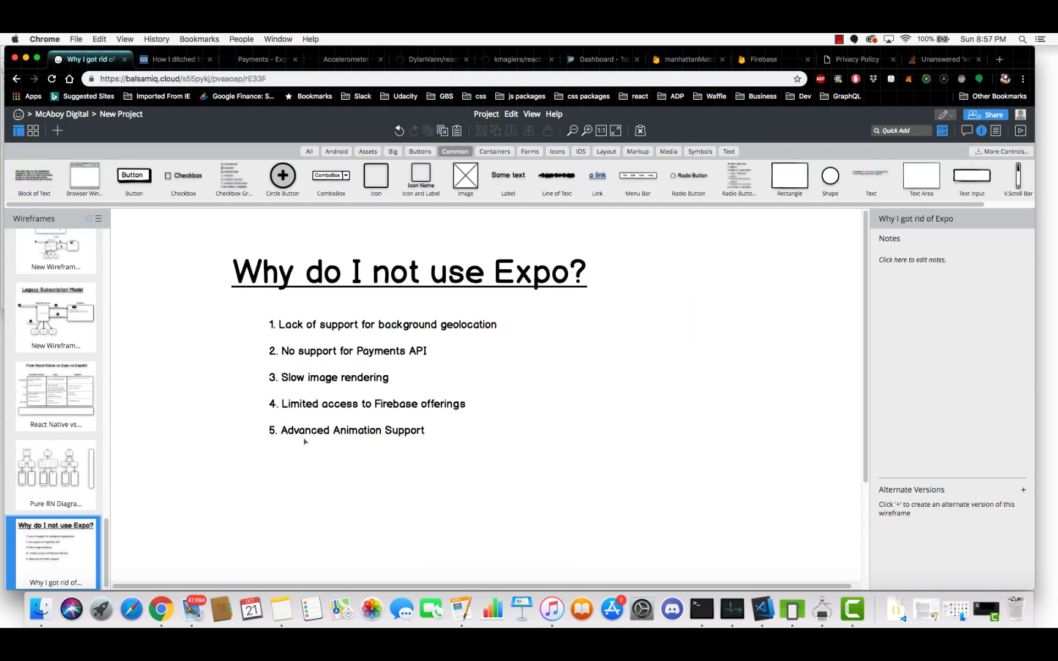
pyautogui.moveTo(438, 446)
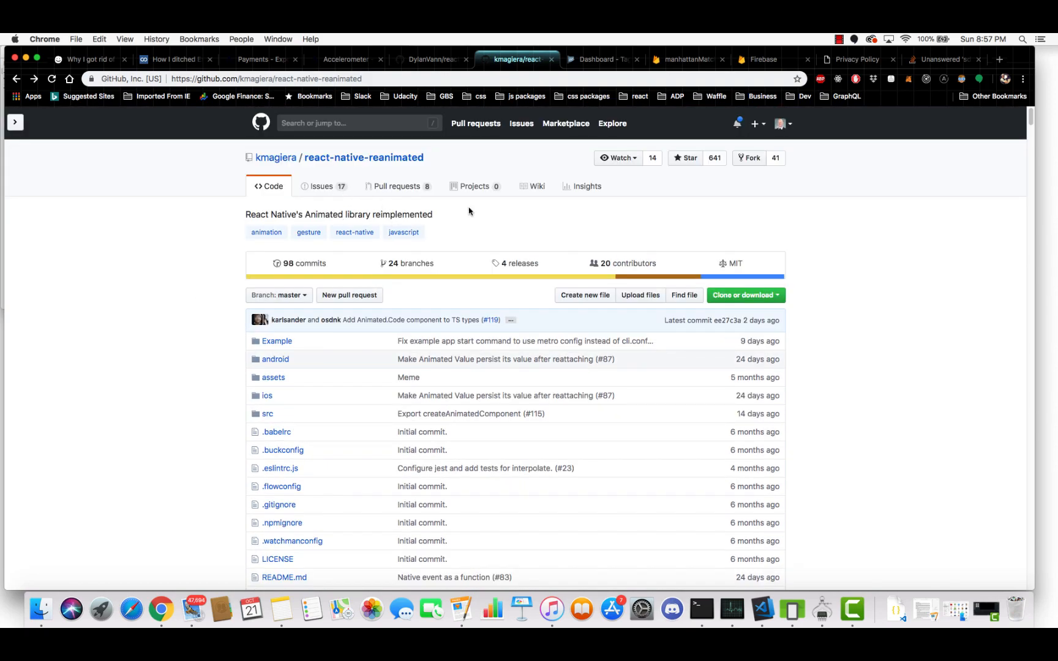
# Step: Scroll through the react-native-reanimated README, then return to the Expo slide
pyautogui.scroll(-3)
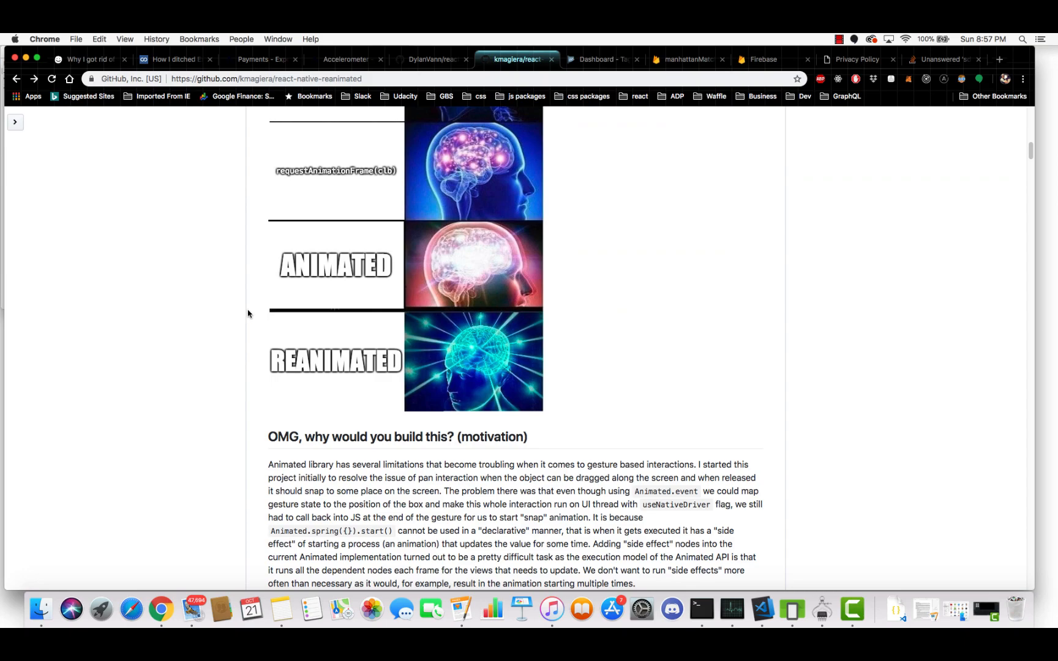
pyautogui.scroll(-3)
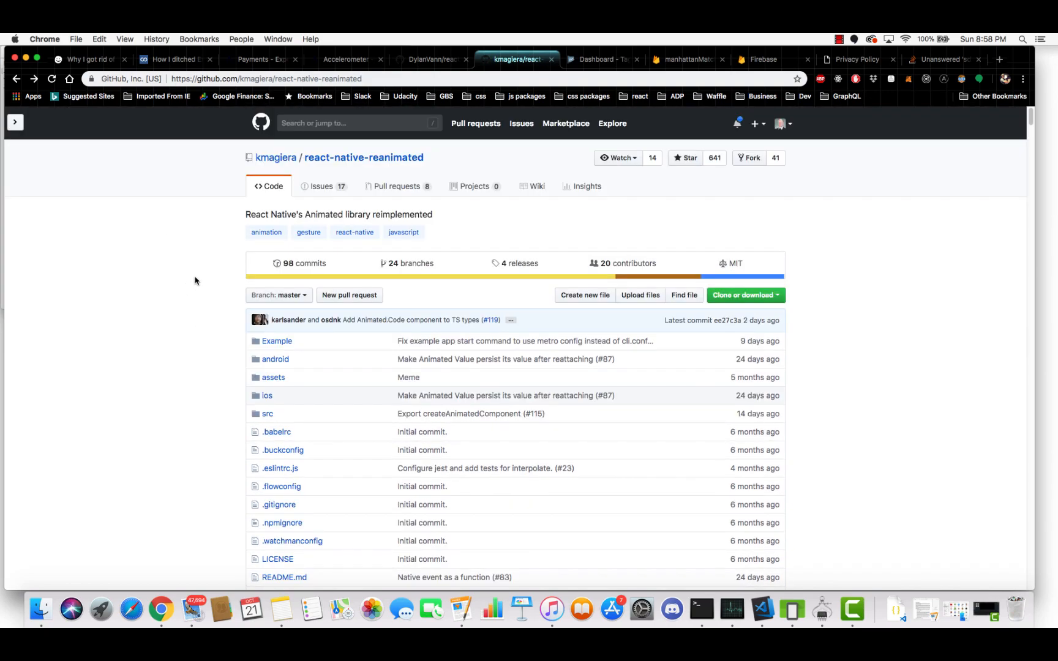
pyautogui.moveTo(204, 305)
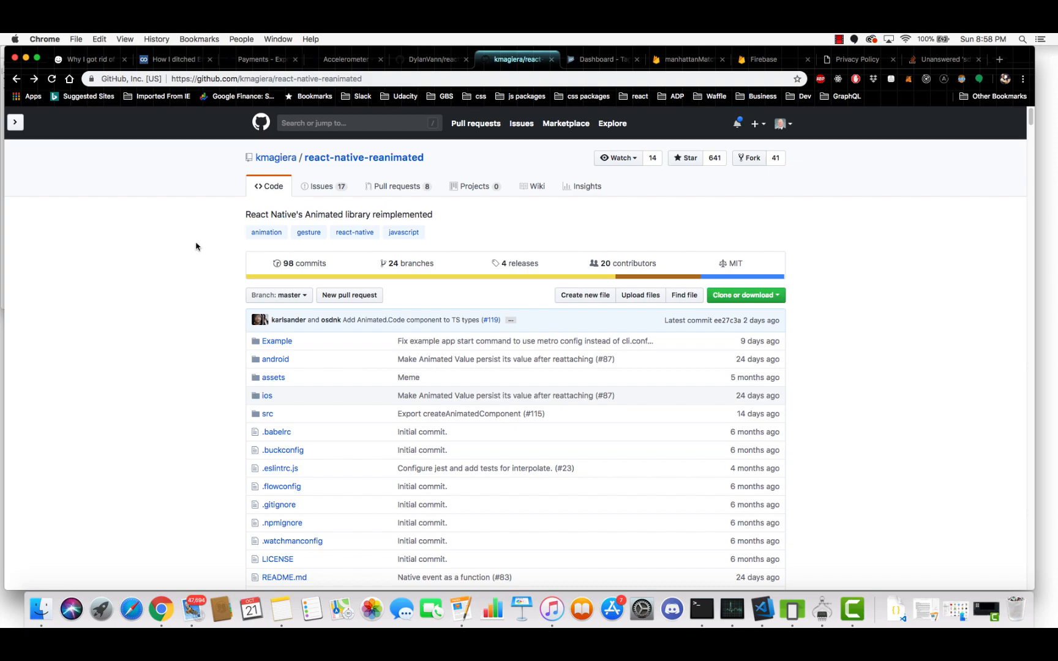
pyautogui.moveTo(455, 158)
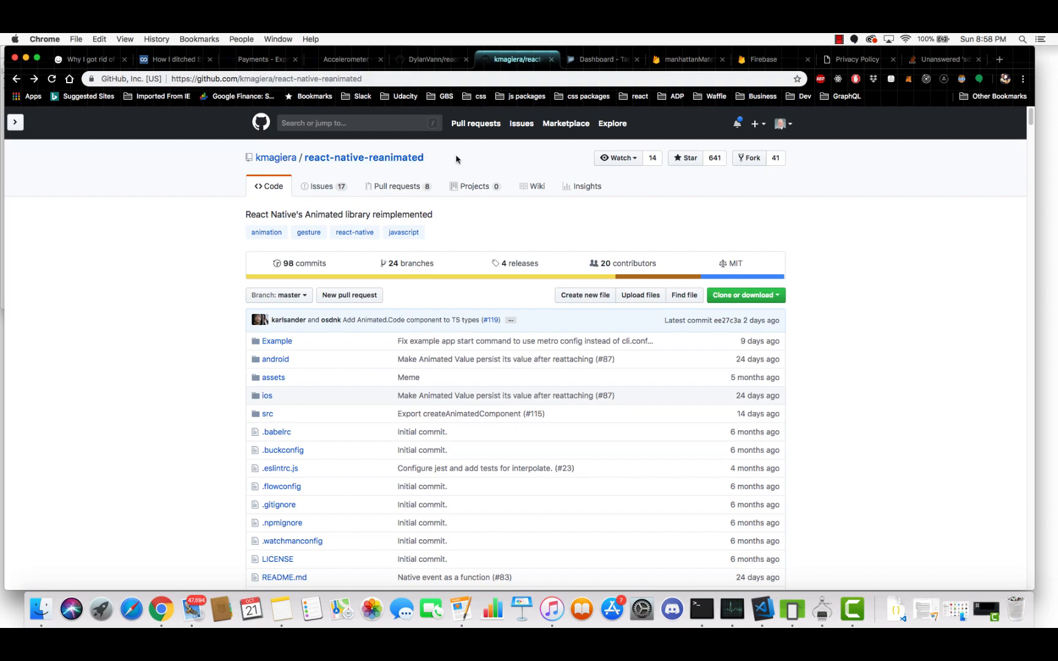
pyautogui.moveTo(87, 59)
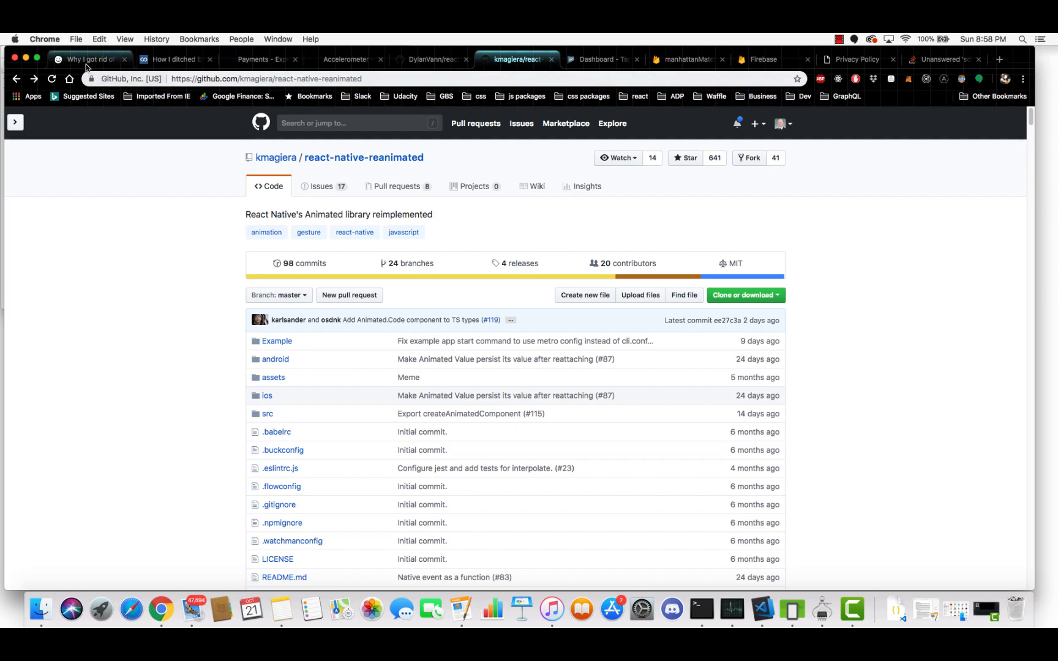
pyautogui.click(88, 59)
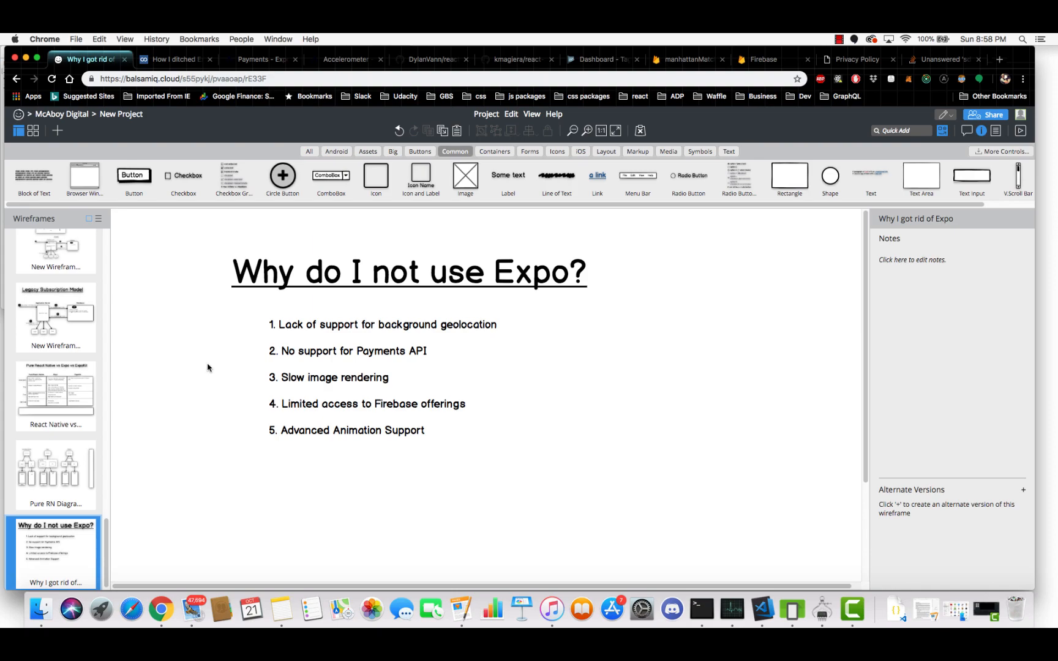
pyautogui.moveTo(213, 353)
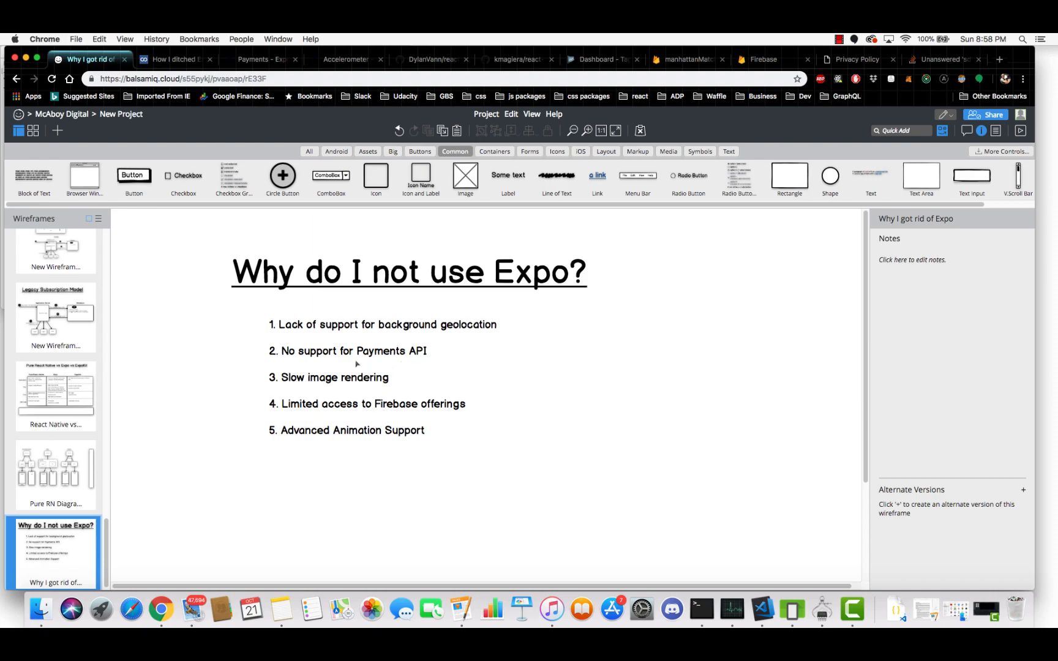
pyautogui.moveTo(598, 361)
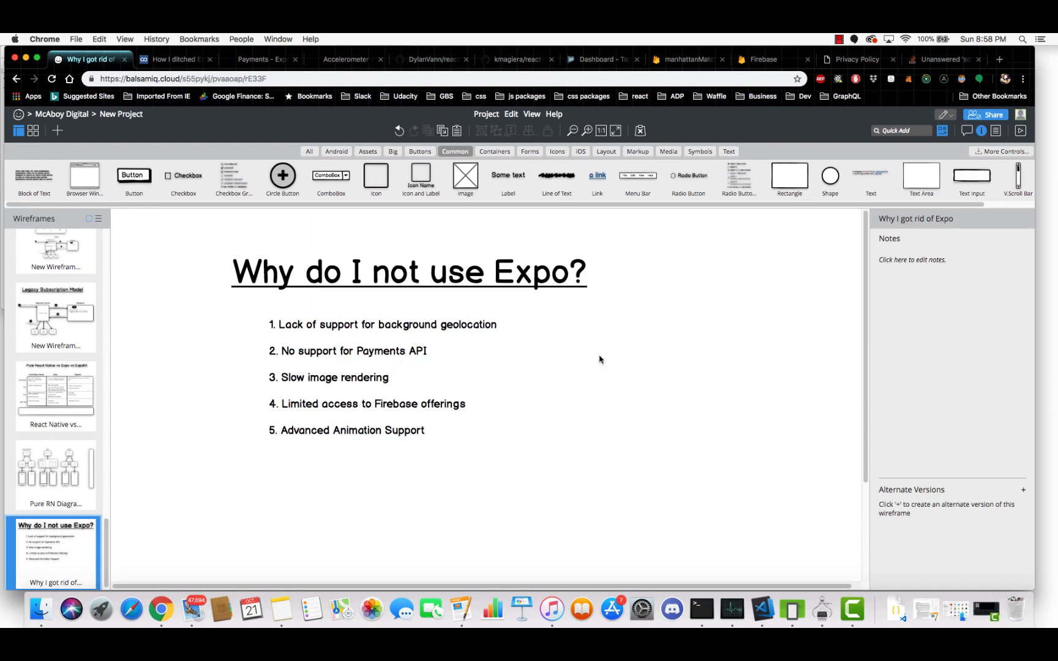
pyautogui.moveTo(581, 338)
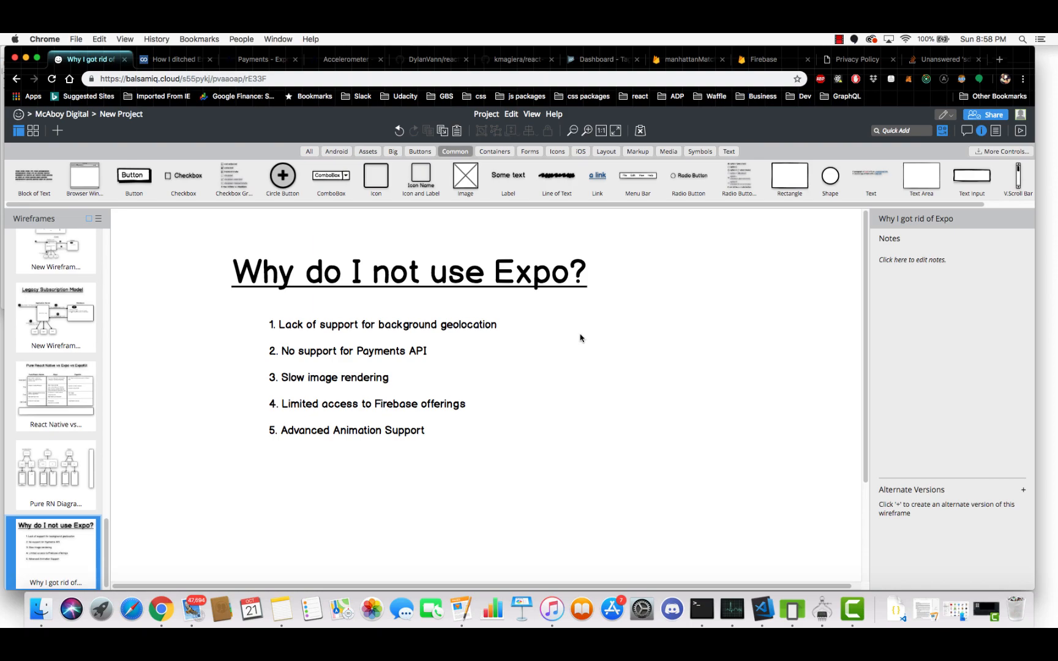
pyautogui.moveTo(611, 360)
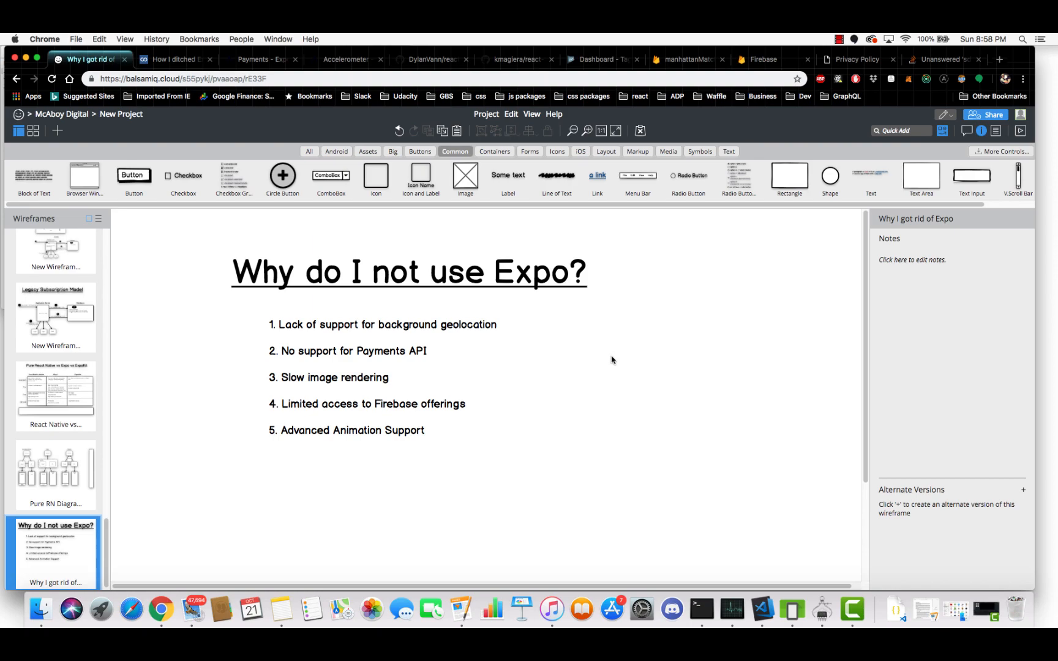
pyautogui.moveTo(547, 299)
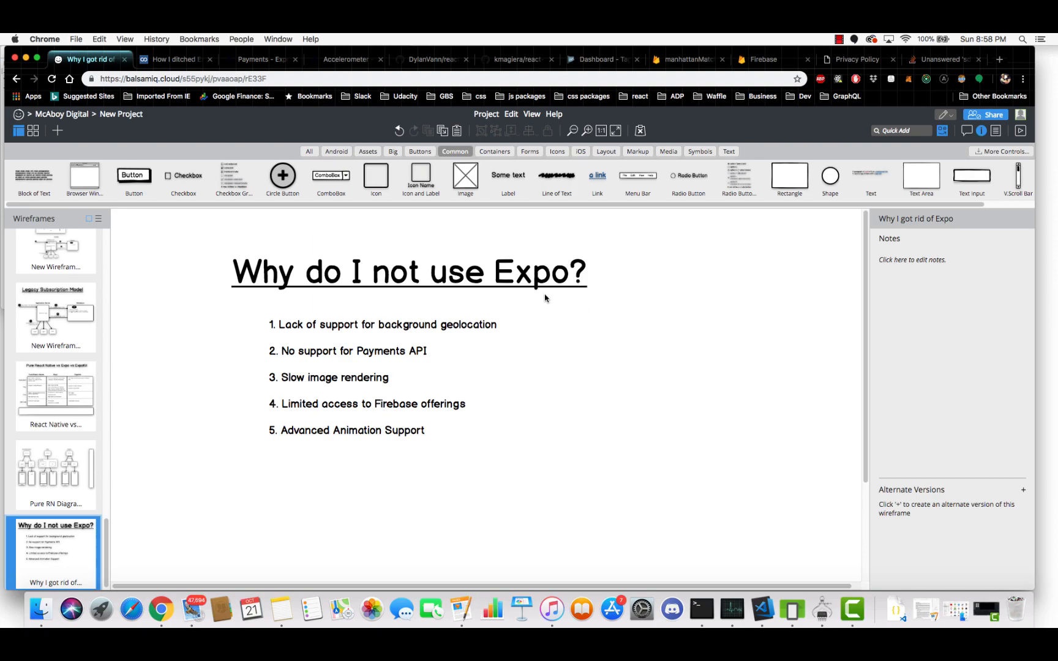
pyautogui.moveTo(566, 300)
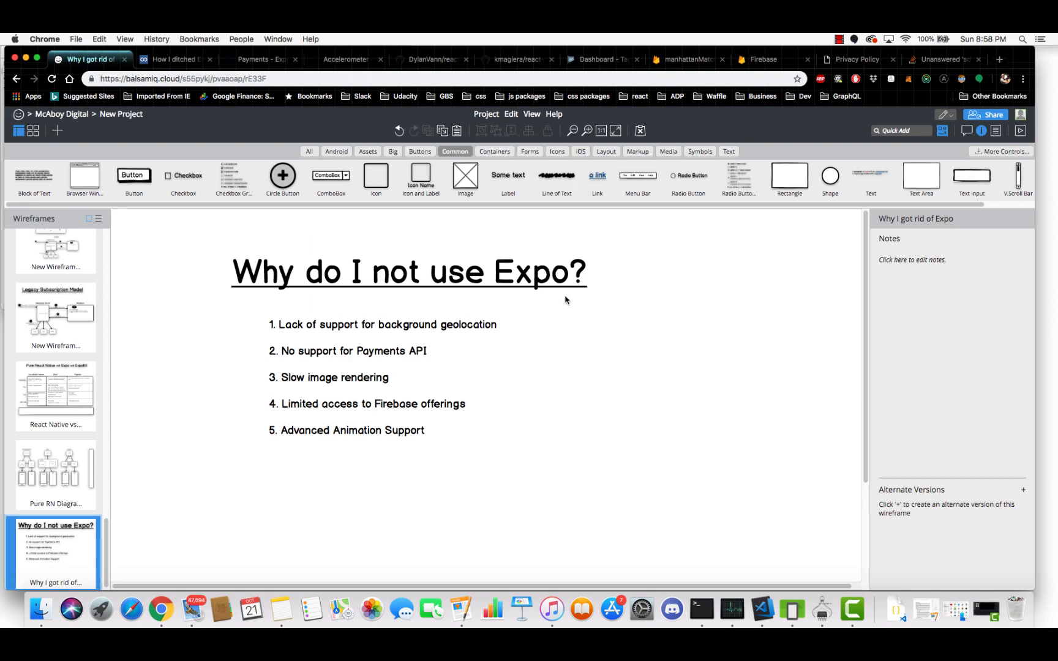
pyautogui.moveTo(569, 298)
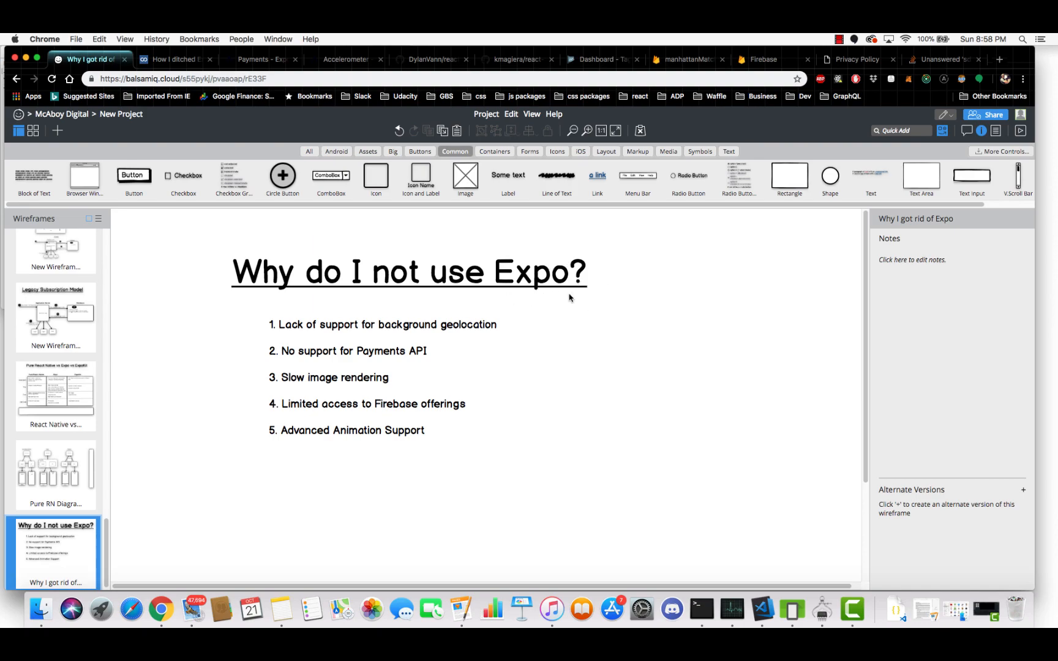
pyautogui.moveTo(490, 314)
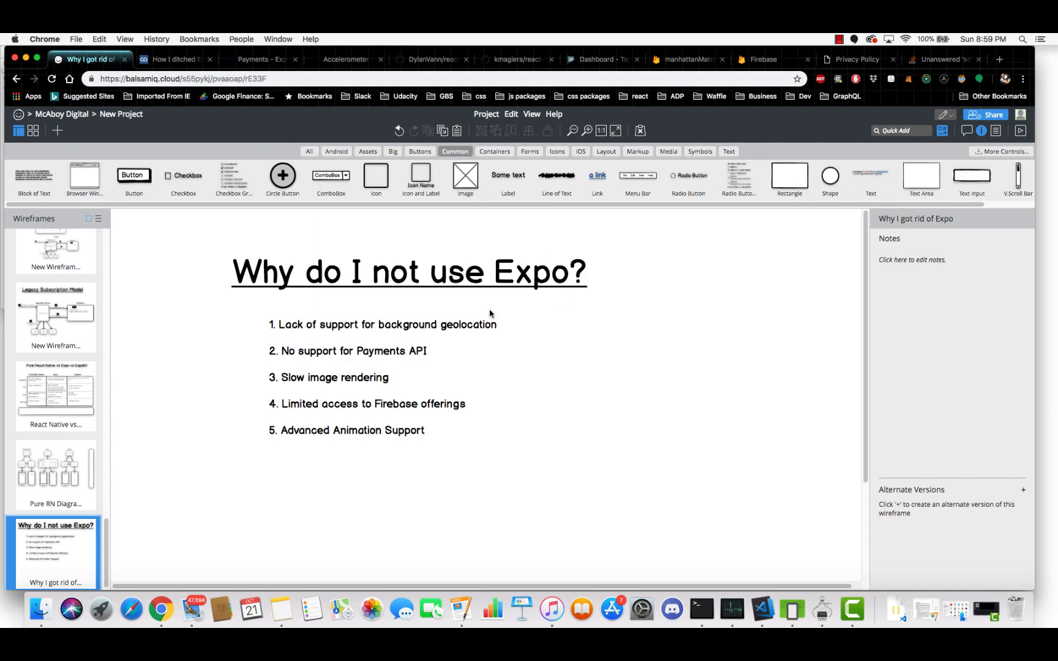
pyautogui.moveTo(290, 228)
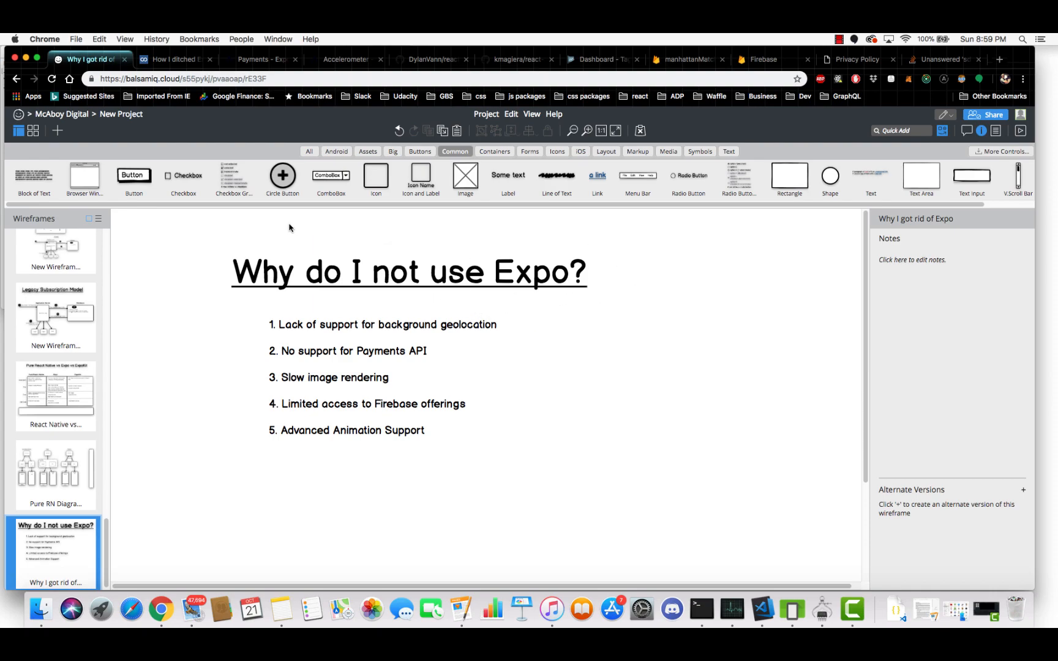
pyautogui.moveTo(445, 301)
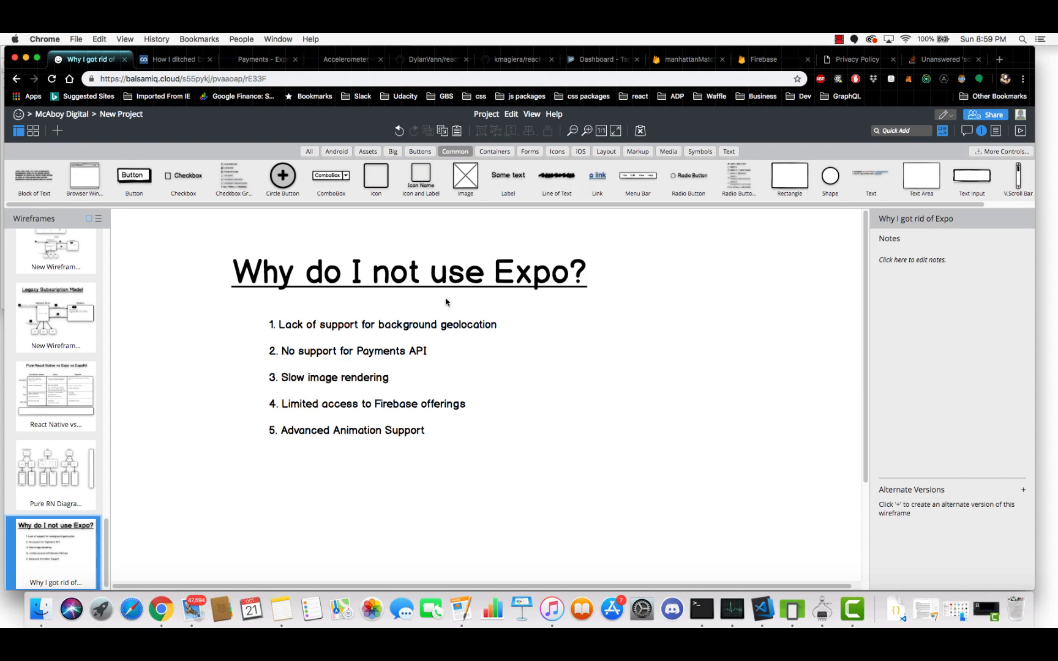
pyautogui.moveTo(642, 453)
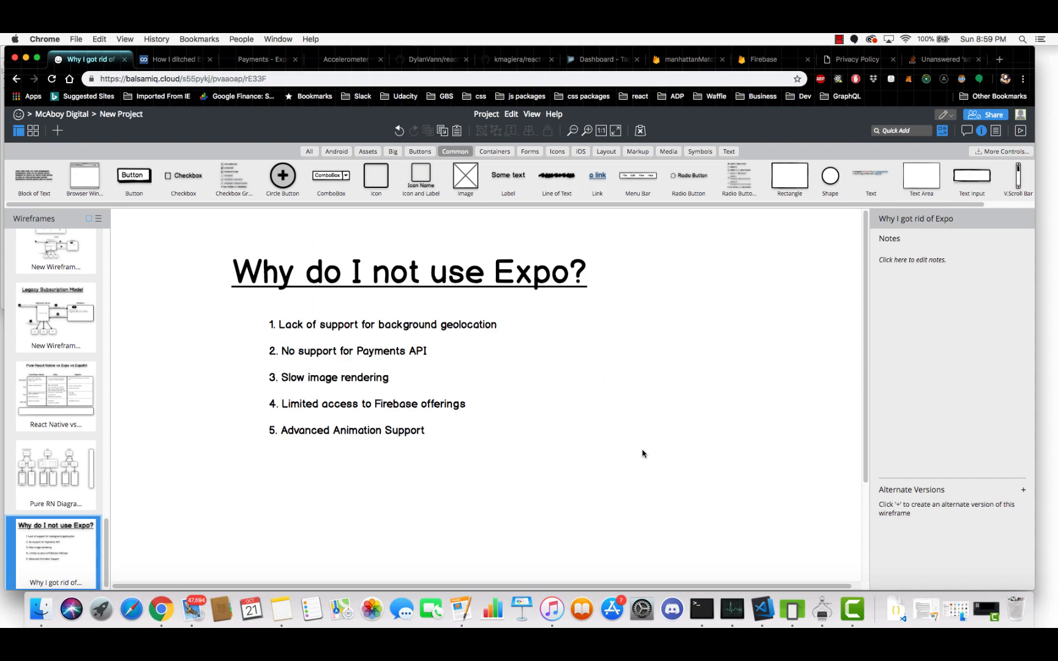
pyautogui.moveTo(630, 440)
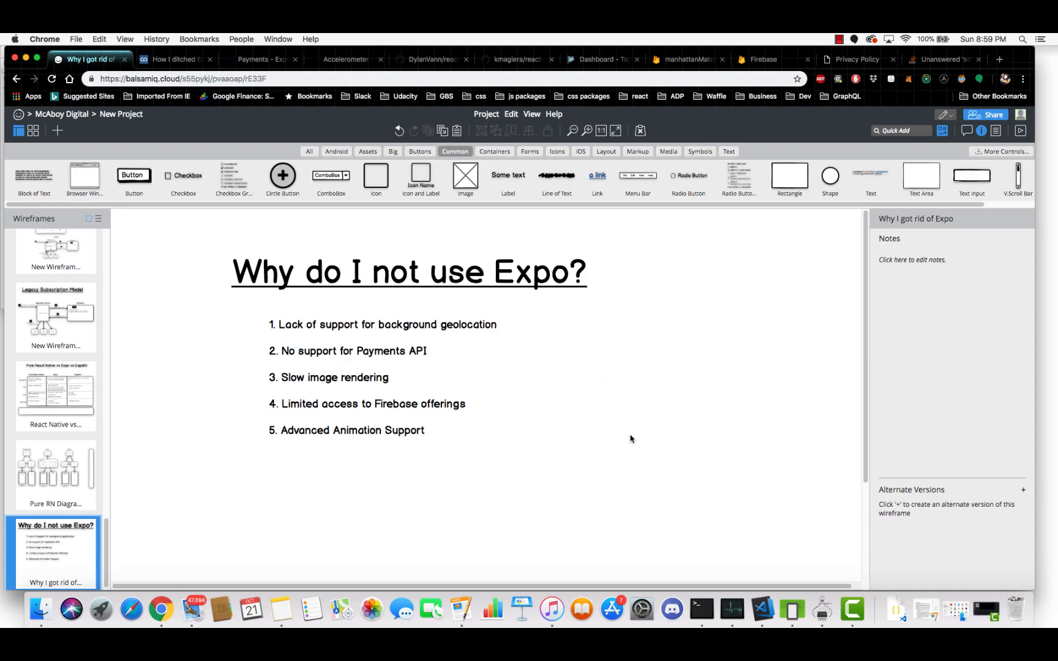
pyautogui.moveTo(425, 333)
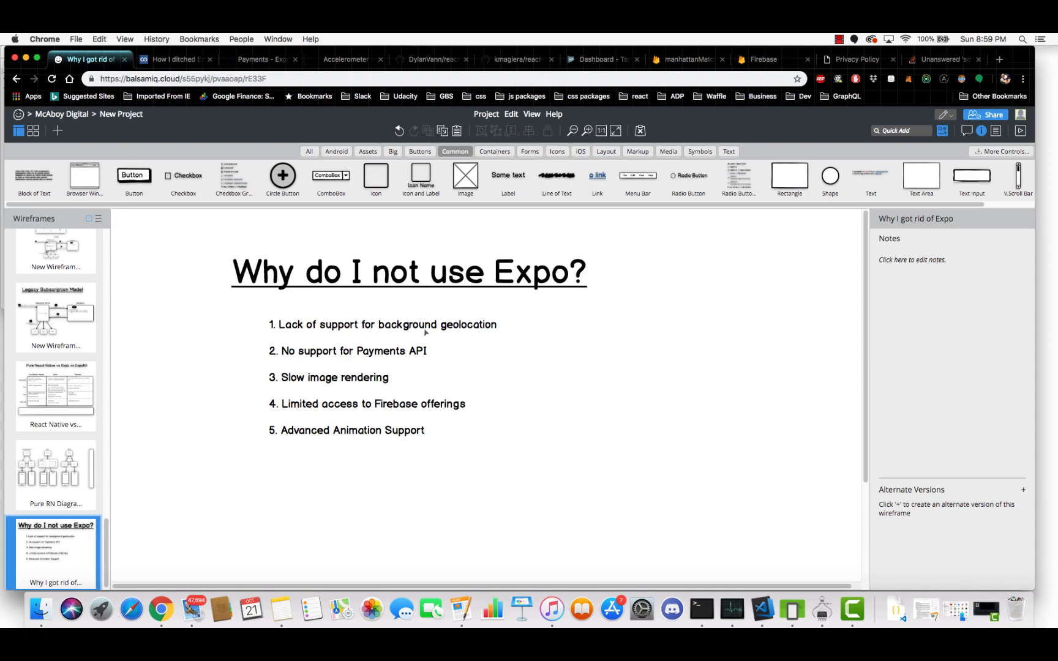
pyautogui.moveTo(638, 446)
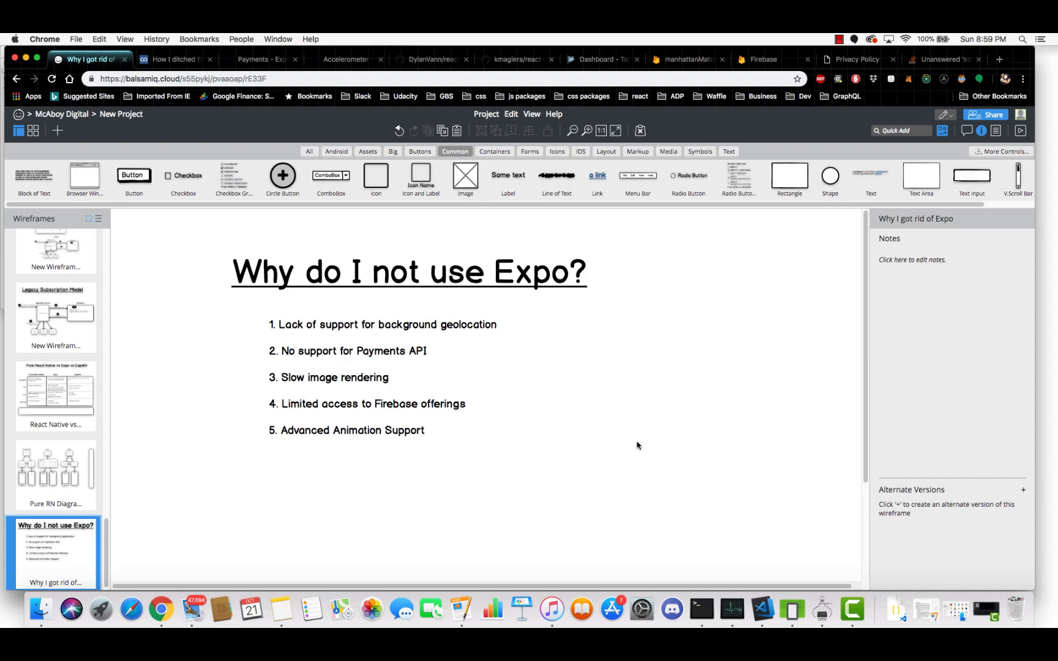
pyautogui.click(838, 38)
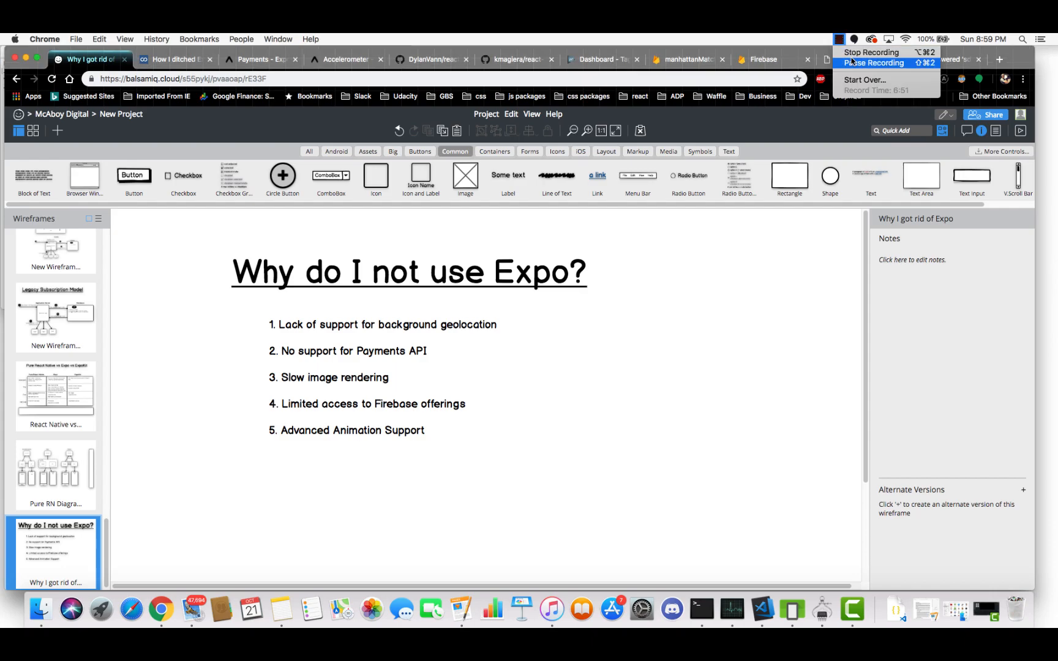